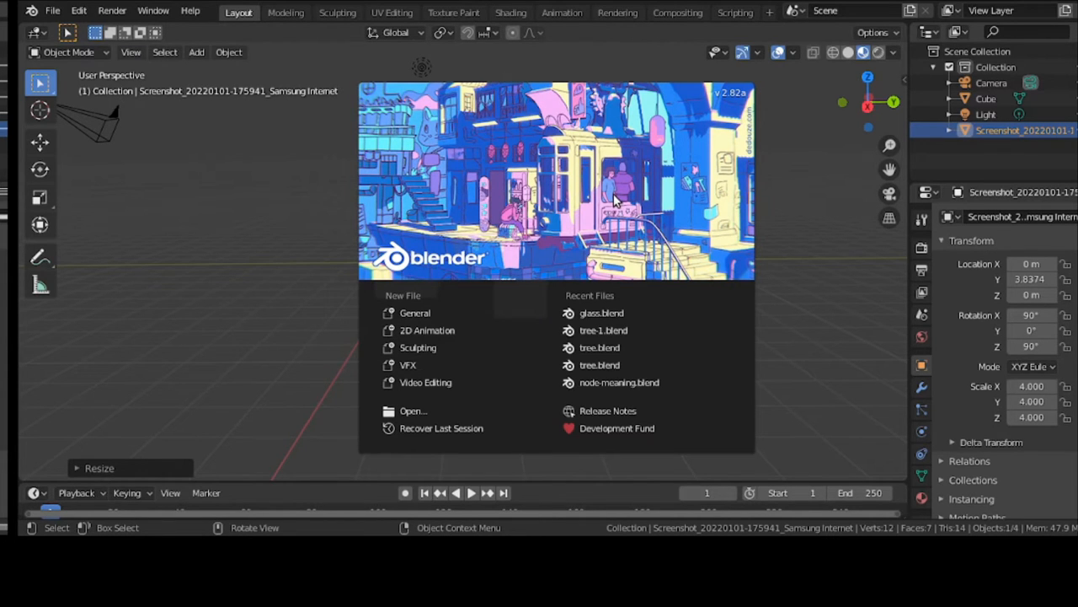
Step: Dismiss the splash screen to reveal the scene with the reference image
{"action": "left_click", "coordinate": [615, 200]}
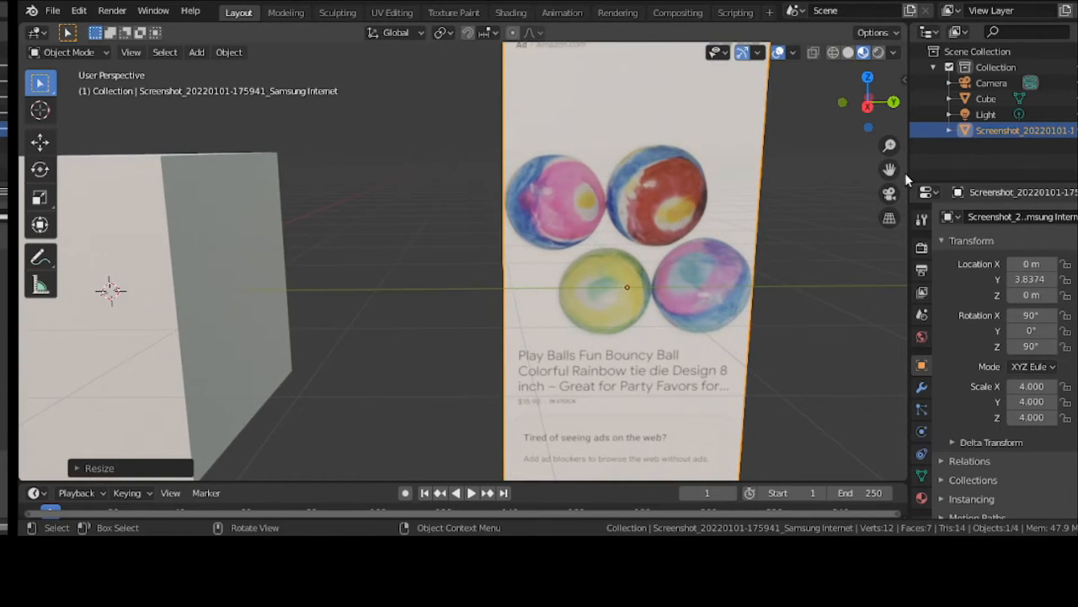
{"action": "mouse_move", "coordinate": [597, 229]}
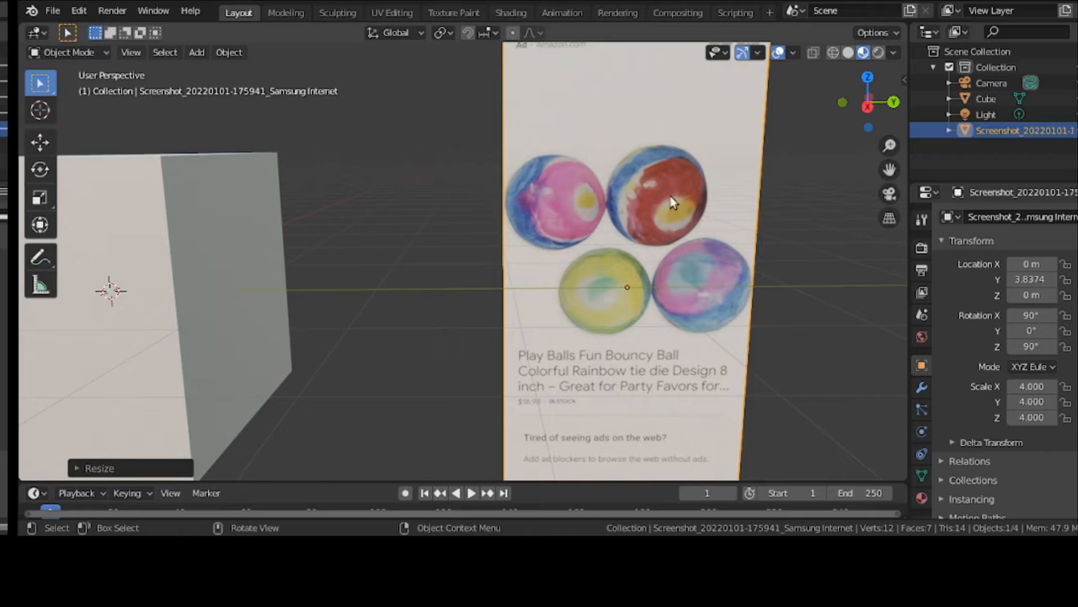
{"action": "mouse_move", "coordinate": [751, 184]}
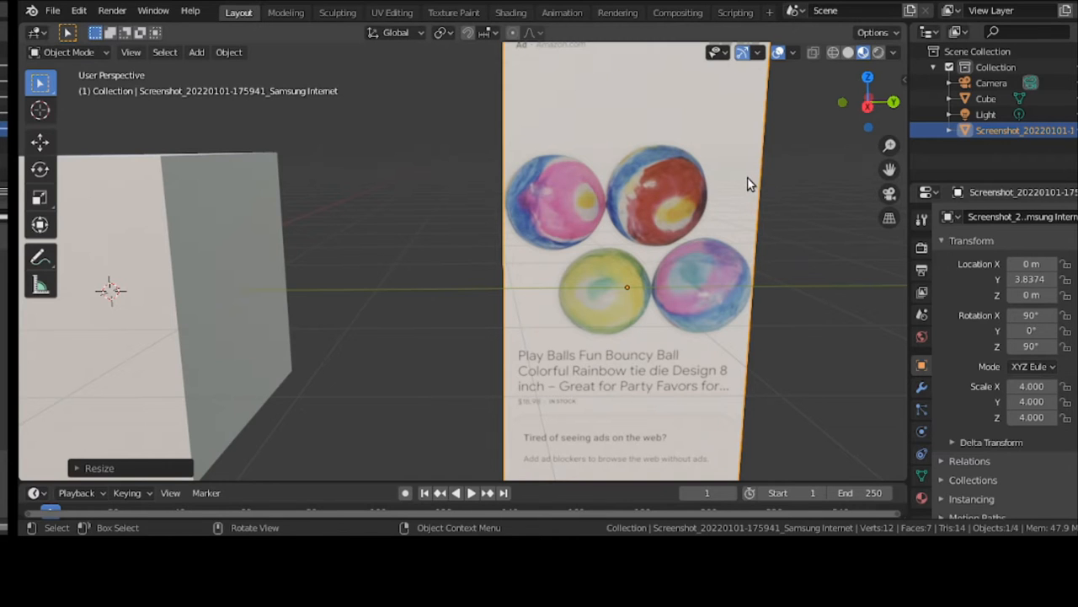
Step: Delete the reference image, give the cube a Subdivision Surface modifier at viewport level 3 and shade it smooth
{"action": "key", "text": "X"}
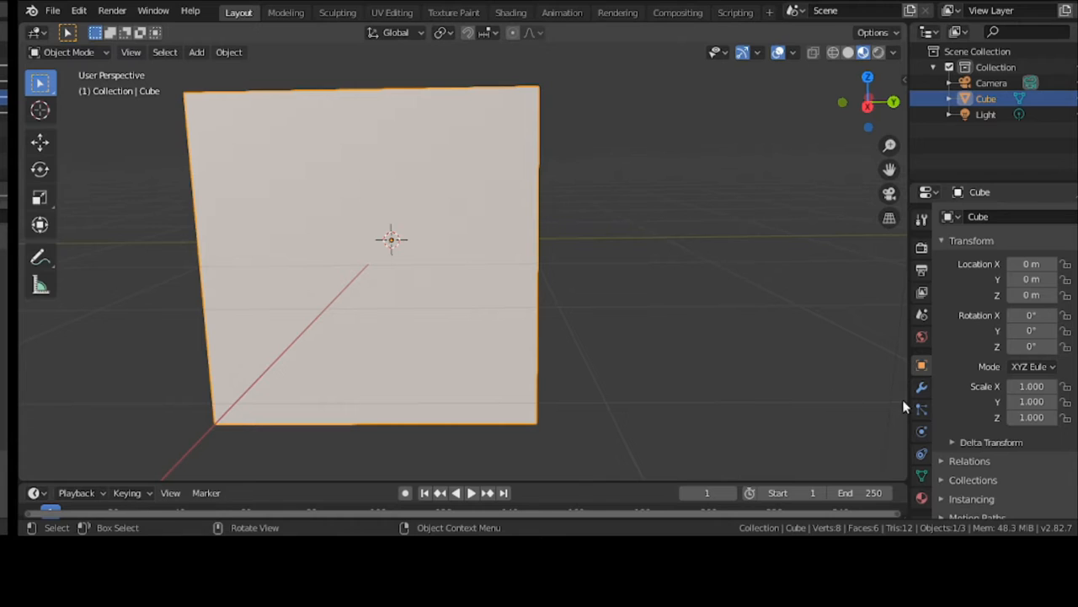
{"action": "left_click", "coordinate": [920, 386]}
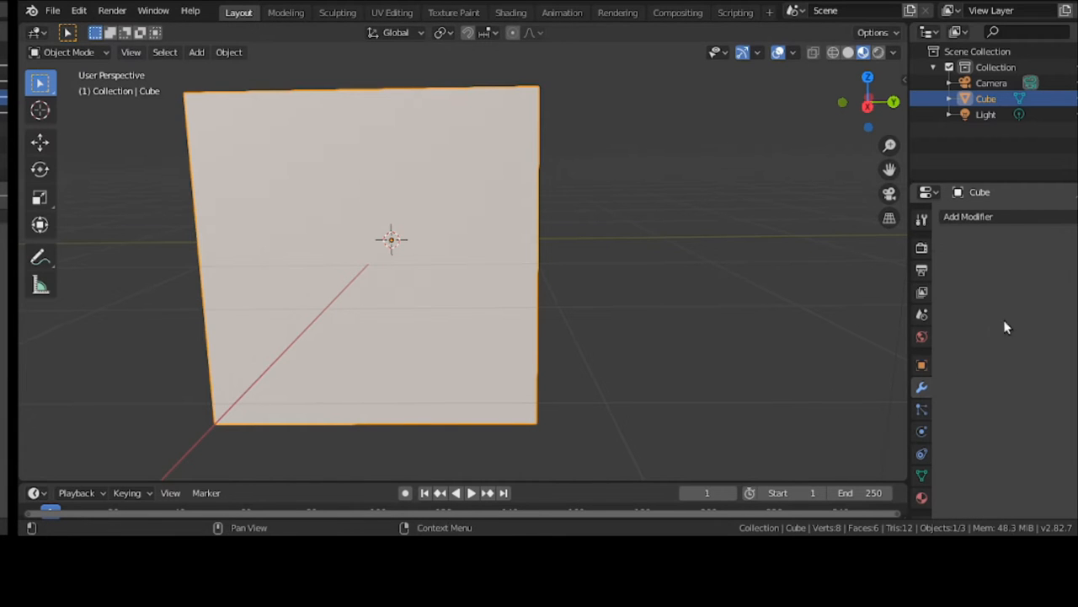
{"action": "left_click", "coordinate": [968, 215]}
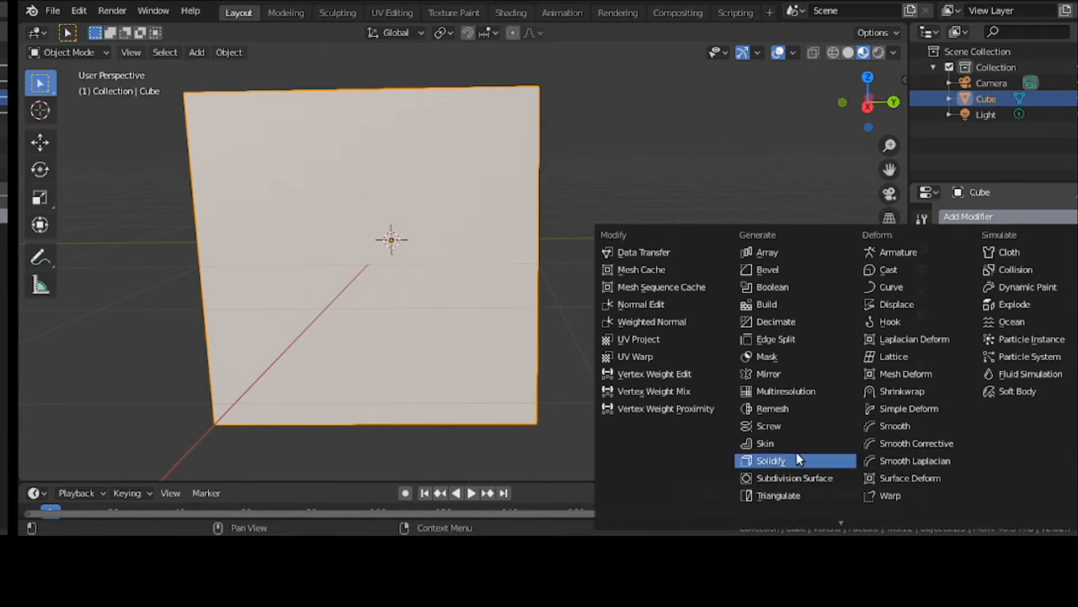
{"action": "left_click", "coordinate": [794, 478]}
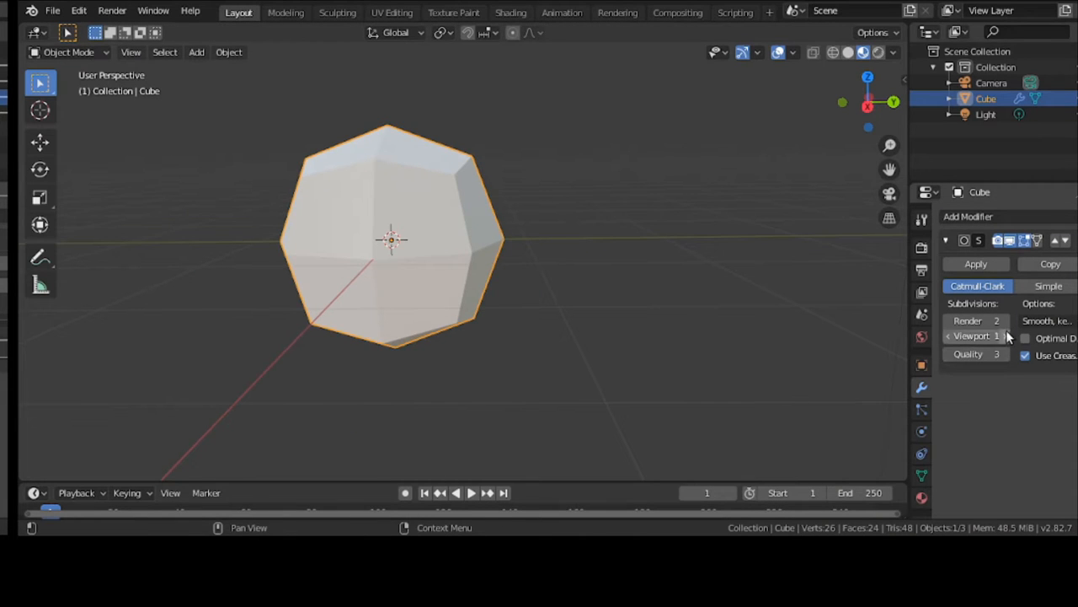
{"action": "left_click", "coordinate": [977, 335]}
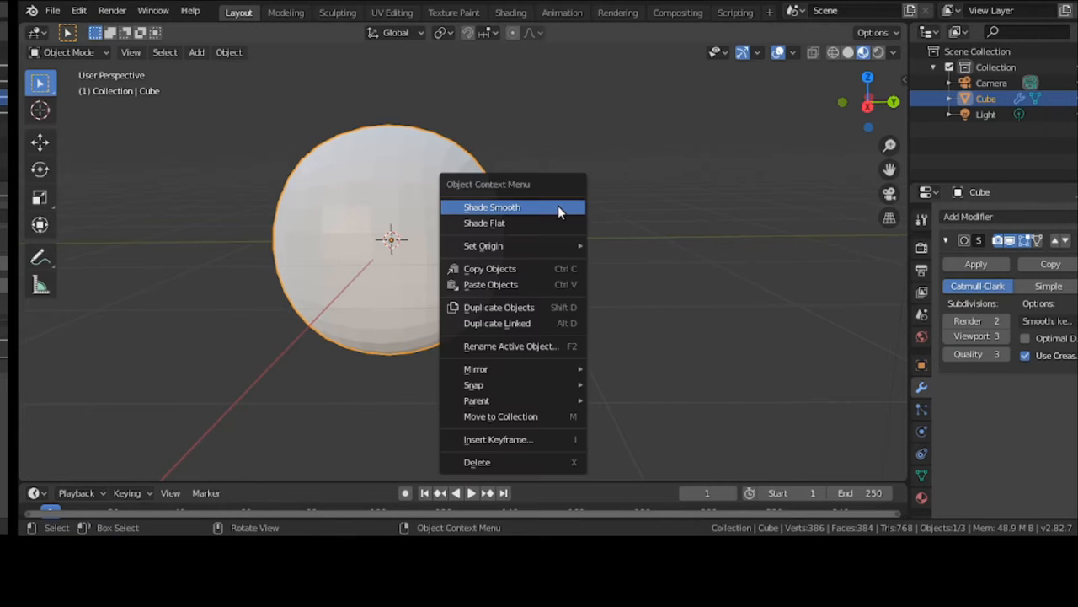
{"action": "left_click", "coordinate": [492, 206]}
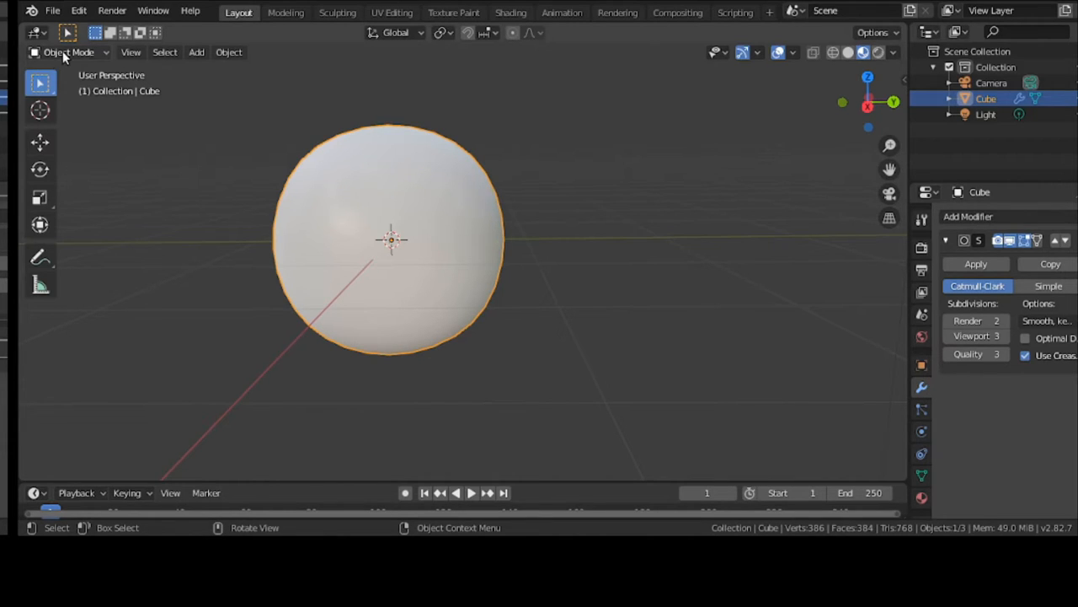
Step: Switch the sphere to Vertex Paint mode and pick a purple brush colour
{"action": "left_click", "coordinate": [68, 52]}
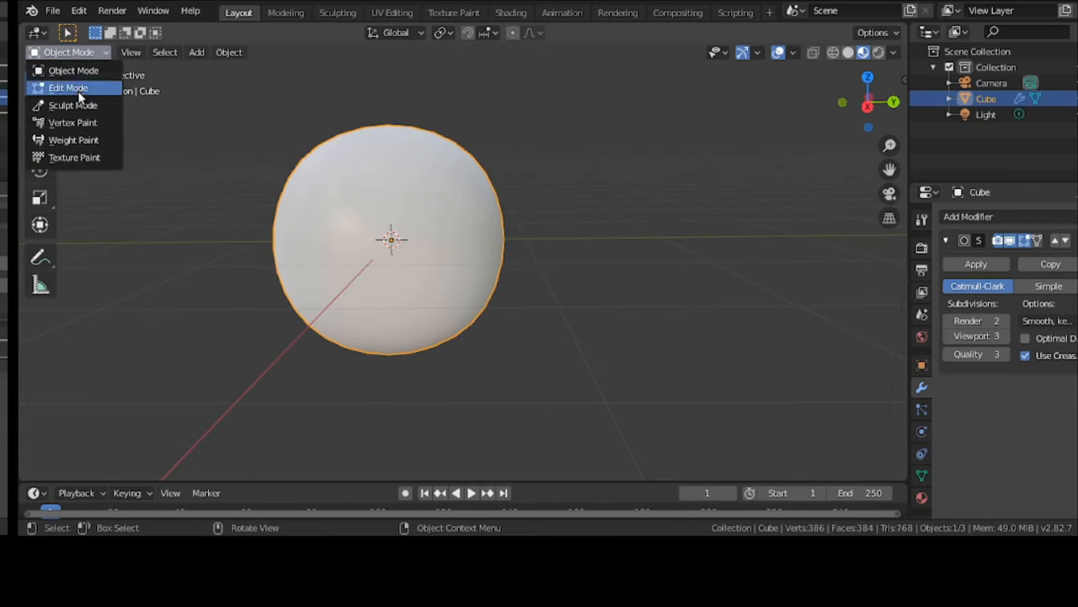
{"action": "left_click", "coordinate": [67, 121]}
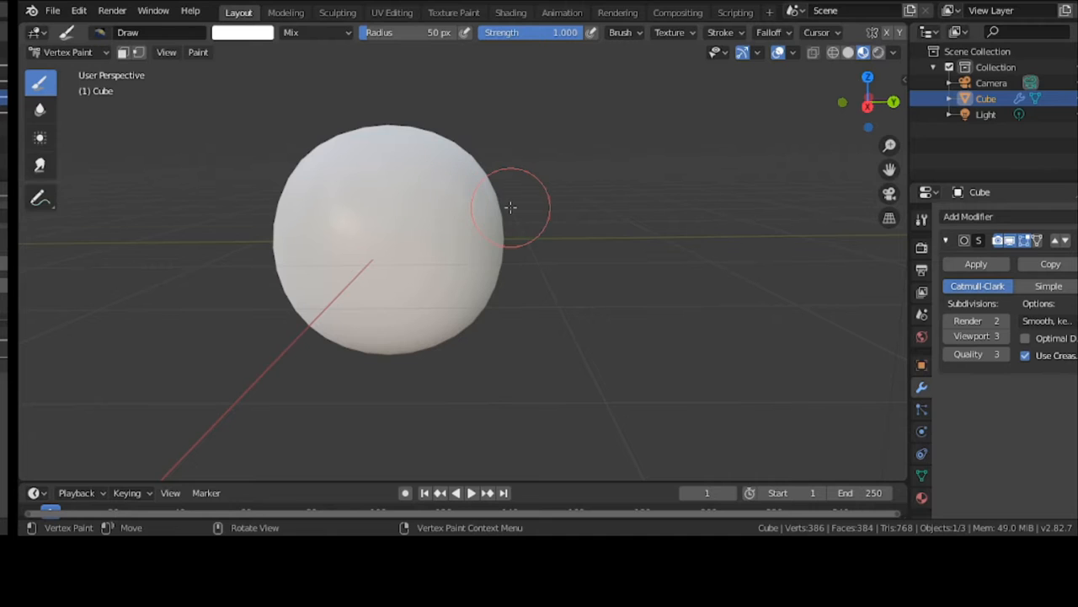
{"action": "mouse_move", "coordinate": [279, 60]}
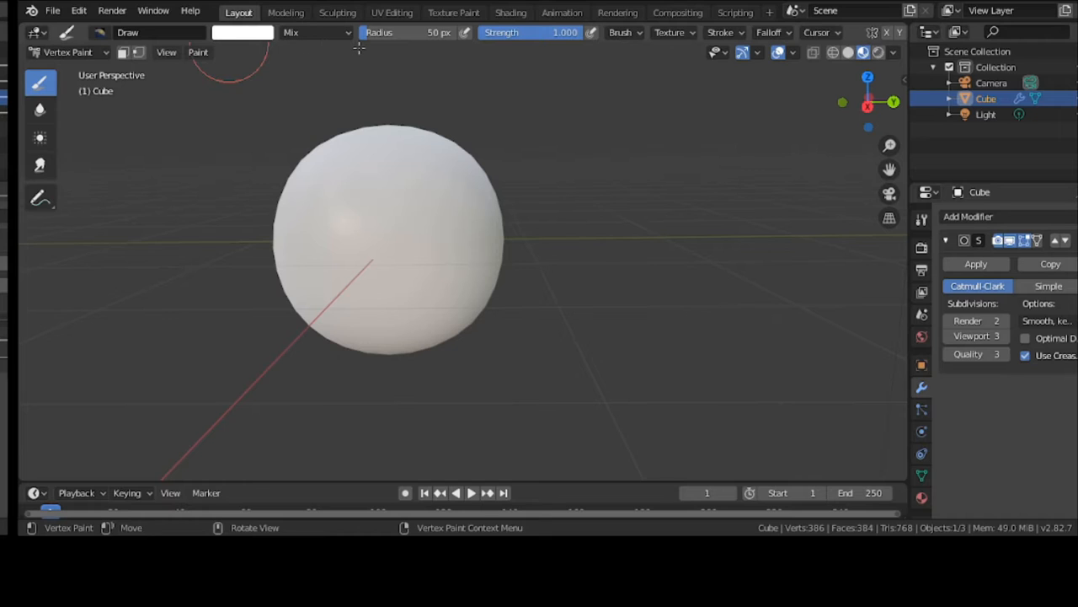
{"action": "mouse_move", "coordinate": [593, 222]}
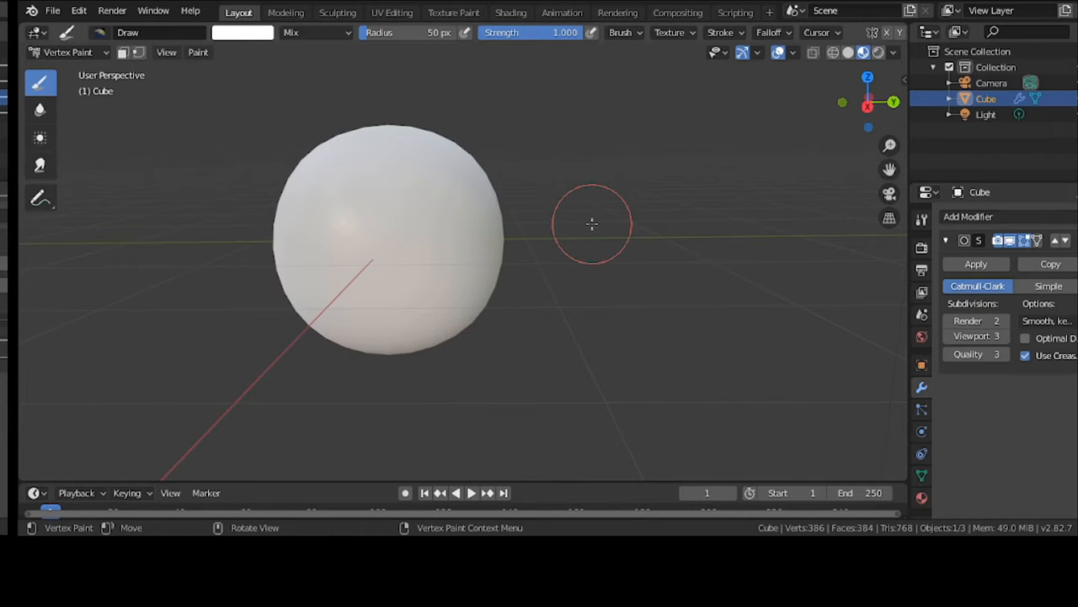
{"action": "left_click", "coordinate": [245, 34]}
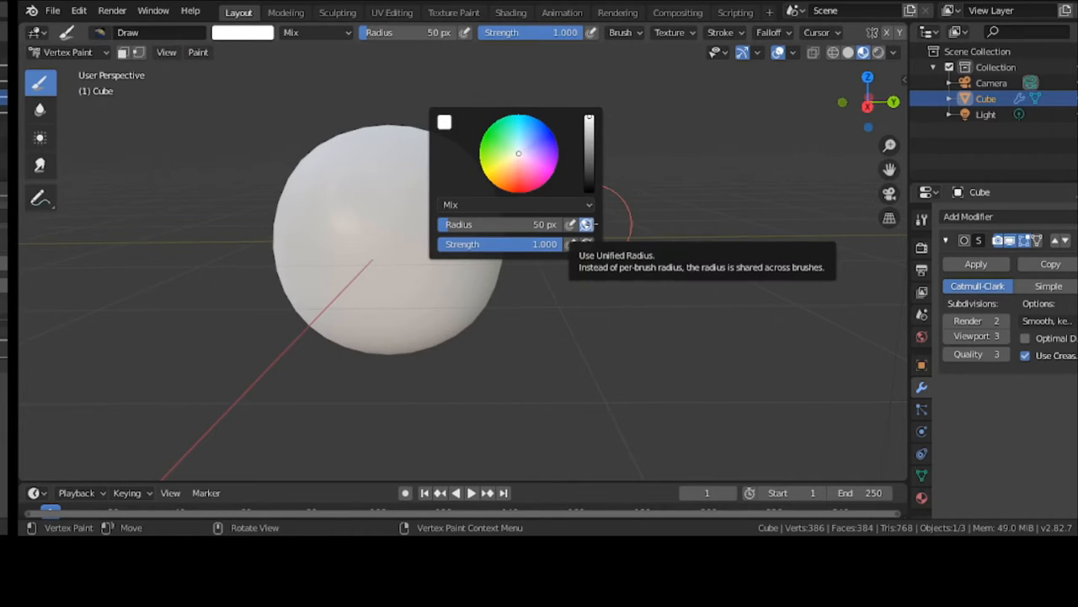
{"action": "left_click", "coordinate": [546, 142]}
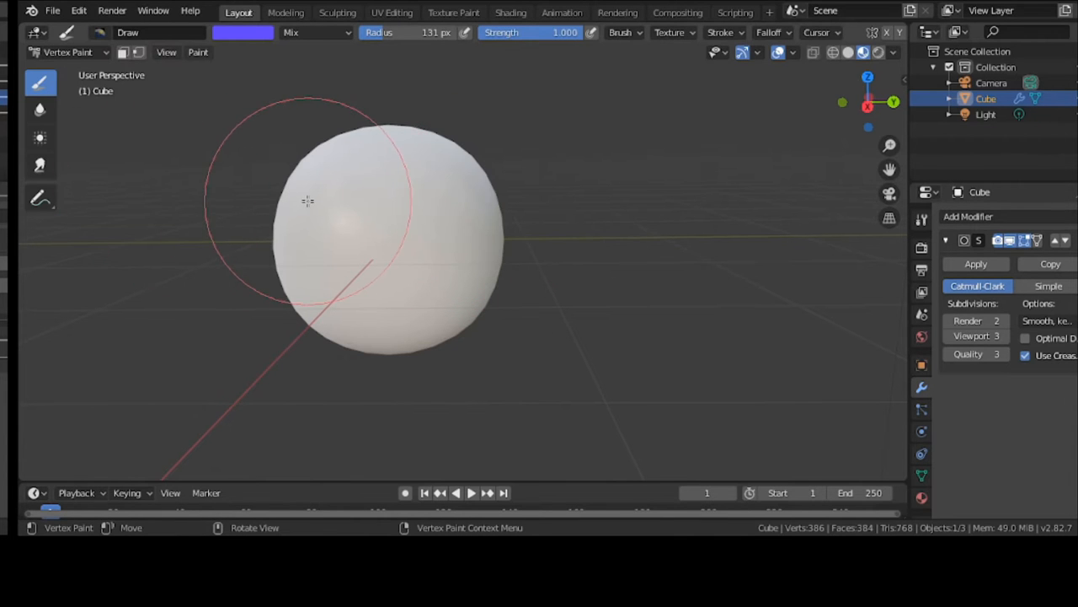
{"action": "left_click_drag", "start_coordinate": [307, 200], "coordinate": [449, 232]}
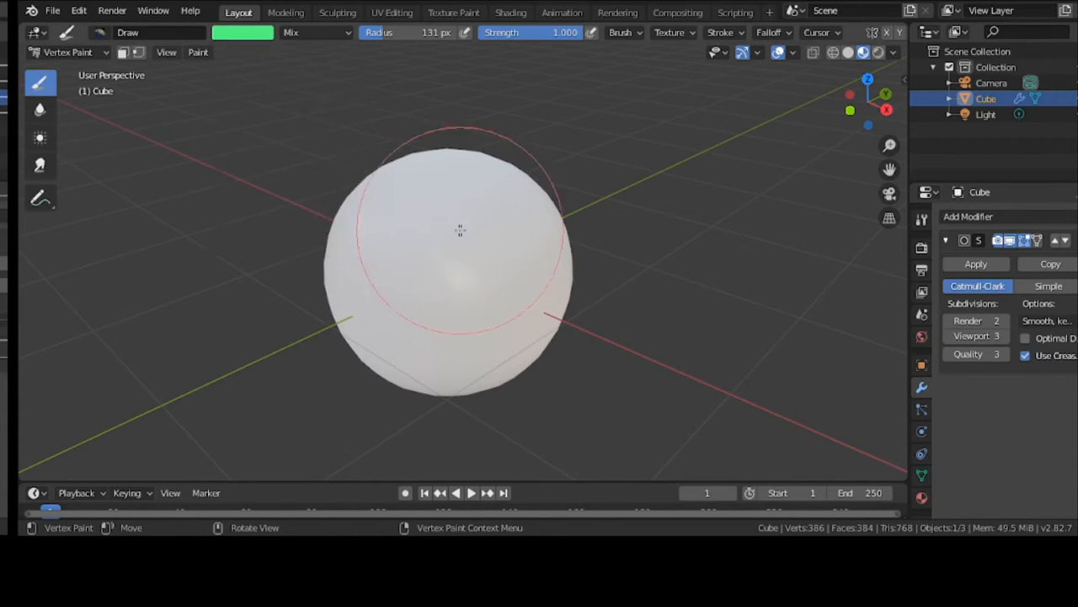
{"action": "mouse_move", "coordinate": [506, 274]}
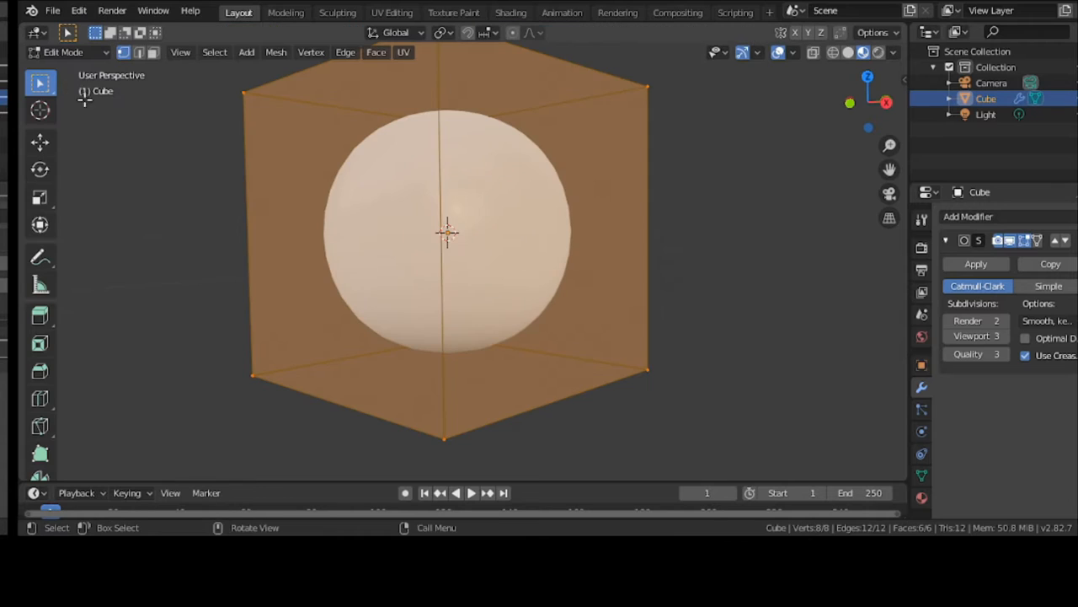
{"action": "mouse_move", "coordinate": [839, 327]}
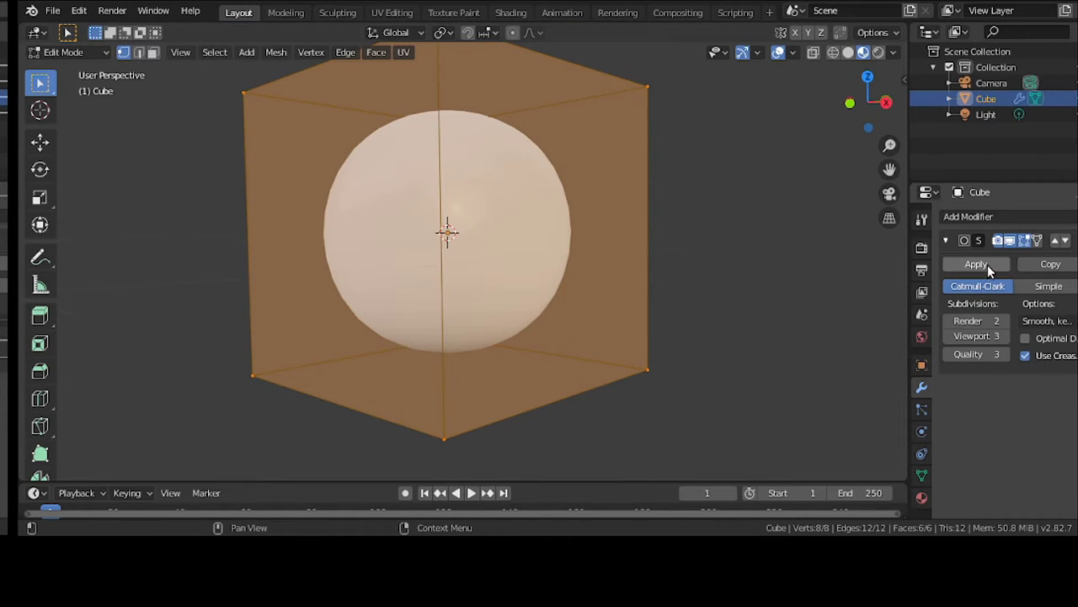
Step: Attempt to apply the subdivision, return to Object Mode and re-enter Vertex Paint mode
{"action": "left_click", "coordinate": [977, 262]}
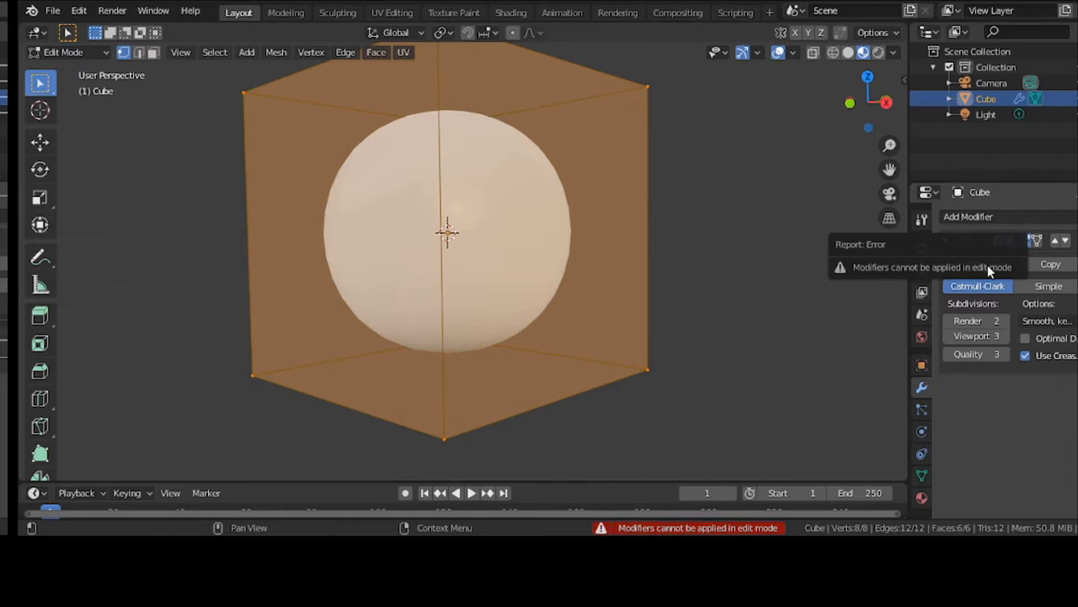
{"action": "left_click", "coordinate": [65, 51]}
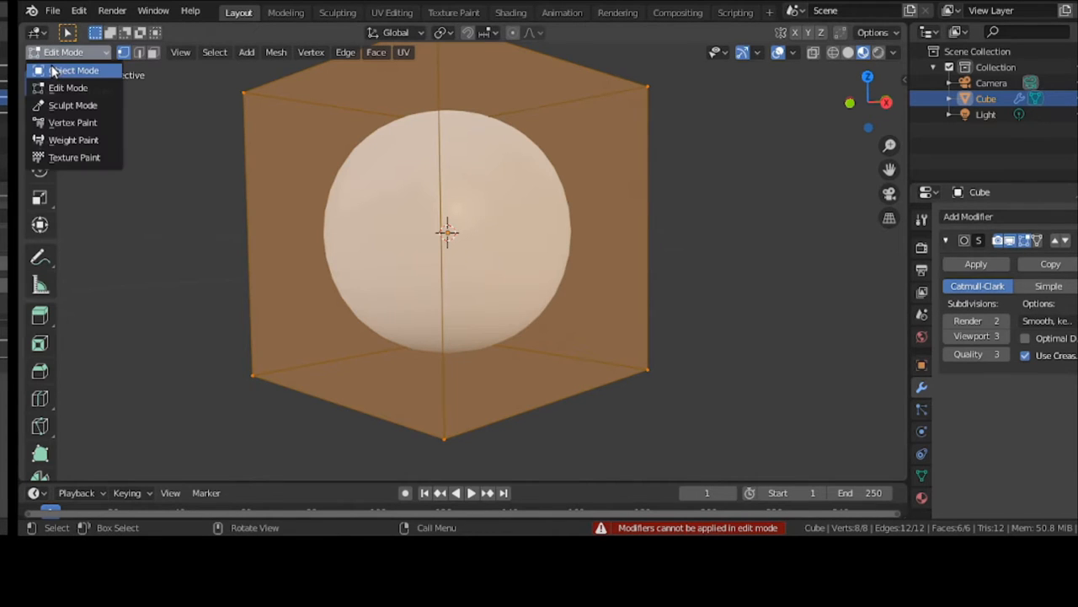
{"action": "left_click", "coordinate": [71, 69]}
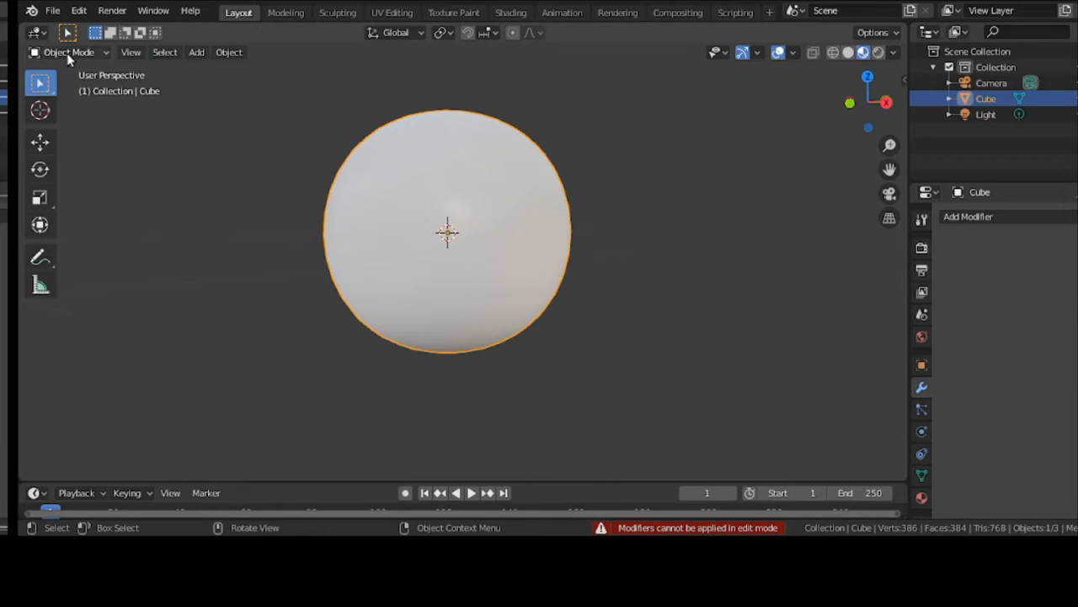
{"action": "left_click", "coordinate": [64, 52]}
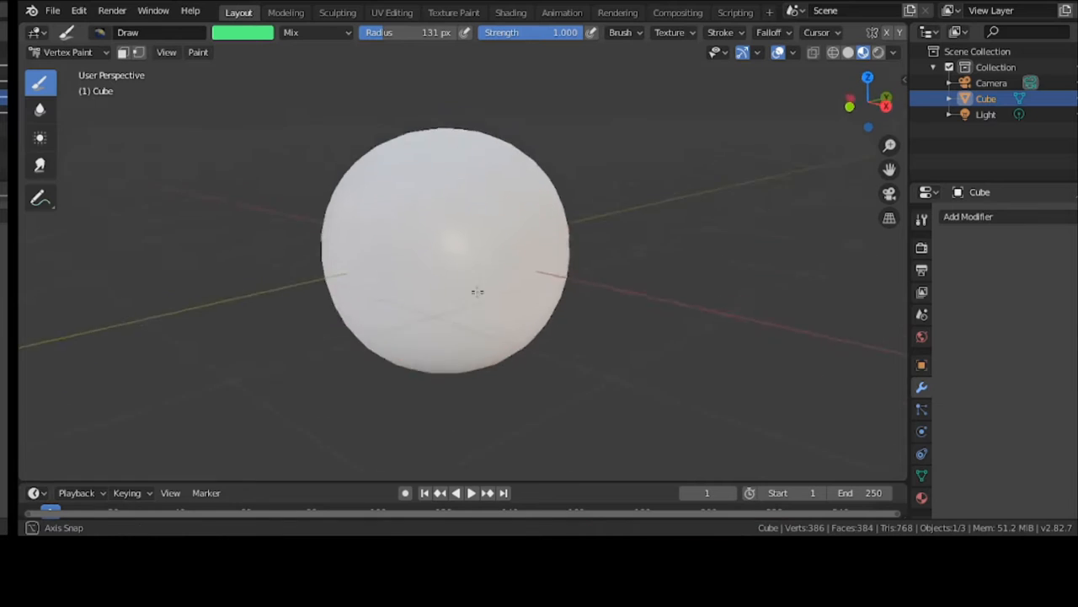
Step: Pick blue then purple brush colours while orbiting around the sphere
{"action": "left_click_drag", "start_coordinate": [472, 295], "coordinate": [548, 261]}
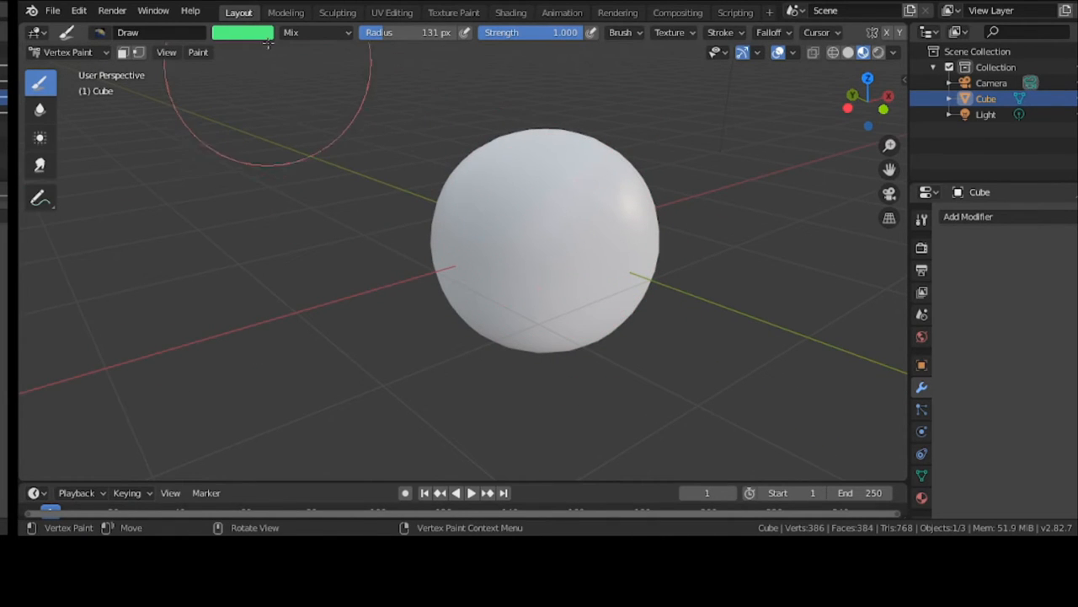
{"action": "left_click", "coordinate": [243, 34]}
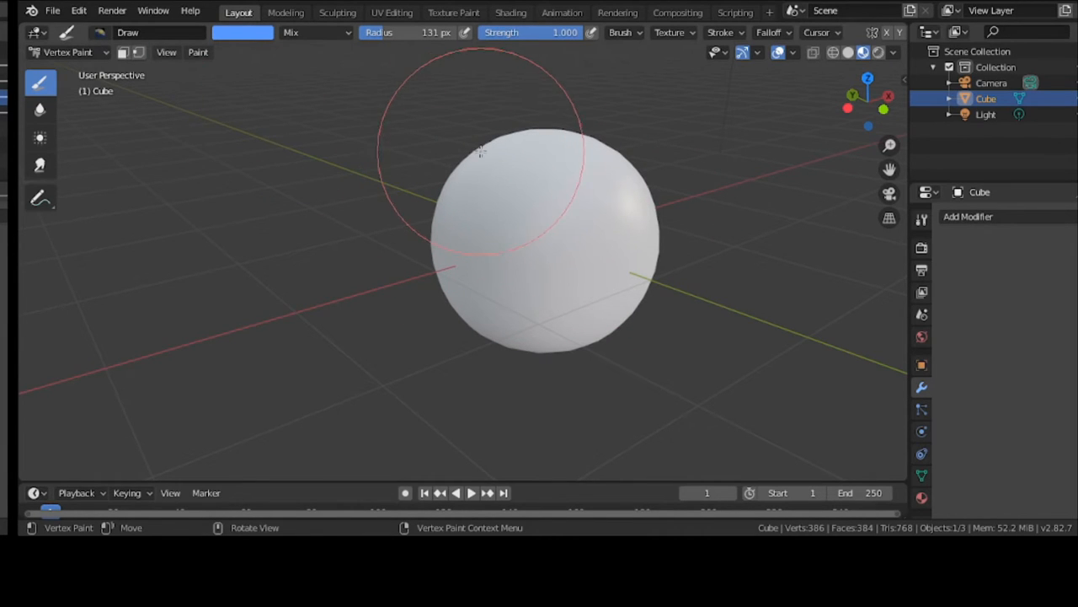
{"action": "left_click_drag", "start_coordinate": [480, 151], "coordinate": [598, 185]}
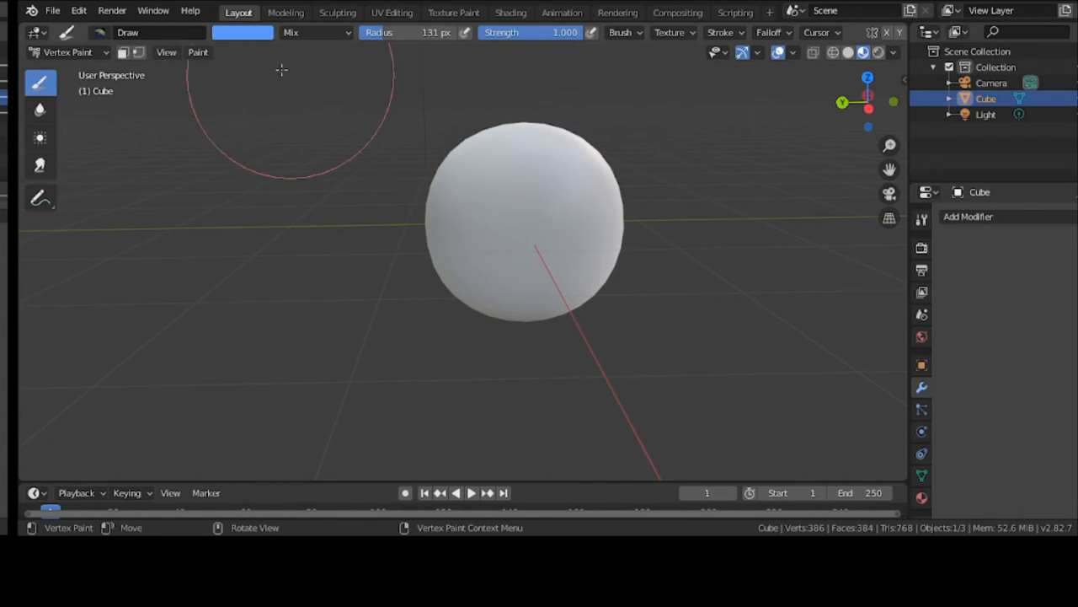
{"action": "left_click", "coordinate": [245, 34]}
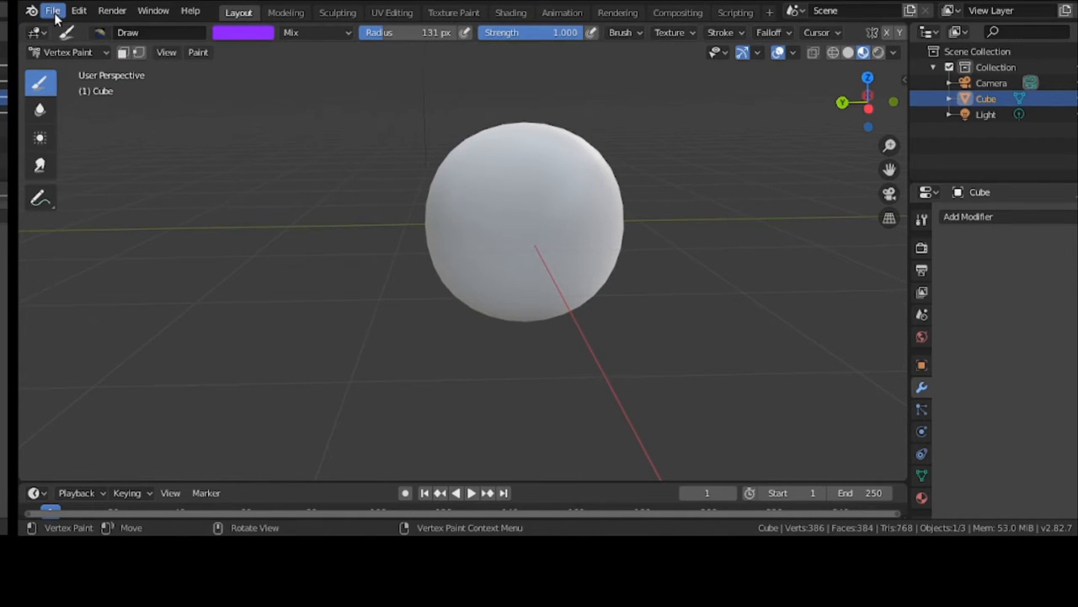
Step: Start a fresh file without saving and add a Subdivision Surface modifier to the cube
{"action": "left_click", "coordinate": [54, 10]}
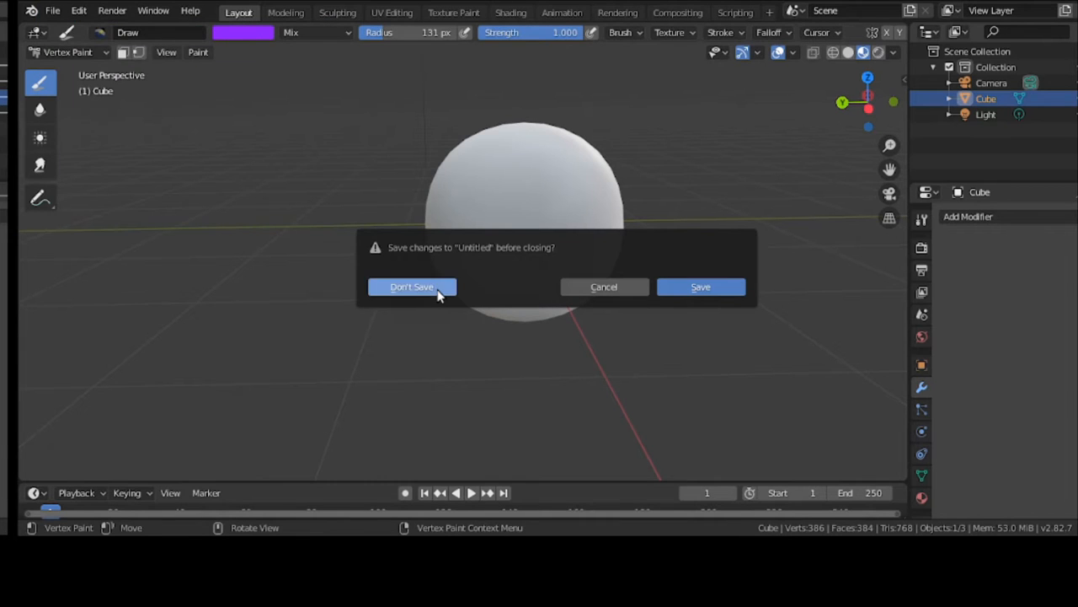
{"action": "left_click", "coordinate": [411, 287]}
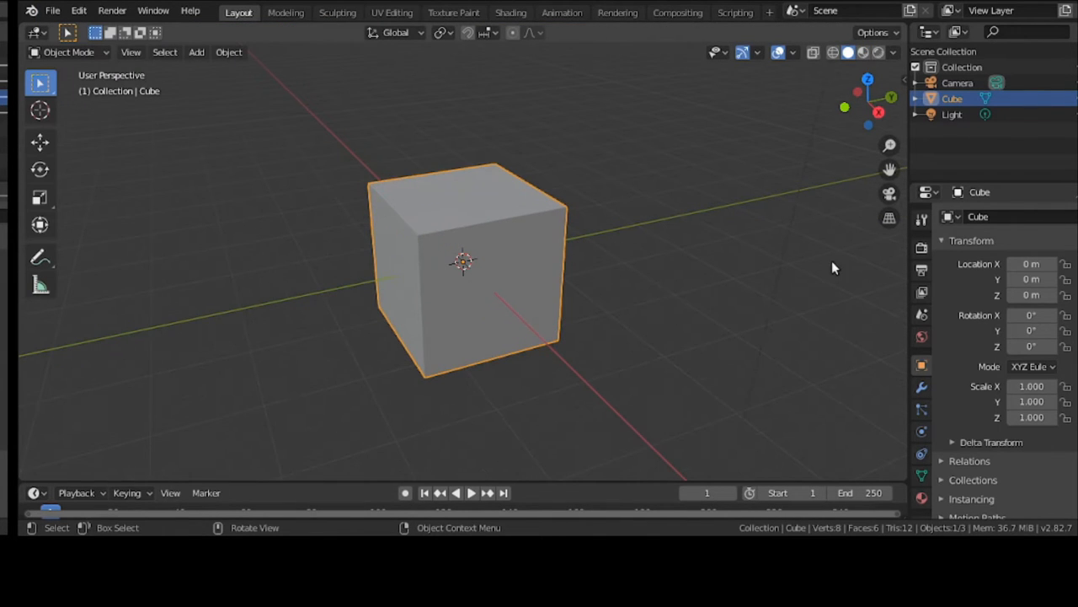
{"action": "left_click", "coordinate": [920, 385]}
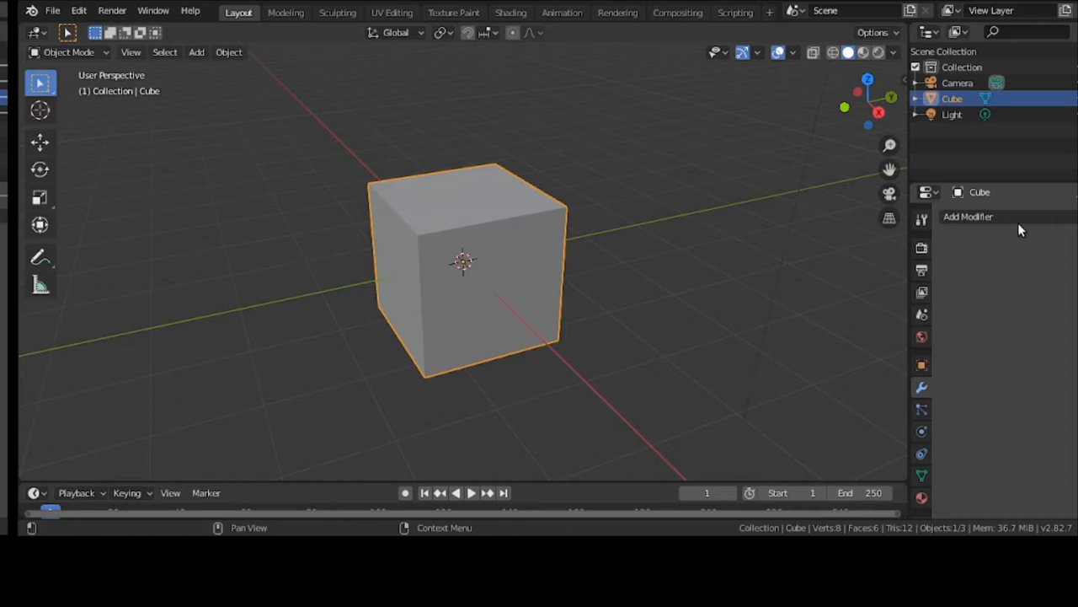
{"action": "left_click", "coordinate": [971, 216]}
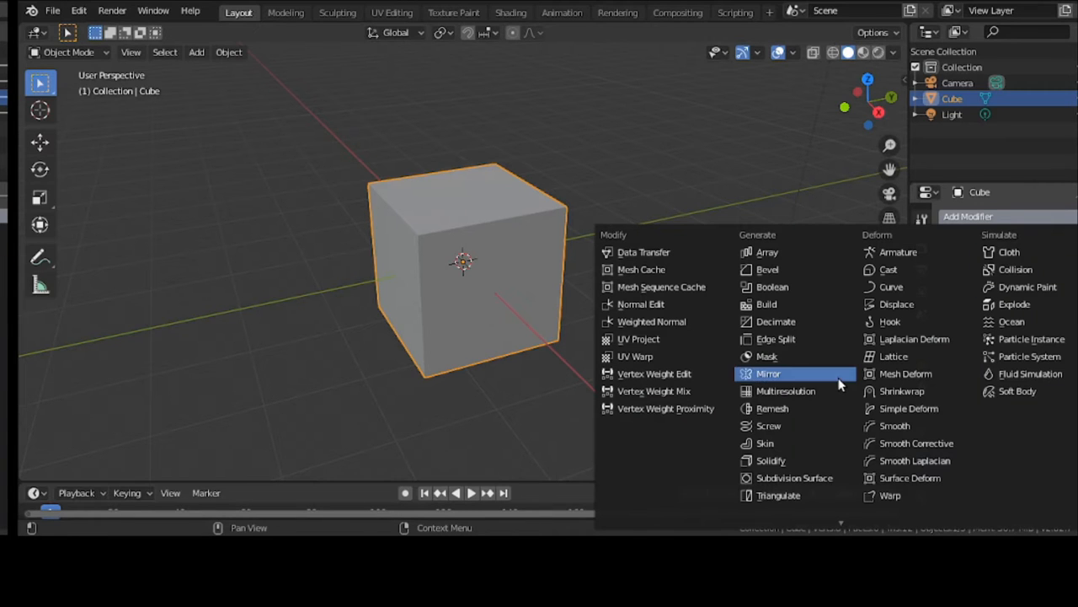
{"action": "left_click", "coordinate": [790, 478]}
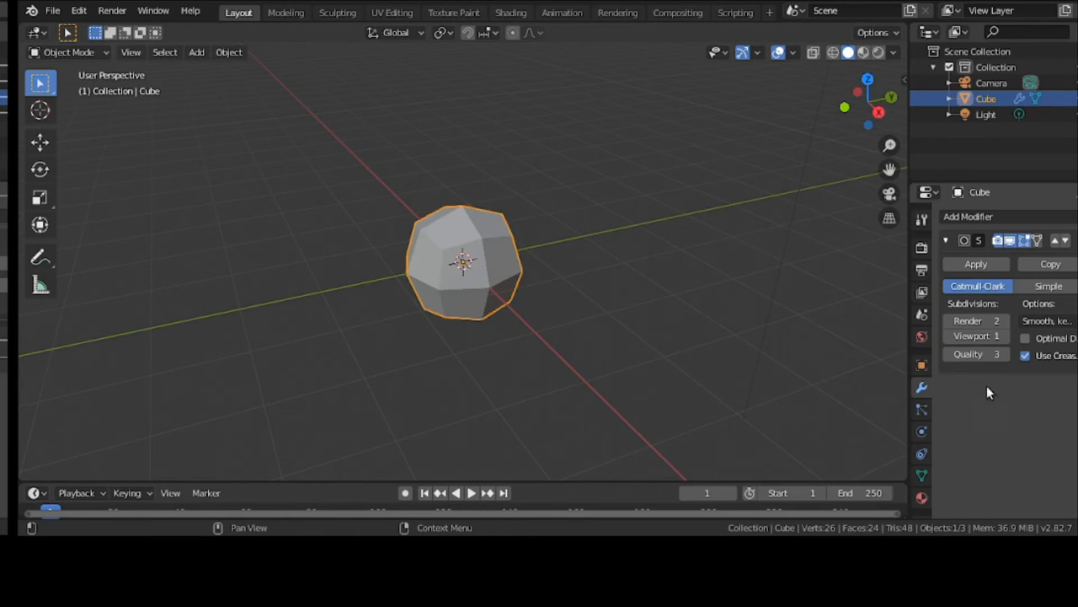
Step: Raise the viewport subdivision to level 3 and apply the modifier to the mesh
{"action": "left_click", "coordinate": [975, 335]}
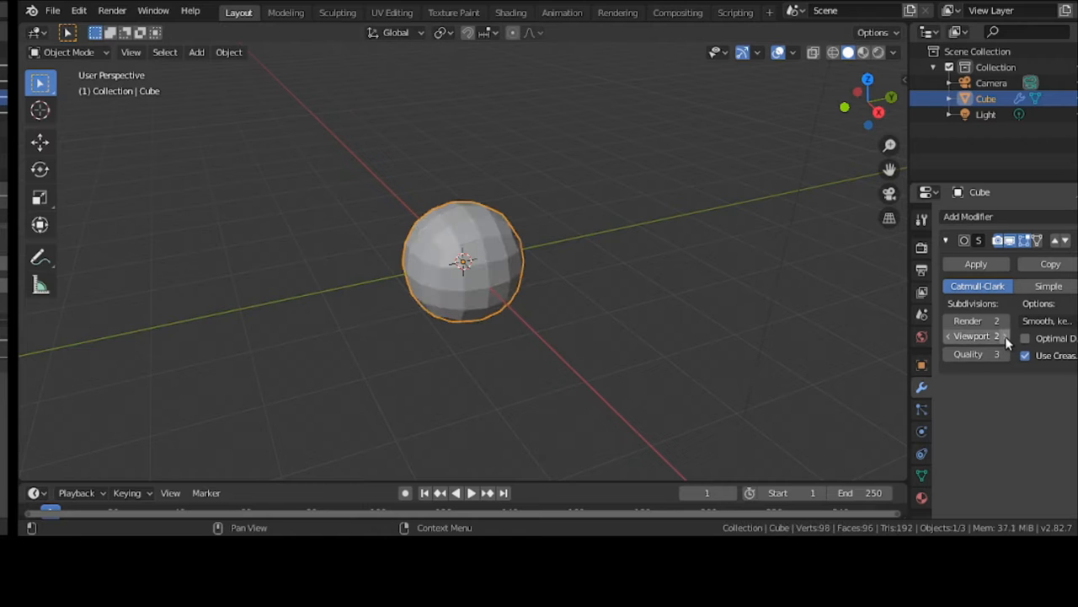
{"action": "left_click", "coordinate": [999, 335]}
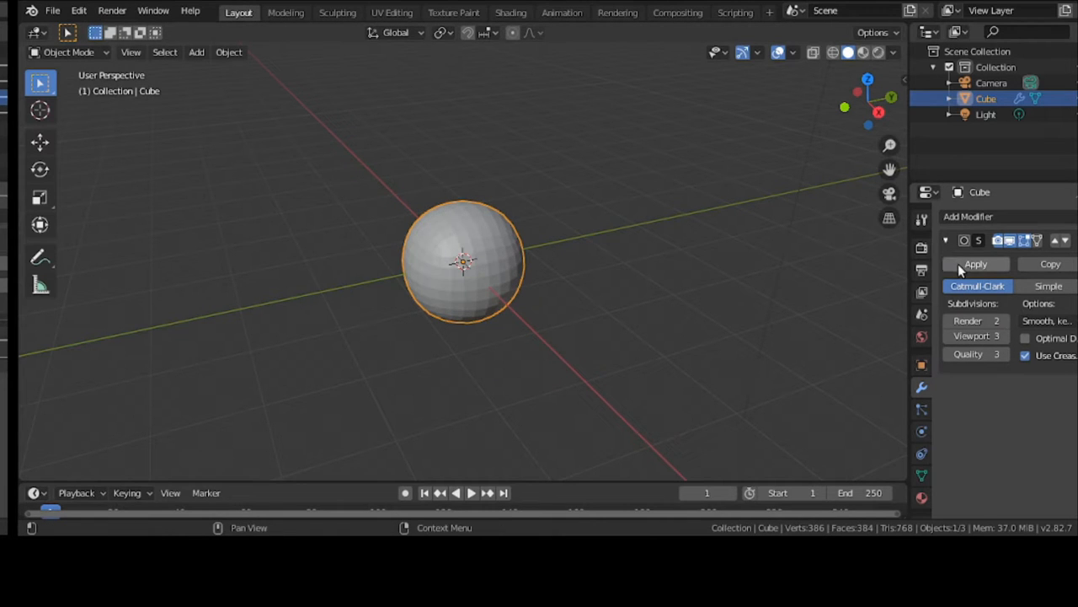
{"action": "left_click", "coordinate": [973, 262]}
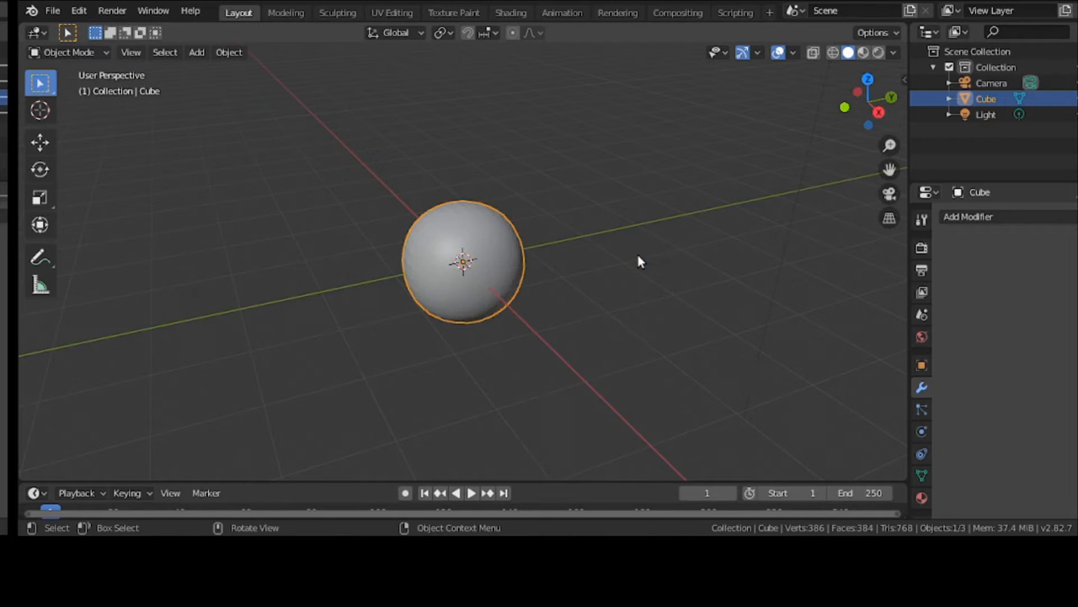
{"action": "left_click", "coordinate": [59, 52]}
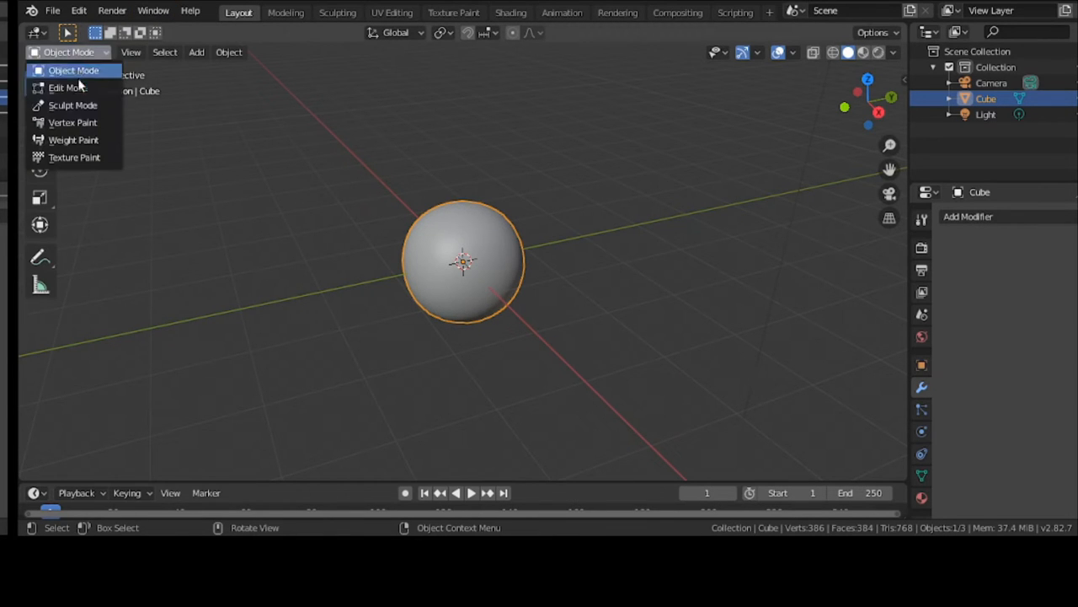
Step: Enter Vertex Paint mode, paint a green patch over the top and a red patch on the front
{"action": "left_click", "coordinate": [70, 121]}
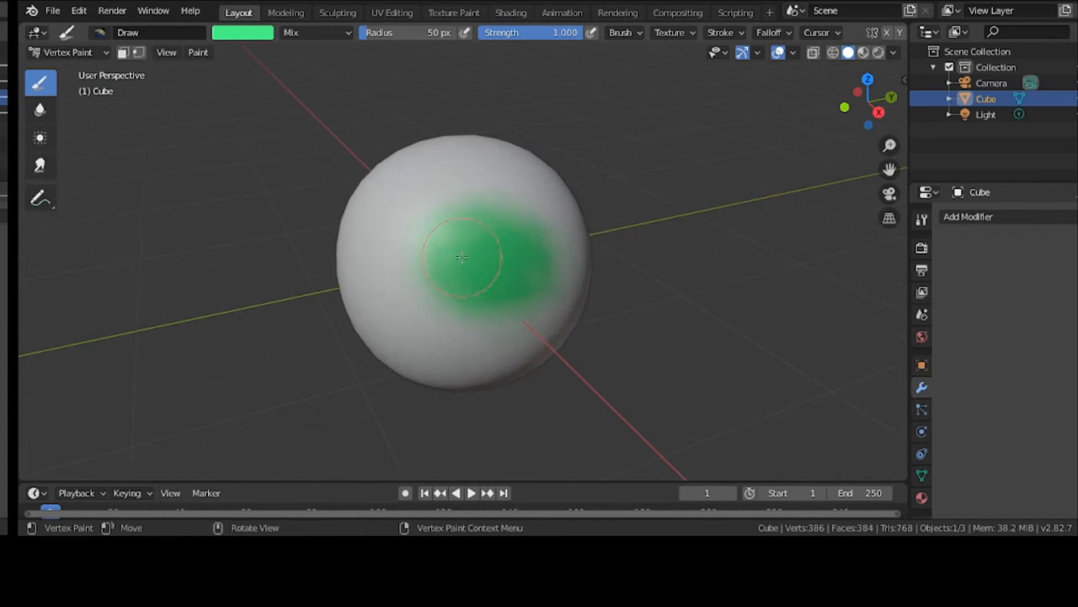
{"action": "left_click_drag", "start_coordinate": [462, 256], "coordinate": [502, 251]}
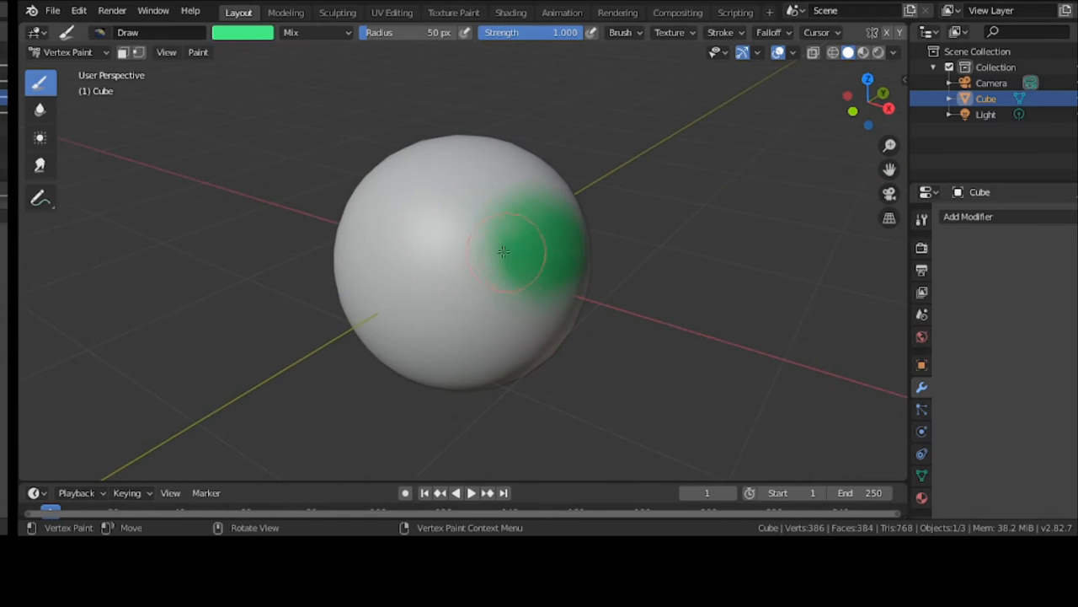
{"action": "left_click_drag", "start_coordinate": [502, 251], "coordinate": [453, 175]}
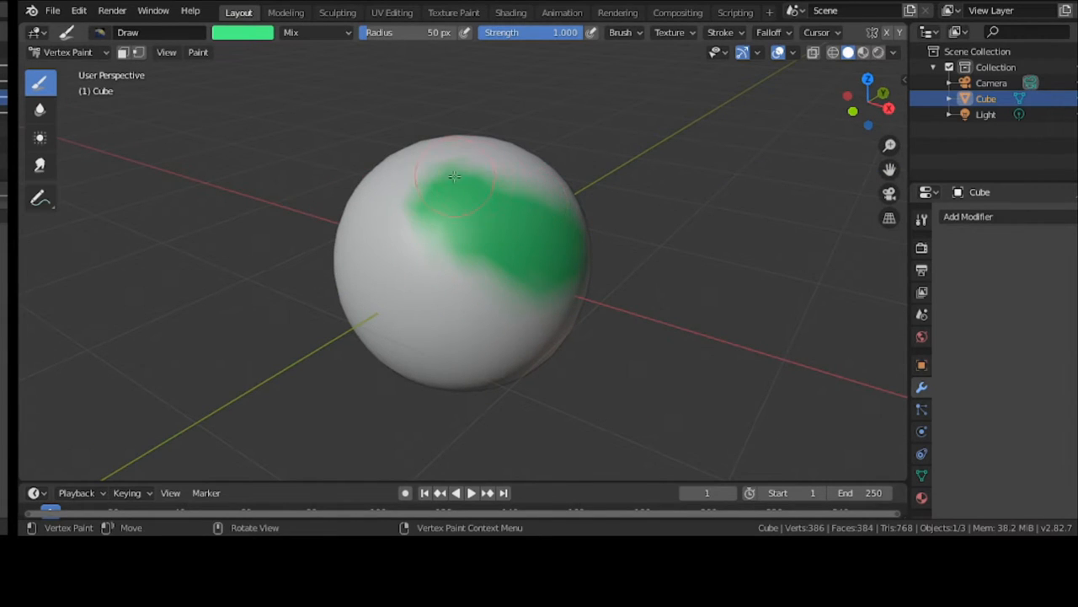
{"action": "left_click_drag", "start_coordinate": [455, 177], "coordinate": [497, 261]}
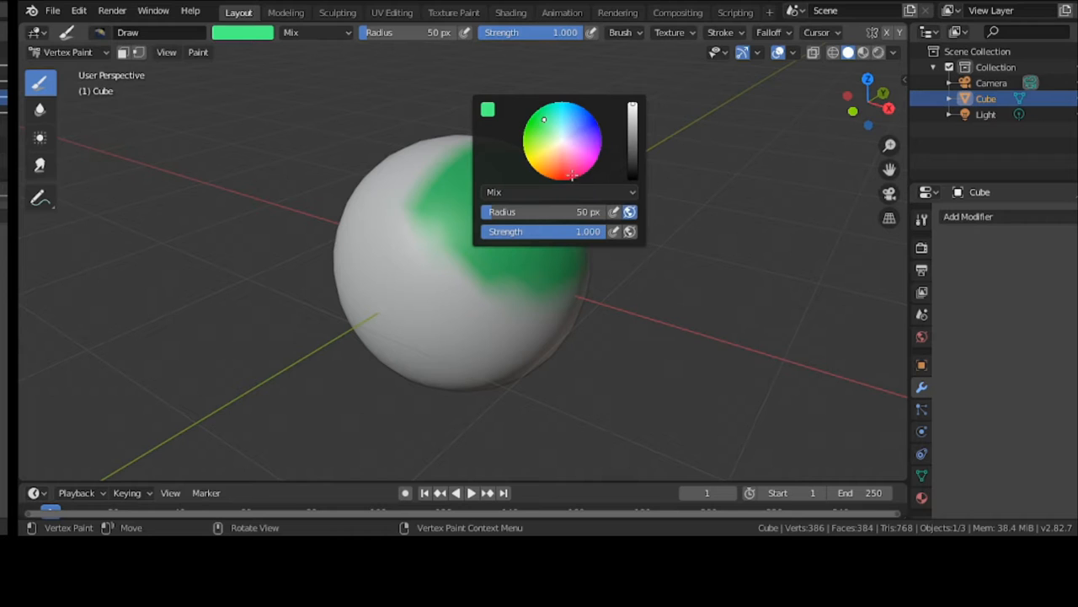
{"action": "left_click", "coordinate": [559, 190]}
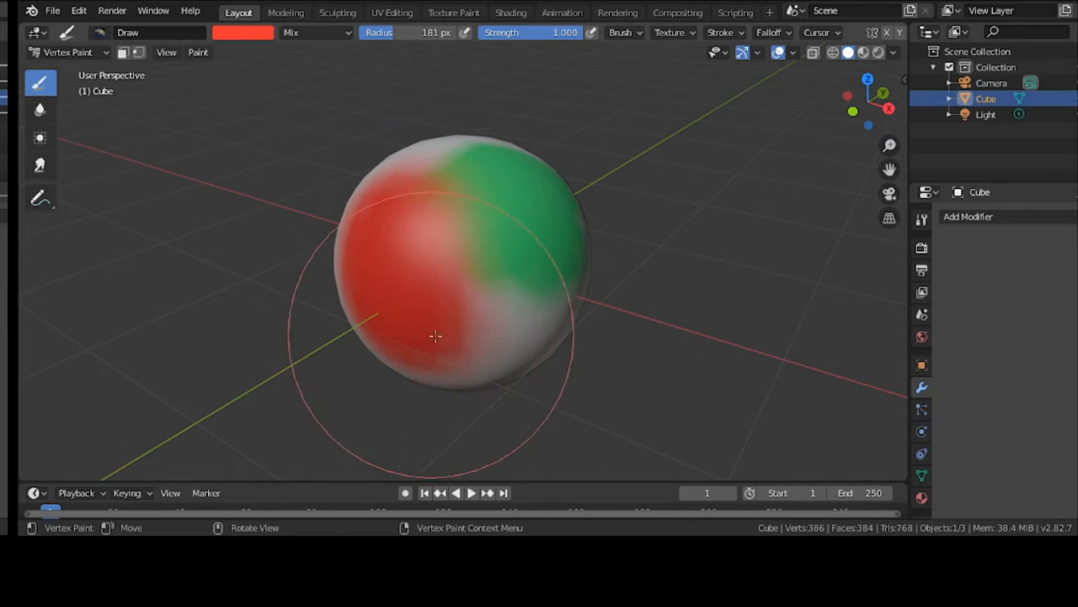
{"action": "left_click_drag", "start_coordinate": [435, 337], "coordinate": [401, 324]}
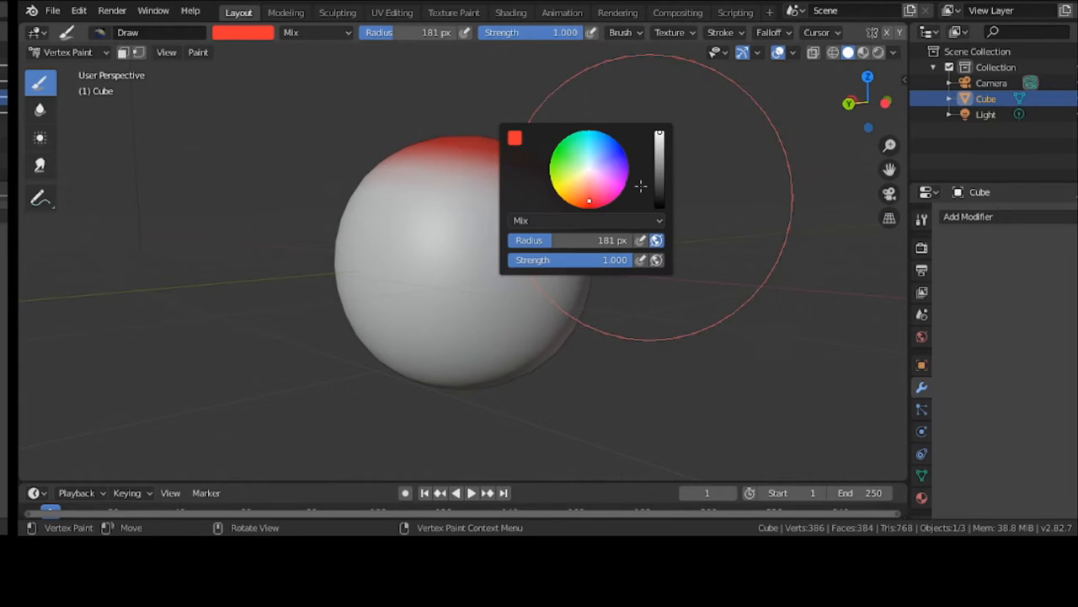
Step: Paint green and a yellow band on the left, then spread cyan across the front
{"action": "left_click", "coordinate": [561, 162]}
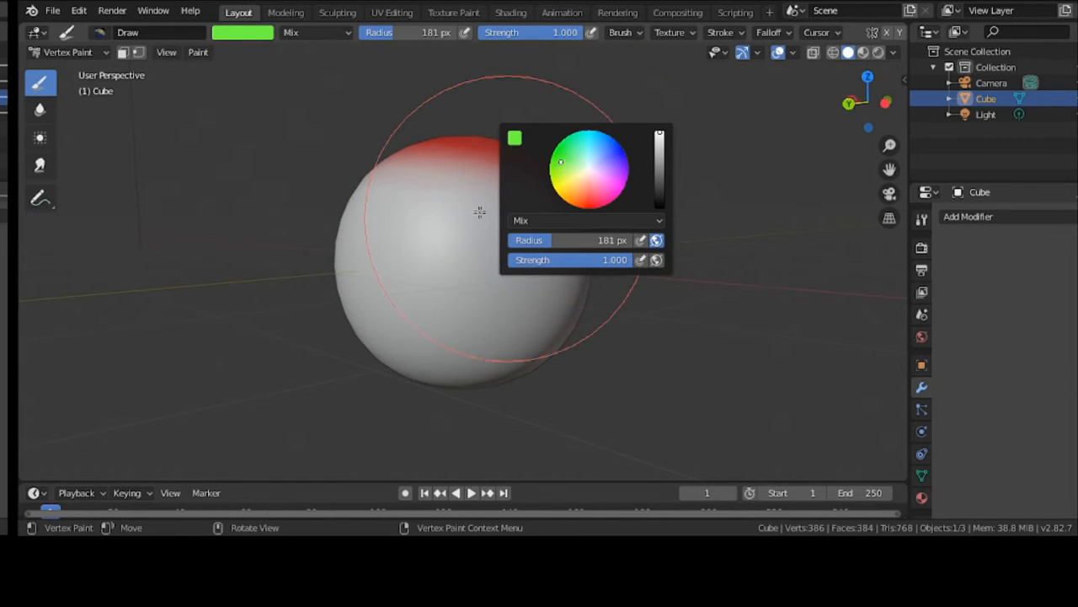
{"action": "left_click", "coordinate": [479, 210]}
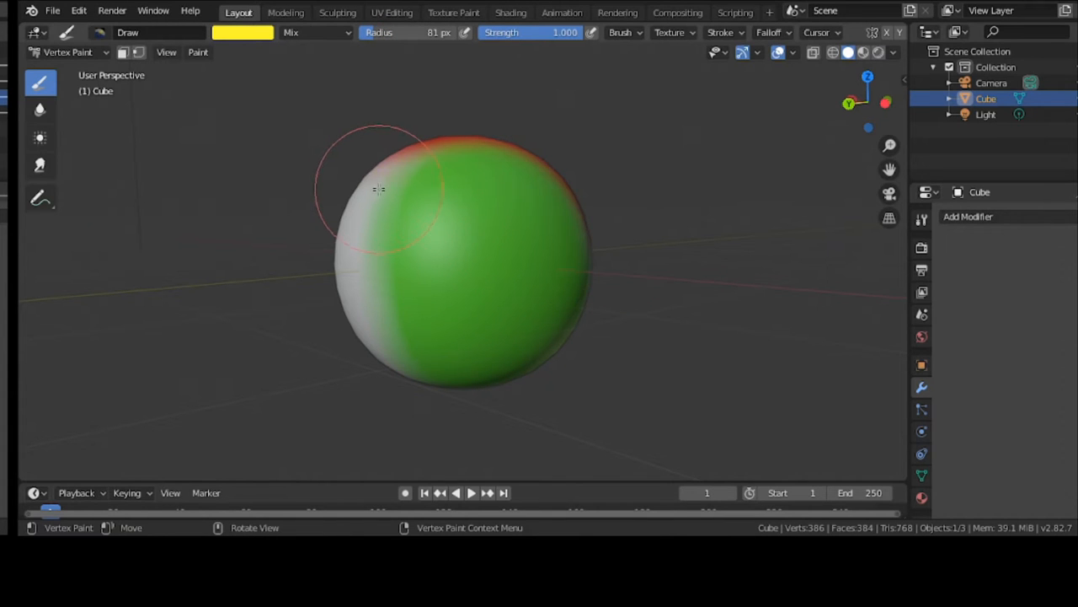
{"action": "left_click_drag", "start_coordinate": [379, 189], "coordinate": [352, 290]}
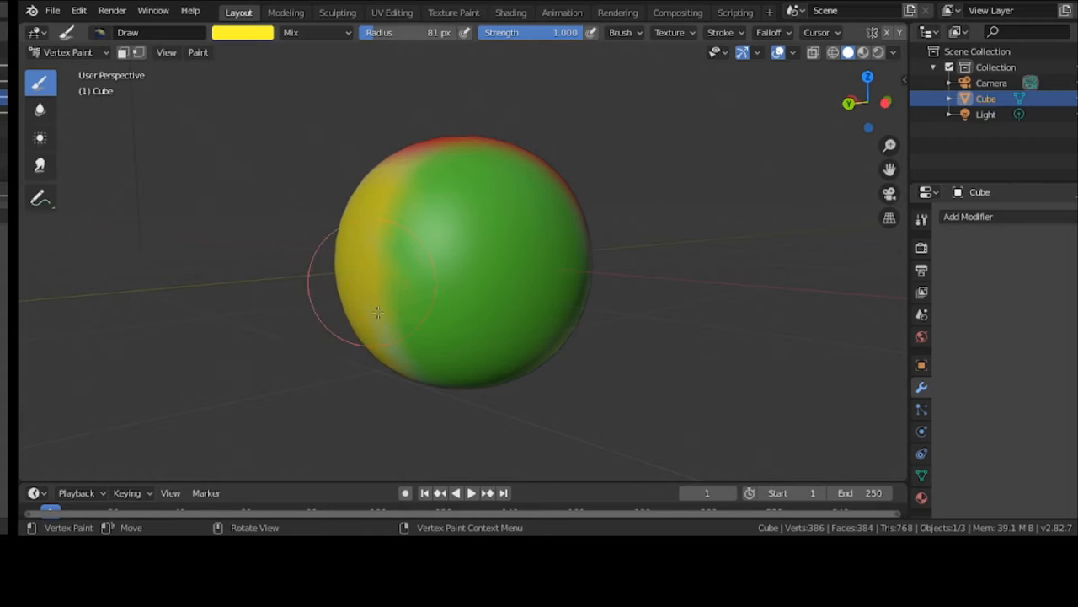
{"action": "mouse_move", "coordinate": [384, 417]}
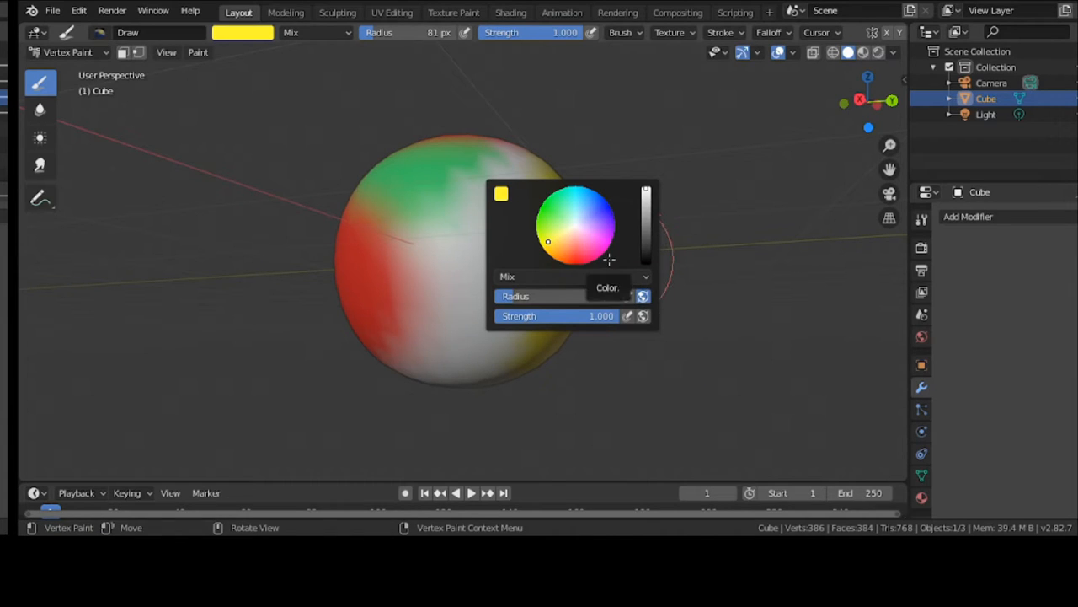
{"action": "left_click", "coordinate": [570, 194]}
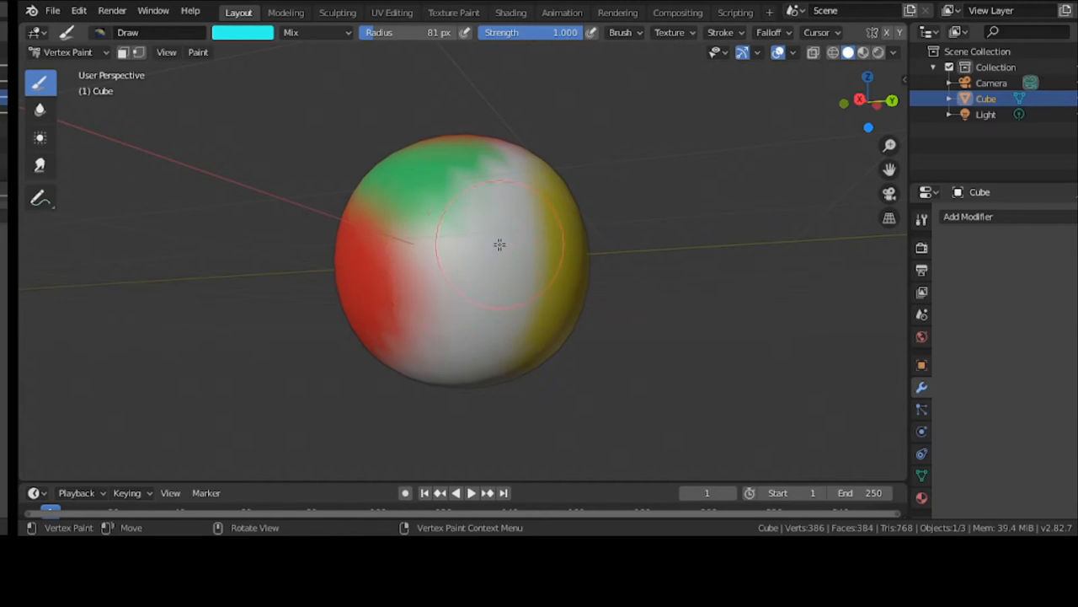
{"action": "left_click_drag", "start_coordinate": [498, 244], "coordinate": [505, 189]}
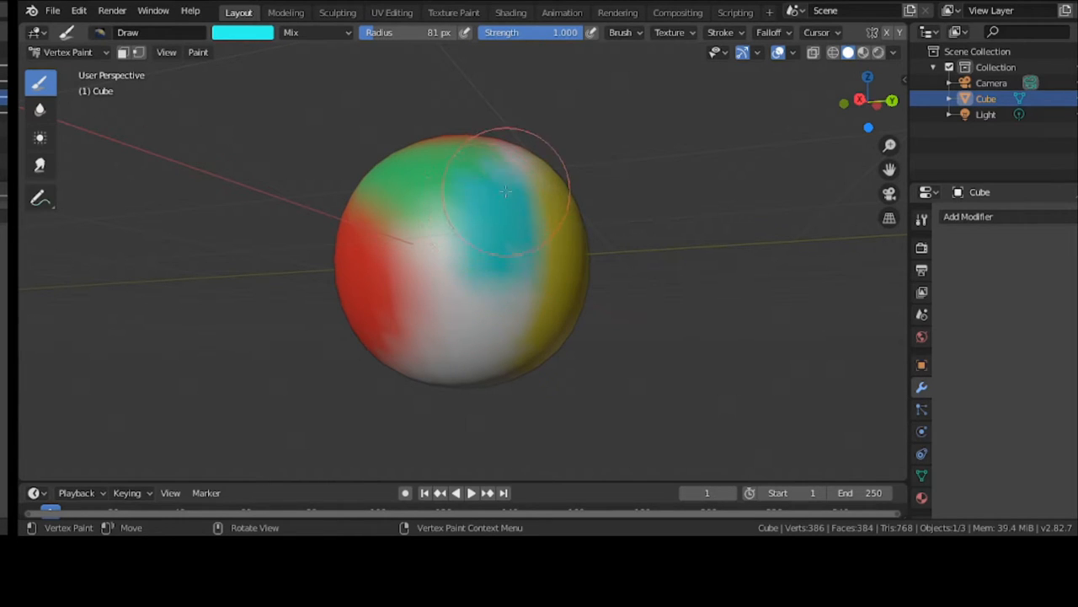
{"action": "left_click_drag", "start_coordinate": [506, 192], "coordinate": [467, 386]}
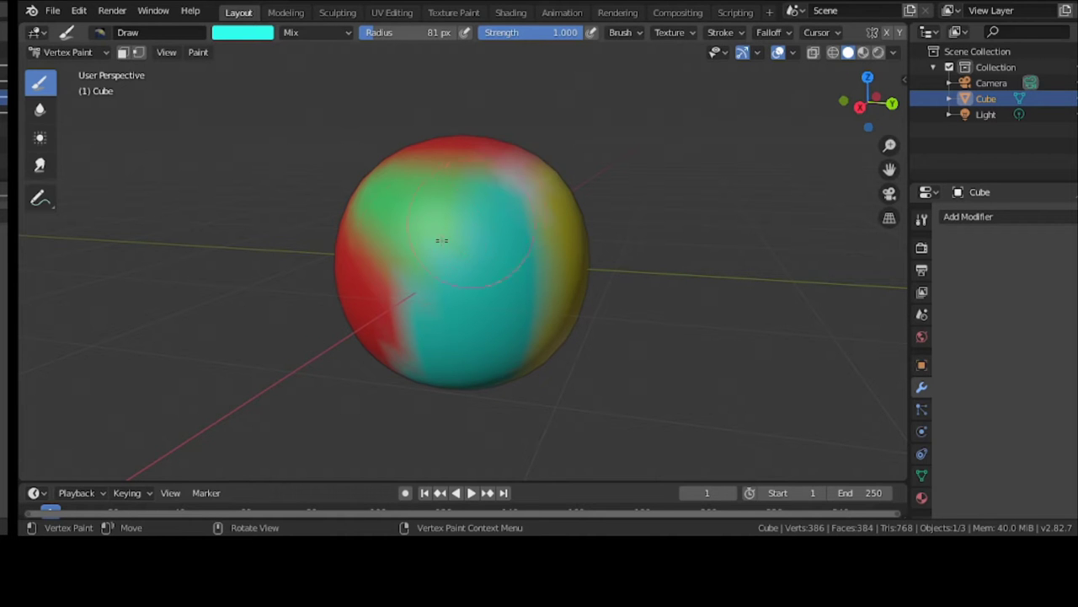
Step: Paint cyan on the lower right and orbit around to check the painted sphere
{"action": "left_click_drag", "start_coordinate": [441, 239], "coordinate": [470, 364]}
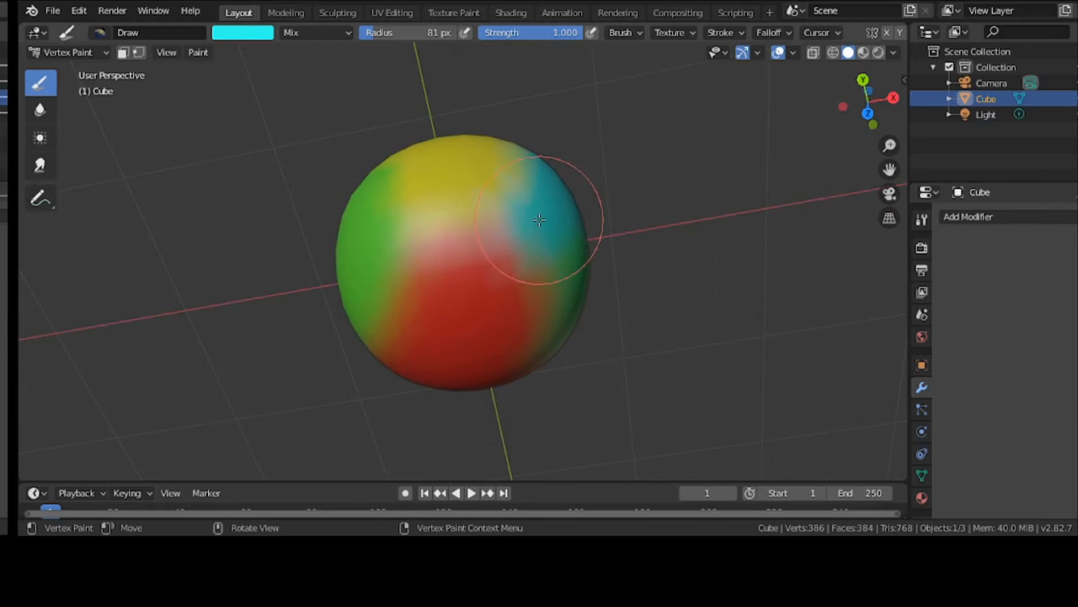
{"action": "mouse_move", "coordinate": [755, 186]}
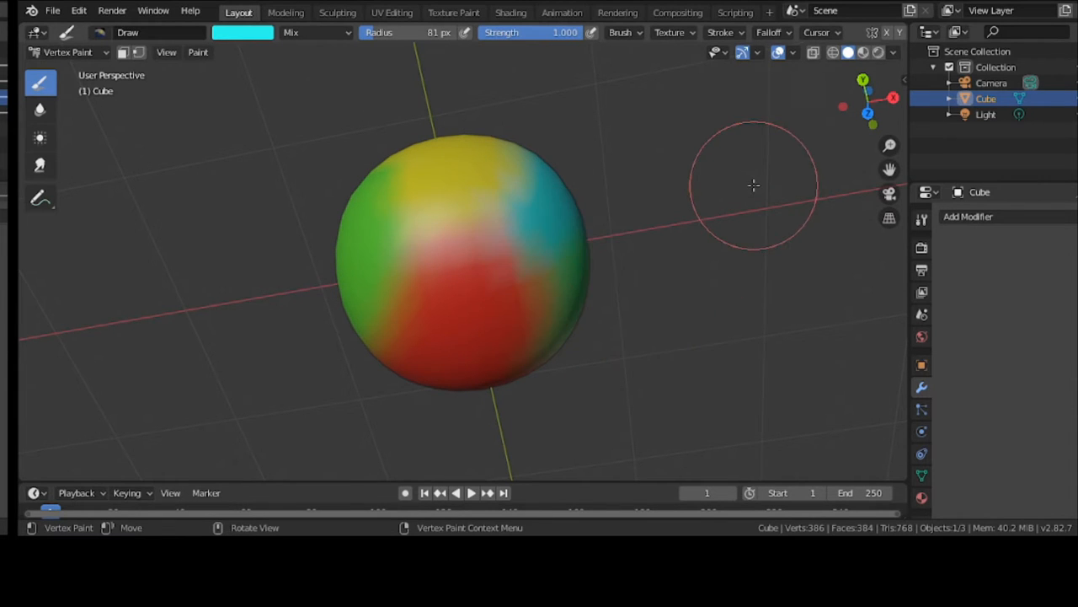
{"action": "left_click_drag", "start_coordinate": [750, 185], "coordinate": [468, 85]}
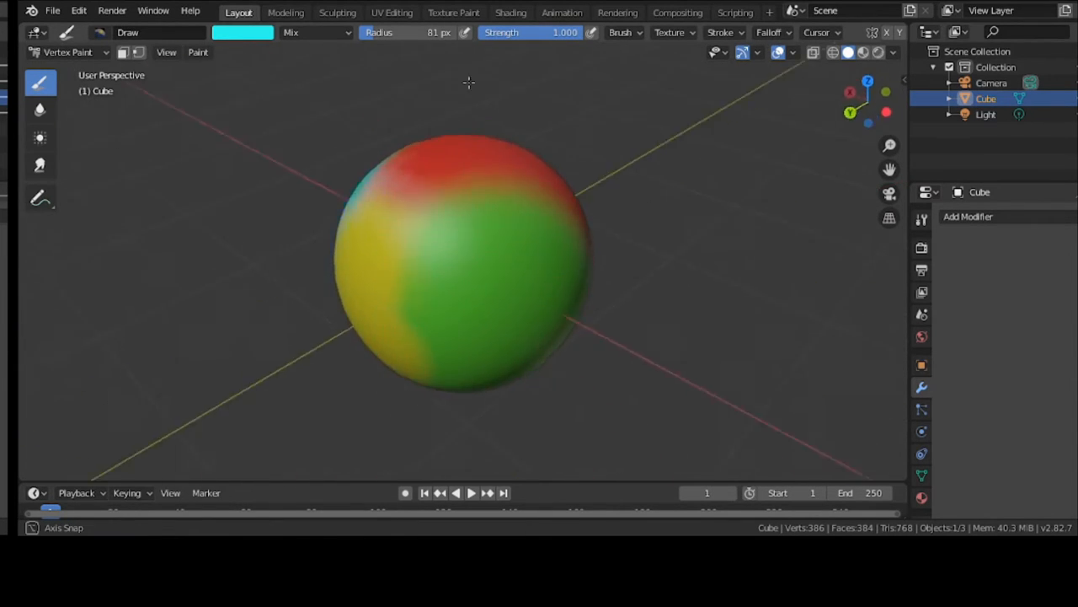
{"action": "left_click_drag", "start_coordinate": [468, 82], "coordinate": [492, 331]}
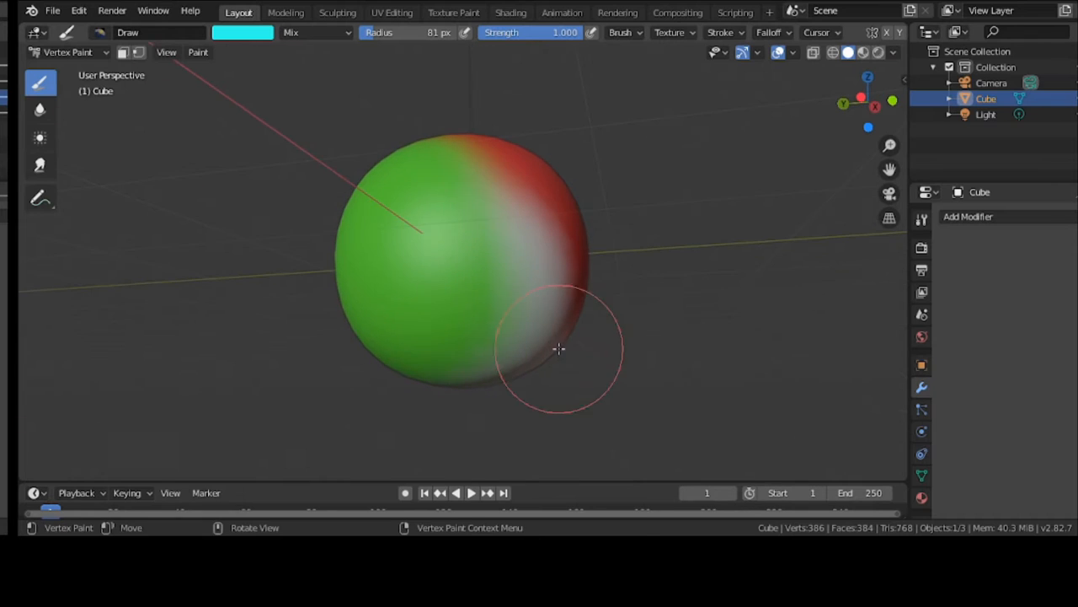
{"action": "left_click_drag", "start_coordinate": [559, 348], "coordinate": [544, 300]}
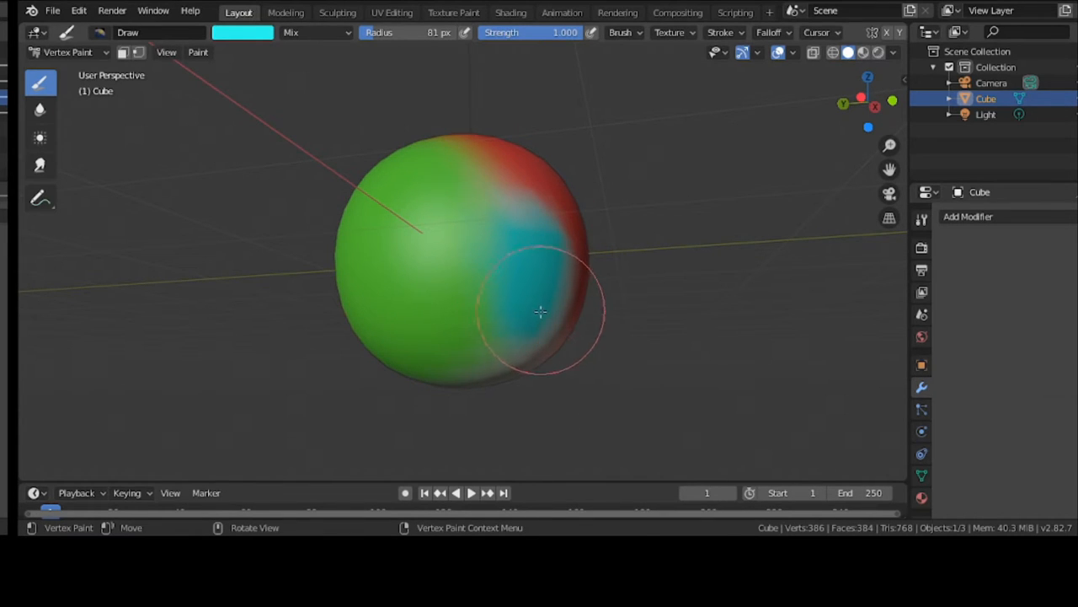
{"action": "left_click_drag", "start_coordinate": [539, 312], "coordinate": [627, 396]}
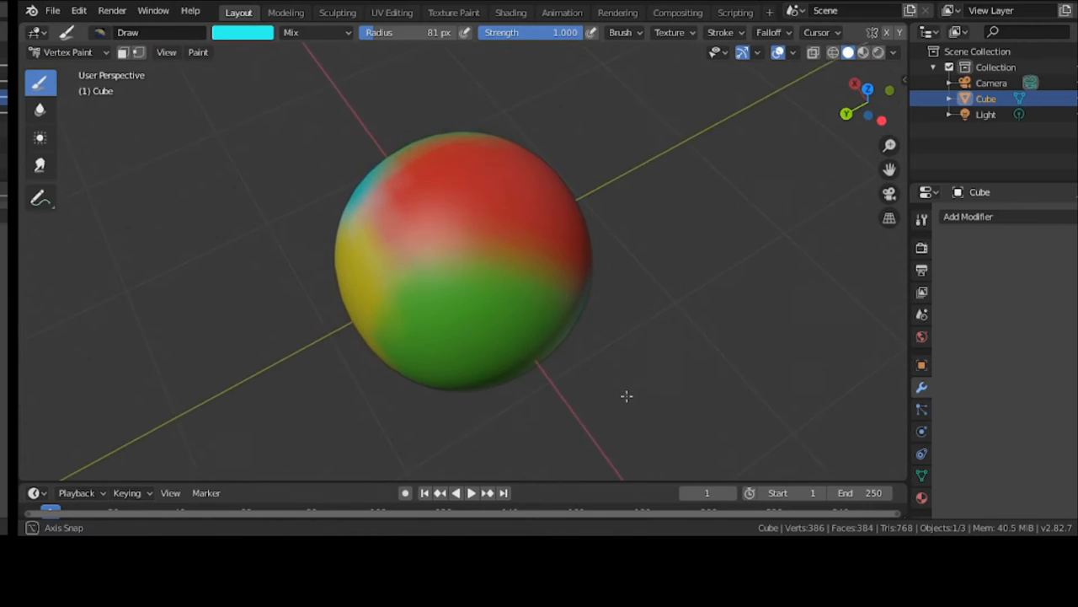
{"action": "left_click_drag", "start_coordinate": [627, 396], "coordinate": [644, 232]}
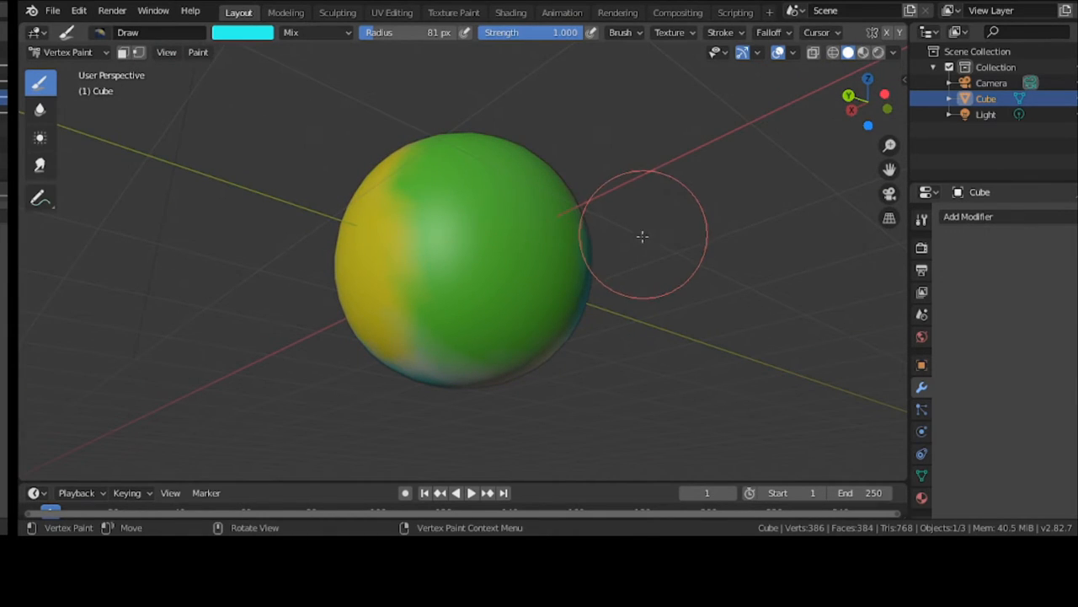
Step: Switch the sphere to Texture Paint mode and move to the UV Editing workspace
{"action": "left_click", "coordinate": [64, 50]}
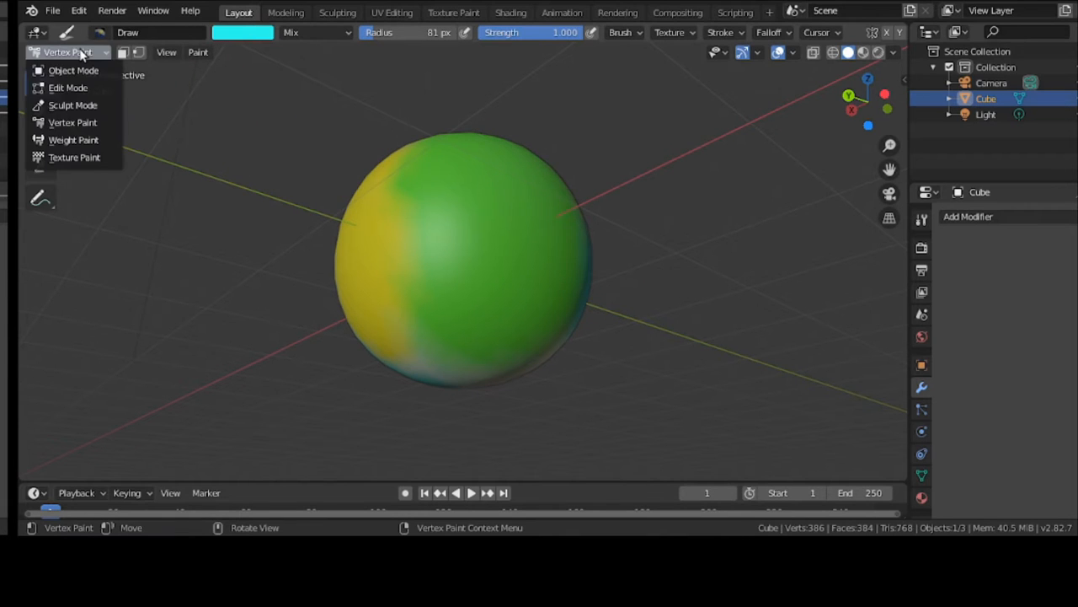
{"action": "left_click", "coordinate": [74, 158]}
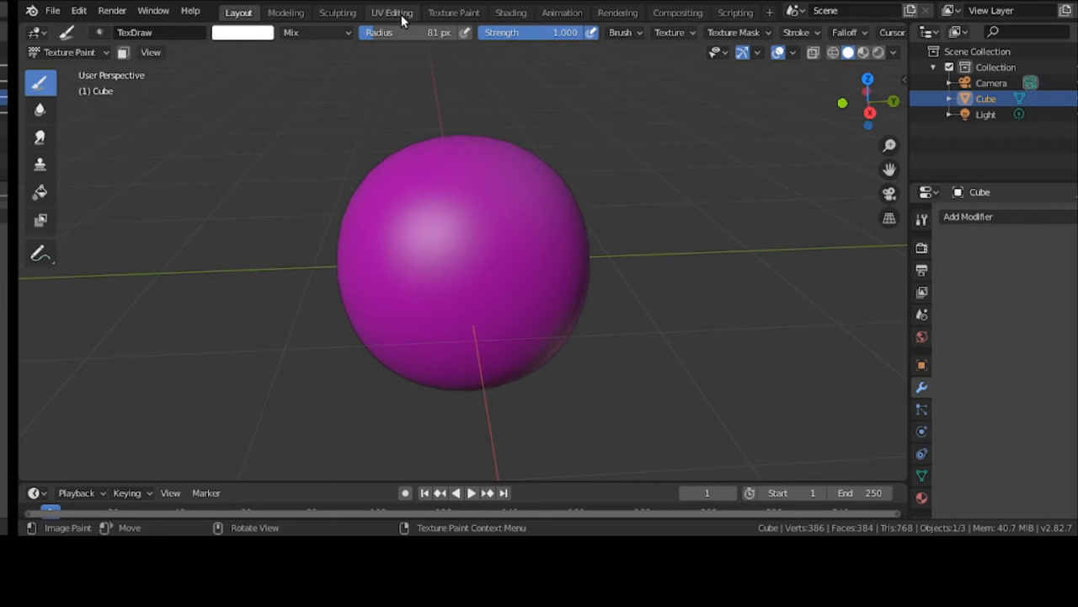
{"action": "left_click", "coordinate": [390, 12]}
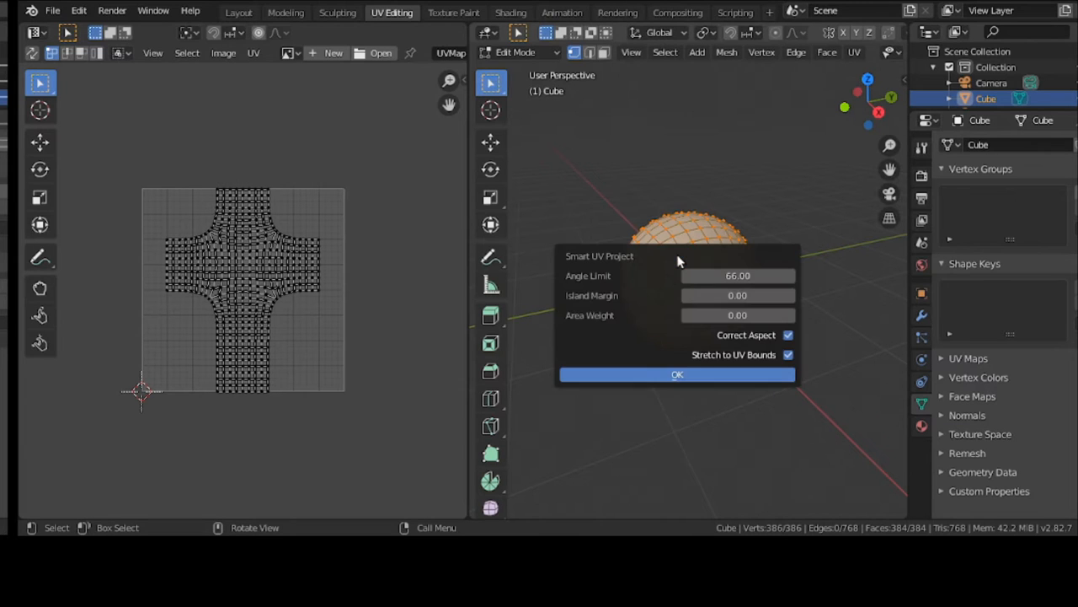
Step: Confirm the Smart UV unwrap and create a new 1024 px UV Grid image named ball-uv
{"action": "left_click", "coordinate": [678, 374]}
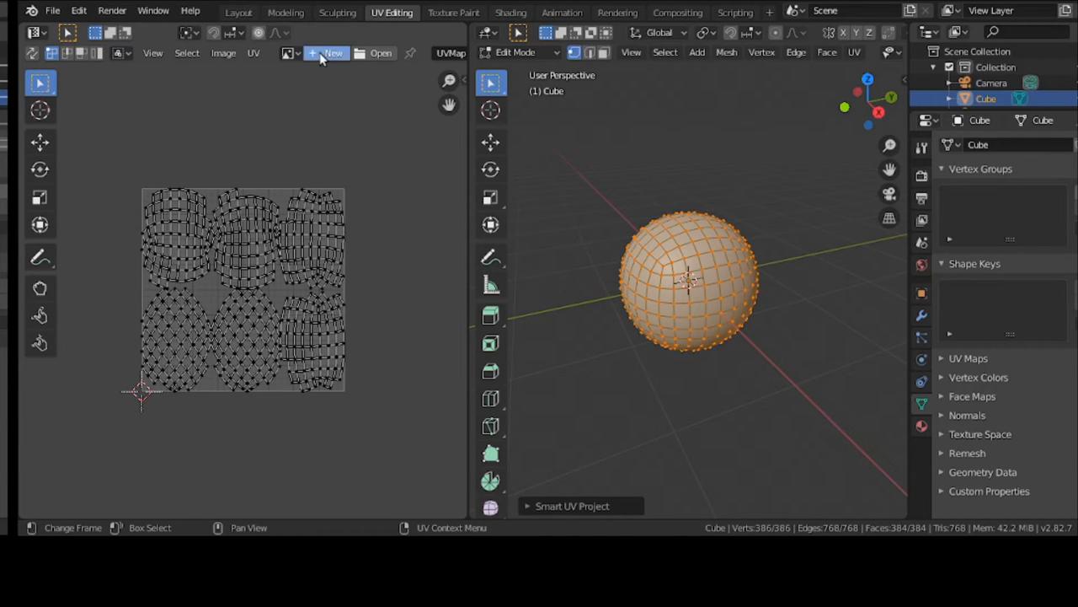
{"action": "left_click", "coordinate": [329, 53]}
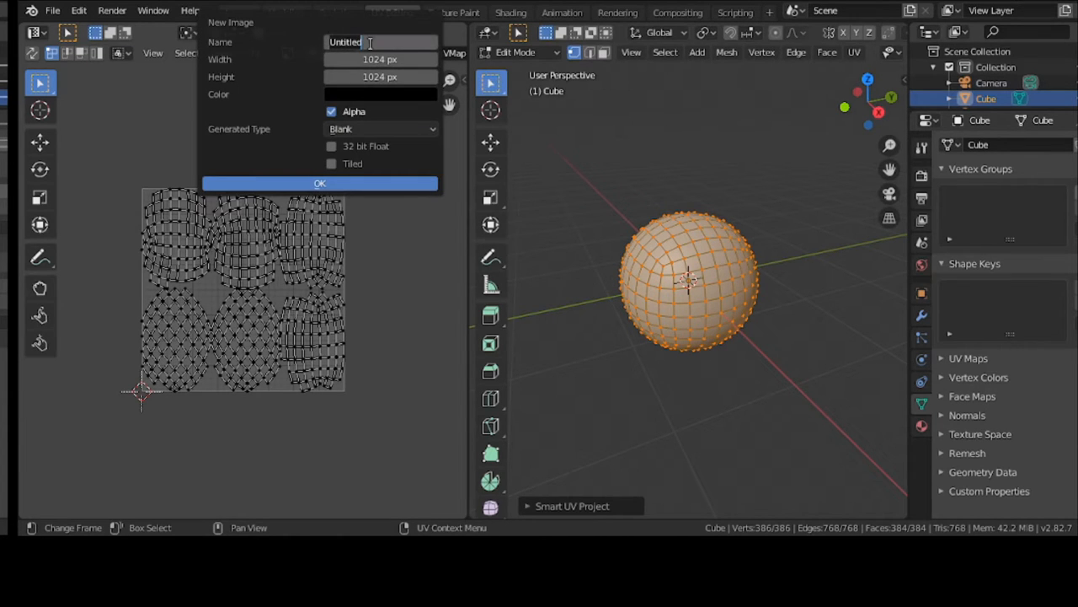
{"action": "type", "text": "ball-uv"}
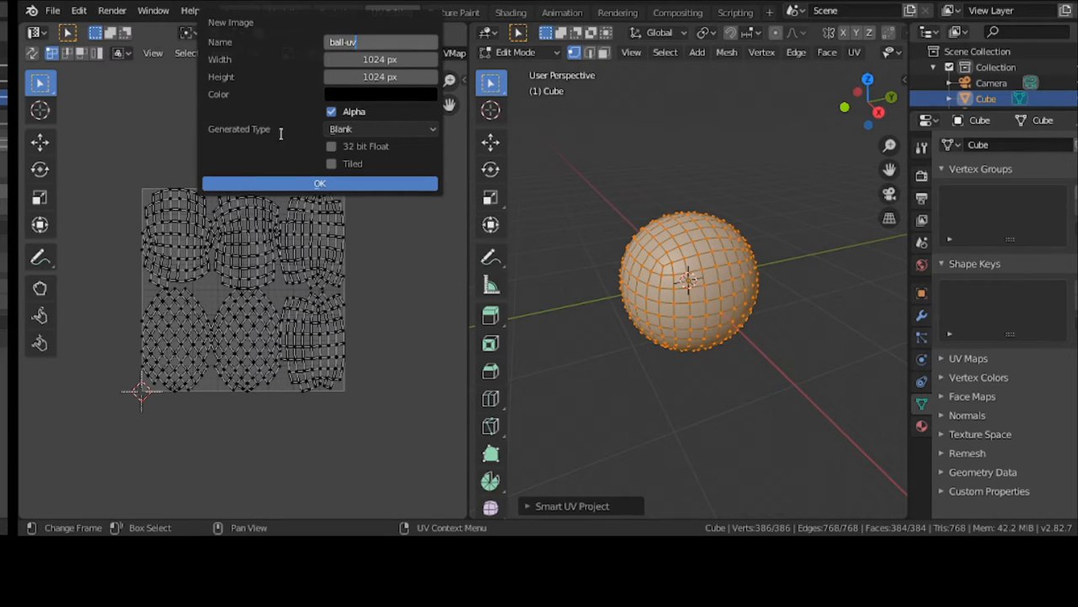
{"action": "left_click", "coordinate": [378, 128]}
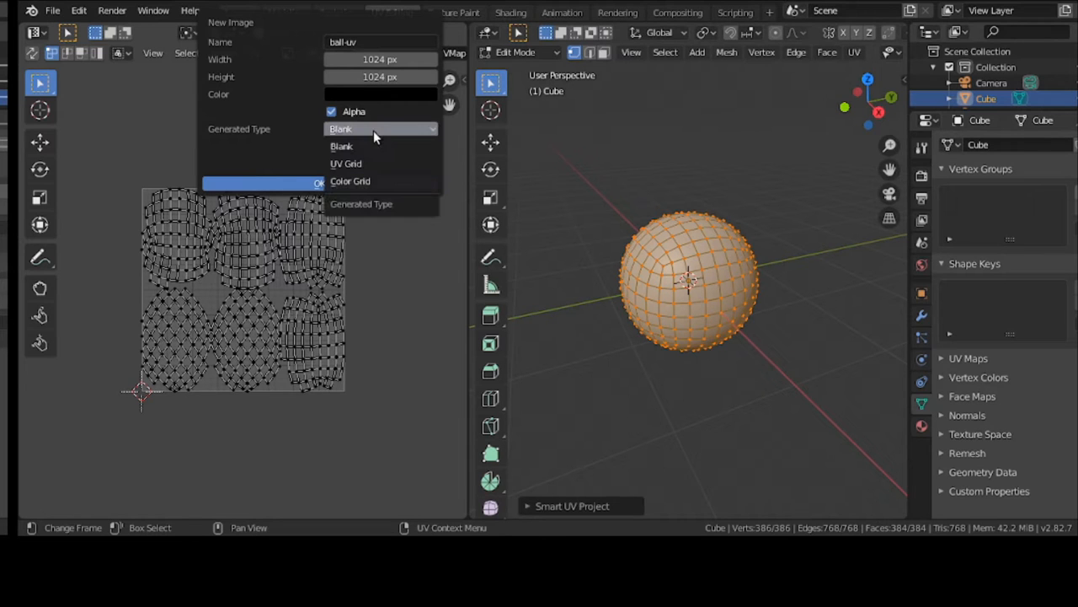
{"action": "mouse_move", "coordinate": [378, 163]}
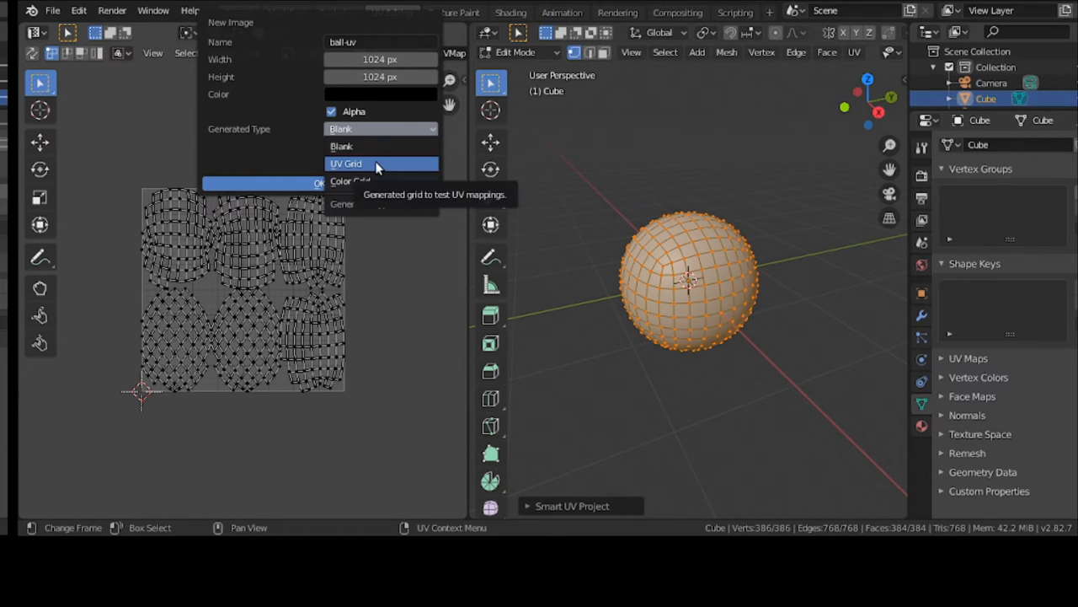
{"action": "left_click", "coordinate": [347, 163]}
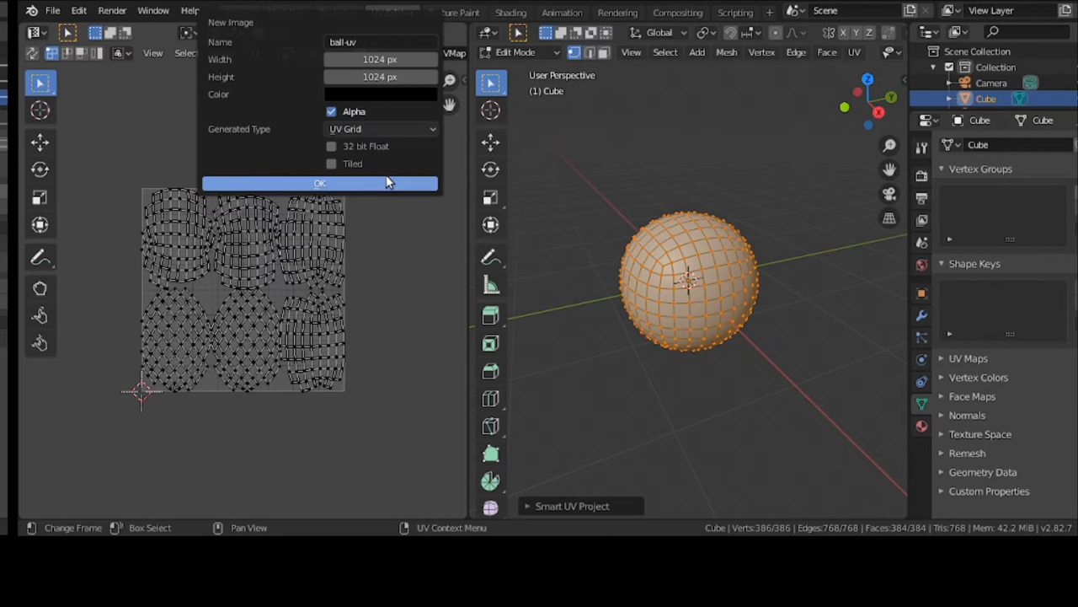
{"action": "left_click", "coordinate": [320, 184]}
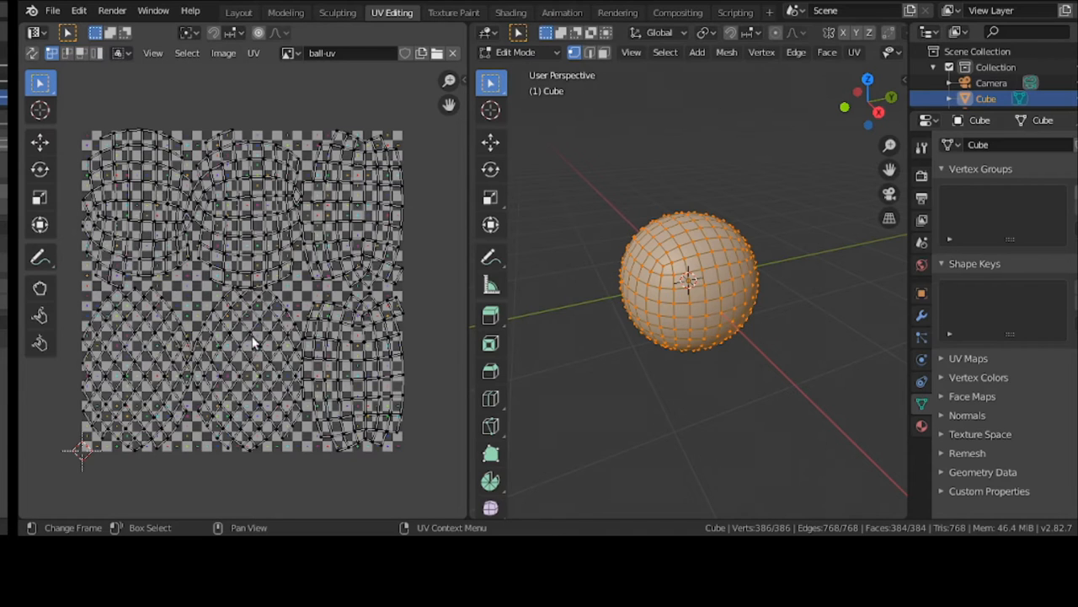
{"action": "mouse_move", "coordinate": [313, 347]}
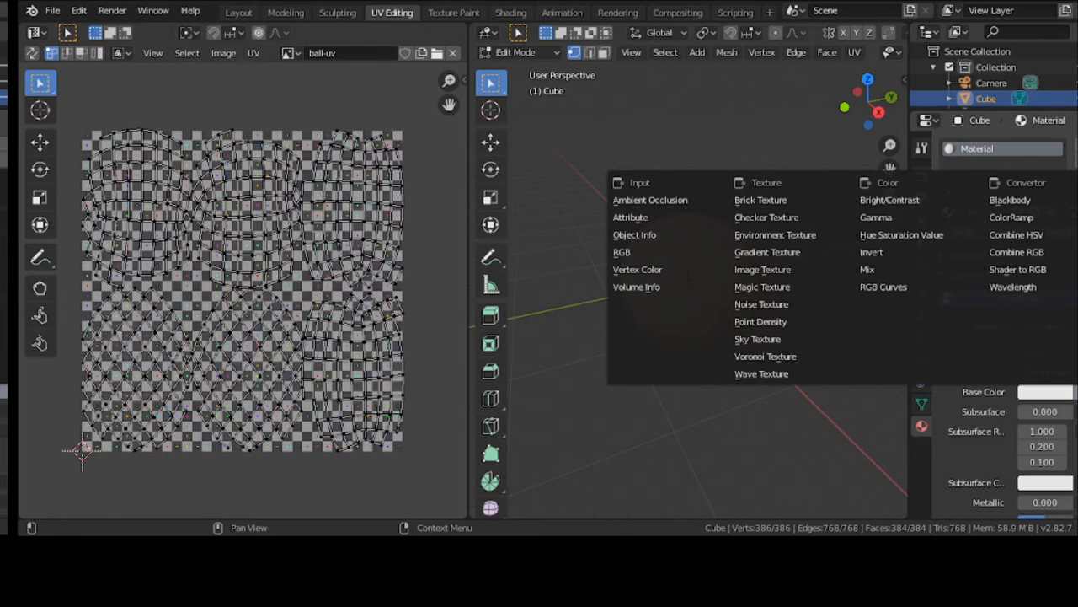
{"action": "mouse_move", "coordinate": [783, 270]}
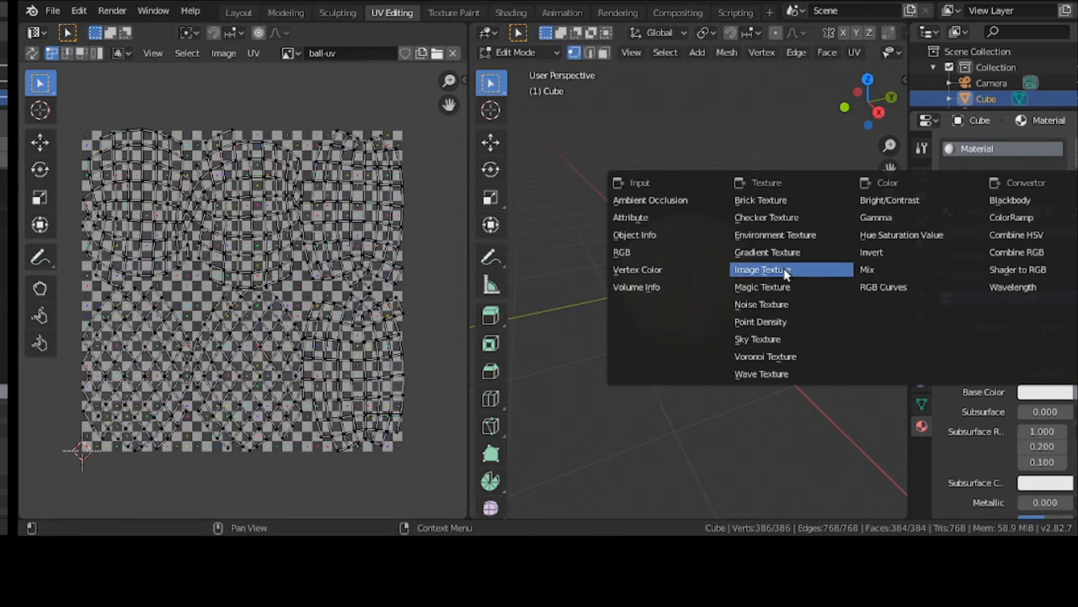
Step: Set the material's Base Color to an Image Texture using the ball-uv image
{"action": "left_click", "coordinate": [762, 270]}
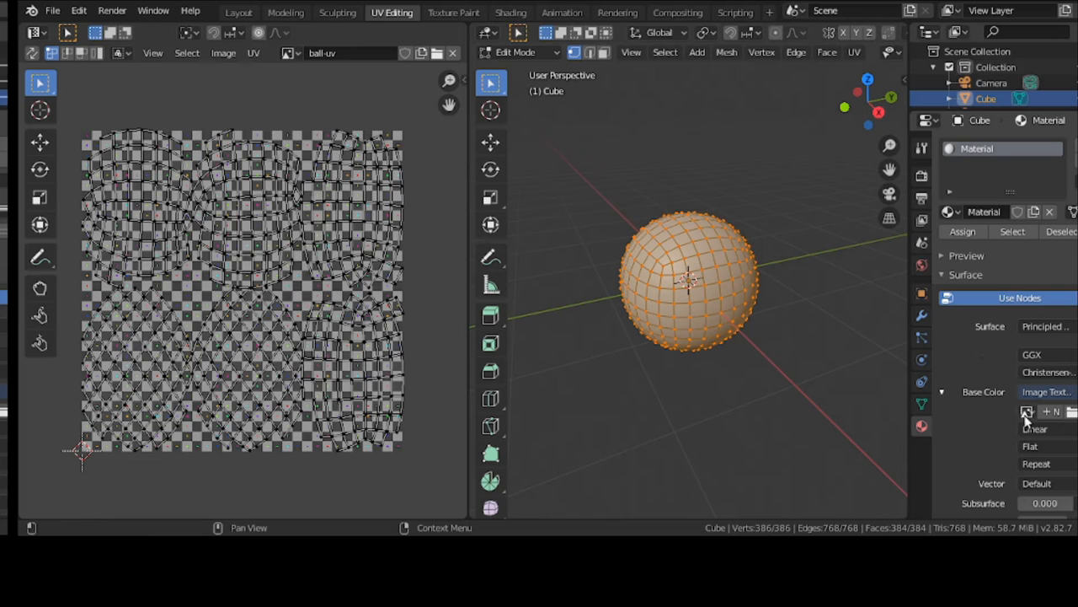
{"action": "left_click", "coordinate": [1024, 411]}
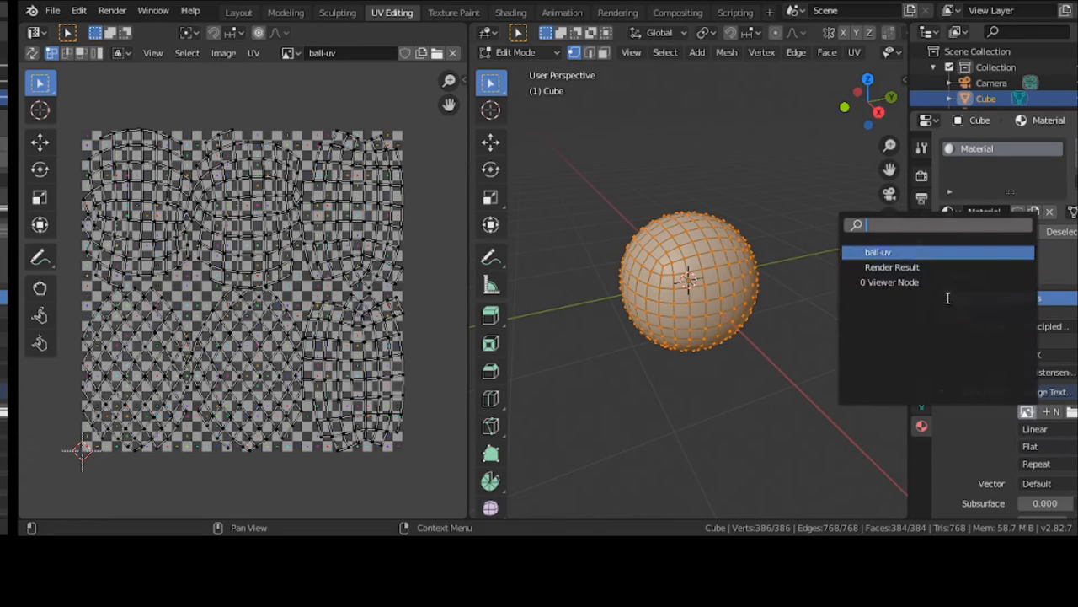
{"action": "left_click", "coordinate": [878, 252]}
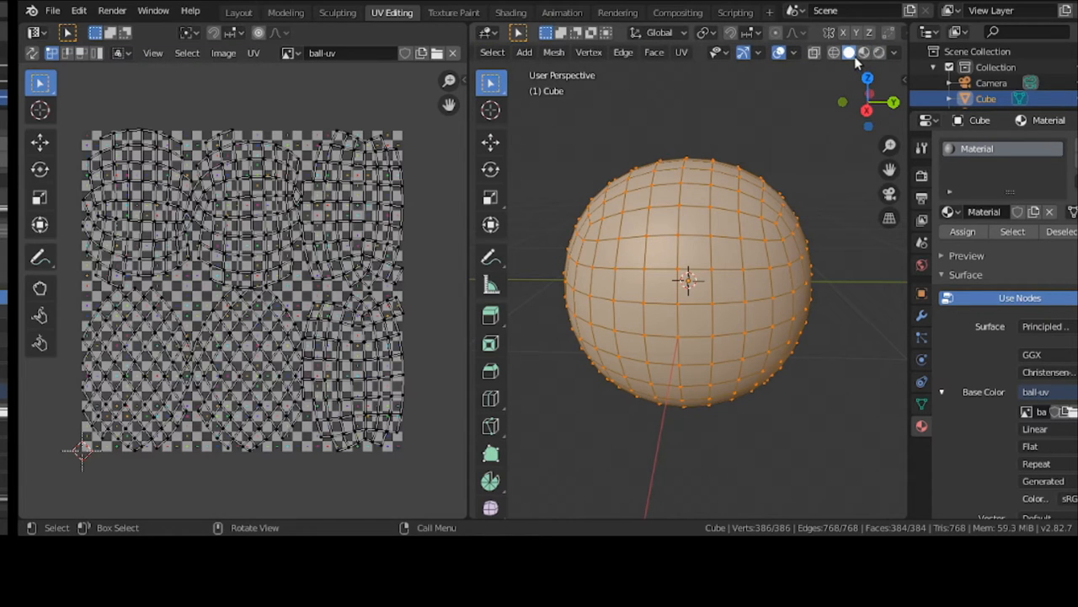
{"action": "mouse_move", "coordinate": [859, 52]}
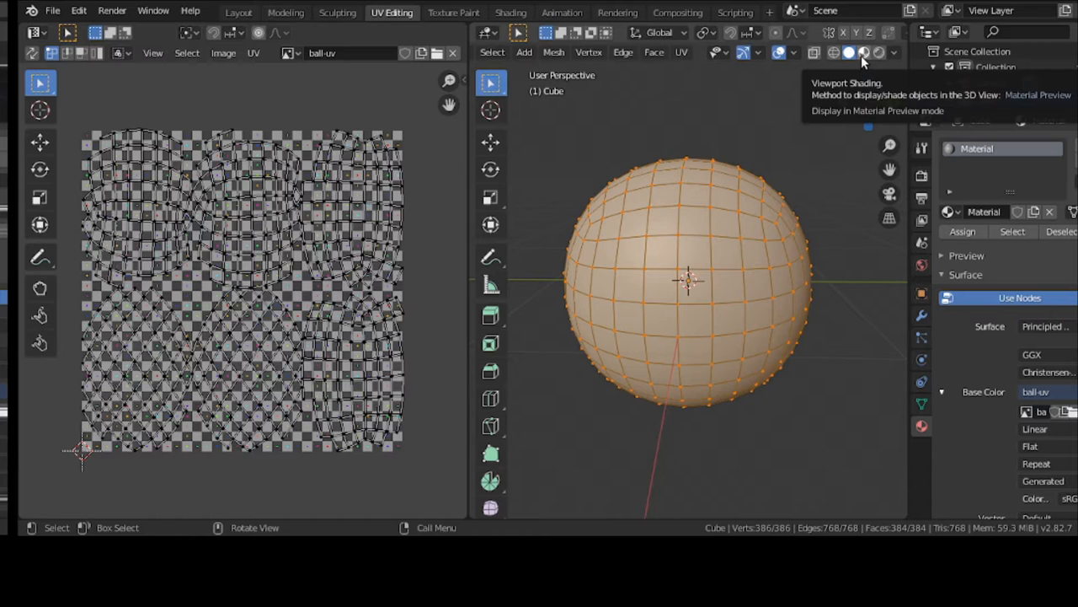
Step: Show the material preview on the sphere and switch it to Texture Paint mode
{"action": "left_click", "coordinate": [861, 53]}
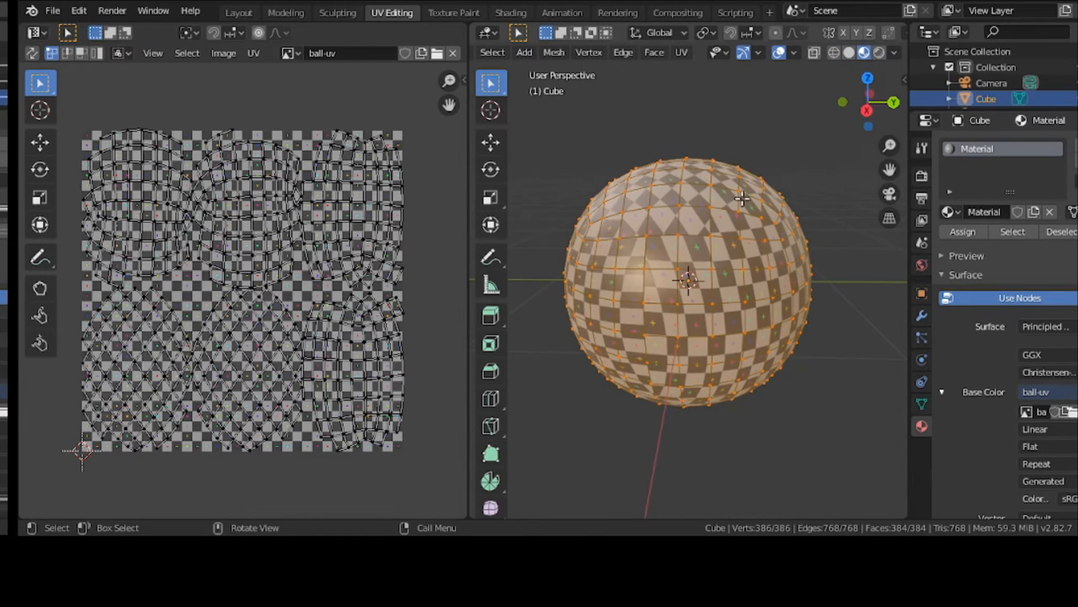
{"action": "left_click_drag", "start_coordinate": [741, 199], "coordinate": [556, 192]}
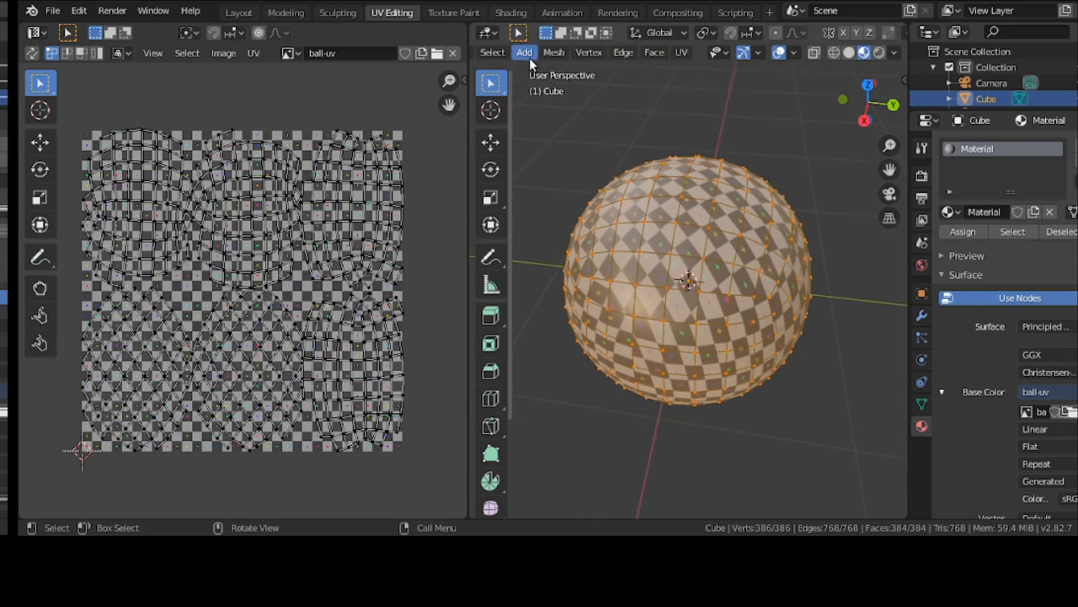
{"action": "left_click", "coordinate": [521, 53]}
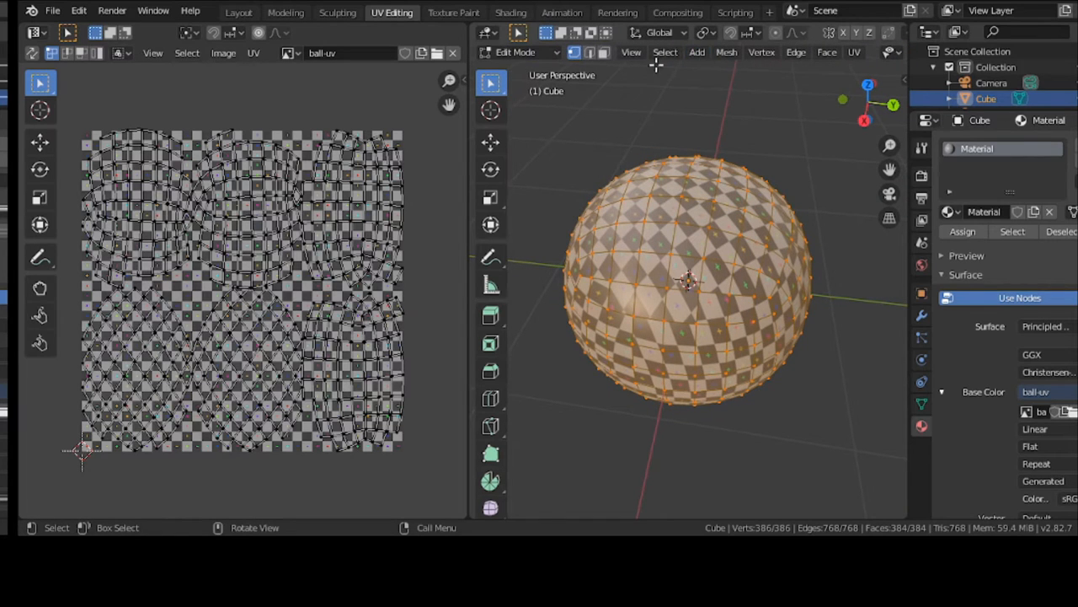
{"action": "mouse_move", "coordinate": [546, 58]}
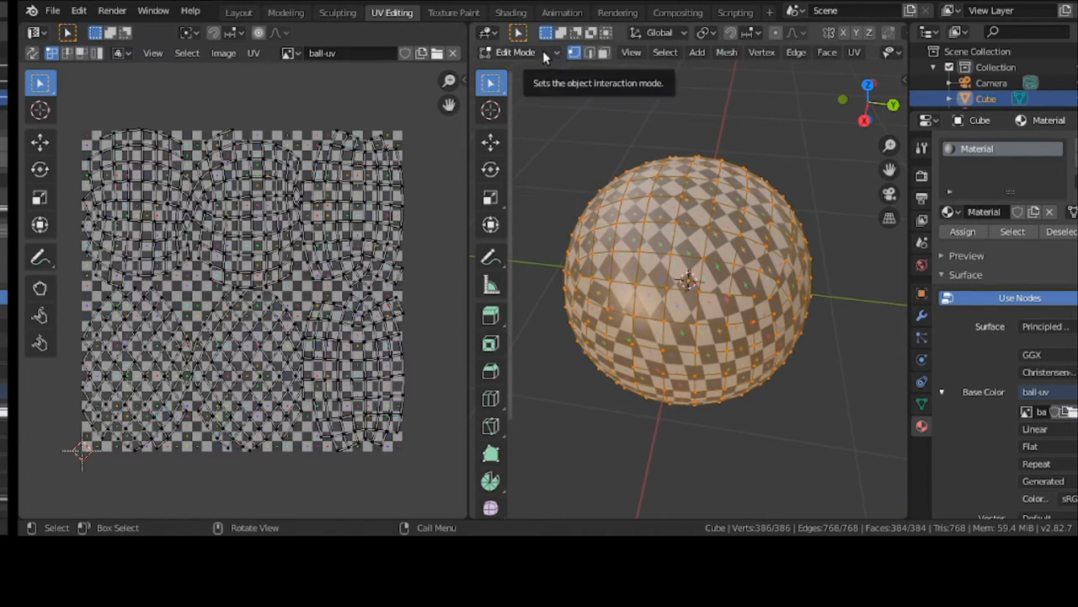
{"action": "left_click", "coordinate": [515, 54]}
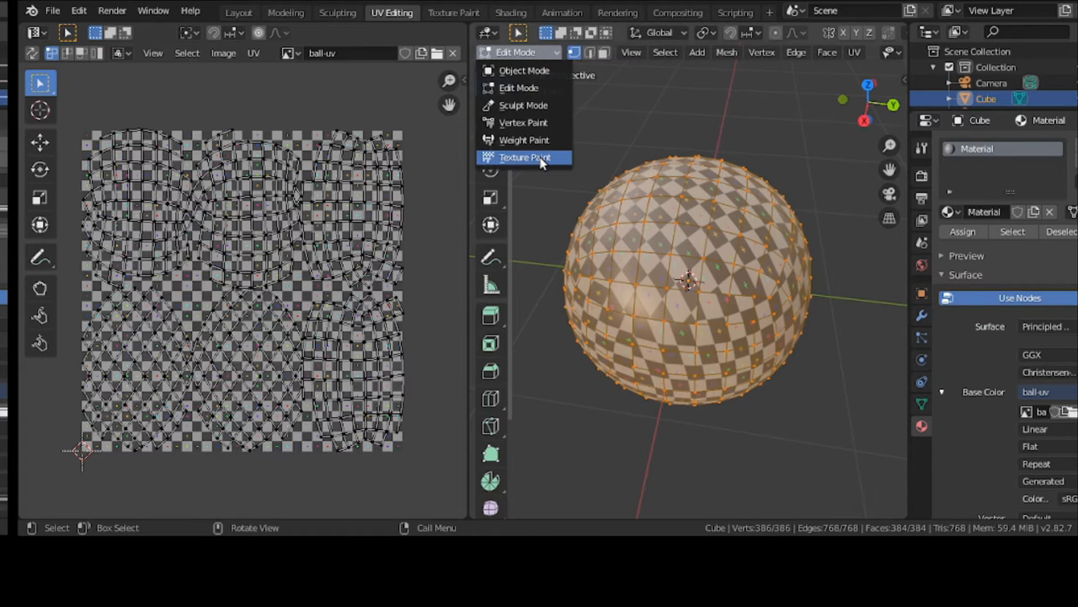
{"action": "left_click", "coordinate": [524, 159]}
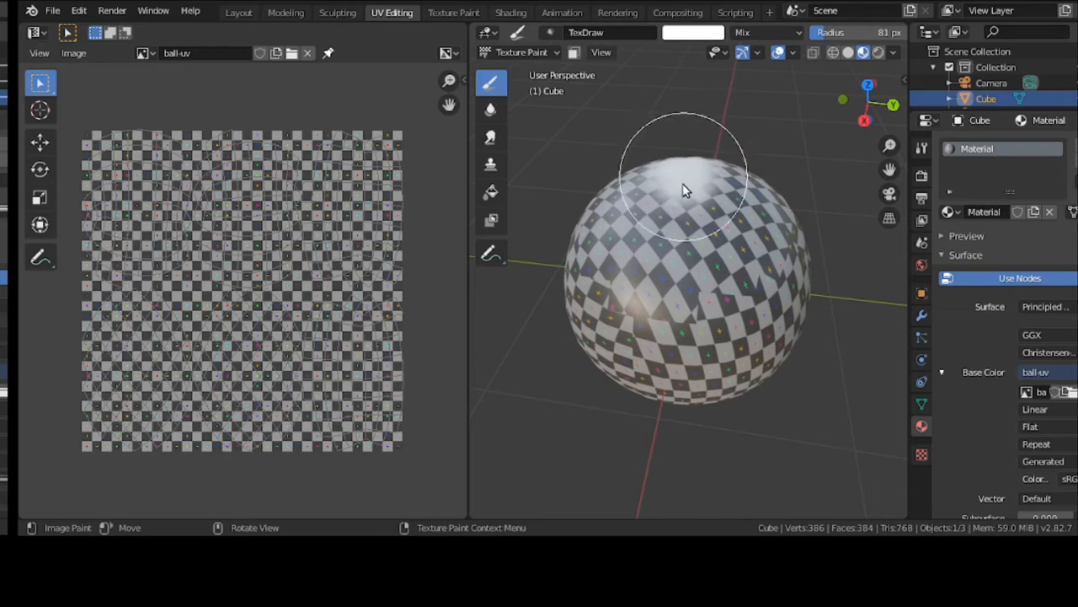
Step: Paint white strokes across the sphere and choose a green brush colour
{"action": "left_click_drag", "start_coordinate": [682, 188], "coordinate": [694, 307]}
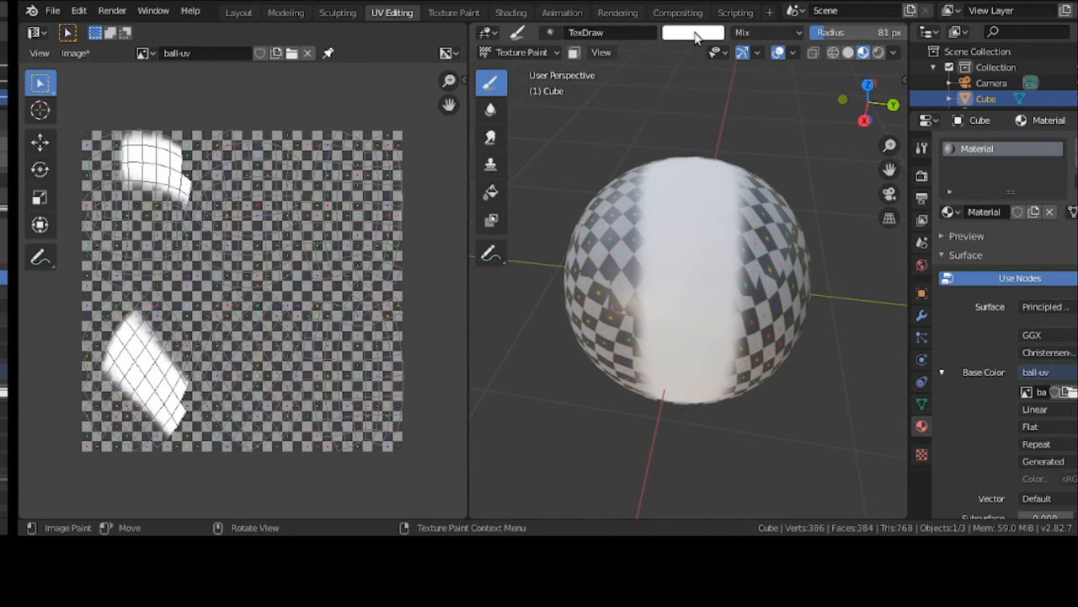
{"action": "left_click", "coordinate": [680, 32]}
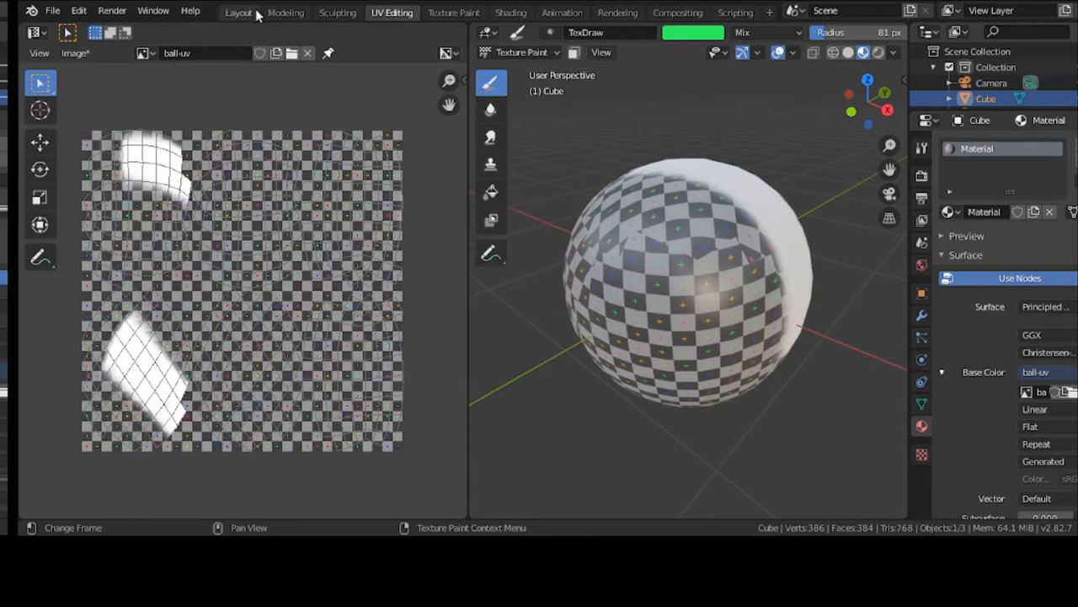
Step: Back in Layout, switch the sphere to Vertex Paint and brush coloured patches onto it
{"action": "left_click", "coordinate": [244, 10]}
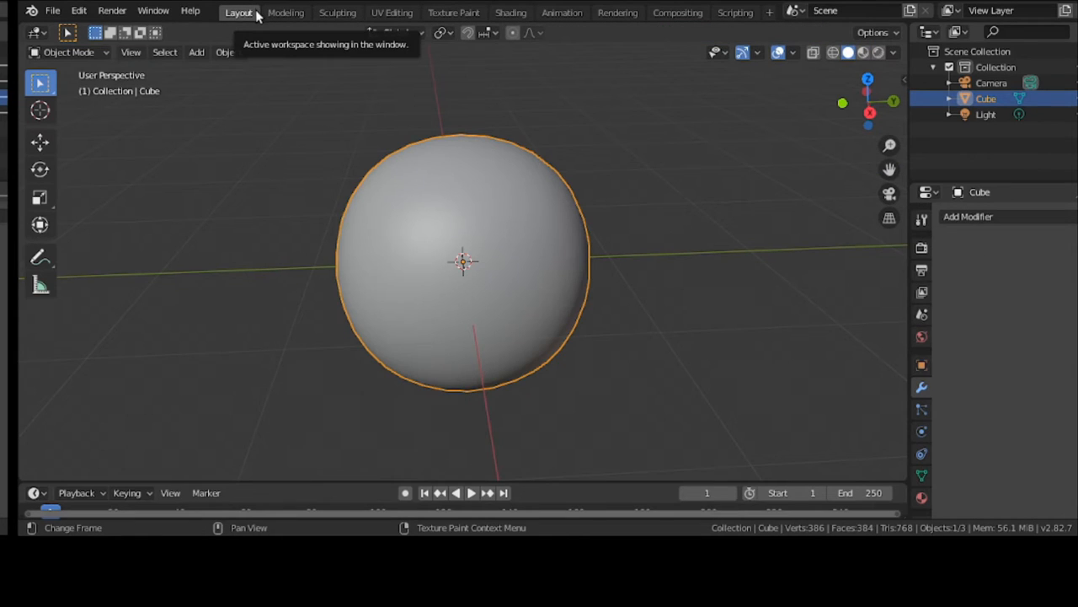
{"action": "left_click", "coordinate": [60, 52]}
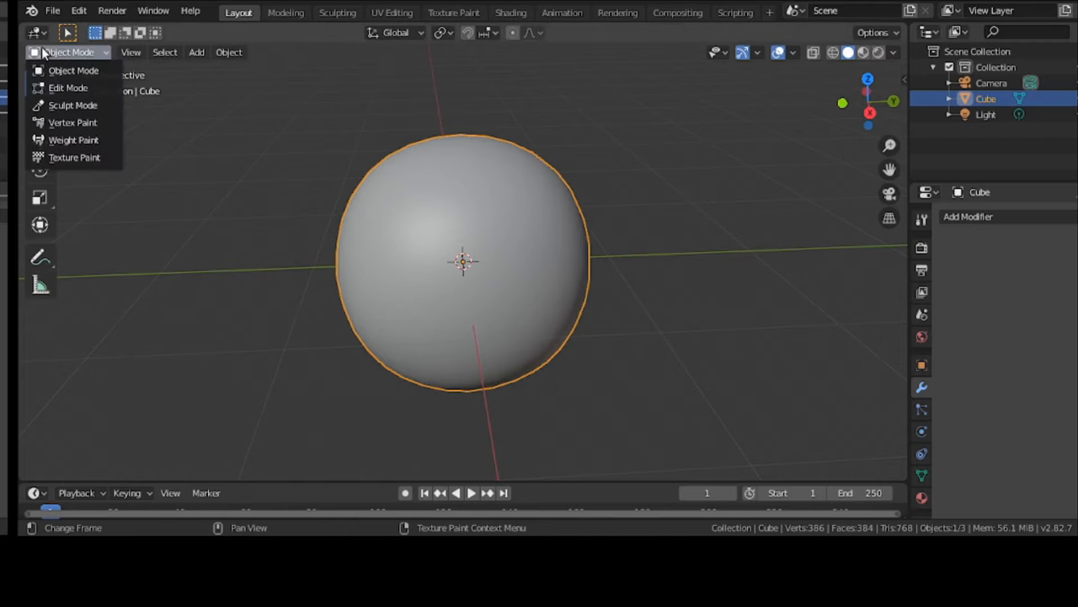
{"action": "left_click", "coordinate": [71, 121]}
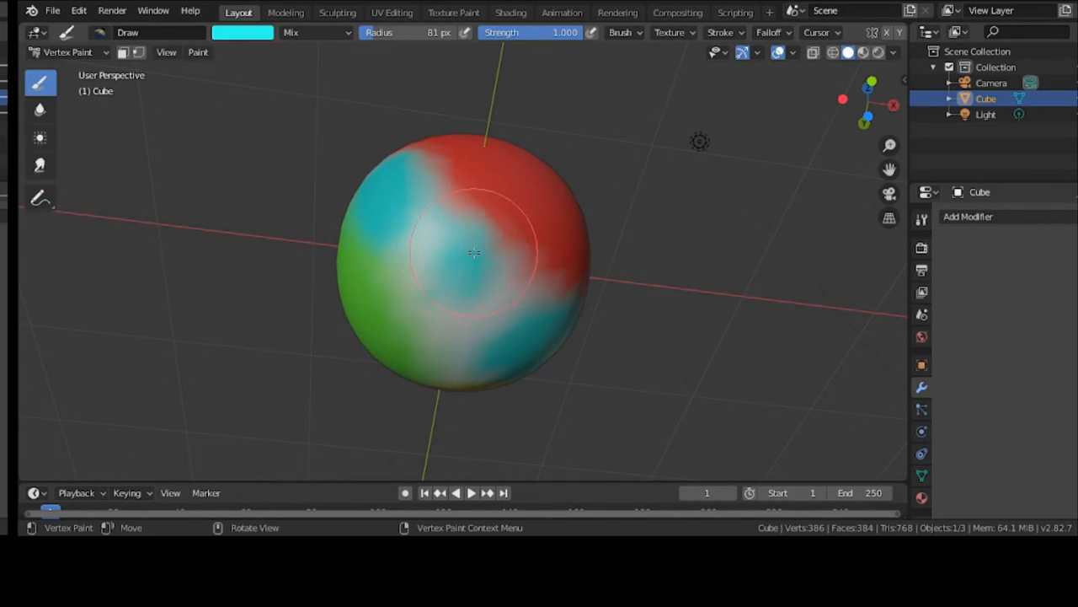
{"action": "left_click_drag", "start_coordinate": [473, 253], "coordinate": [496, 298]}
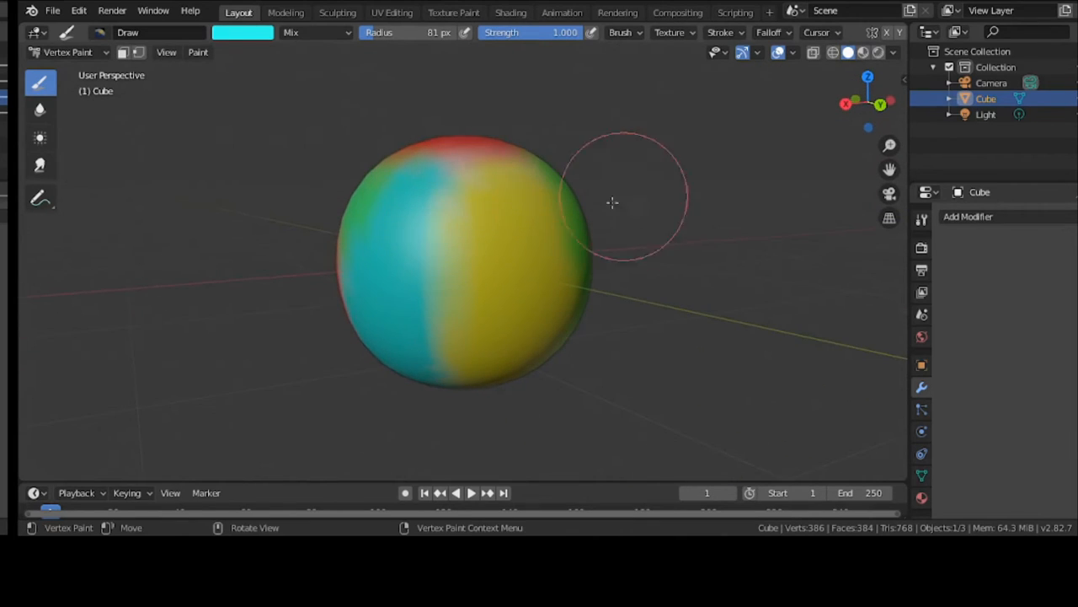
Step: Switch the painted sphere into Edit Mode so its subdivided mesh and vertices show
{"action": "left_click", "coordinate": [67, 52]}
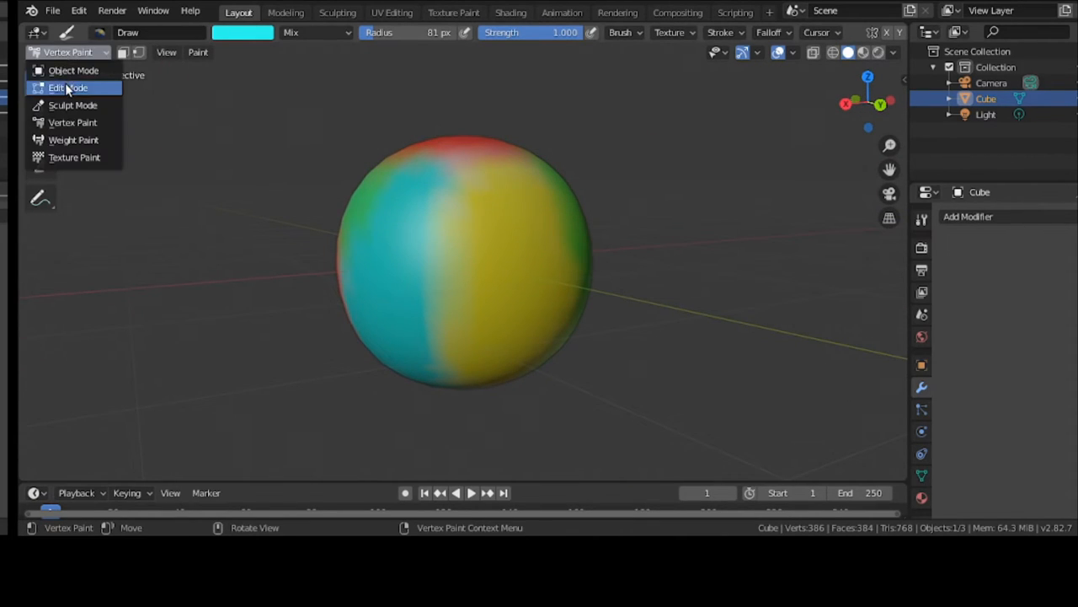
{"action": "left_click", "coordinate": [61, 87]}
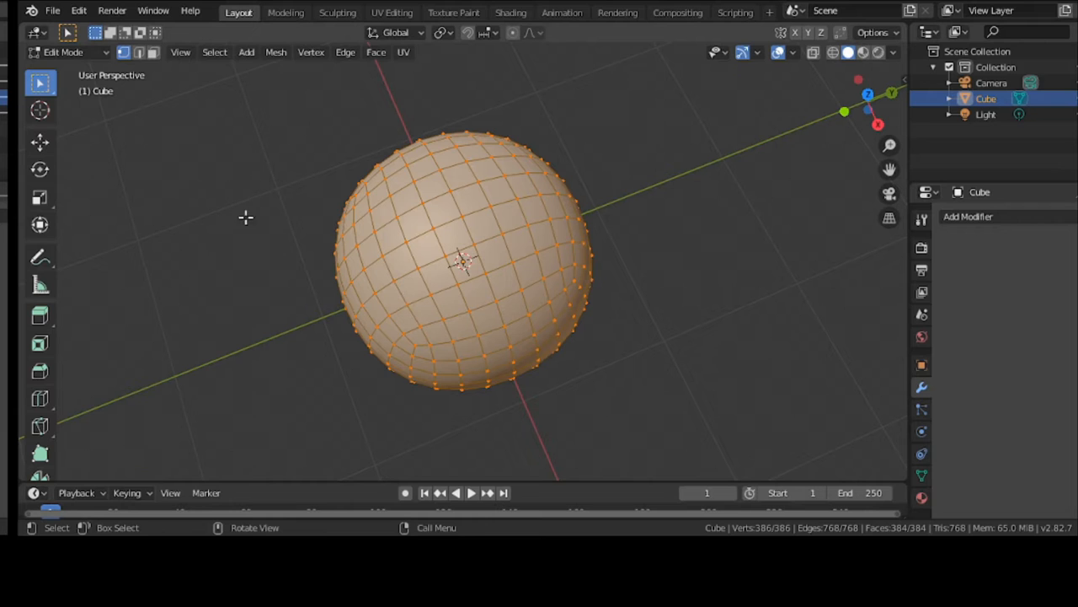
{"action": "left_click", "coordinate": [59, 52]}
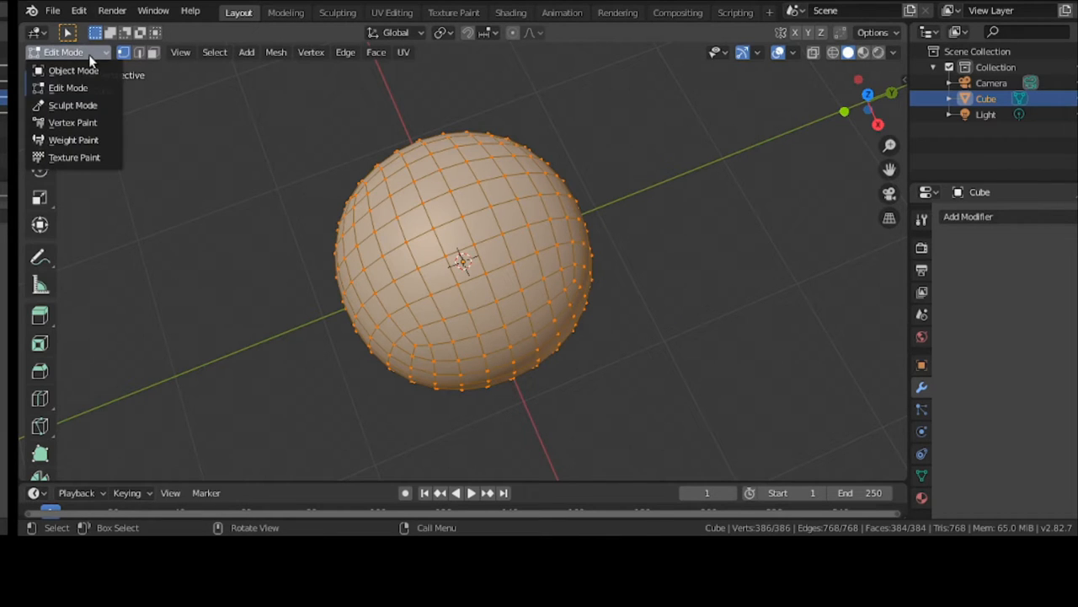
Step: In Texture Paint, cover the sphere's upper left and front in green, then add a cyan patch lower right
{"action": "left_click", "coordinate": [74, 159]}
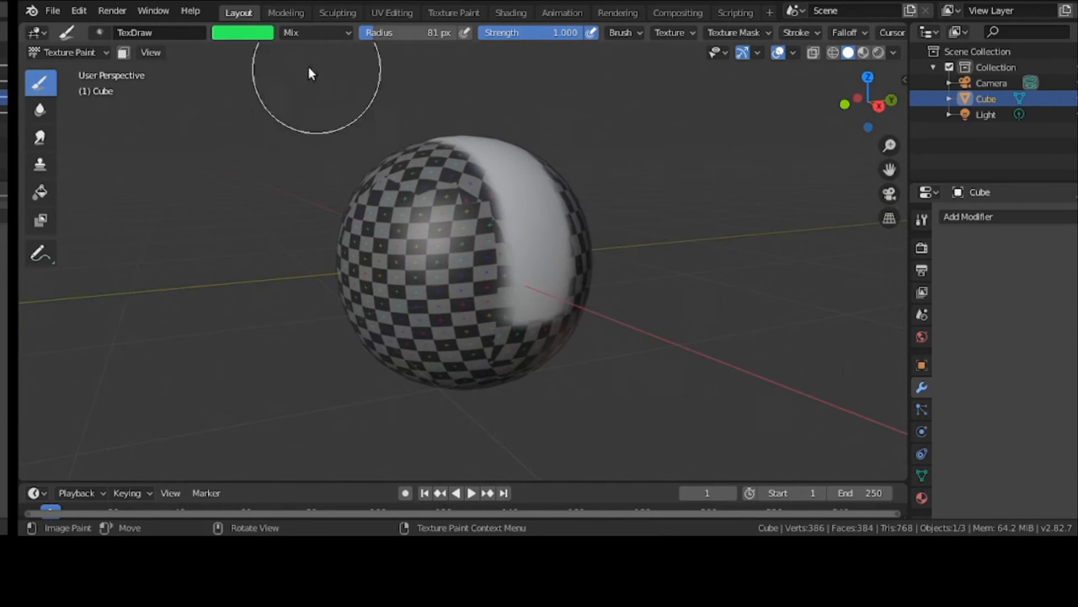
{"action": "left_click", "coordinate": [242, 34]}
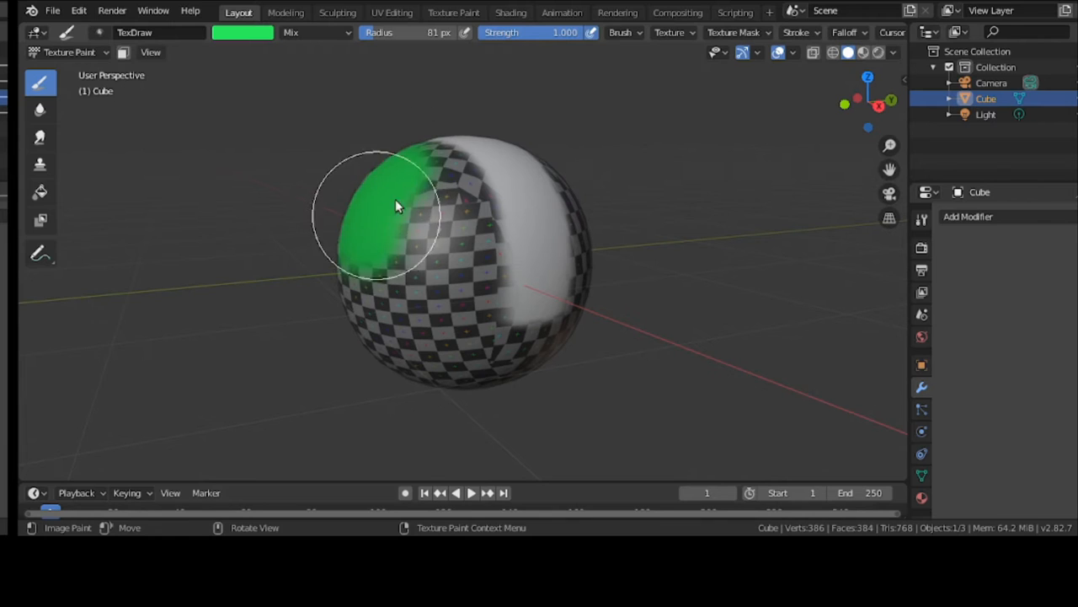
{"action": "left_click_drag", "start_coordinate": [398, 205], "coordinate": [471, 273]}
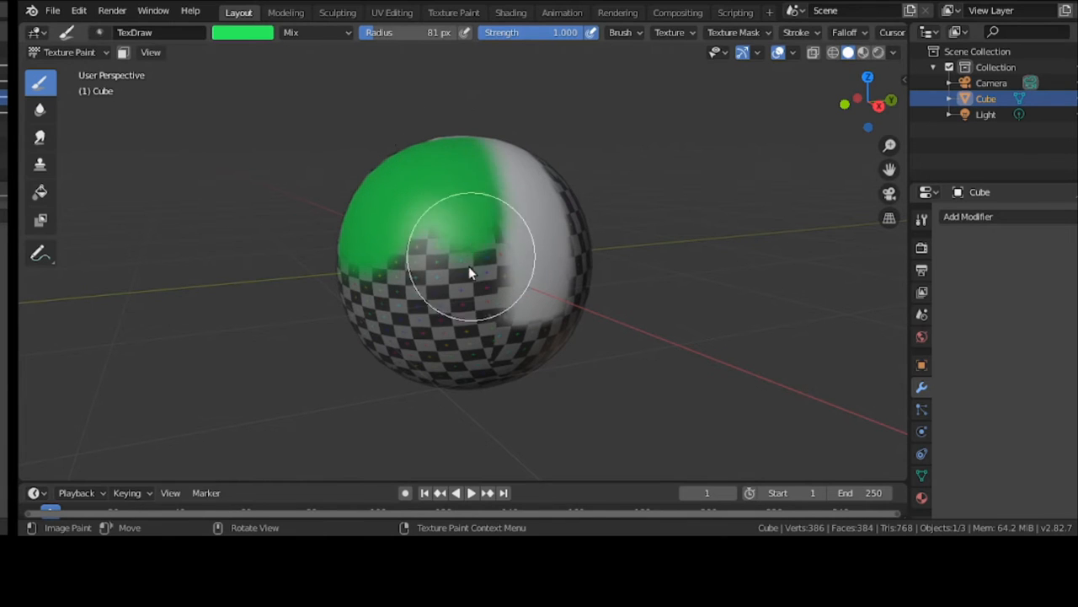
{"action": "left_click_drag", "start_coordinate": [472, 269], "coordinate": [357, 283]}
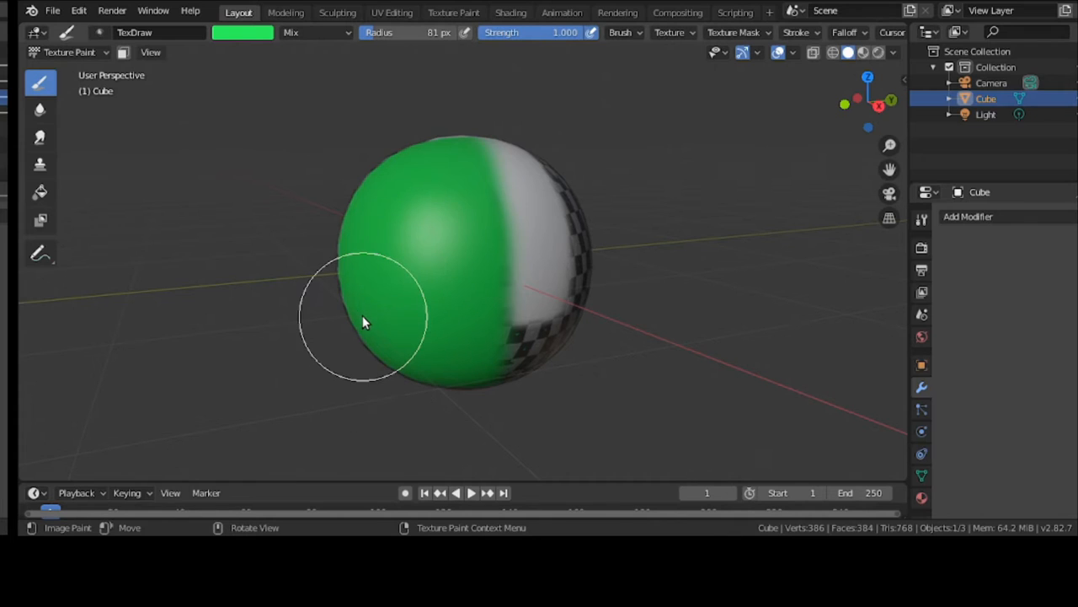
{"action": "left_click", "coordinate": [243, 33]}
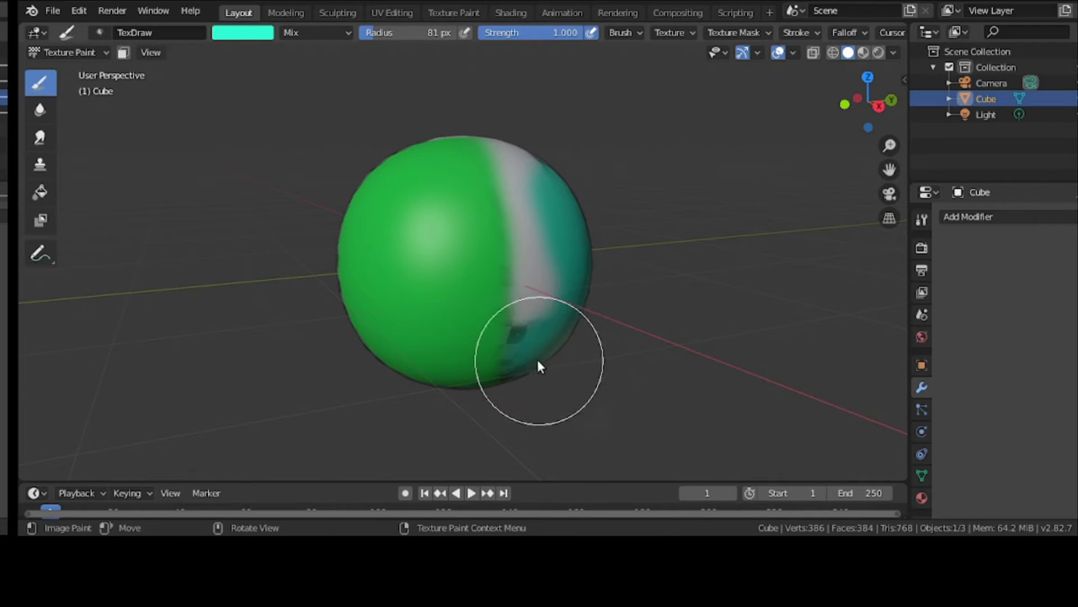
{"action": "left_click_drag", "start_coordinate": [539, 368], "coordinate": [586, 349]}
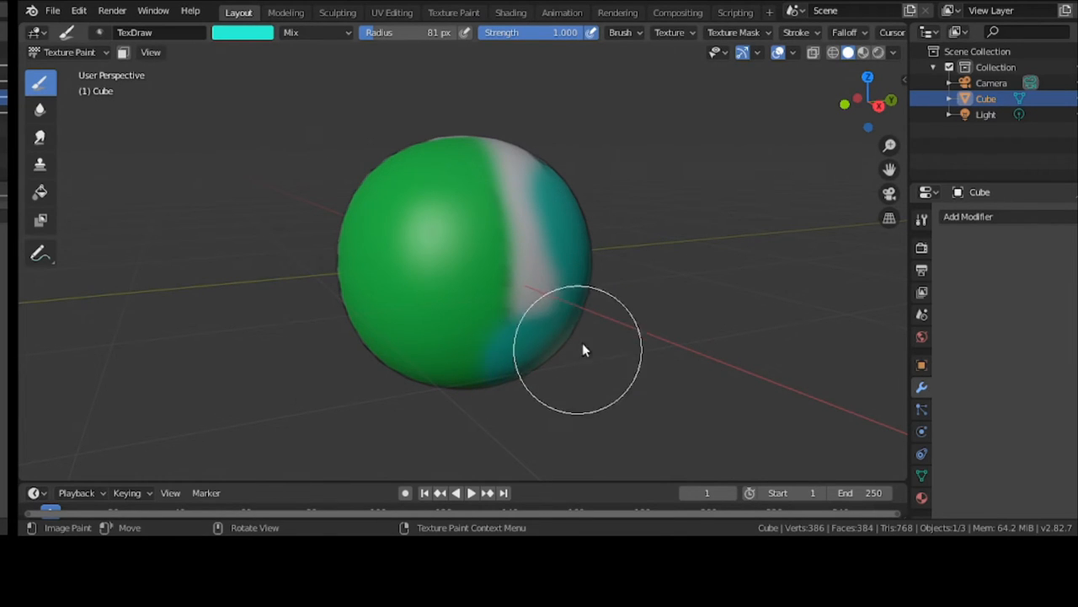
{"action": "mouse_move", "coordinate": [655, 287]}
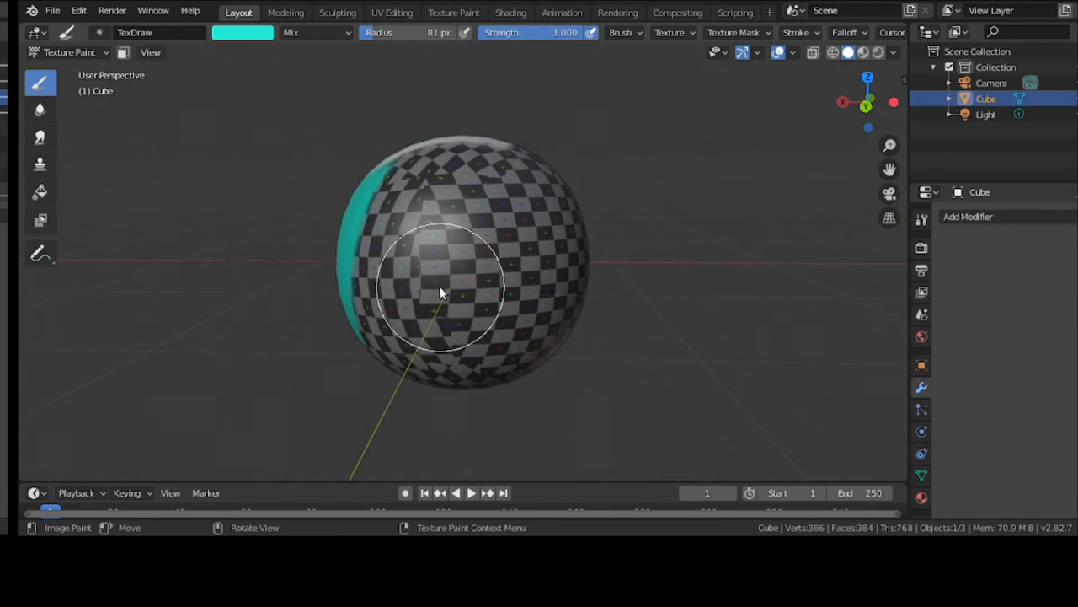
Step: With a red, weaker TexDraw brush, tint the left side of the checkered sphere red
{"action": "left_click", "coordinate": [243, 34]}
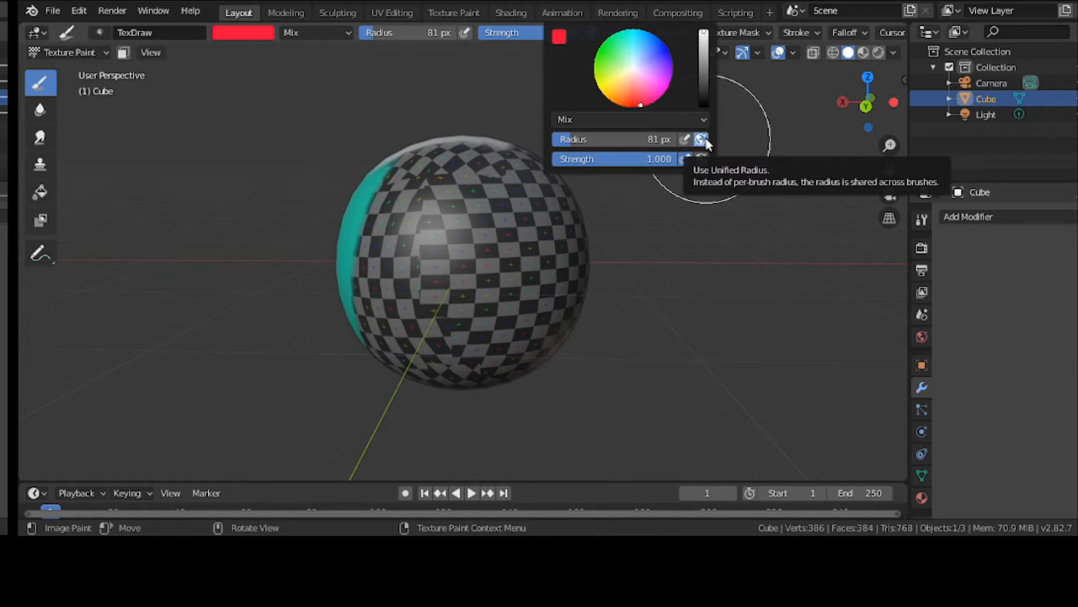
{"action": "mouse_move", "coordinate": [615, 153]}
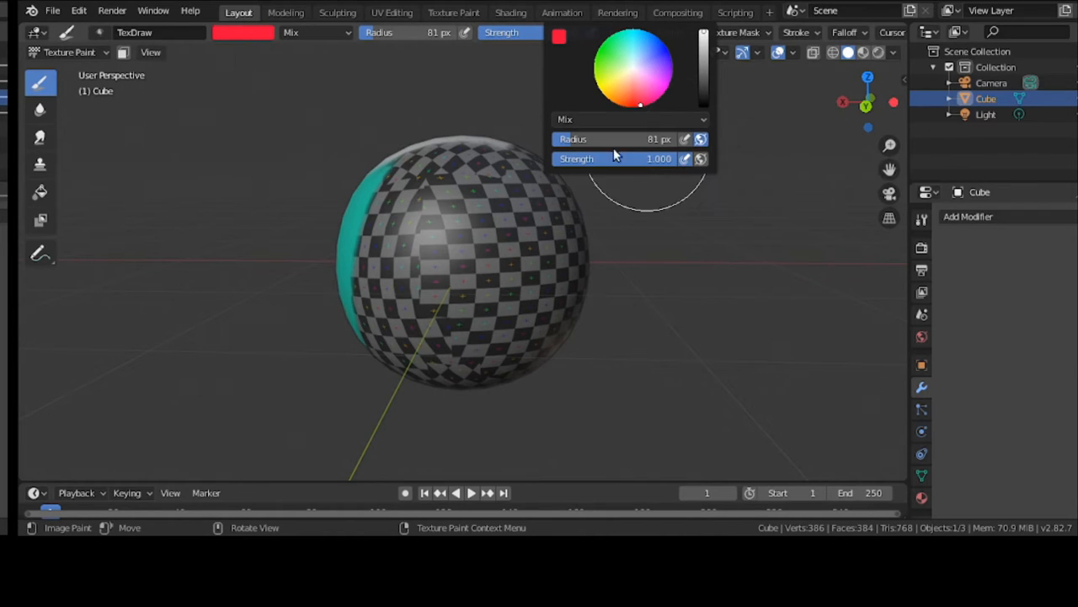
{"action": "left_click_drag", "start_coordinate": [590, 138], "coordinate": [640, 138]}
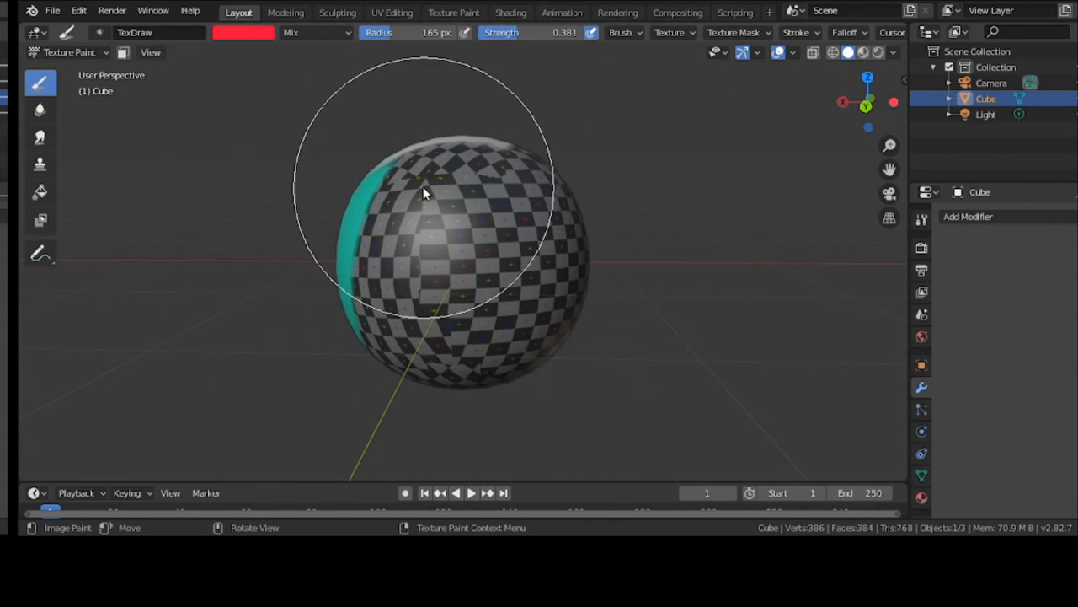
{"action": "left_click_drag", "start_coordinate": [421, 194], "coordinate": [459, 340]}
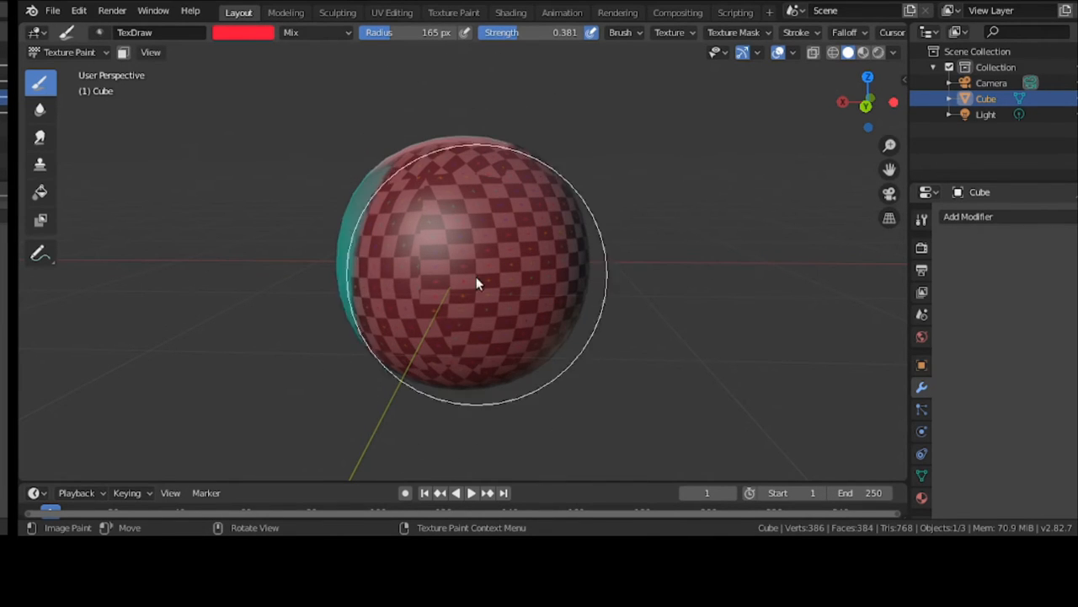
{"action": "left_click_drag", "start_coordinate": [475, 283], "coordinate": [396, 222]}
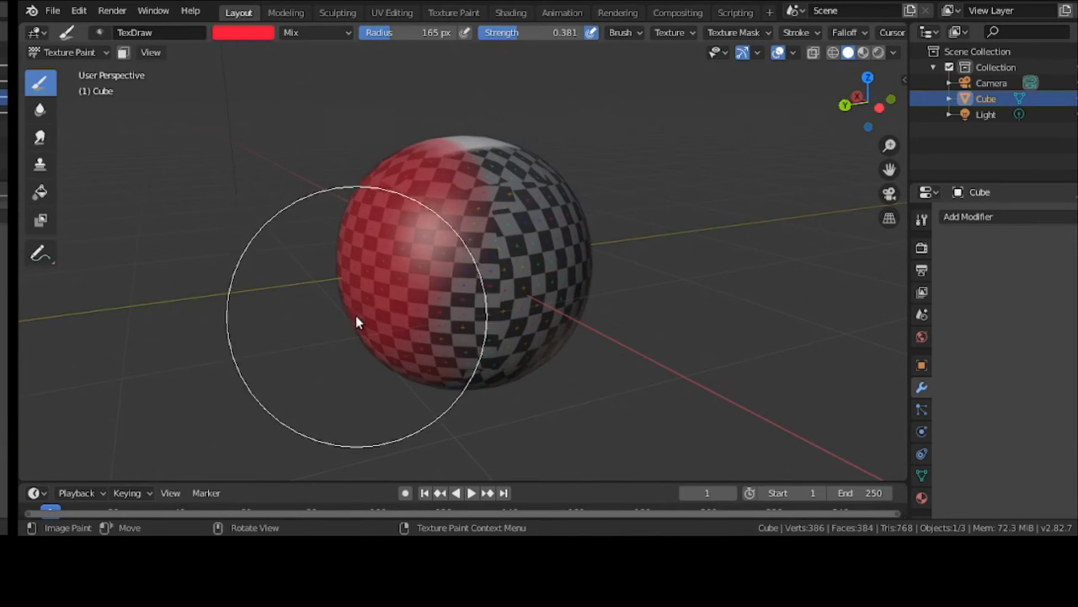
{"action": "left_click_drag", "start_coordinate": [379, 320], "coordinate": [472, 236]}
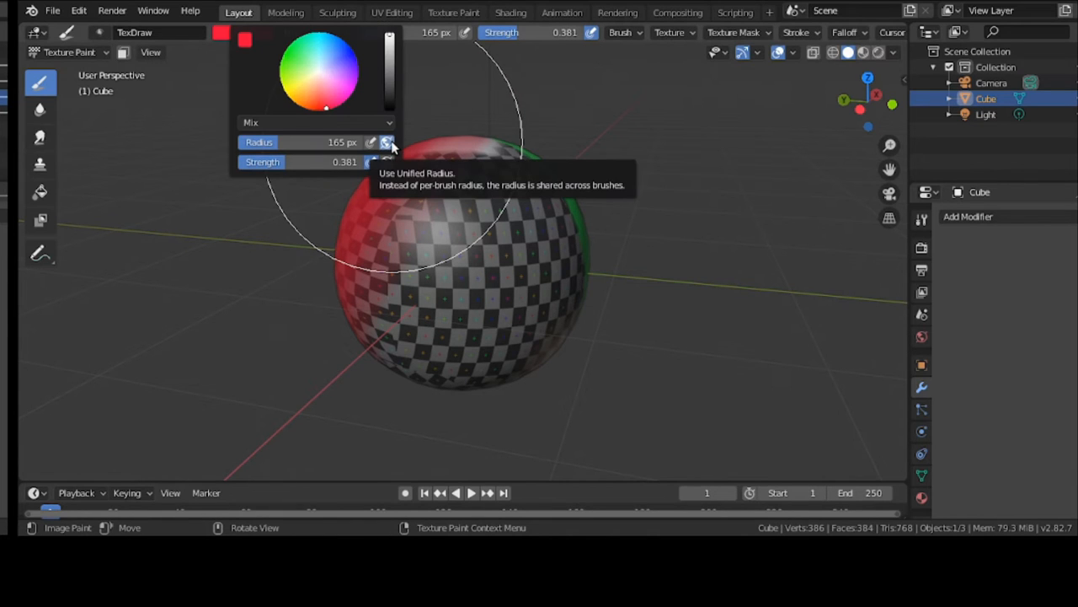
{"action": "mouse_move", "coordinate": [341, 64]}
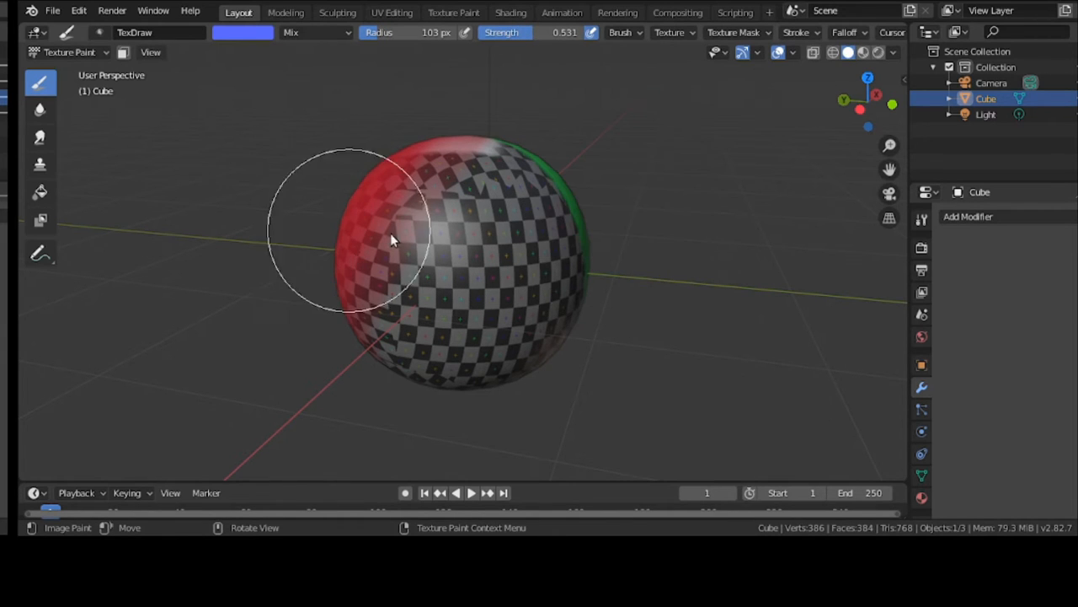
Step: Paint a large blue area across the sphere's top and front with a smaller, stronger brush
{"action": "left_click_drag", "start_coordinate": [391, 239], "coordinate": [441, 215]}
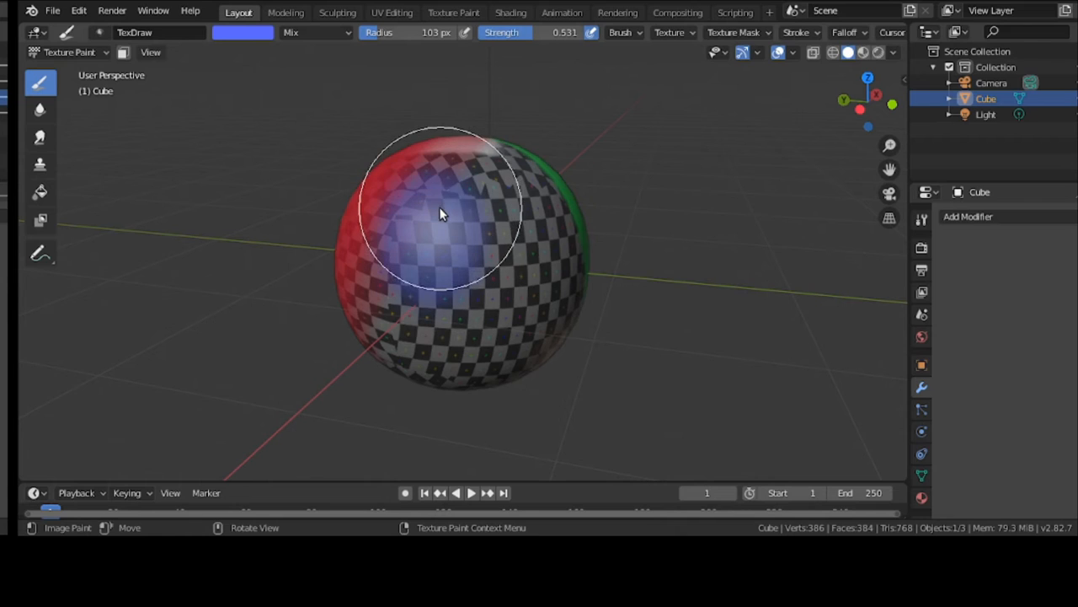
{"action": "left_click_drag", "start_coordinate": [438, 215], "coordinate": [531, 201]}
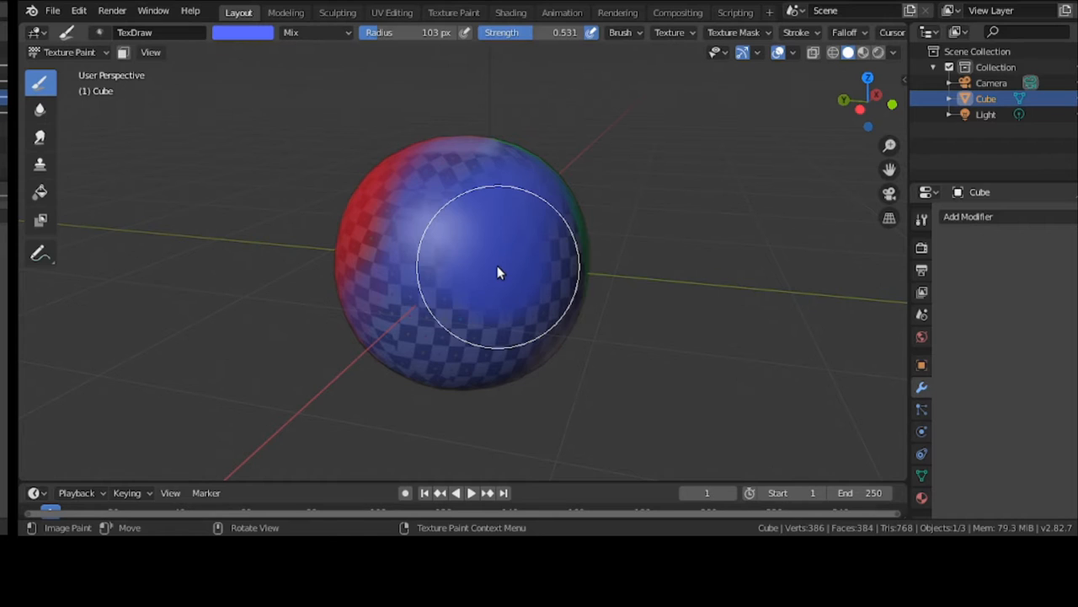
{"action": "left_click_drag", "start_coordinate": [499, 273], "coordinate": [502, 306]}
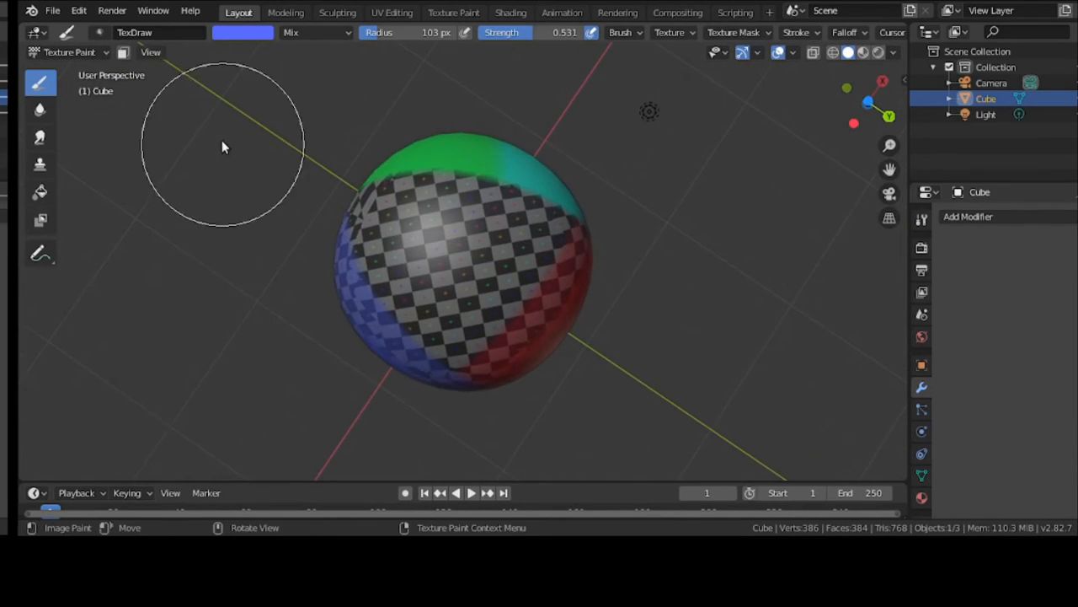
Step: Paint yellow over the checkered centre between the green, blue and red areas, then inspect other sides
{"action": "left_click", "coordinate": [246, 33]}
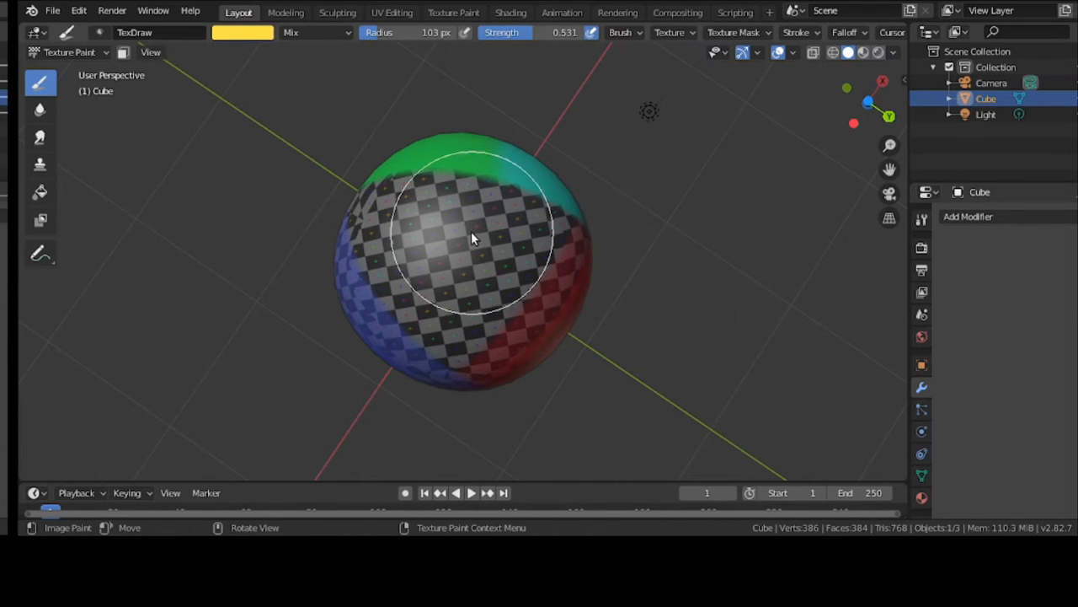
{"action": "left_click_drag", "start_coordinate": [472, 239], "coordinate": [522, 249]}
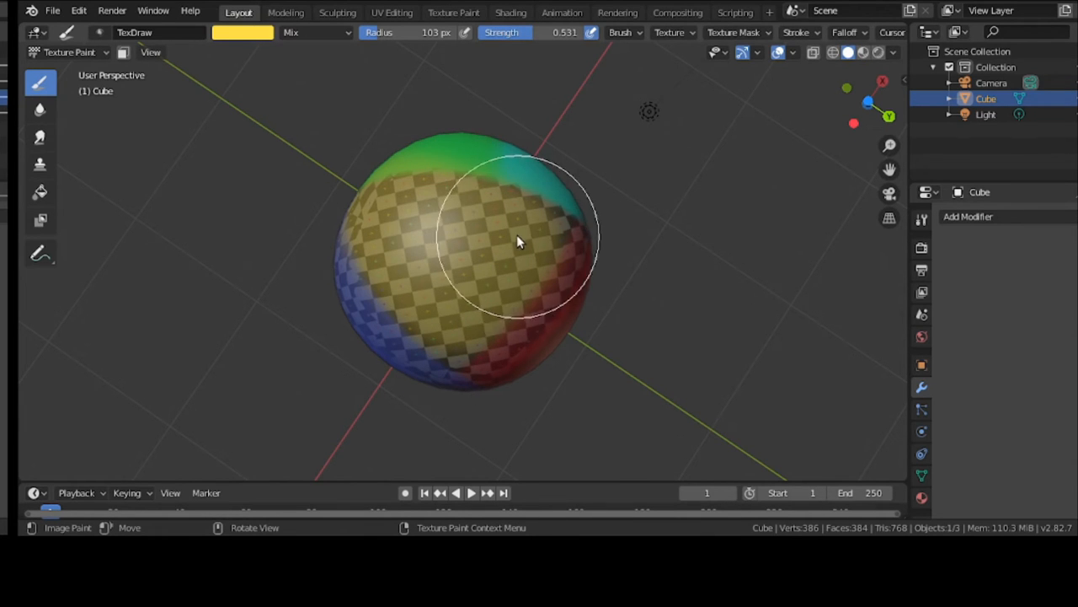
{"action": "left_click_drag", "start_coordinate": [519, 240], "coordinate": [472, 340]}
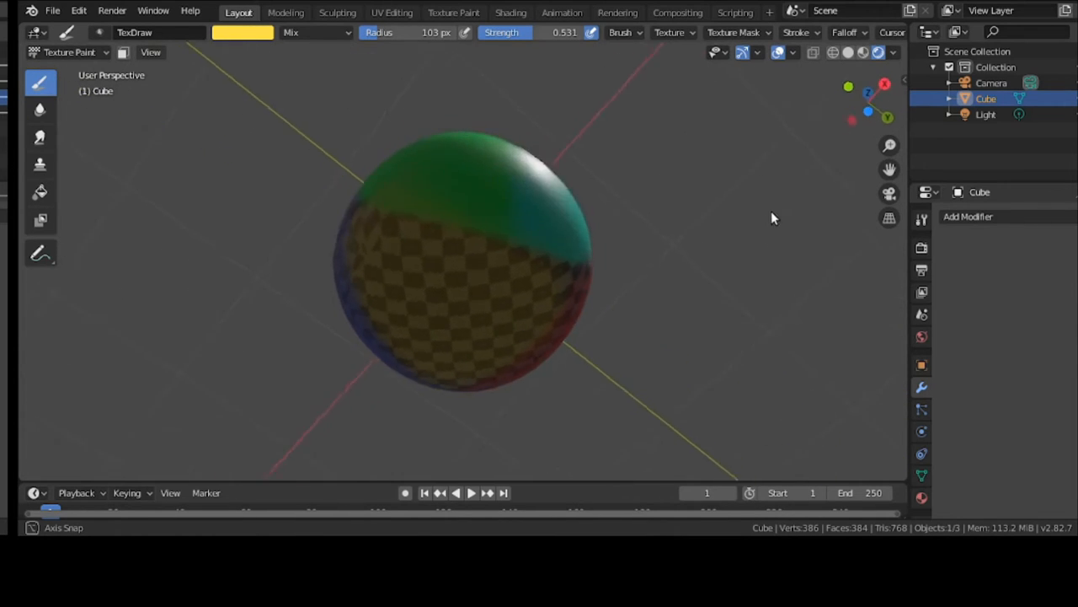
{"action": "left_click_drag", "start_coordinate": [773, 217], "coordinate": [815, 209]}
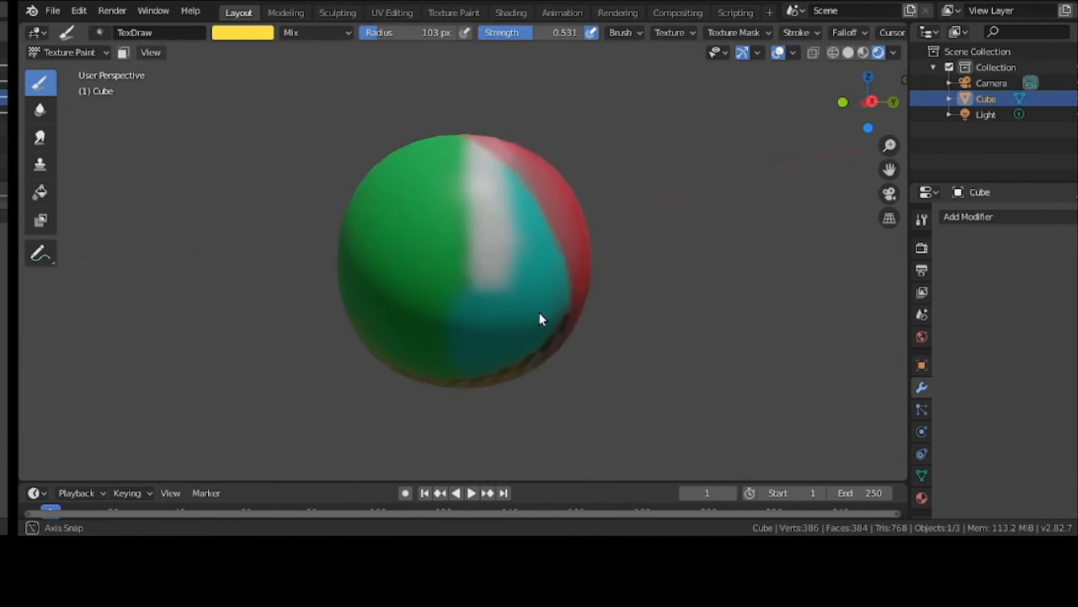
{"action": "left_click_drag", "start_coordinate": [539, 318], "coordinate": [421, 354]}
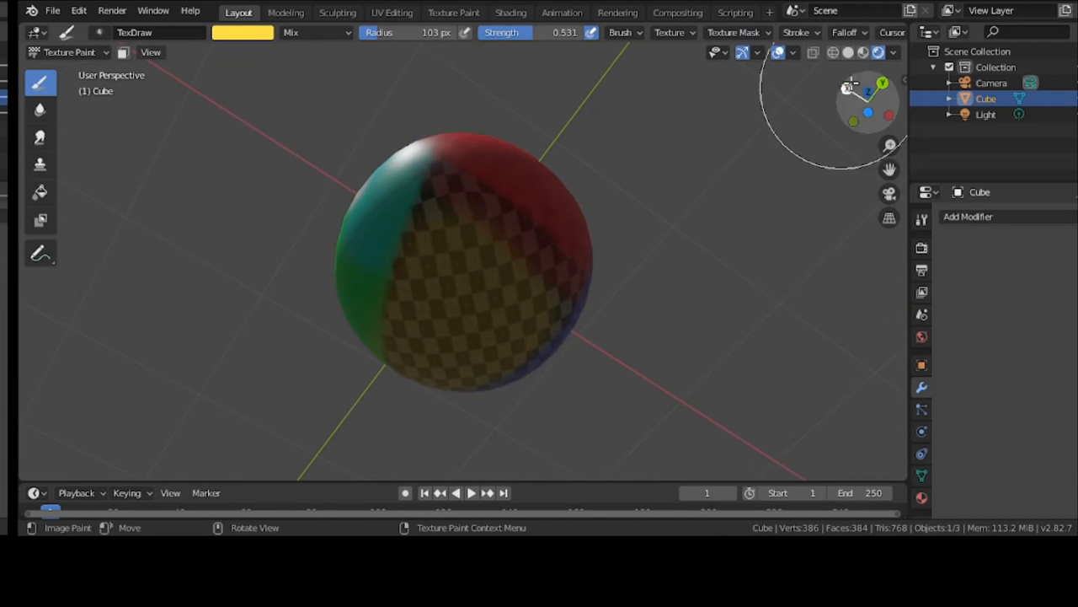
{"action": "mouse_move", "coordinate": [879, 52]}
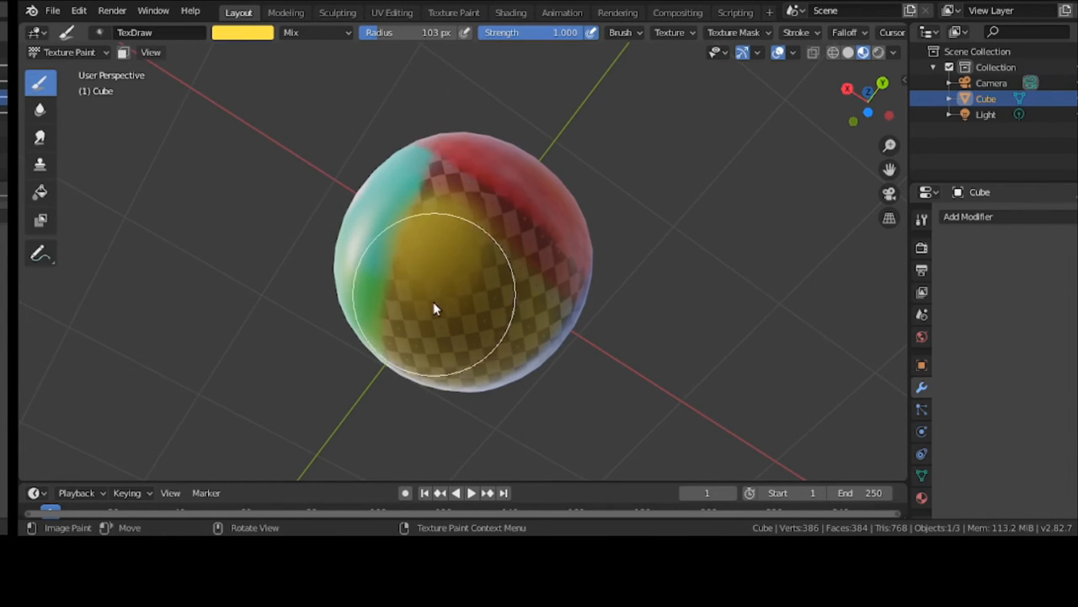
Step: Fill the remaining checkered patches with solid full-strength yellow paint
{"action": "left_click_drag", "start_coordinate": [437, 310], "coordinate": [497, 237]}
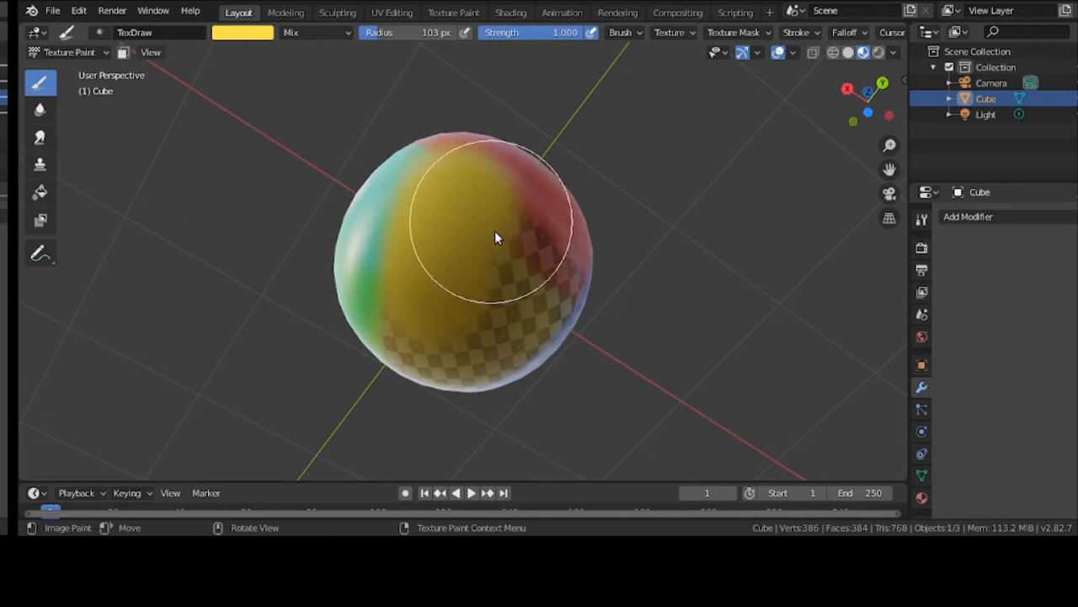
{"action": "left_click_drag", "start_coordinate": [497, 236], "coordinate": [502, 358]}
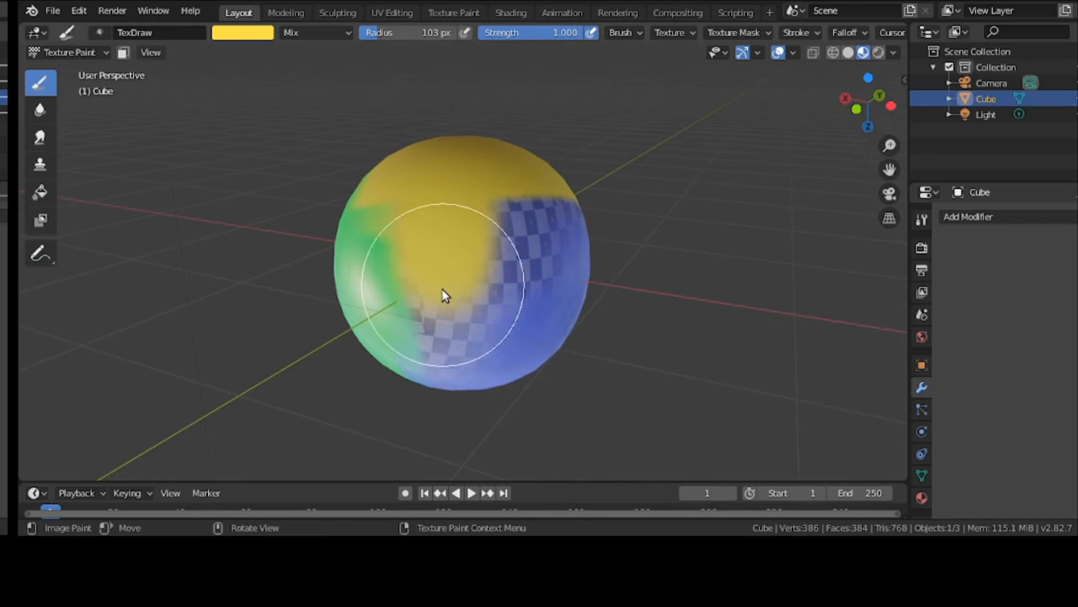
{"action": "left_click_drag", "start_coordinate": [447, 295], "coordinate": [539, 194]}
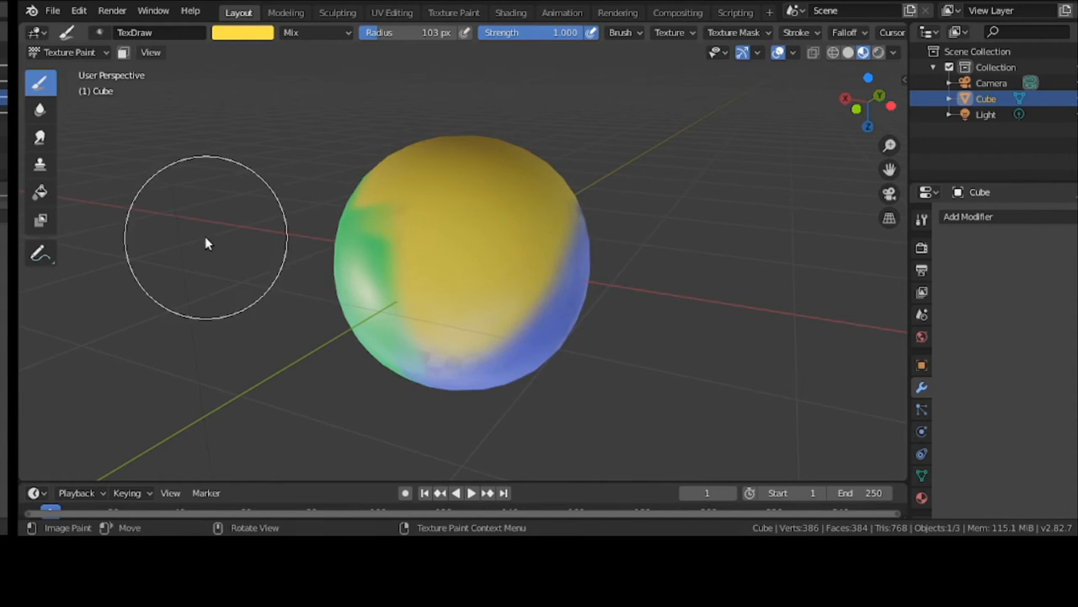
{"action": "left_click_drag", "start_coordinate": [211, 244], "coordinate": [458, 172]}
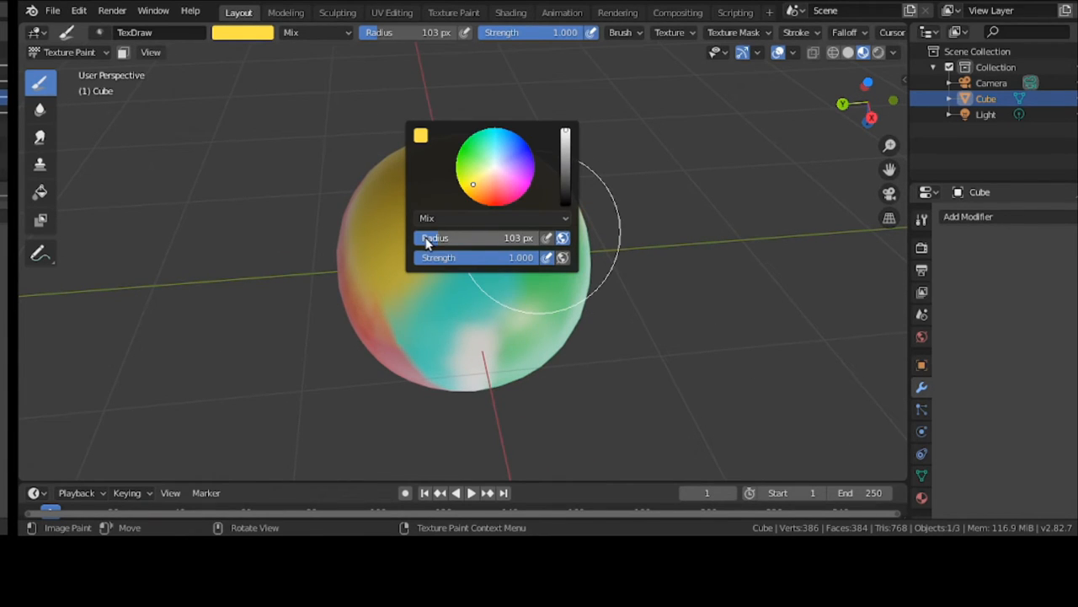
Step: With a 19 px brush in blue, paint a thin wavy line across the sphere's yellow top
{"action": "left_click_drag", "start_coordinate": [518, 237], "coordinate": [471, 238]}
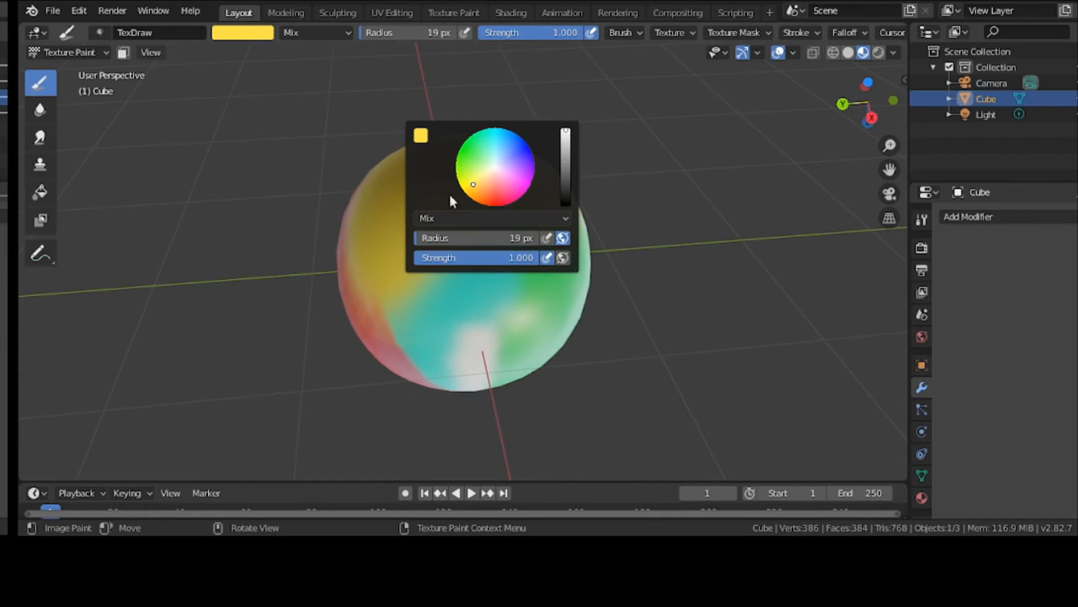
{"action": "left_click", "coordinate": [512, 152]}
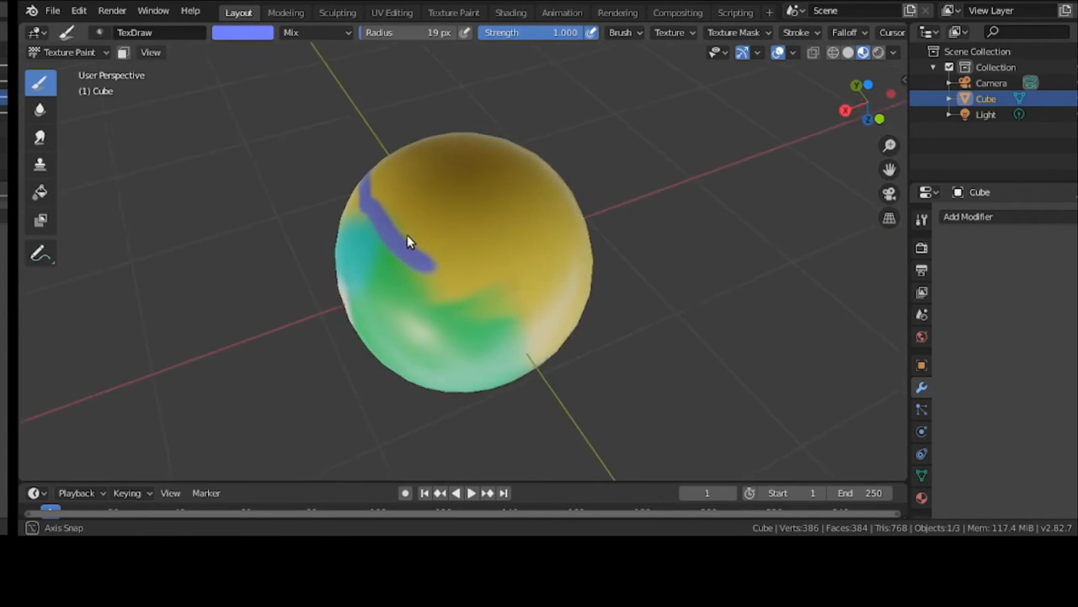
{"action": "left_click_drag", "start_coordinate": [407, 243], "coordinate": [514, 228]}
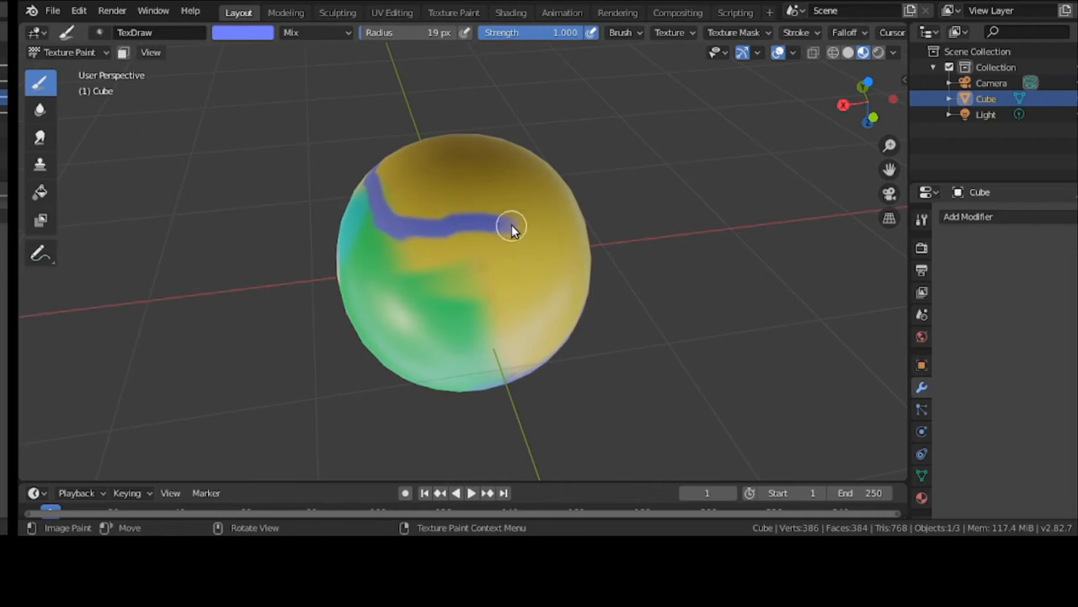
{"action": "left_click_drag", "start_coordinate": [514, 228], "coordinate": [353, 182]}
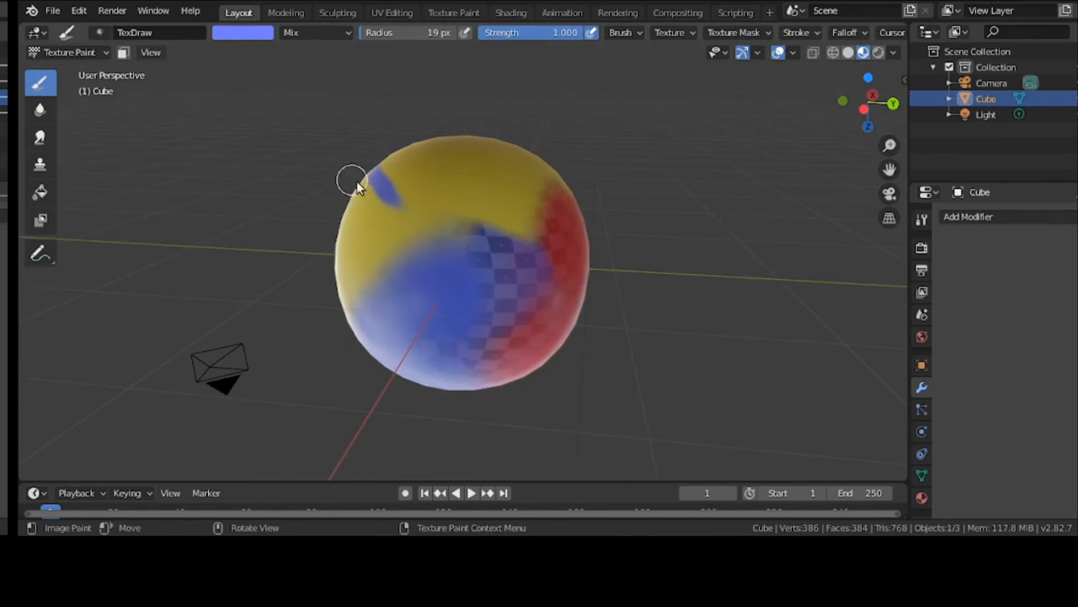
{"action": "left_click_drag", "start_coordinate": [362, 194], "coordinate": [548, 194]}
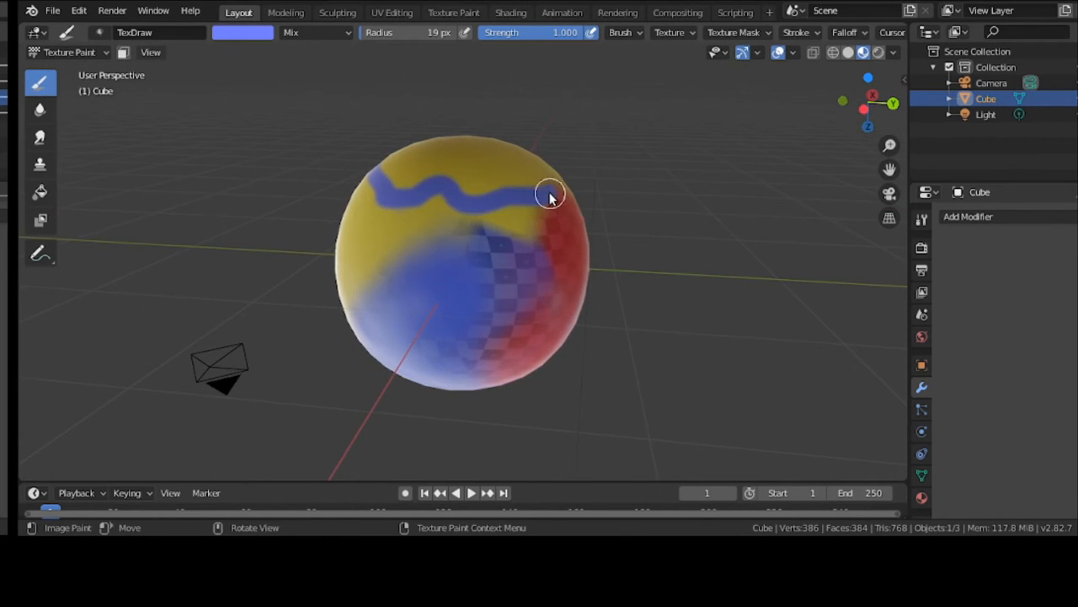
{"action": "left_click_drag", "start_coordinate": [547, 194], "coordinate": [471, 200]}
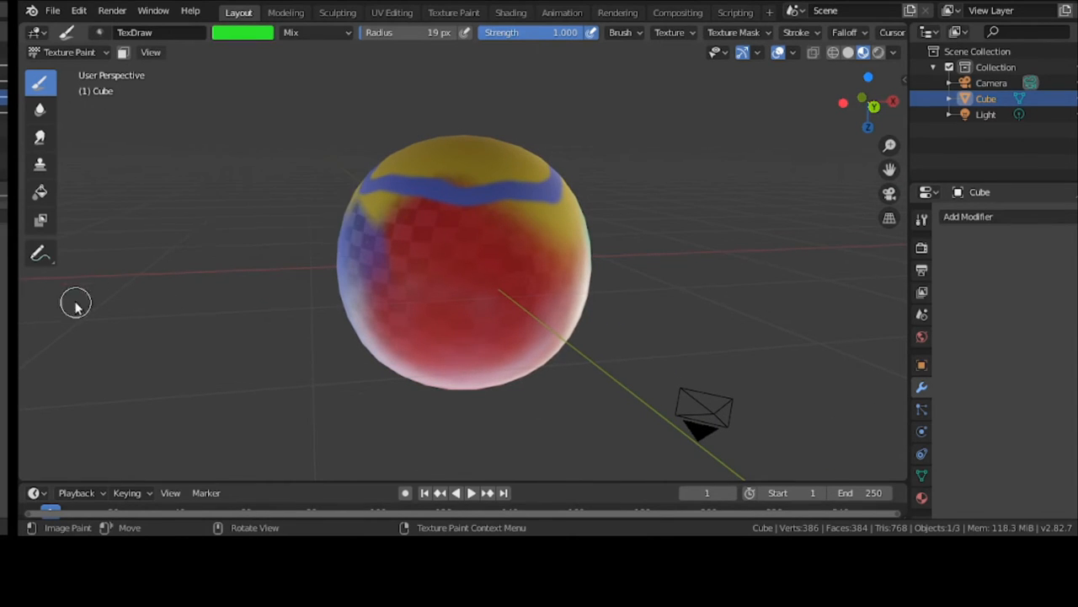
Step: Paint a green band around the sphere's middle, orbiting to continue it all the way round
{"action": "left_click_drag", "start_coordinate": [354, 262], "coordinate": [556, 266]}
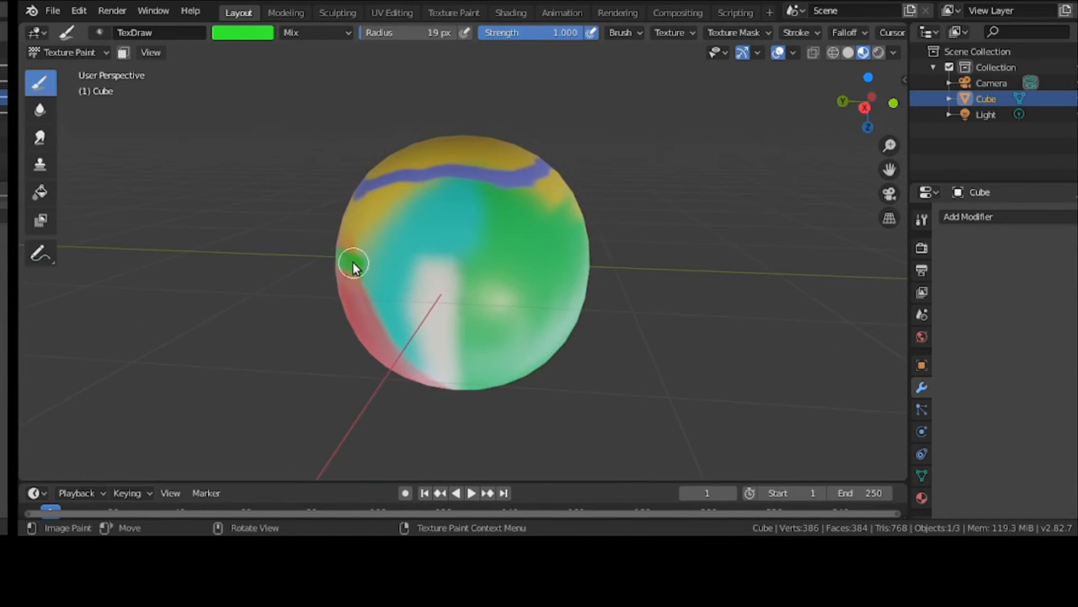
{"action": "left_click_drag", "start_coordinate": [354, 266], "coordinate": [582, 245]}
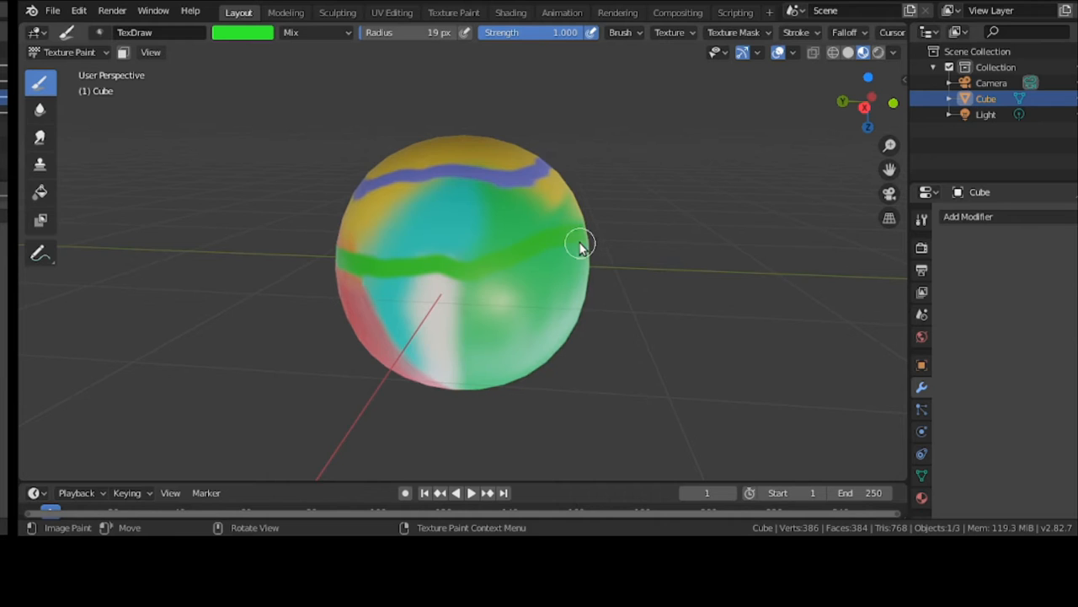
{"action": "left_click_drag", "start_coordinate": [580, 245], "coordinate": [445, 255]}
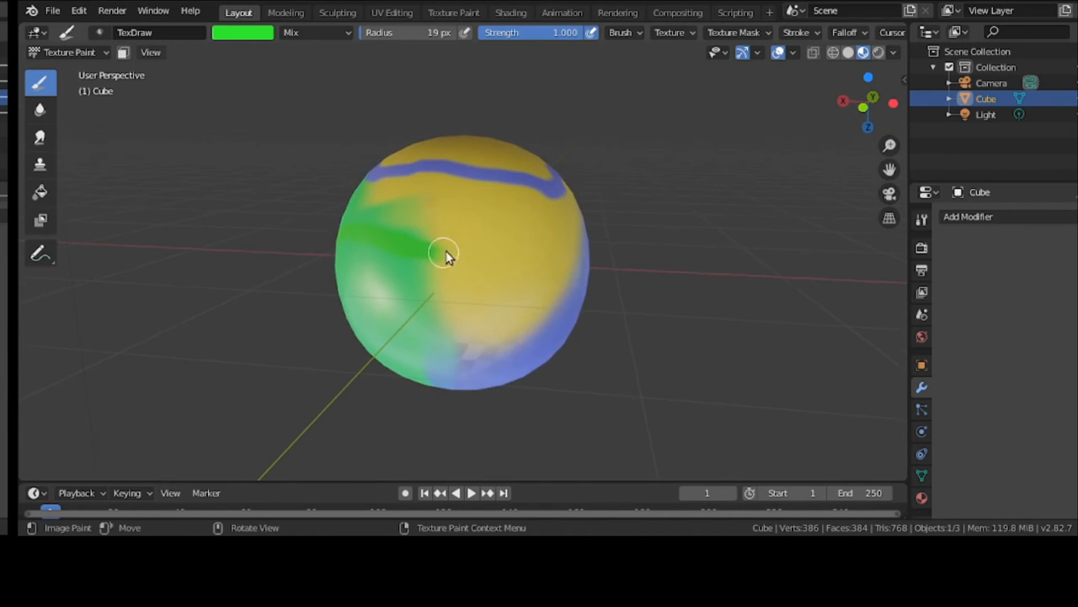
{"action": "left_click_drag", "start_coordinate": [447, 256], "coordinate": [367, 244]}
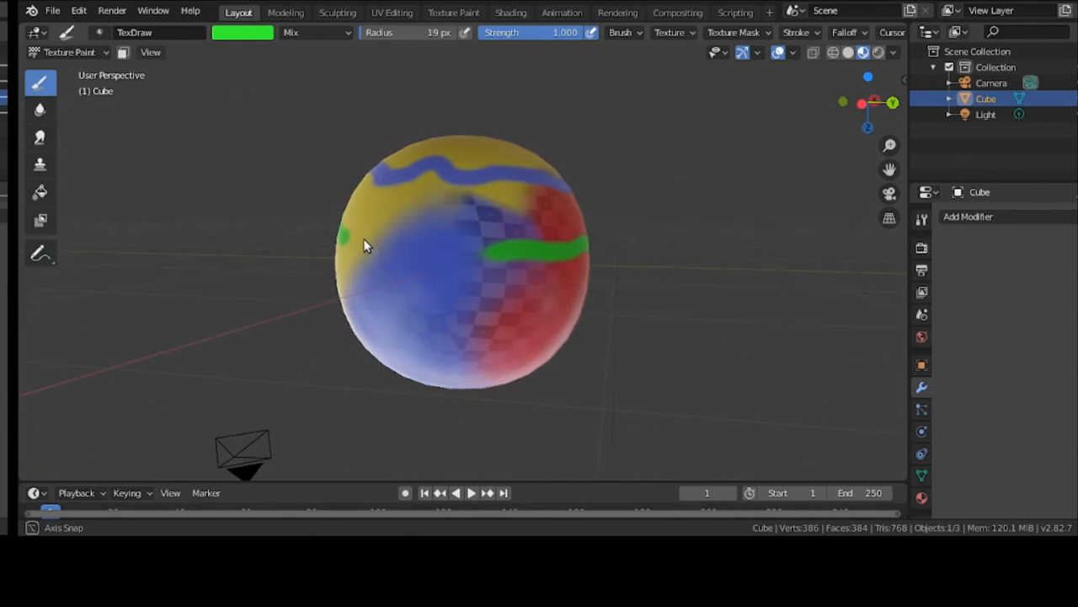
{"action": "left_click_drag", "start_coordinate": [345, 244], "coordinate": [497, 256]}
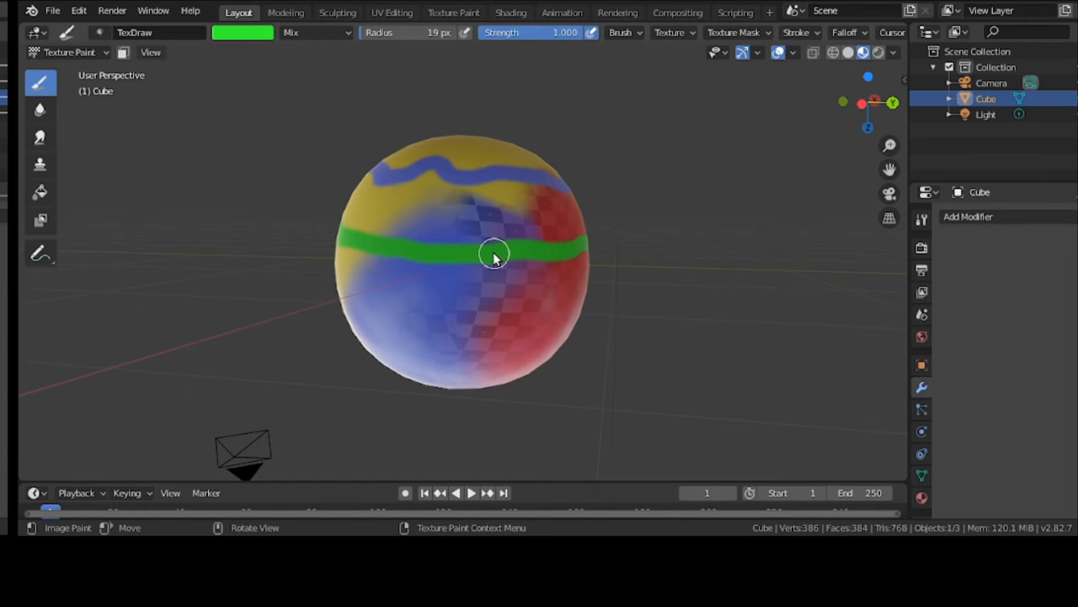
{"action": "mouse_move", "coordinate": [486, 256]}
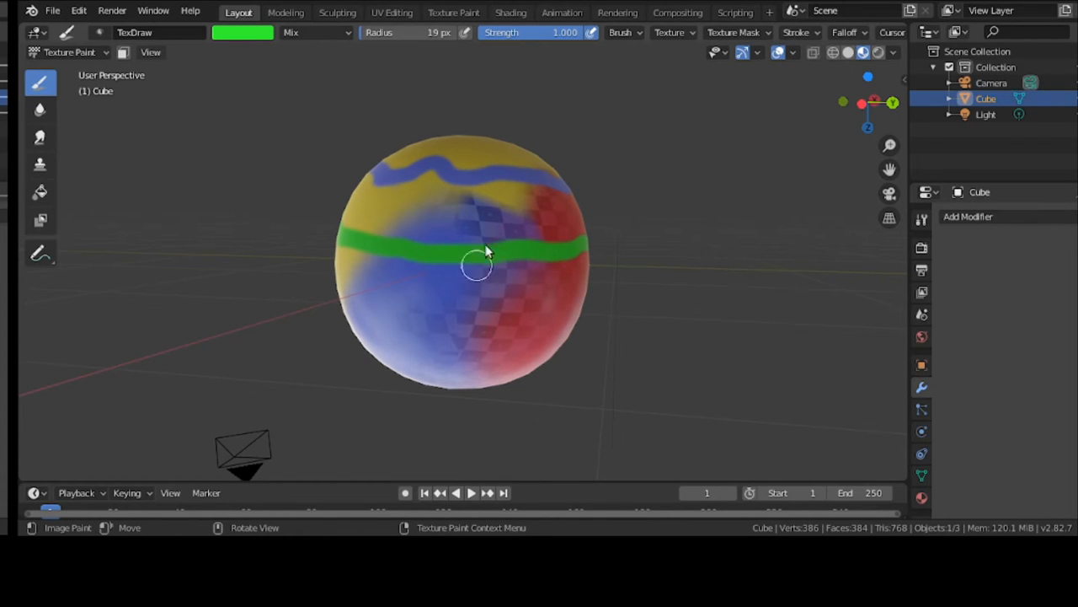
{"action": "mouse_move", "coordinate": [510, 12]}
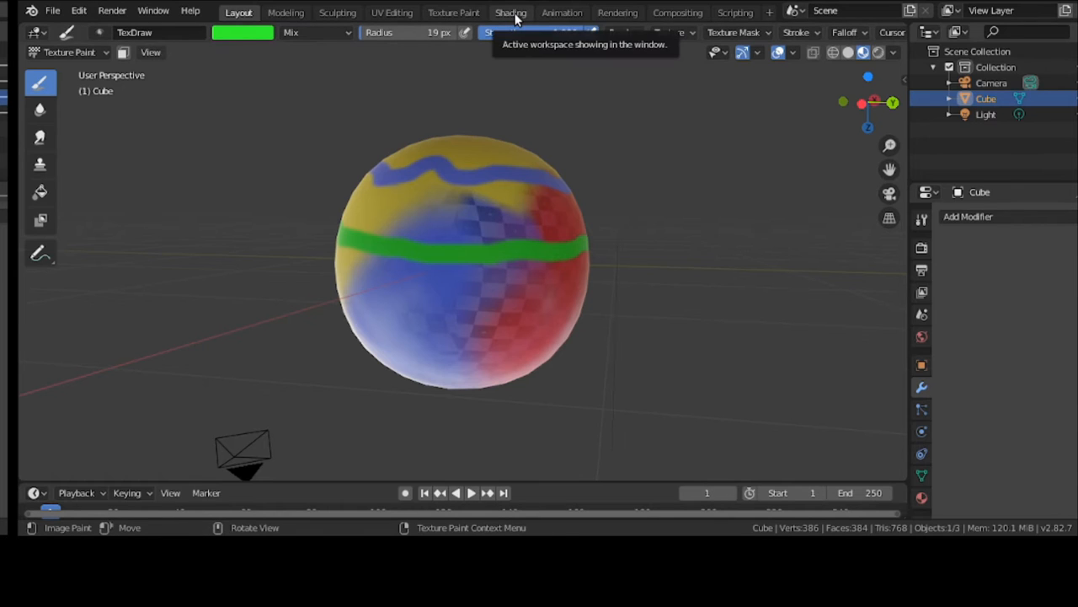
Step: In the Shading workspace, join the 3D view, file browser and image editor into the node editor
{"action": "left_click", "coordinate": [511, 12]}
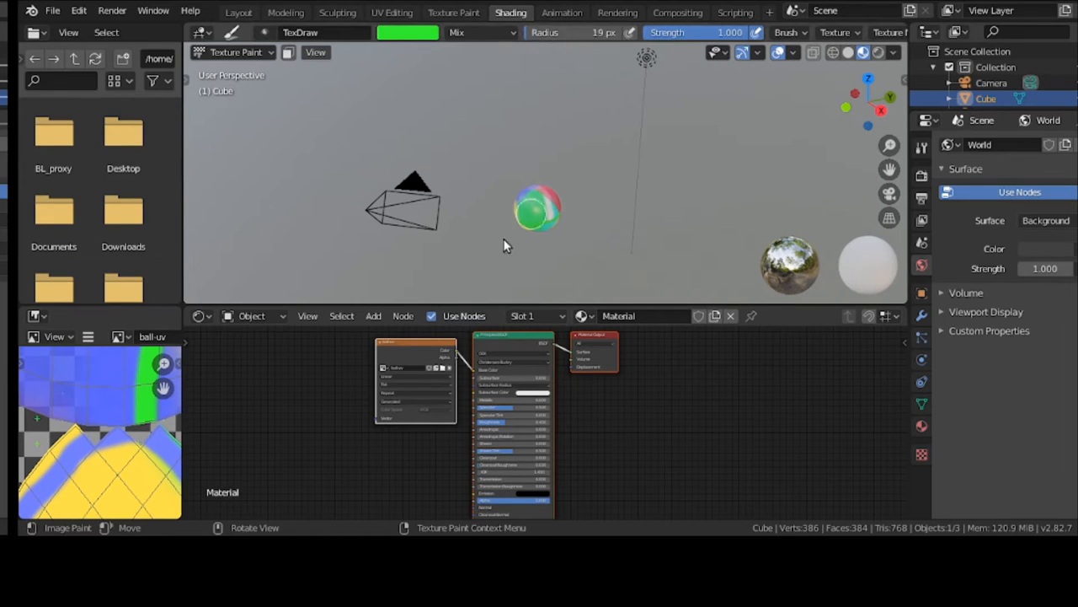
{"action": "mouse_move", "coordinate": [363, 295]}
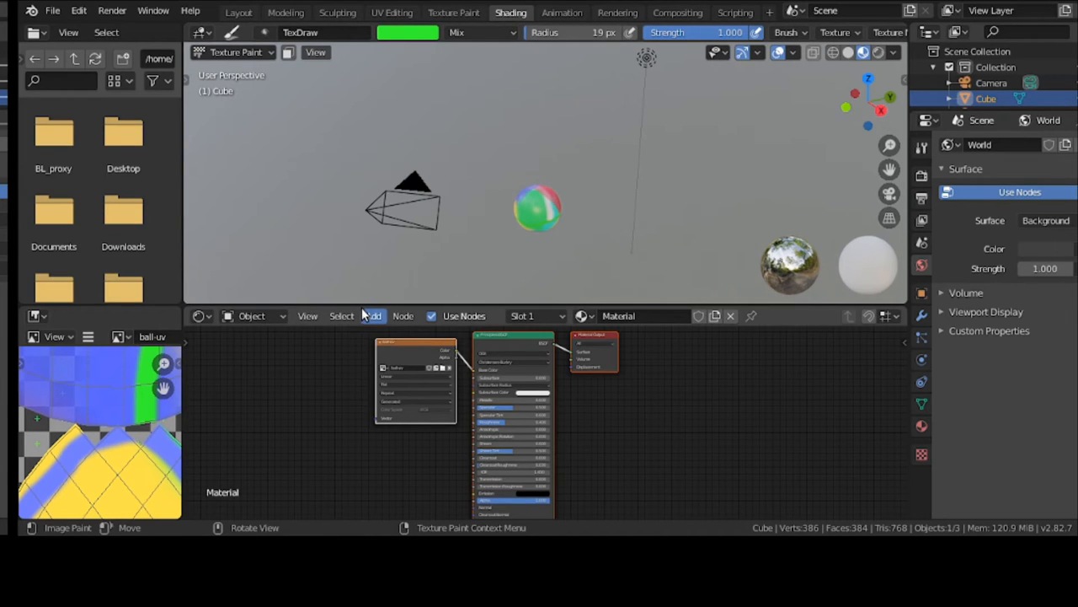
{"action": "right_click", "coordinate": [364, 312]}
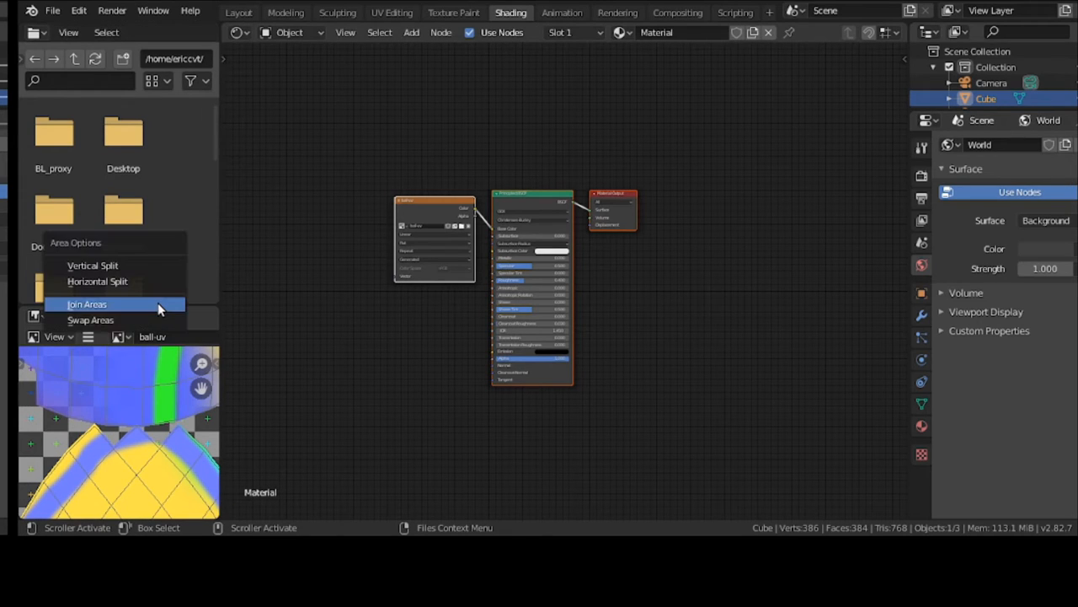
{"action": "left_click", "coordinate": [88, 304]}
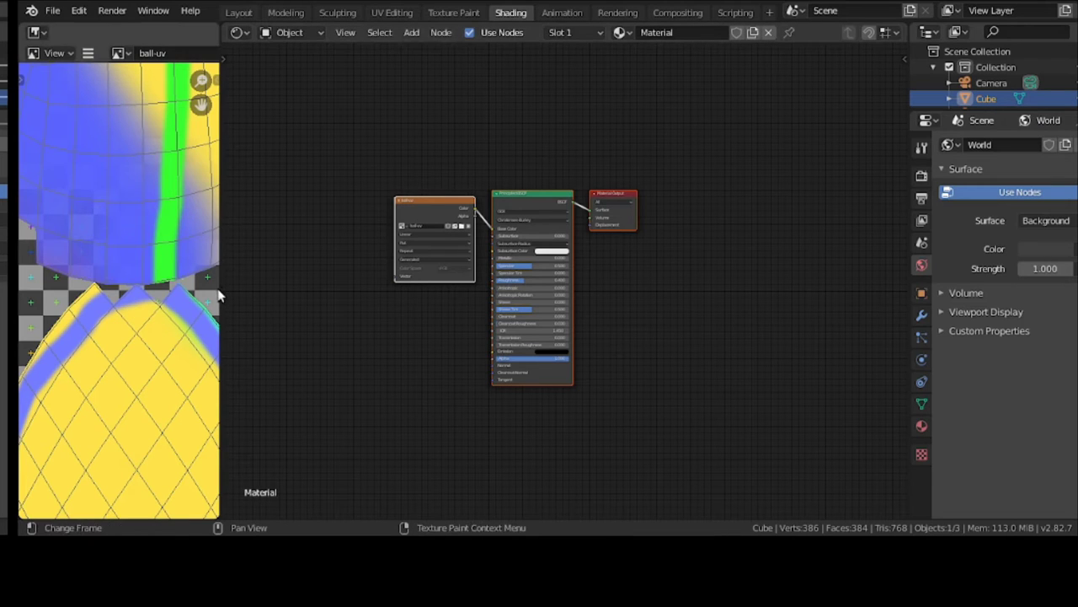
{"action": "right_click", "coordinate": [219, 295]}
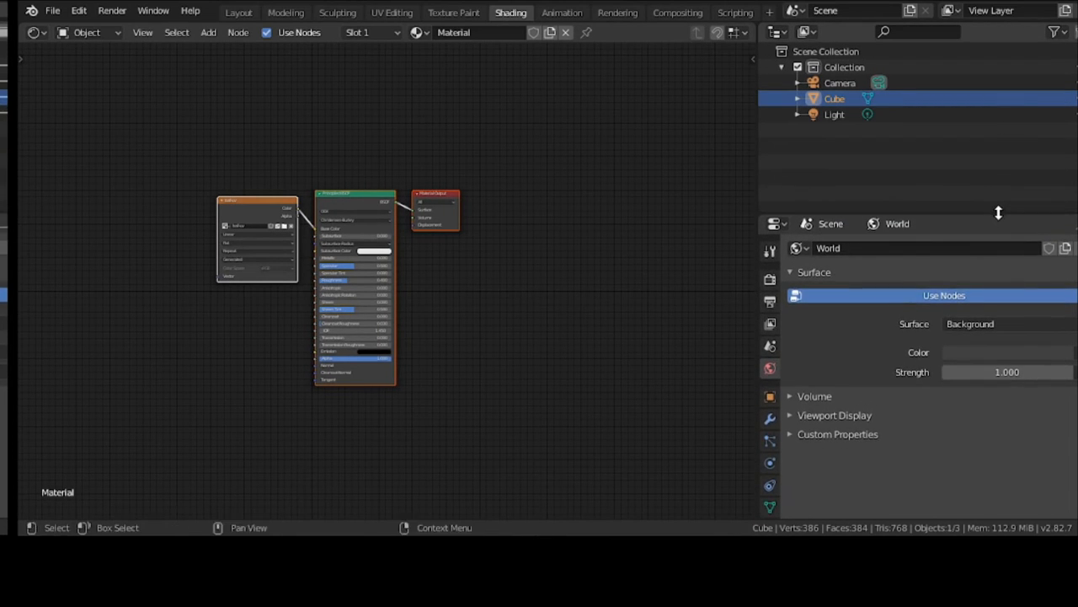
Step: Turn the upper-right area into a 3D view in Material Preview with the HDRI fully visible as background
{"action": "left_click", "coordinate": [34, 33]}
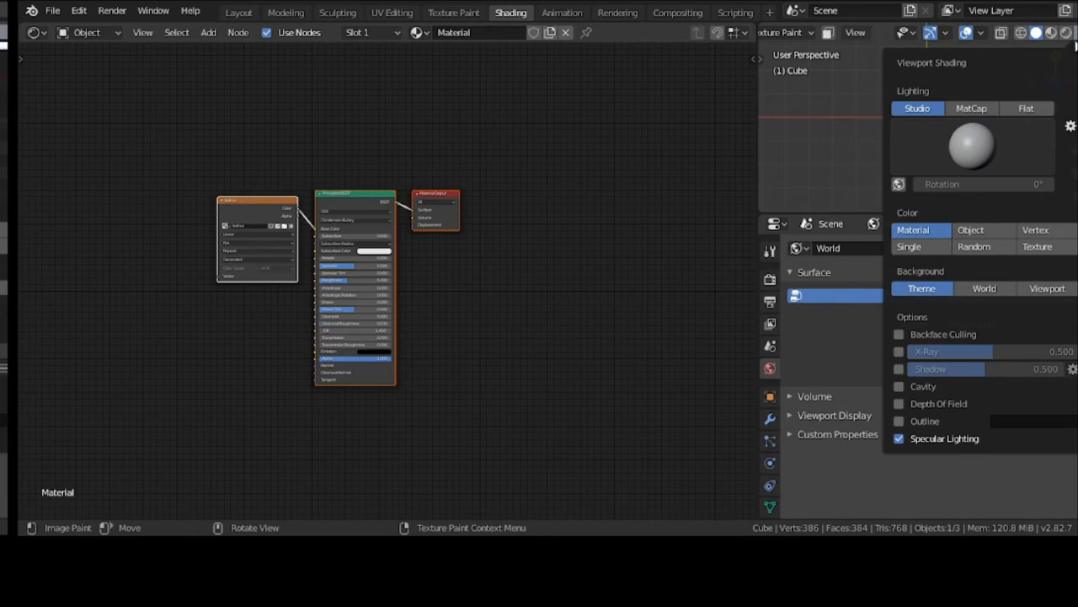
{"action": "mouse_move", "coordinate": [974, 183]}
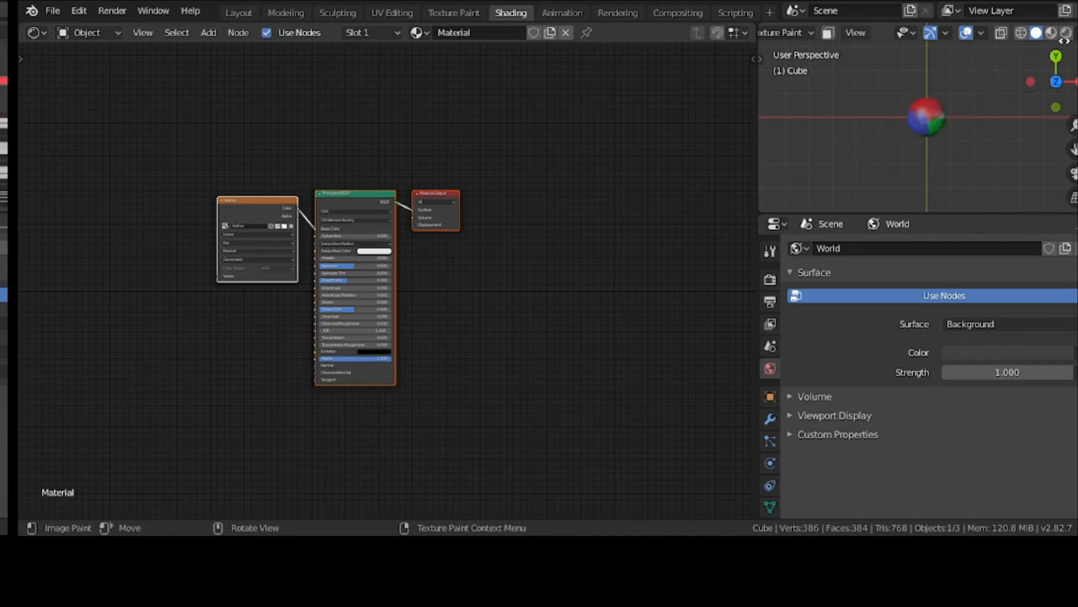
{"action": "mouse_move", "coordinate": [1018, 33]}
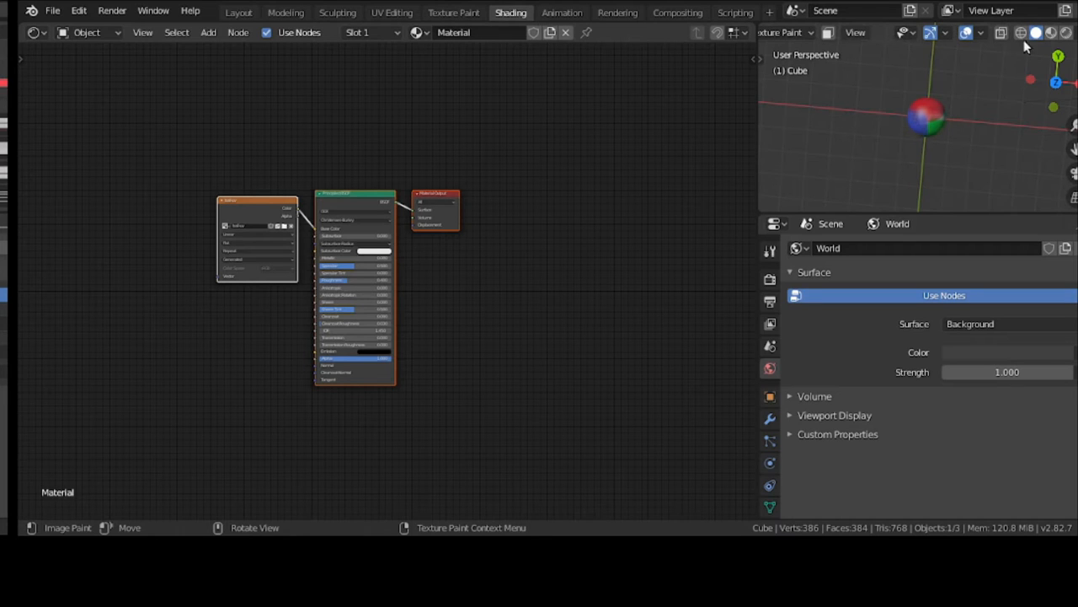
{"action": "left_click", "coordinate": [1058, 34]}
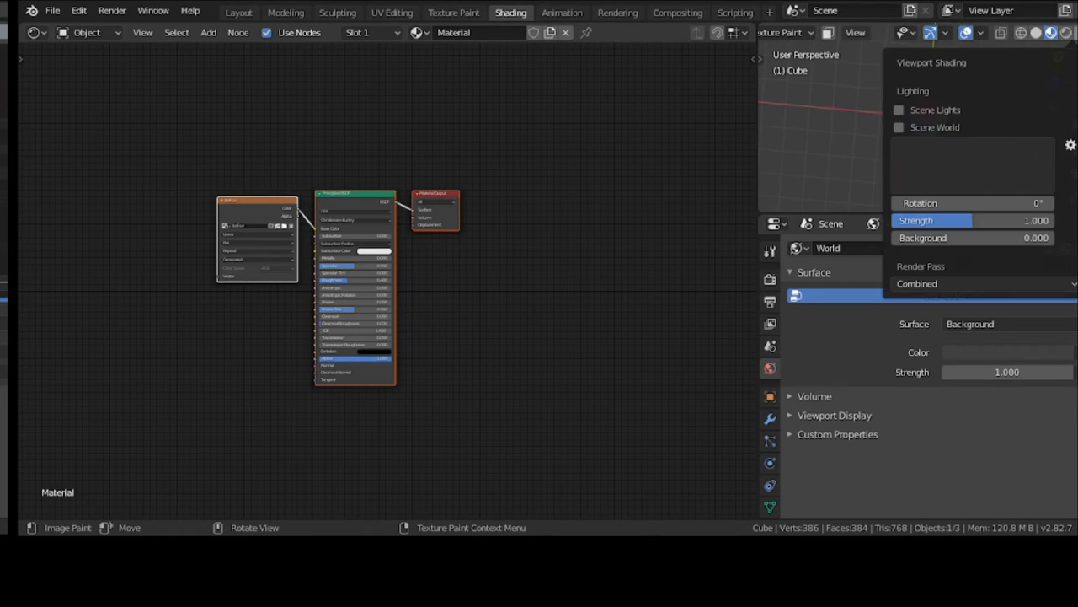
{"action": "left_click", "coordinate": [1049, 34]}
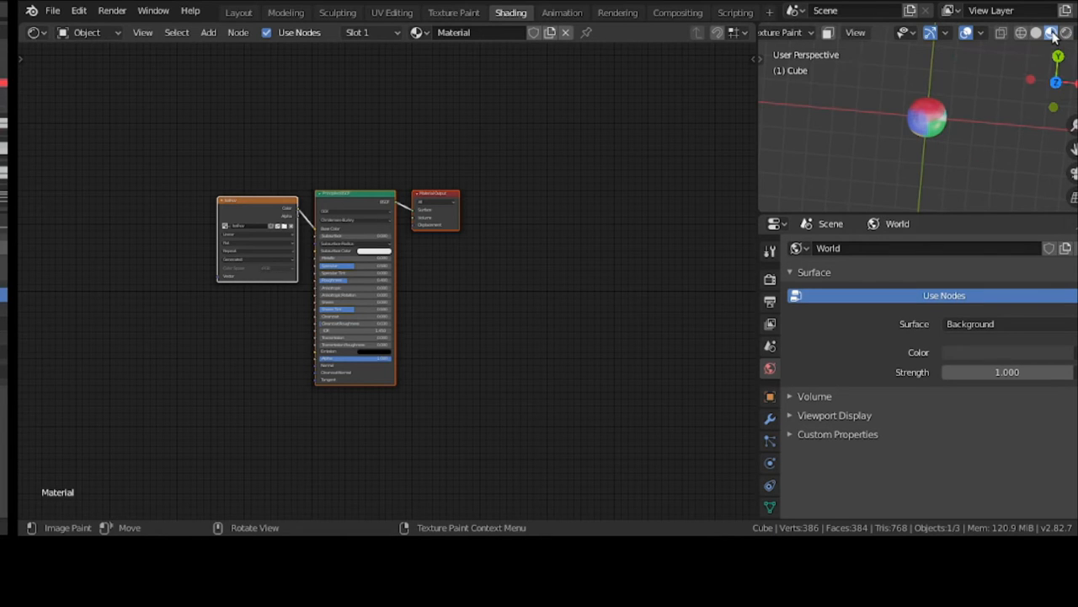
{"action": "left_click", "coordinate": [1048, 33]}
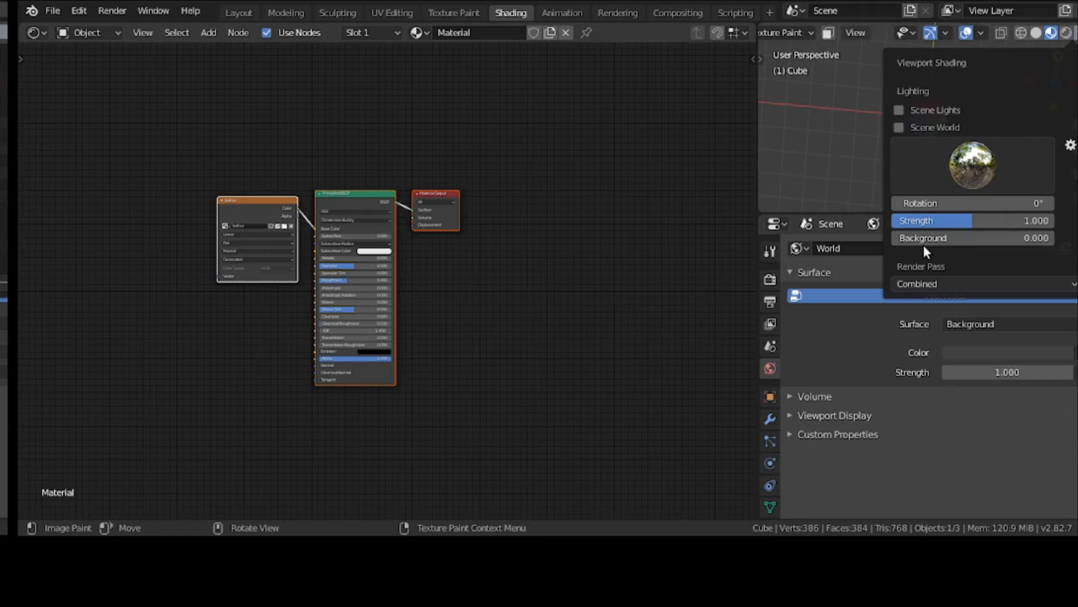
{"action": "left_click_drag", "start_coordinate": [901, 238], "coordinate": [974, 238]}
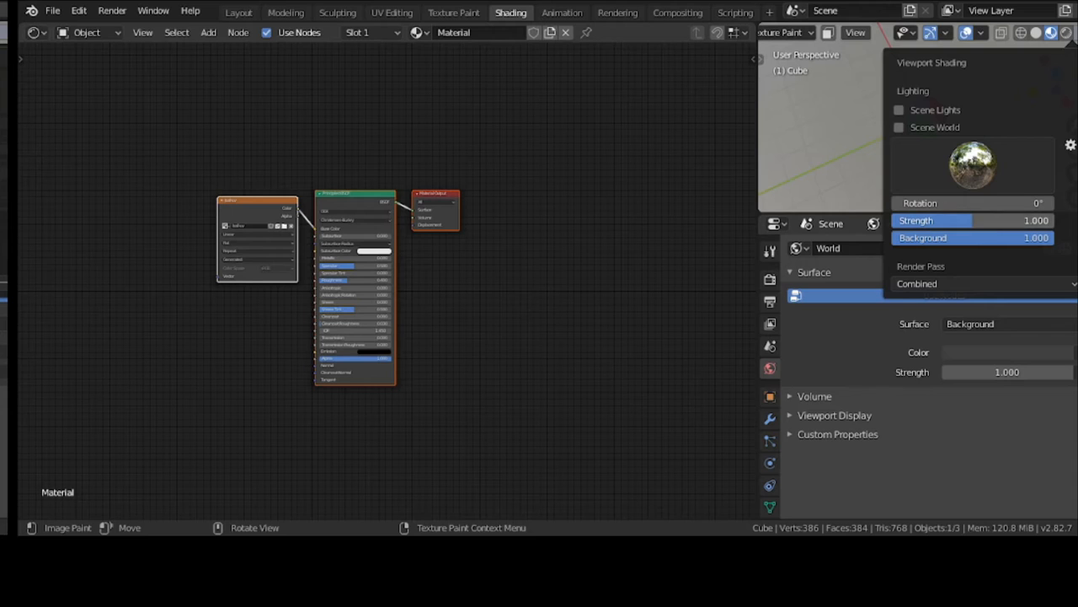
{"action": "left_click", "coordinate": [903, 166]}
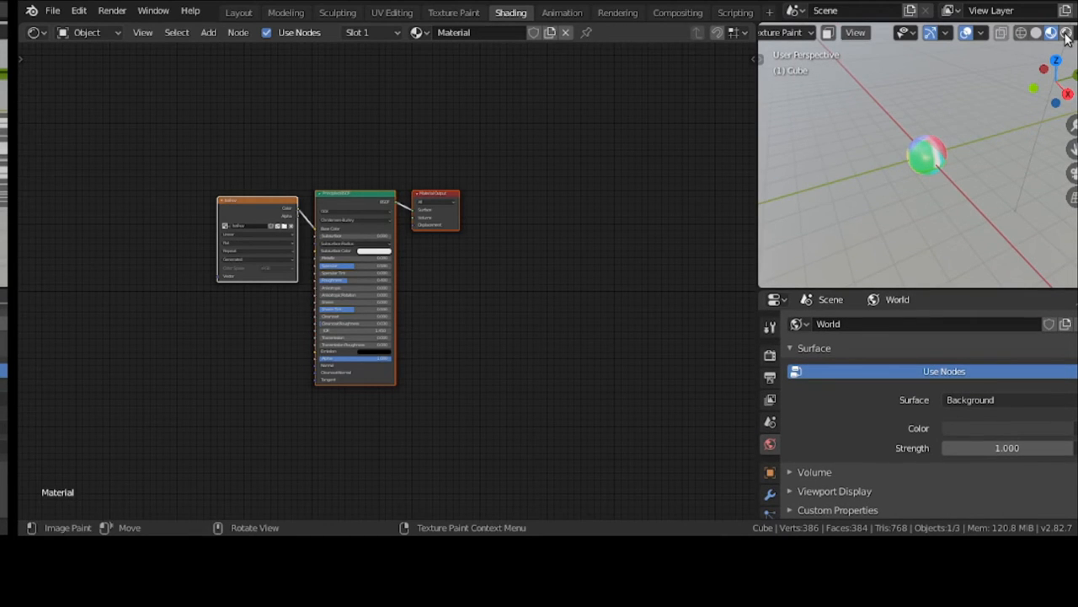
Step: Review the viewport lighting and render-pass options and try lighting the sphere with the scene world
{"action": "left_click", "coordinate": [1066, 34]}
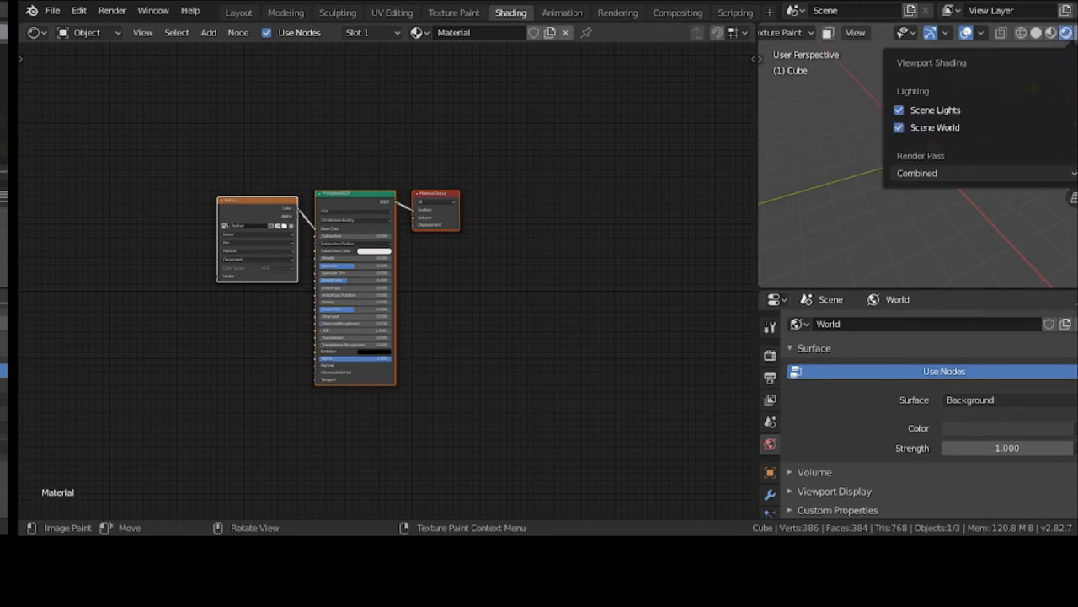
{"action": "left_click", "coordinate": [1034, 34]}
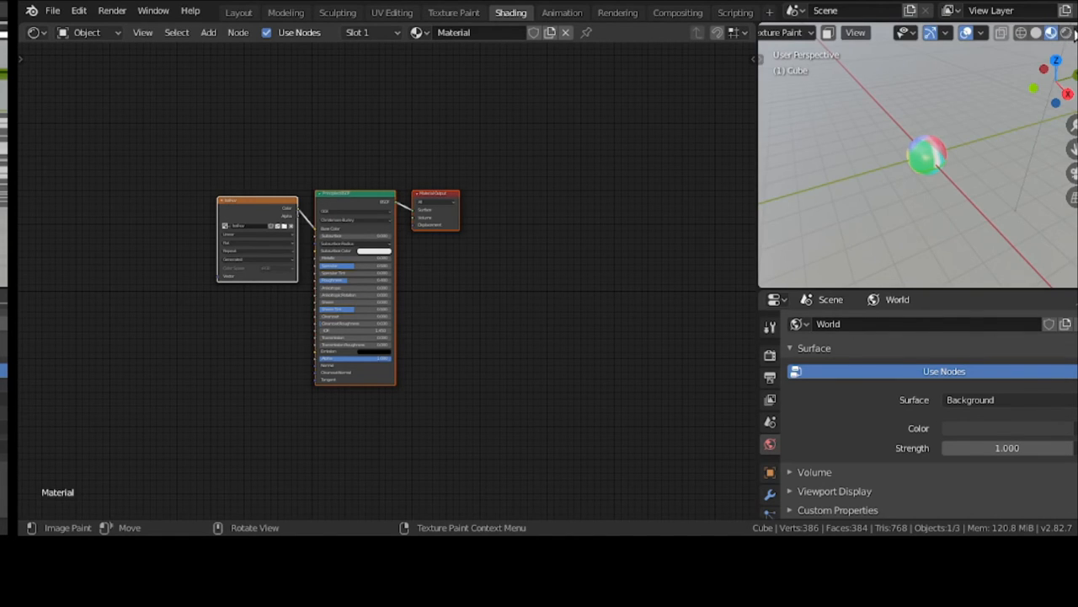
{"action": "left_click", "coordinate": [1053, 34]}
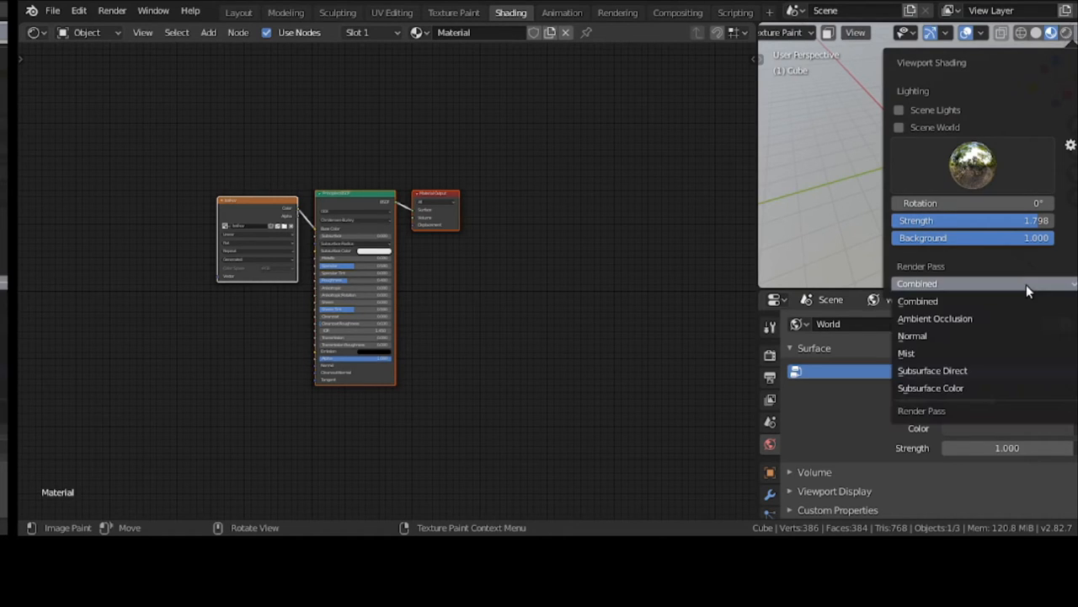
{"action": "left_click", "coordinate": [918, 300]}
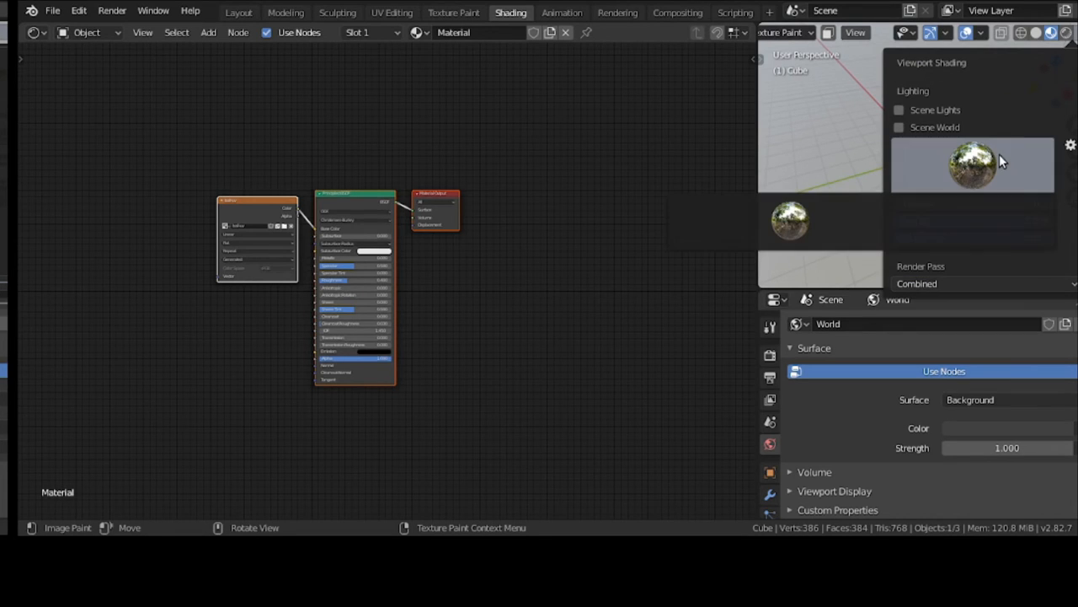
{"action": "left_click", "coordinate": [974, 165]}
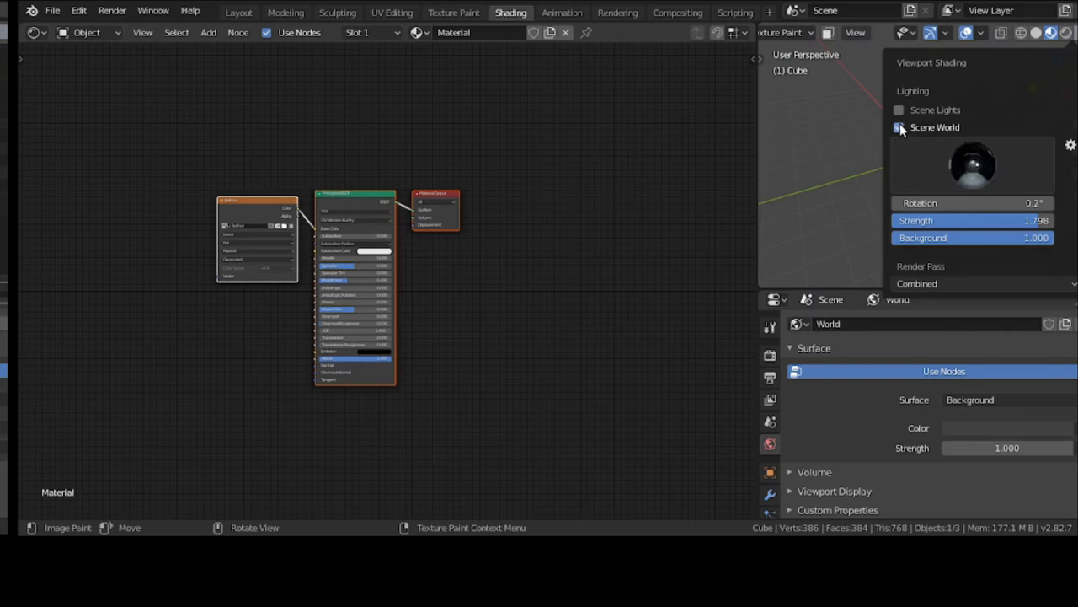
{"action": "left_click", "coordinate": [900, 128]}
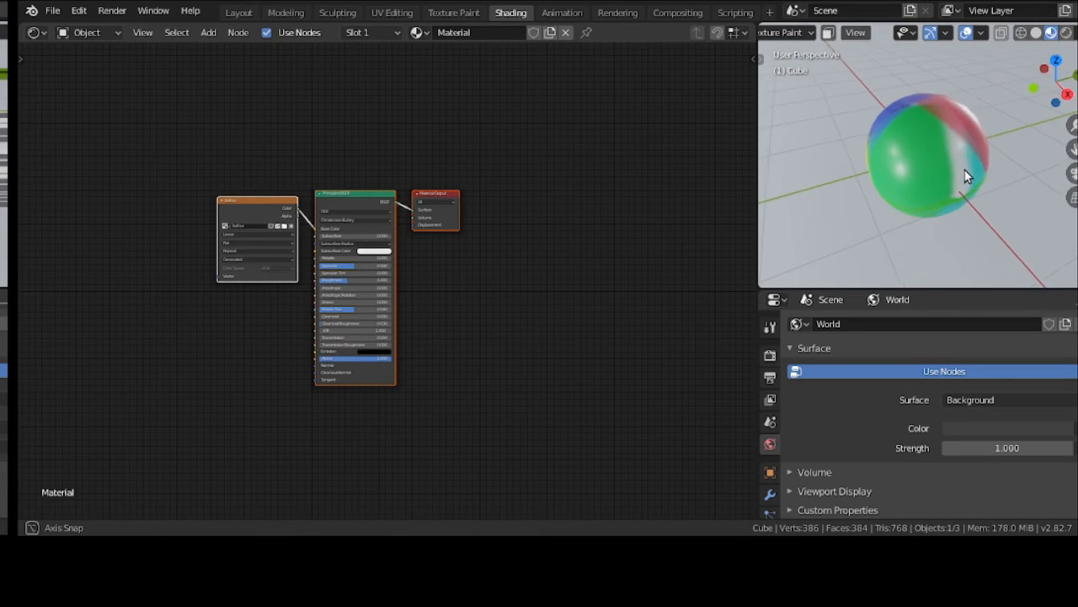
{"action": "left_click_drag", "start_coordinate": [967, 175], "coordinate": [886, 126]}
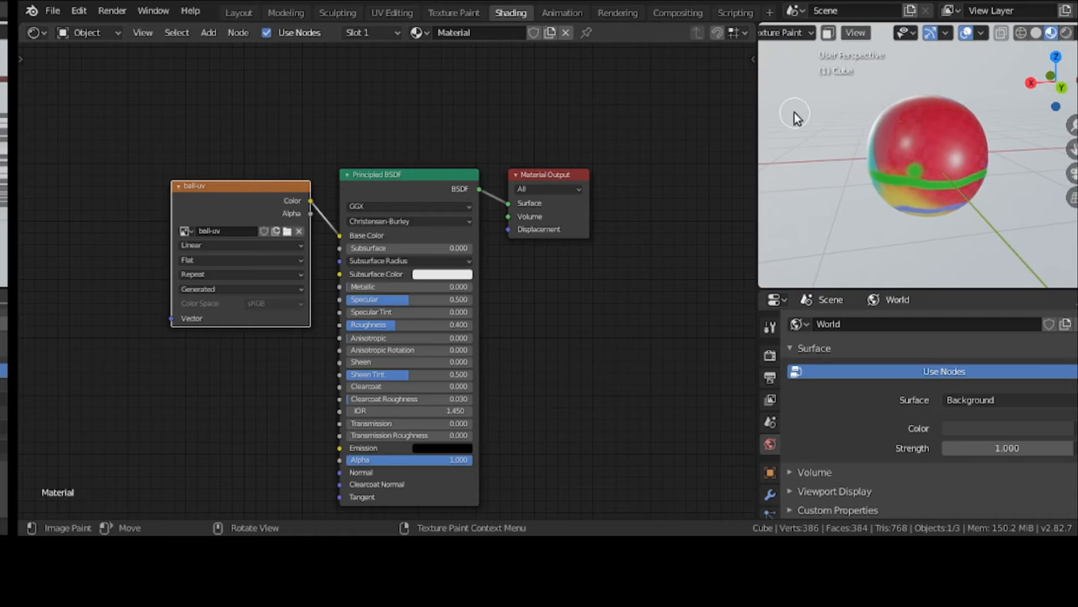
{"action": "mouse_move", "coordinate": [782, 98]}
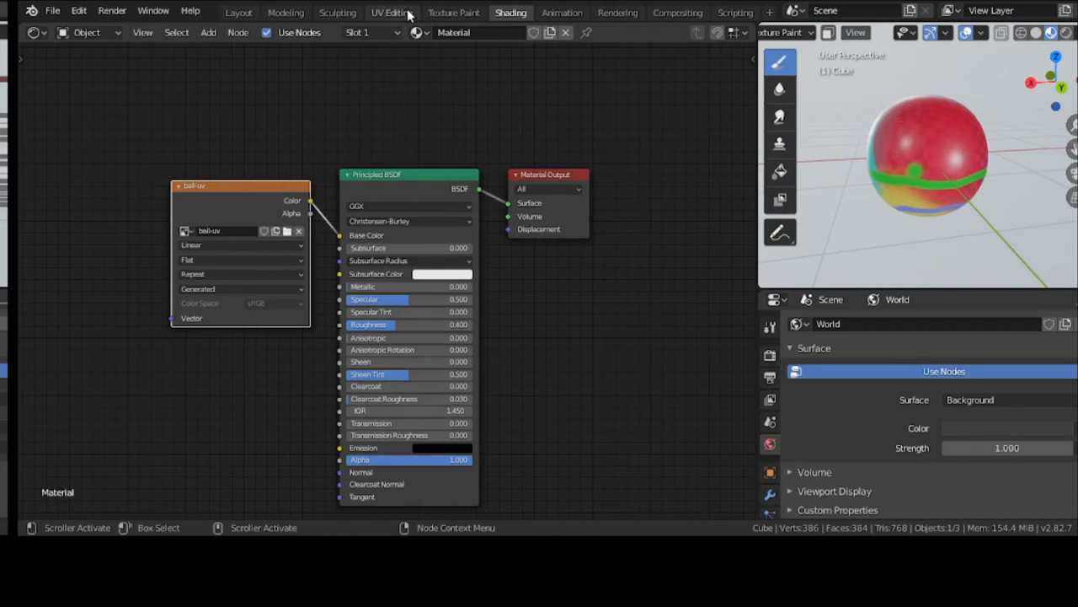
Step: Switch the sphere from Texture Paint to Object Mode via the Layout workspace and return to Shading
{"action": "left_click", "coordinate": [240, 13]}
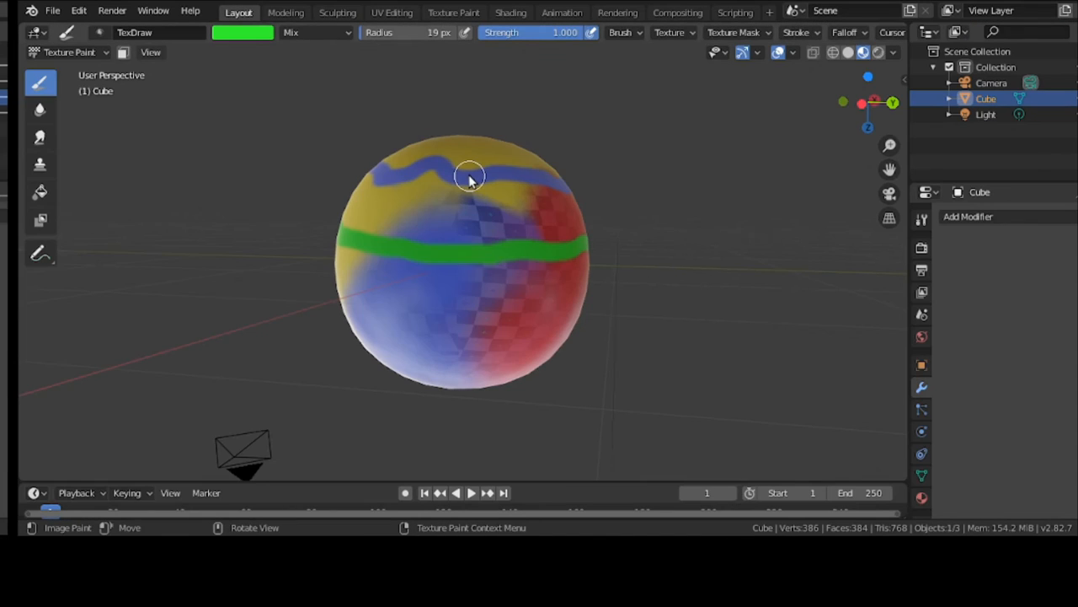
{"action": "left_click", "coordinate": [67, 51]}
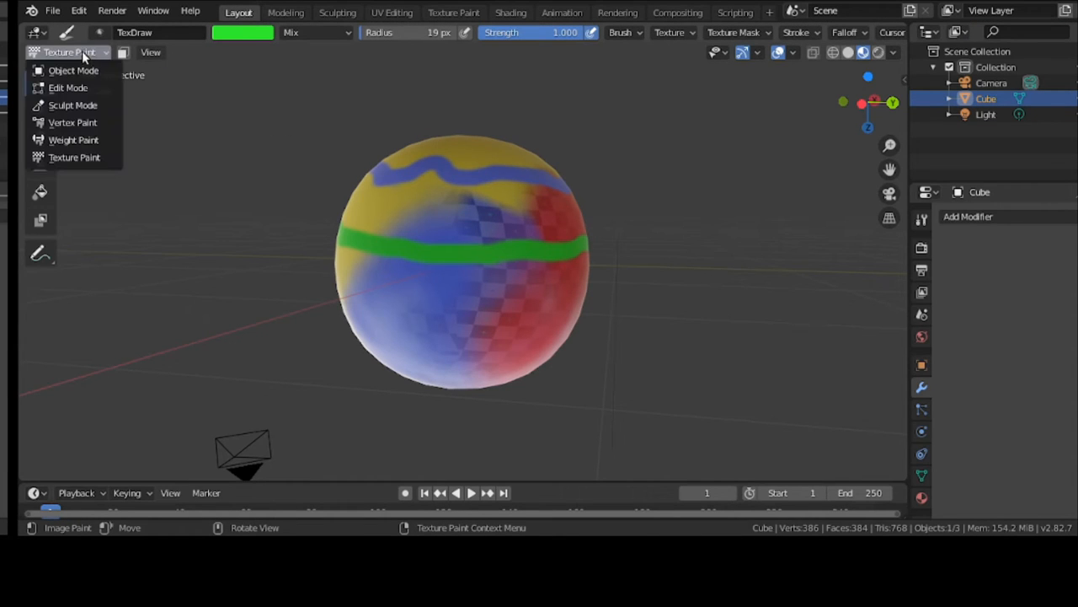
{"action": "left_click", "coordinate": [74, 70]}
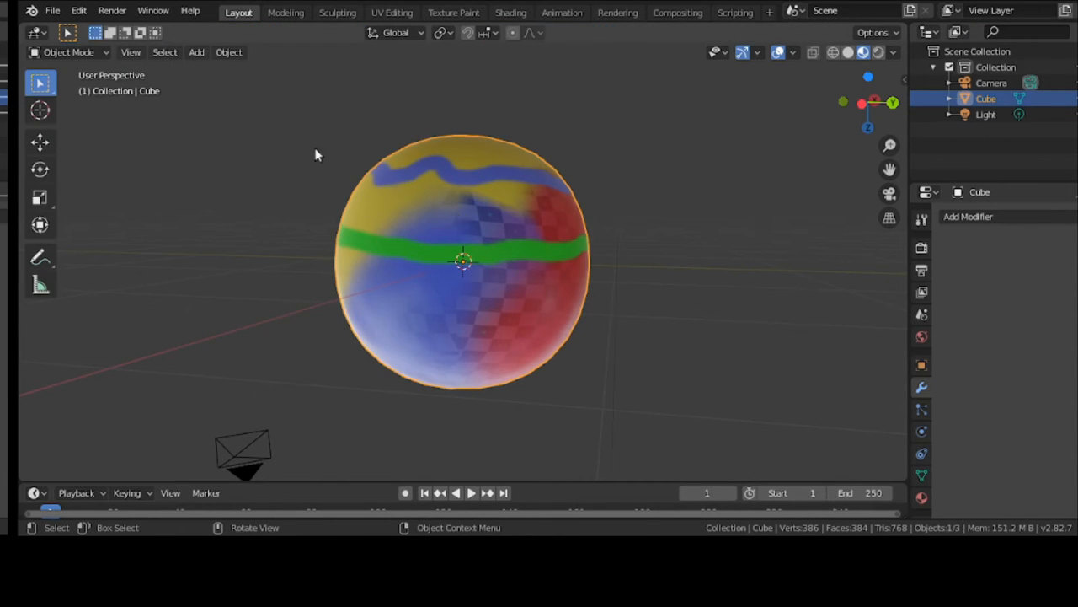
{"action": "left_click", "coordinate": [509, 12]}
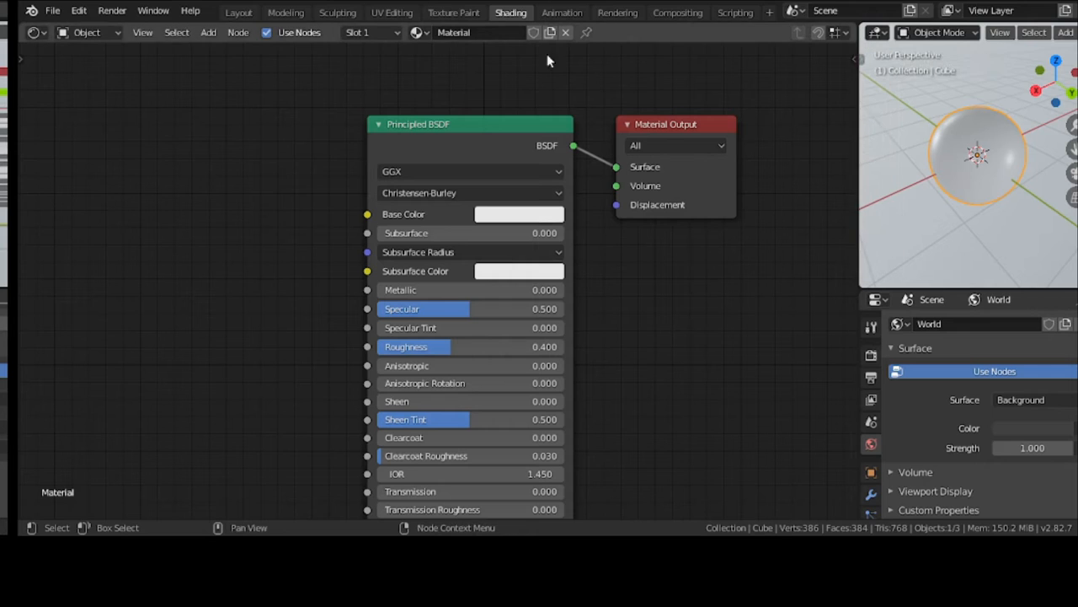
Step: Add a Texture Coordinate node and wire its Object output into the Principled BSDF Base Color
{"action": "left_click", "coordinate": [206, 32]}
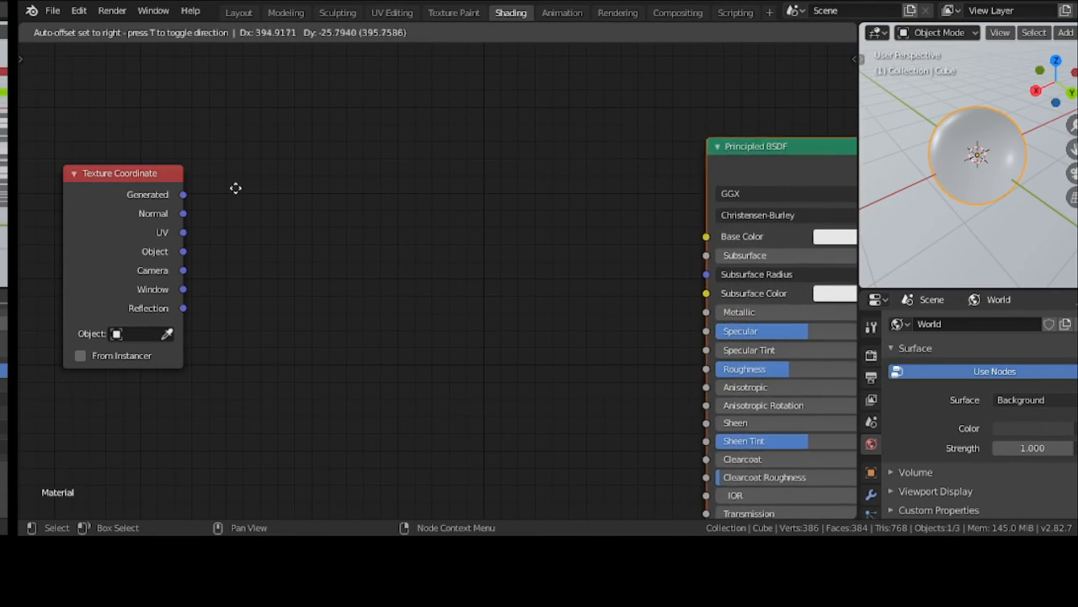
{"action": "left_click_drag", "start_coordinate": [236, 189], "coordinate": [331, 152]}
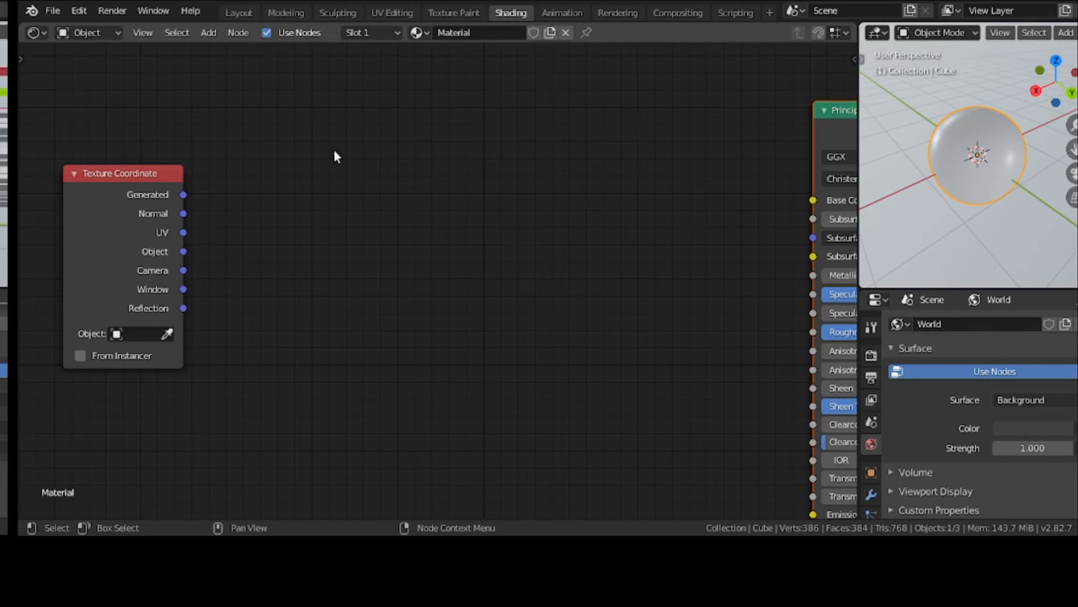
{"action": "mouse_move", "coordinate": [322, 160]}
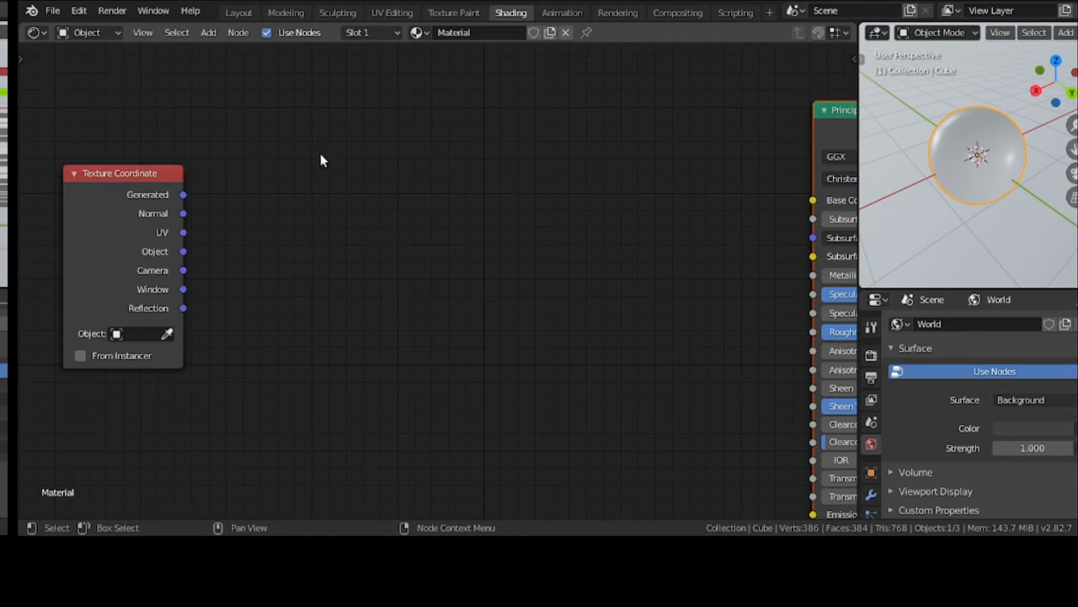
{"action": "mouse_move", "coordinate": [186, 246]}
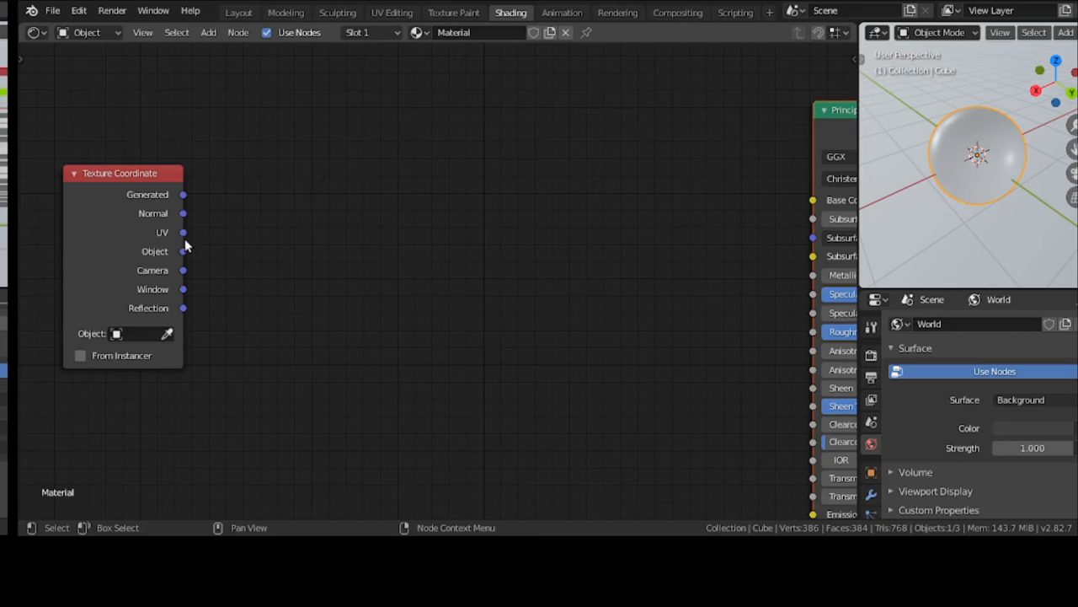
{"action": "left_click_drag", "start_coordinate": [181, 251], "coordinate": [637, 249]}
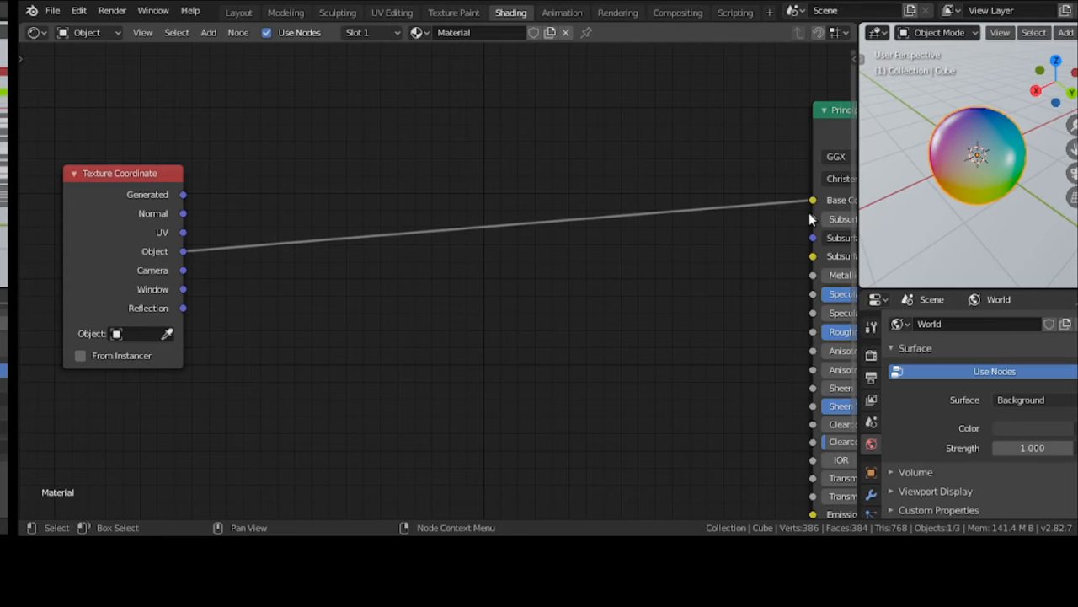
{"action": "mouse_move", "coordinate": [1009, 216]}
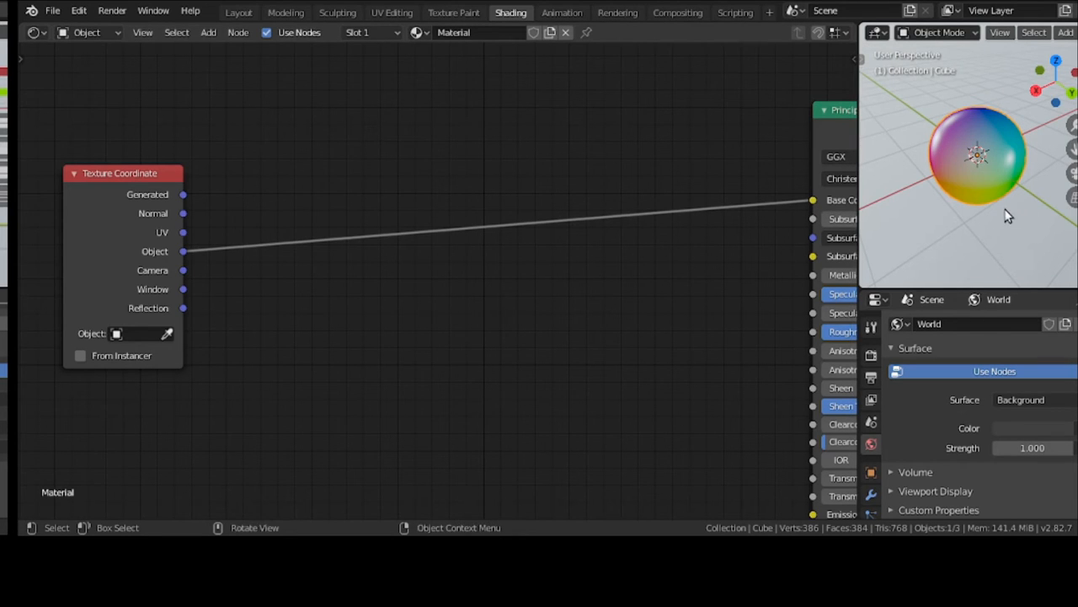
Step: Inspect the rainbow object-space colours on the sphere under different viewport shading modes
{"action": "left_click_drag", "start_coordinate": [1008, 215], "coordinate": [914, 244]}
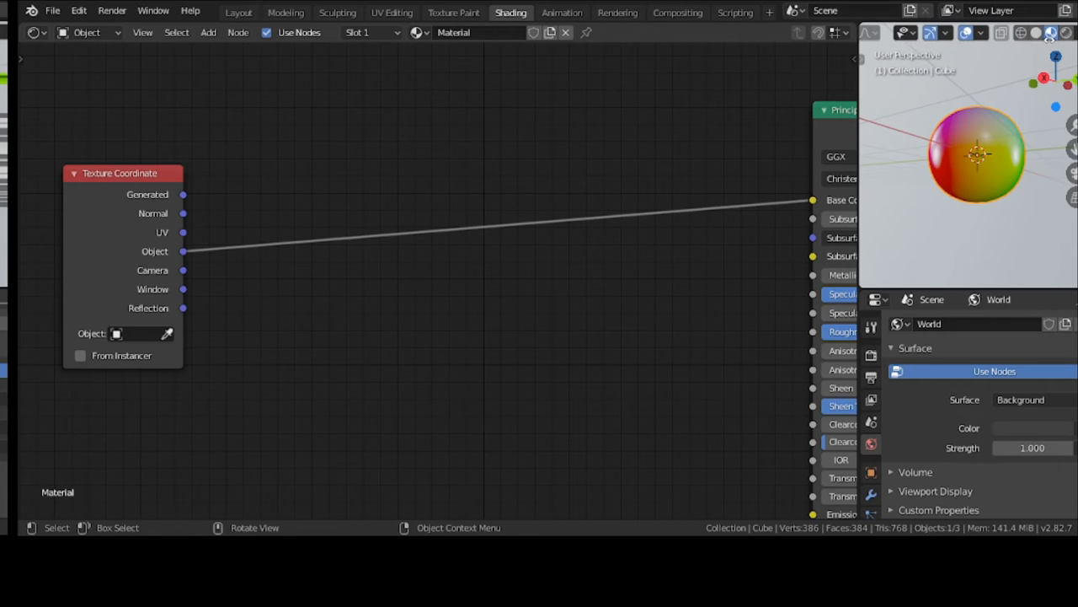
{"action": "left_click", "coordinate": [1068, 32]}
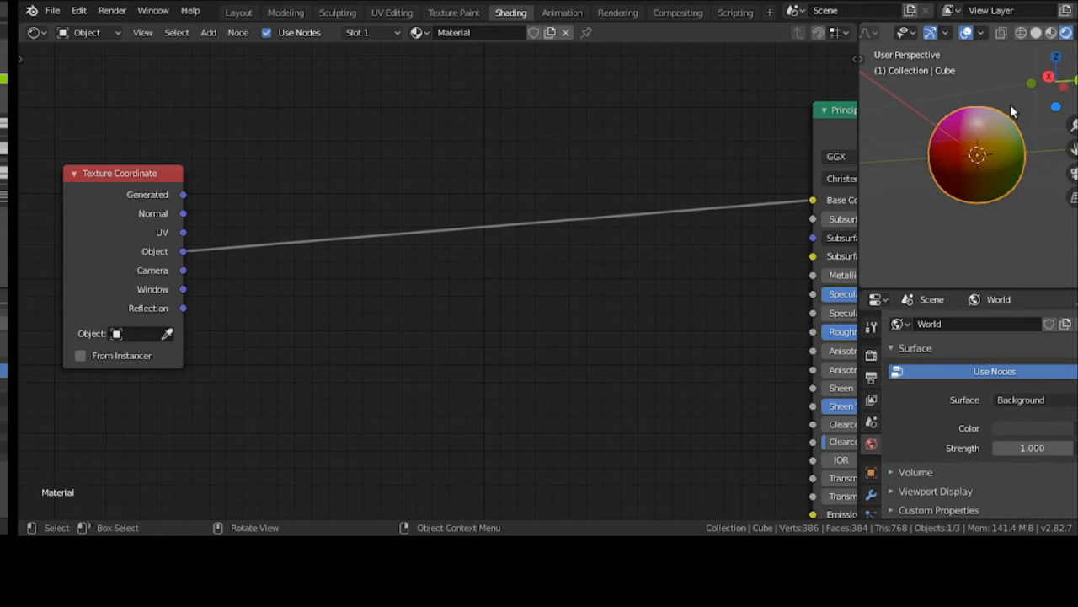
{"action": "left_click", "coordinate": [1060, 32]}
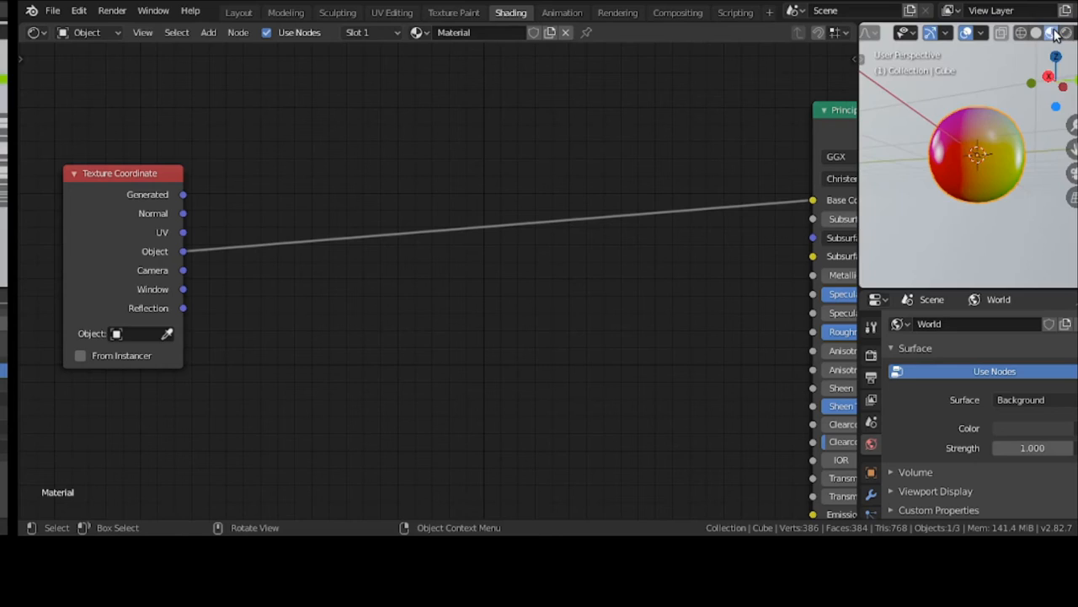
{"action": "left_click", "coordinate": [1053, 32]}
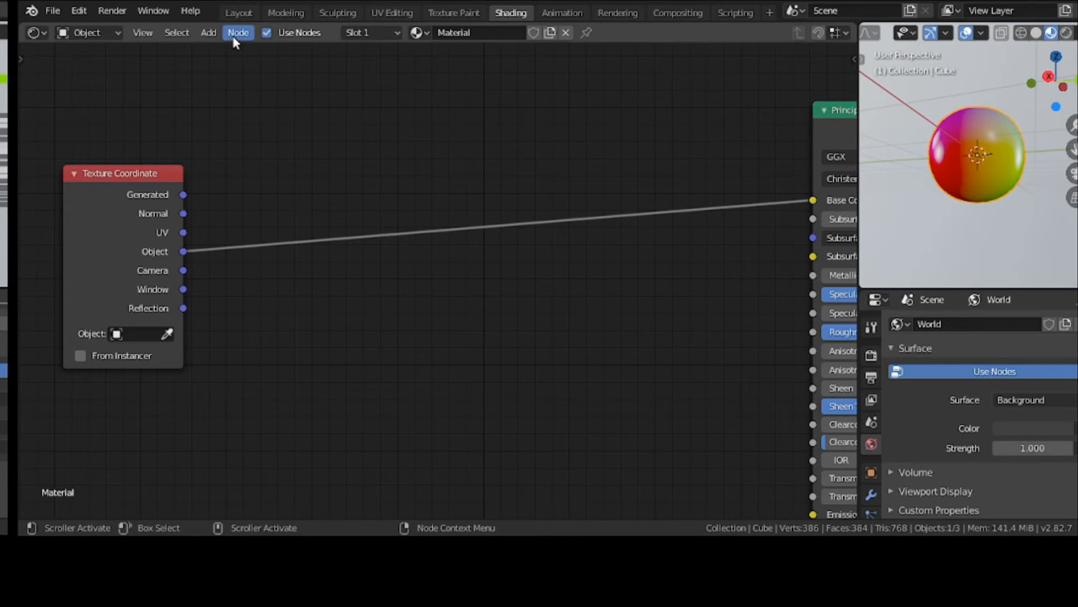
Step: Browse the Add menu without adding anything and reconnect the Object output to Base Color
{"action": "left_click", "coordinate": [236, 34]}
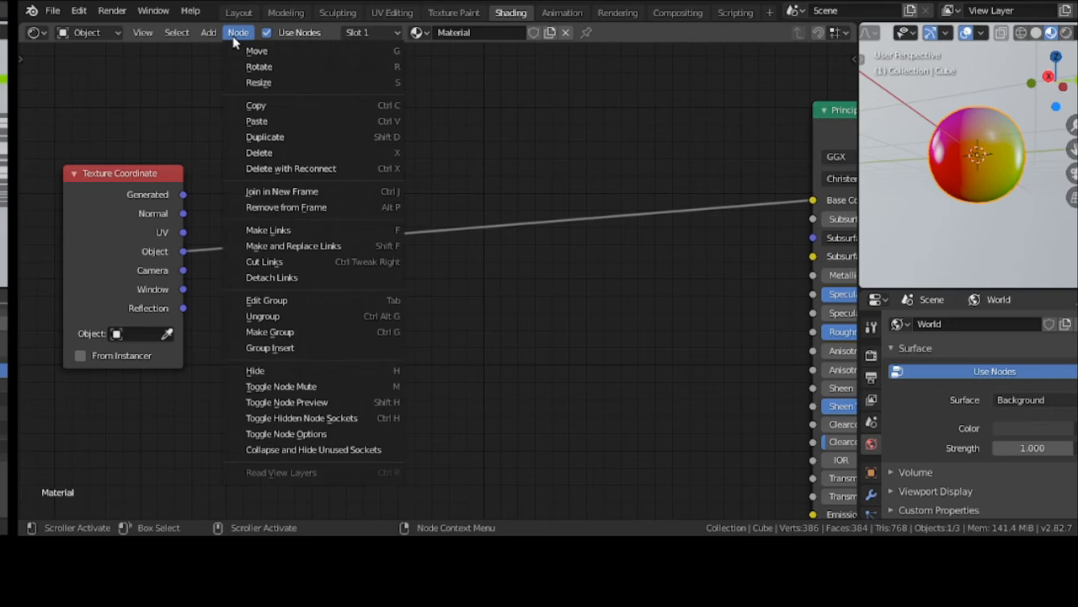
{"action": "left_click", "coordinate": [209, 32]}
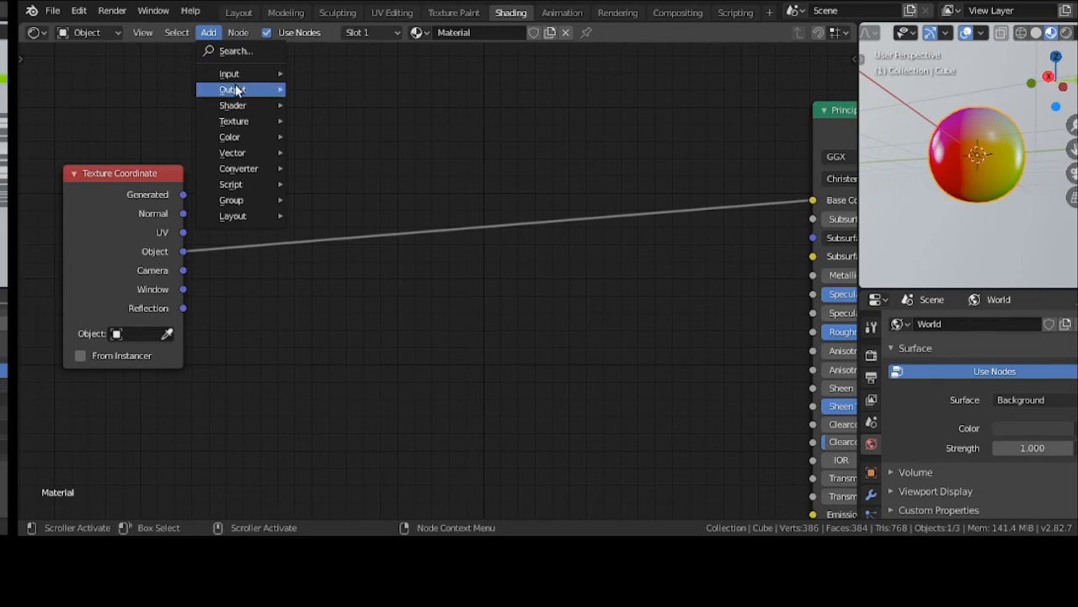
{"action": "mouse_move", "coordinate": [233, 121]}
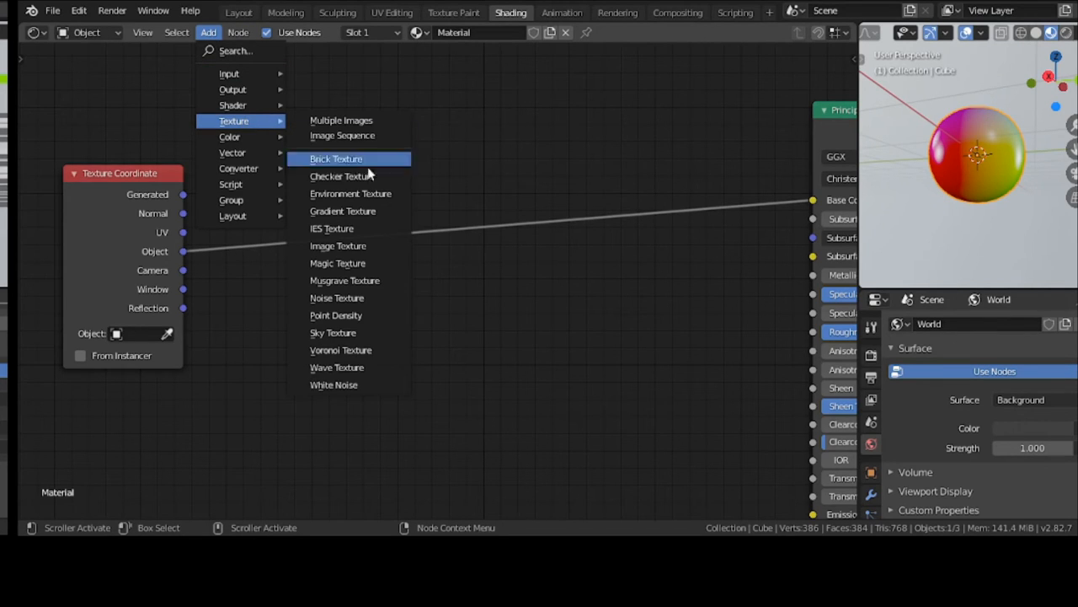
{"action": "mouse_move", "coordinate": [340, 349]}
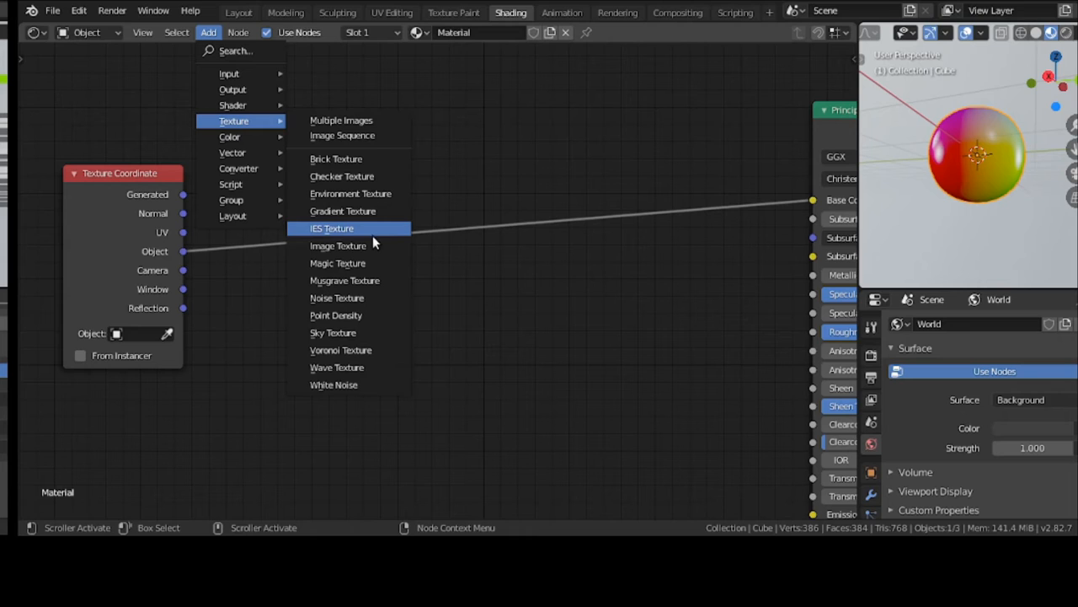
{"action": "left_click", "coordinate": [337, 296]}
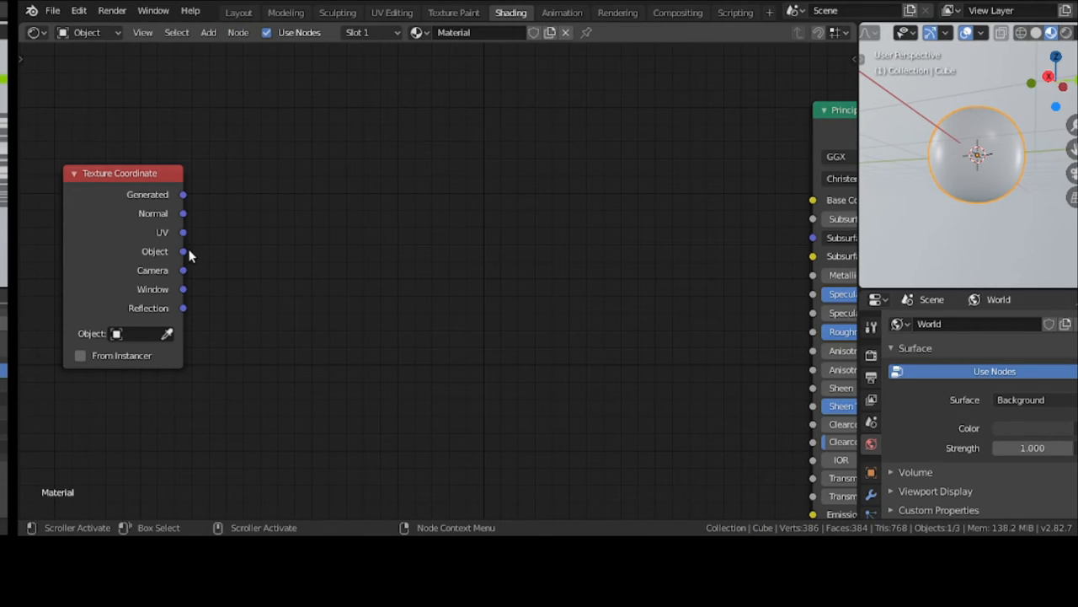
{"action": "left_click_drag", "start_coordinate": [183, 252], "coordinate": [812, 199]}
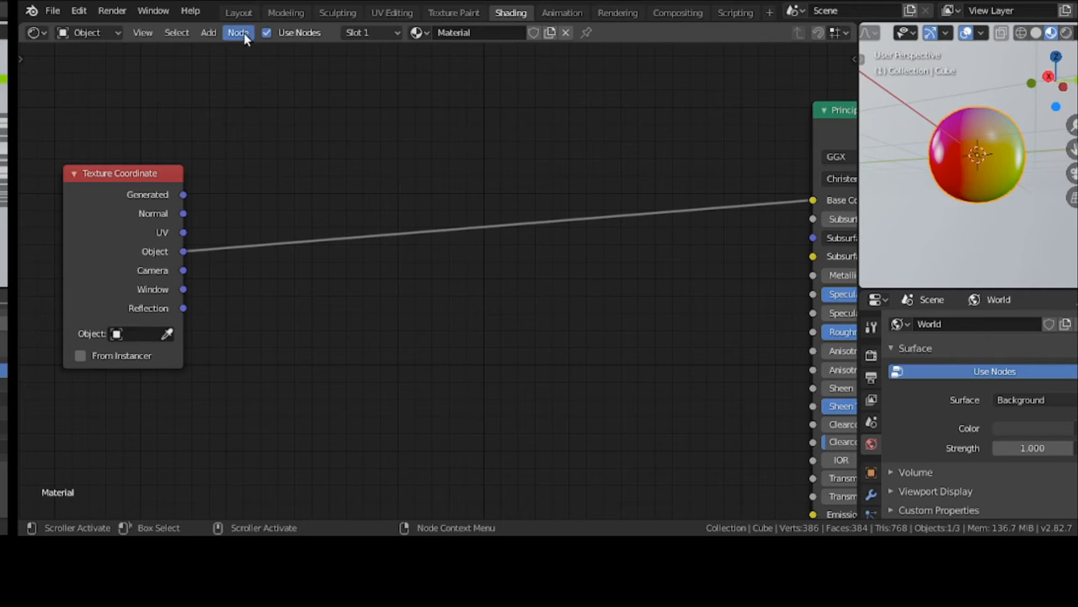
Step: Insert a Musgrave Texture between the Object coordinates and Base Color and move the Texture Coordinate node up-left
{"action": "left_click", "coordinate": [208, 32]}
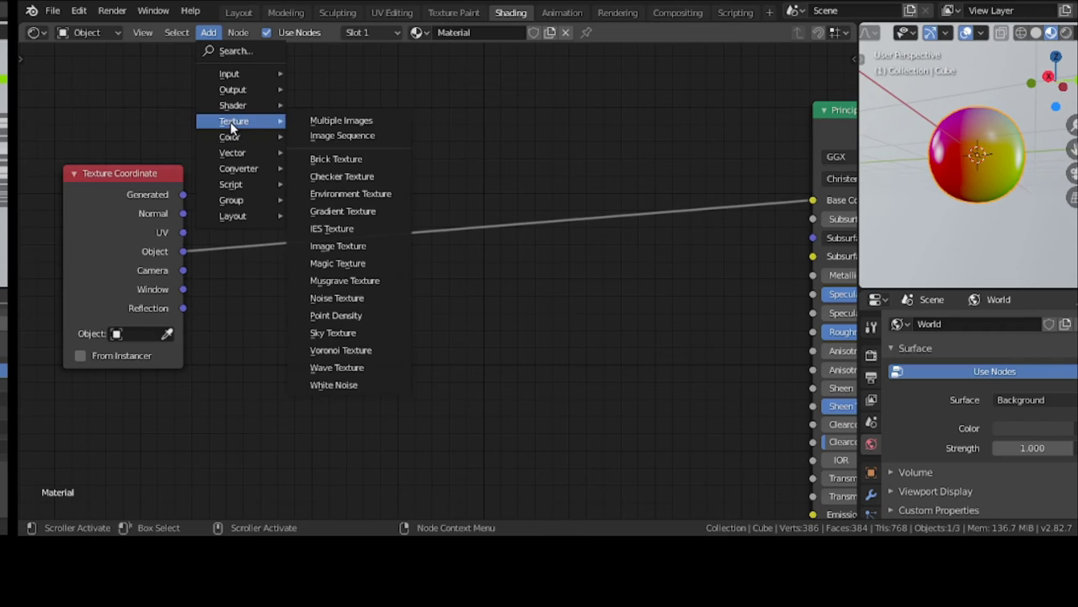
{"action": "mouse_move", "coordinate": [342, 135]}
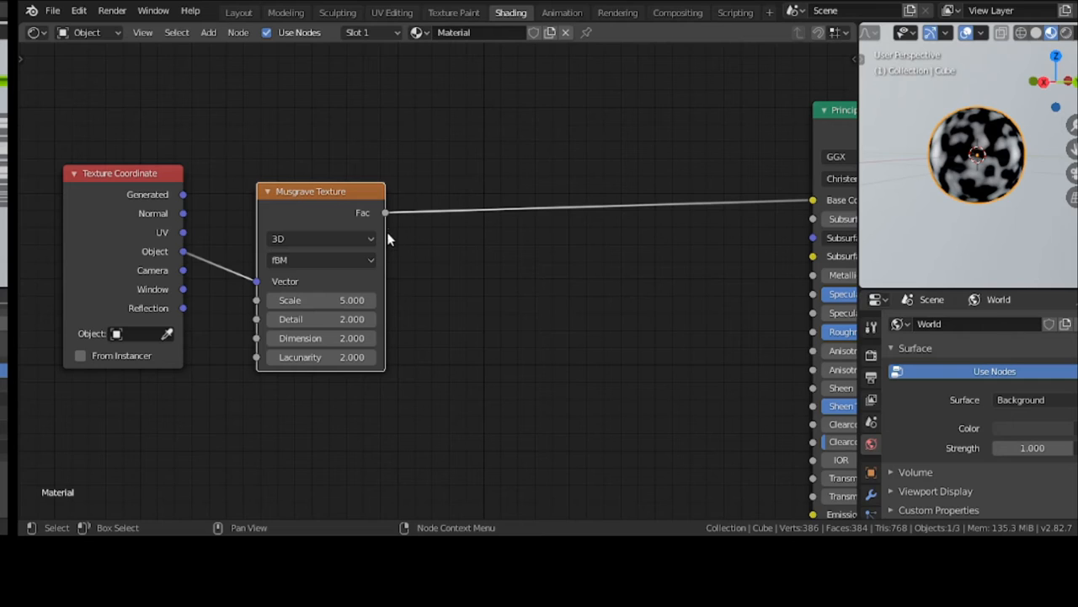
{"action": "mouse_move", "coordinate": [222, 150]}
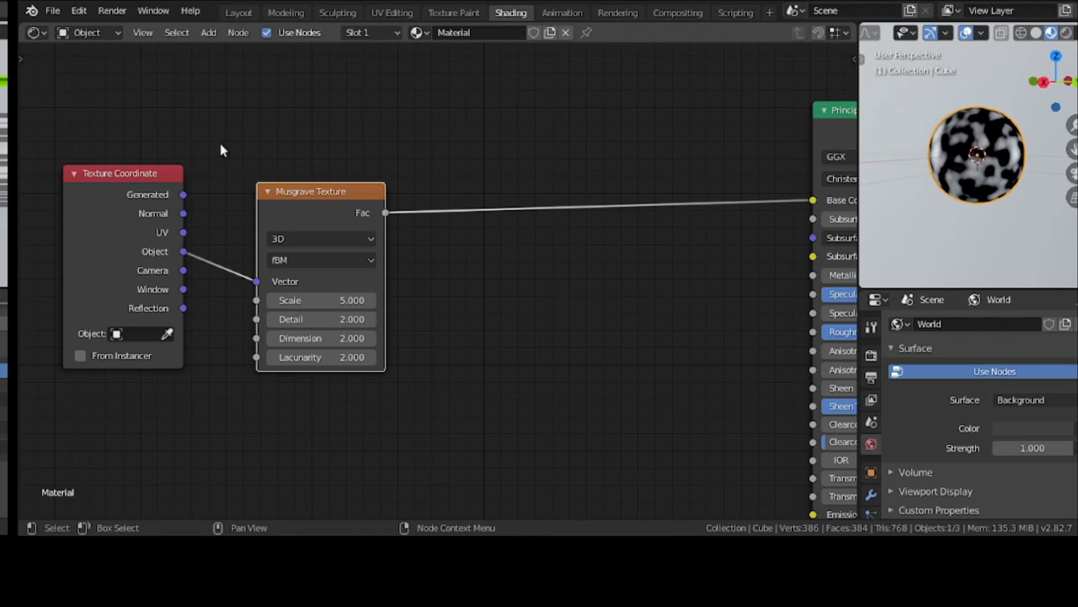
{"action": "mouse_move", "coordinate": [401, 239]}
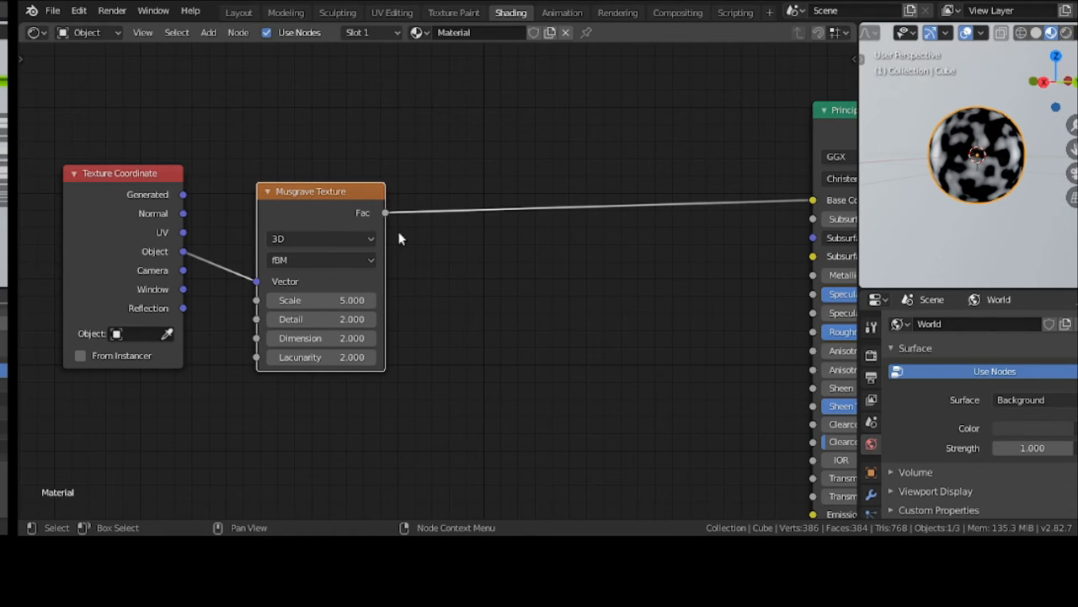
{"action": "mouse_move", "coordinate": [401, 198]}
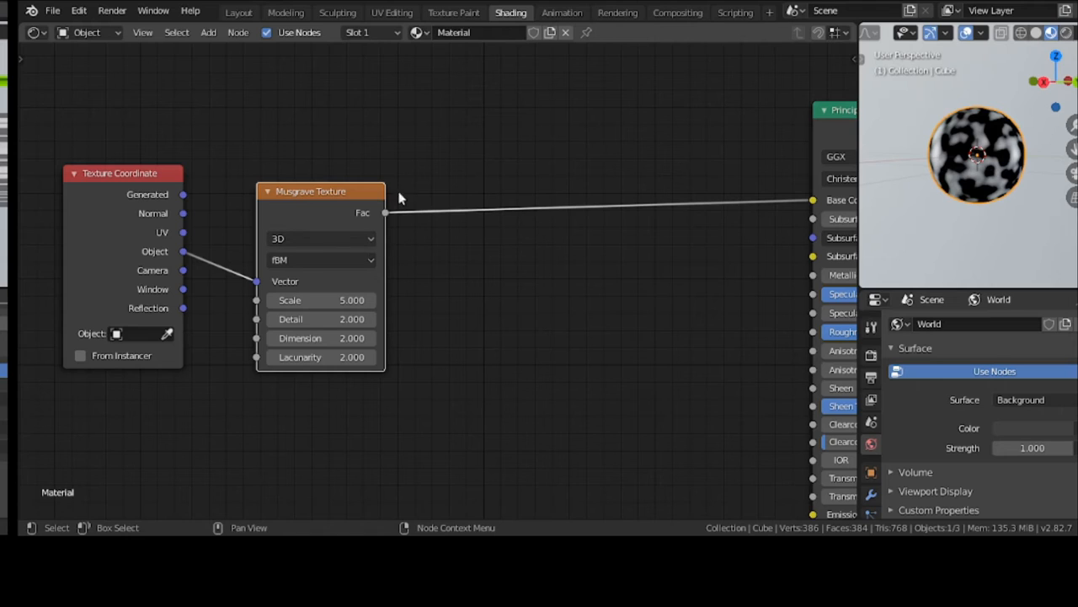
{"action": "mouse_move", "coordinate": [377, 236]}
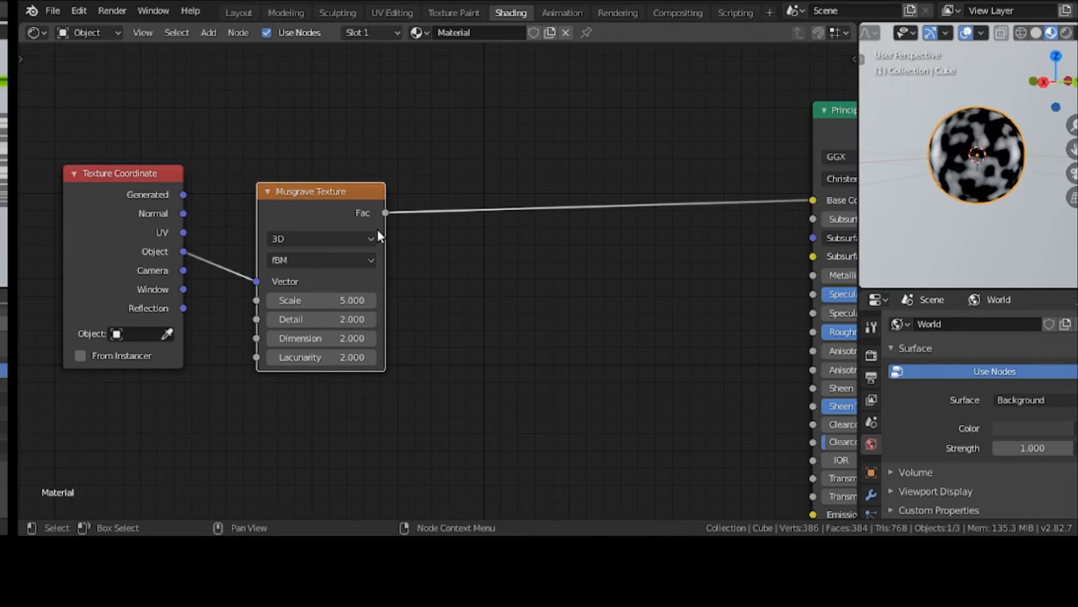
{"action": "mouse_move", "coordinate": [294, 202]}
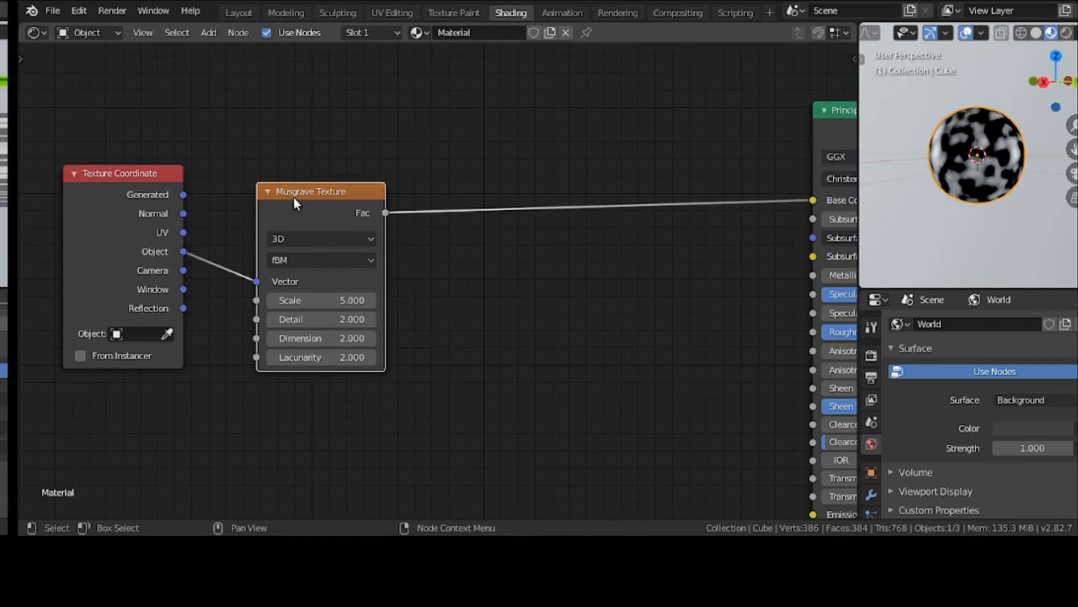
{"action": "left_click_drag", "start_coordinate": [121, 172], "coordinate": [99, 131]}
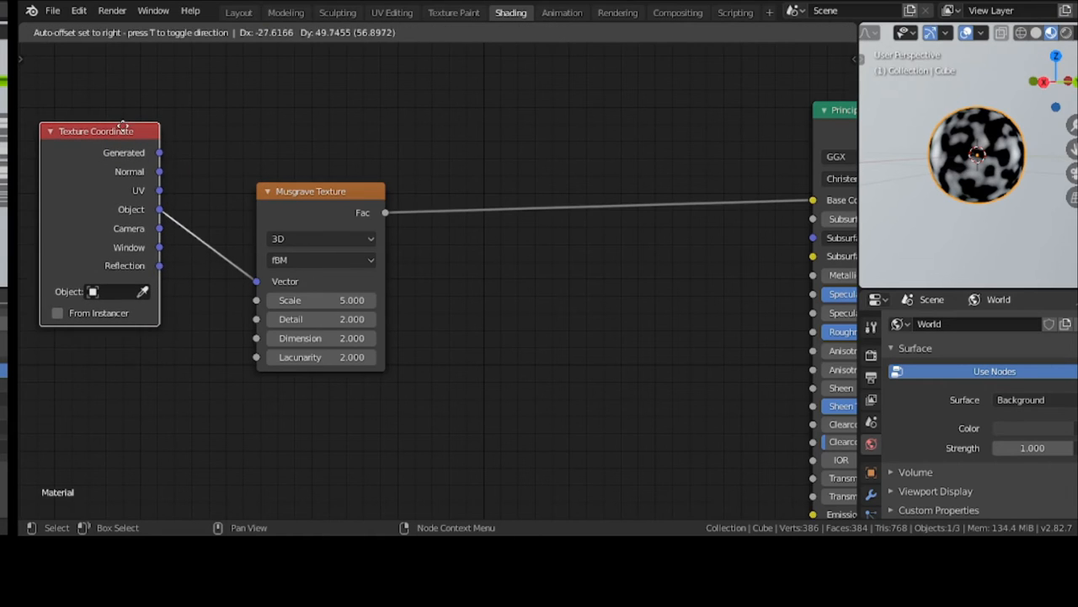
{"action": "left_click_drag", "start_coordinate": [320, 190], "coordinate": [283, 161]}
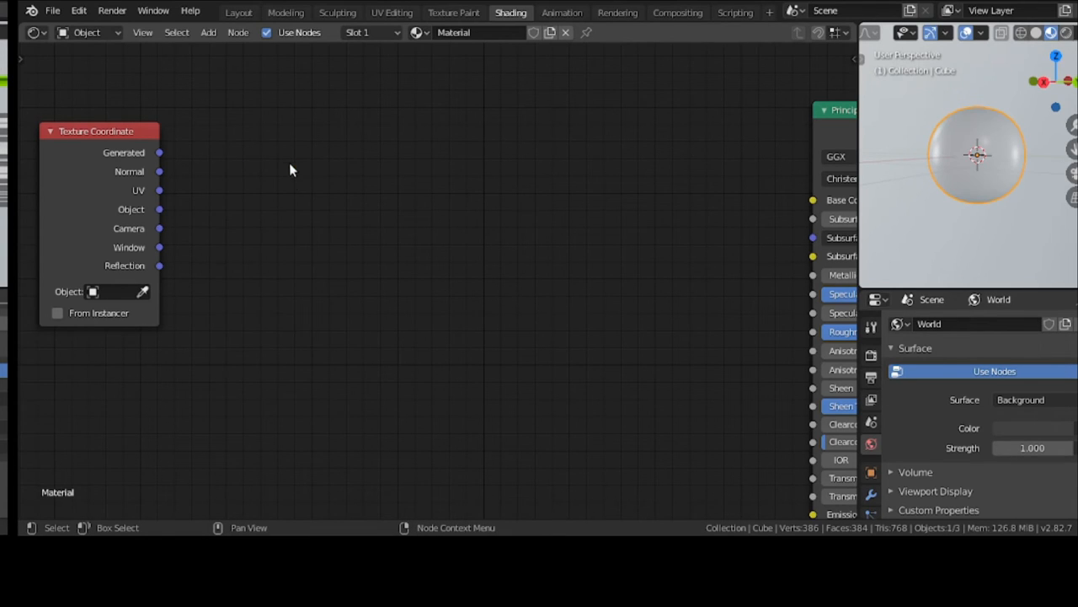
Step: Add an unconnected Musgrave Texture below and a Voronoi Texture fed by the Object coordinates
{"action": "left_click", "coordinate": [206, 33]}
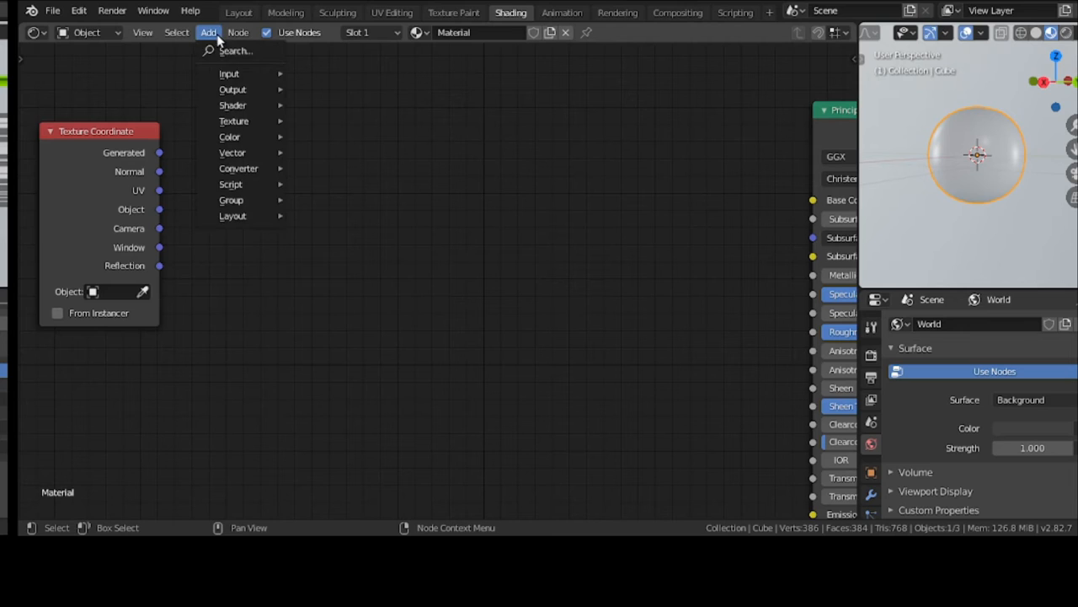
{"action": "mouse_move", "coordinate": [233, 122]}
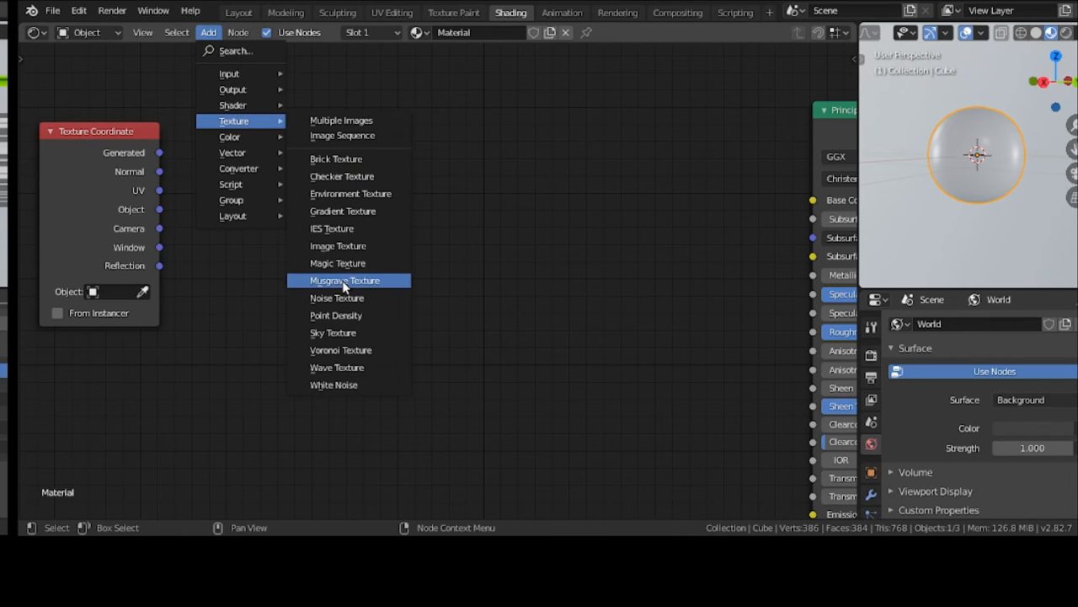
{"action": "mouse_move", "coordinate": [359, 229]}
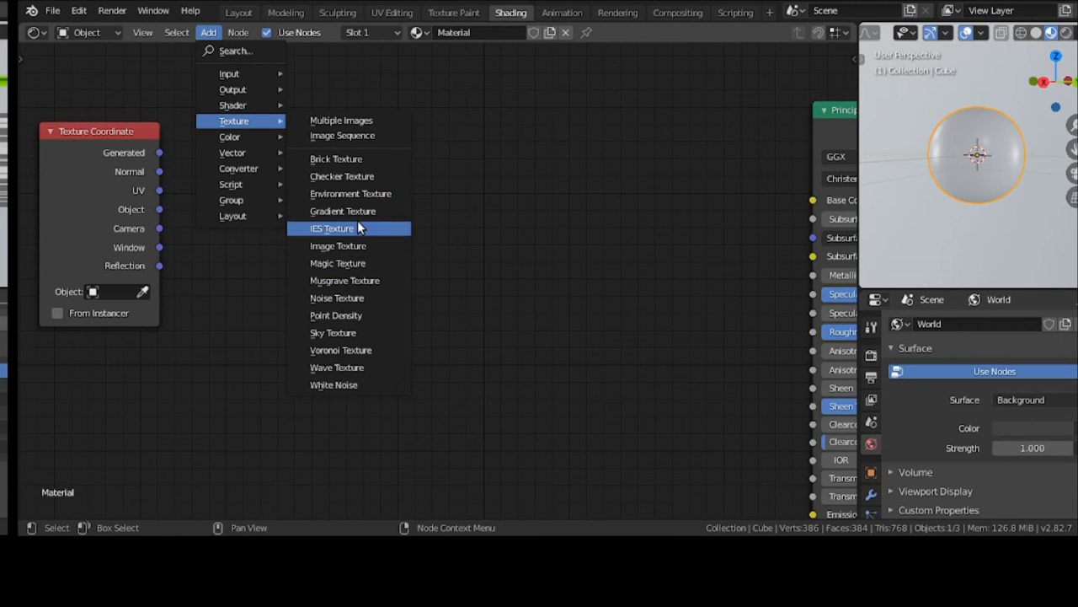
{"action": "left_click", "coordinate": [344, 280]}
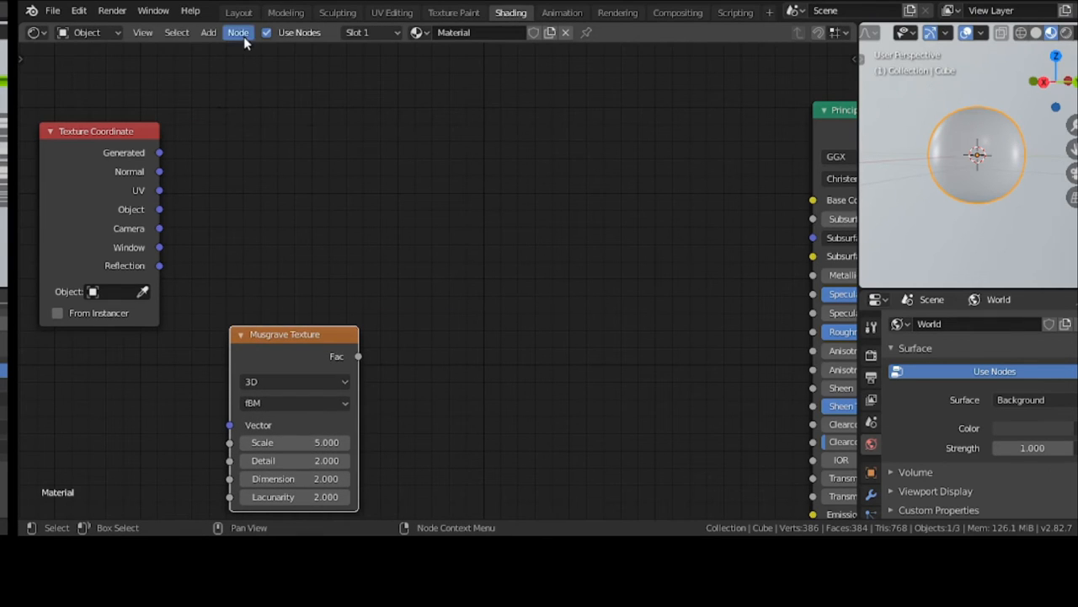
{"action": "left_click", "coordinate": [206, 33]}
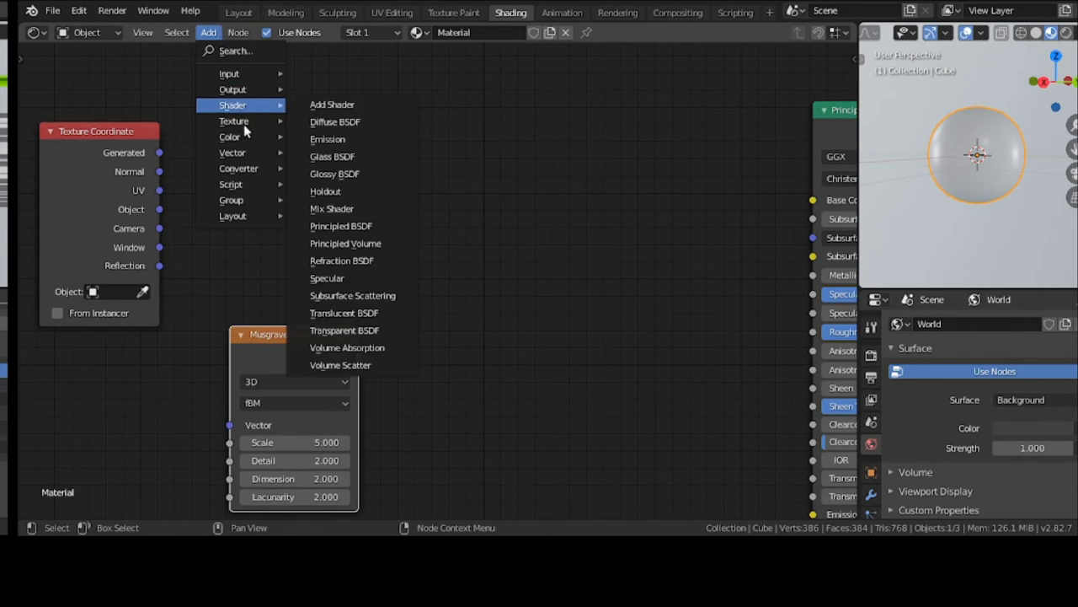
{"action": "mouse_move", "coordinate": [234, 121]}
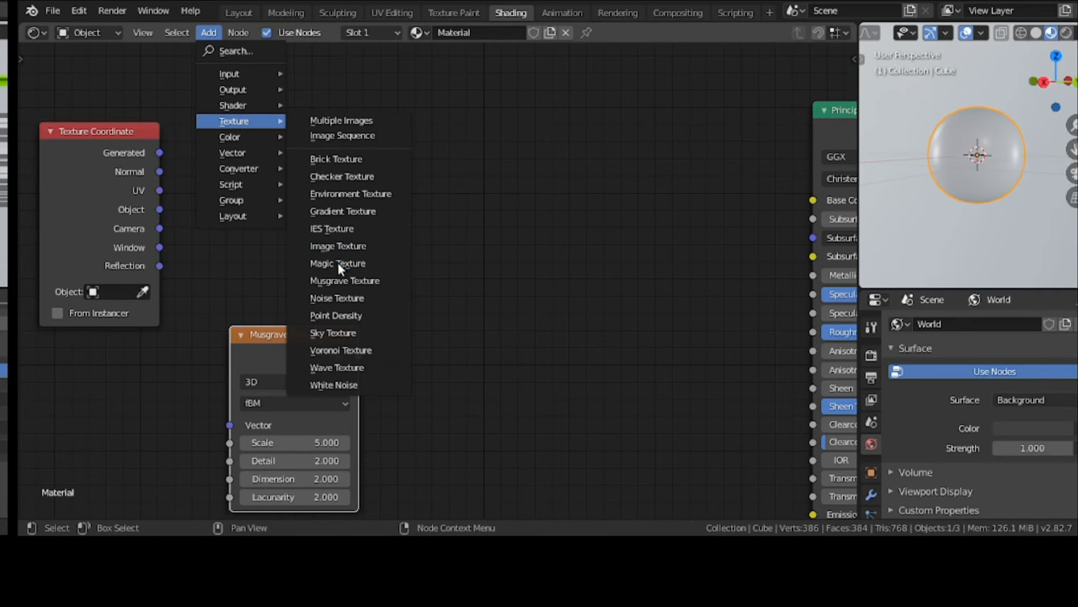
{"action": "mouse_move", "coordinate": [341, 348]}
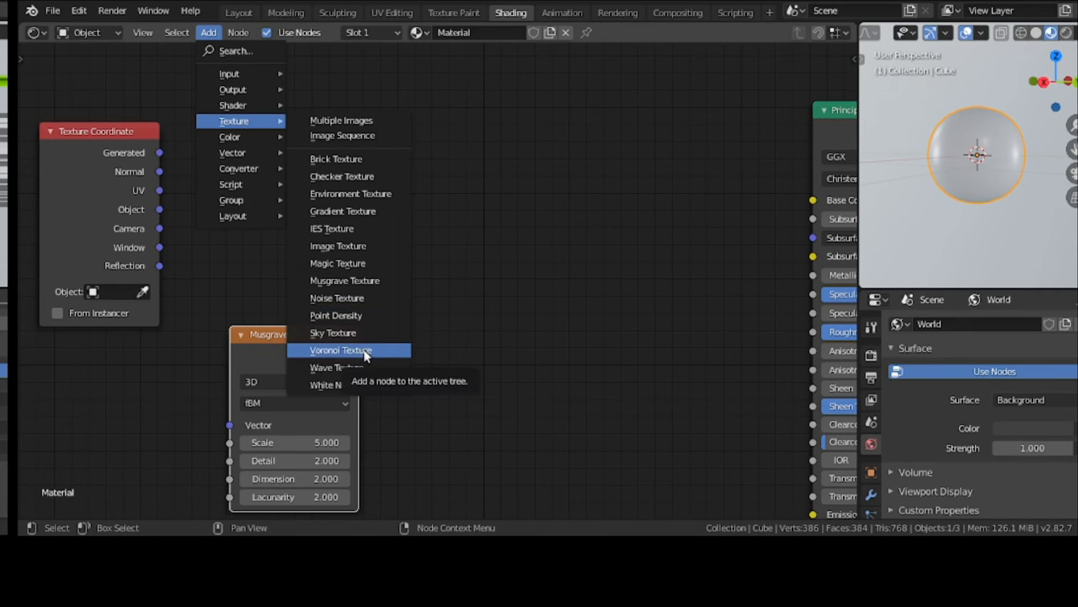
{"action": "left_click", "coordinate": [340, 349]}
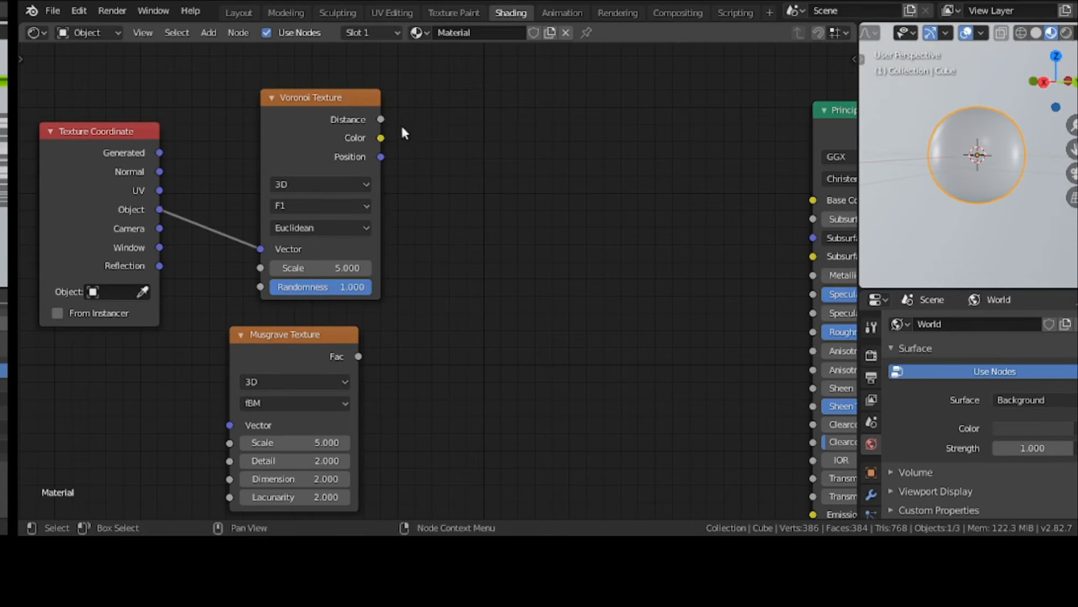
Step: Drive Base Color with the Voronoi Color output, inspect the cells on the sphere, then select the Voronoi node for deletion
{"action": "left_click_drag", "start_coordinate": [380, 138], "coordinate": [813, 199]}
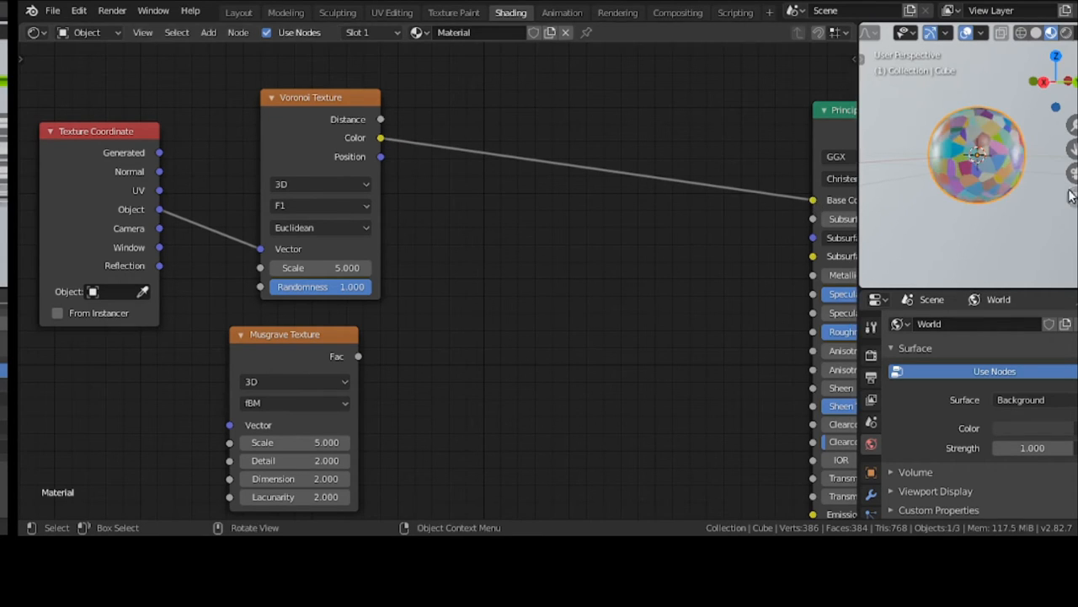
{"action": "left_click_drag", "start_coordinate": [1045, 193], "coordinate": [902, 220]}
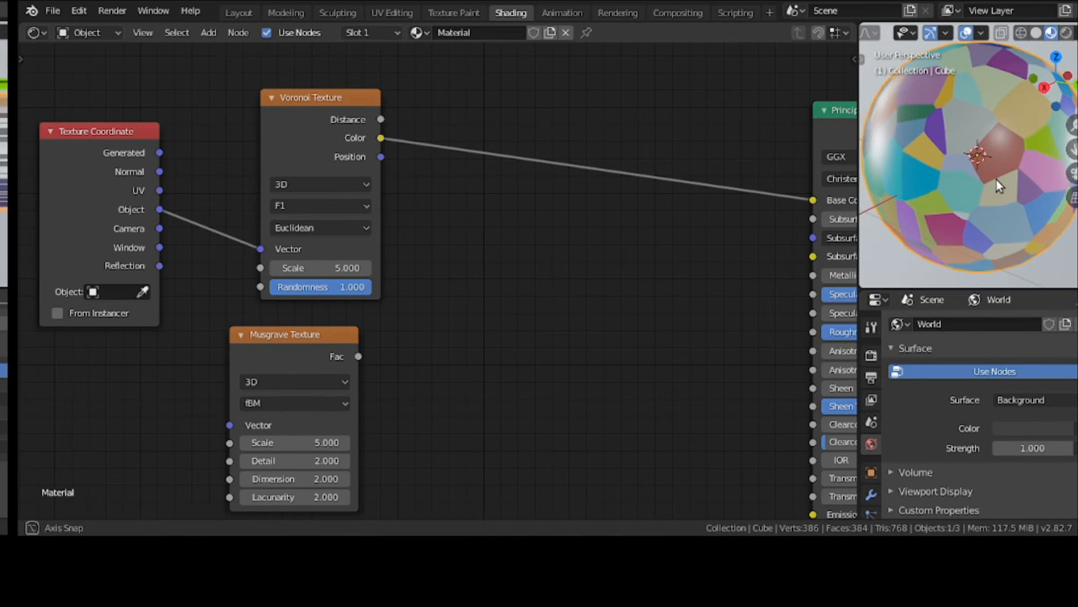
{"action": "left_click_drag", "start_coordinate": [994, 186], "coordinate": [952, 261]}
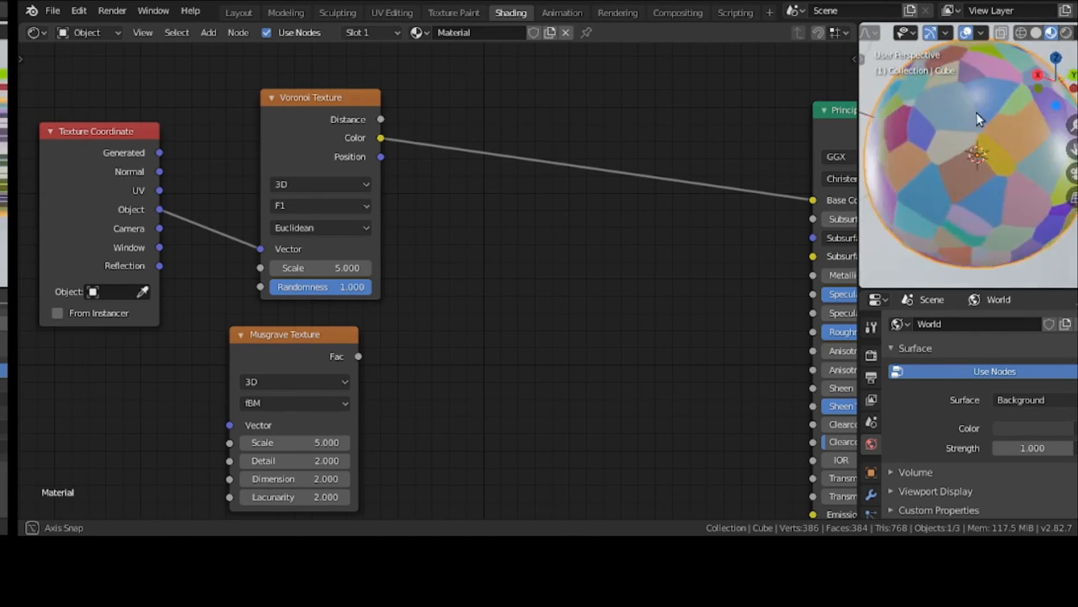
{"action": "left_click_drag", "start_coordinate": [977, 118], "coordinate": [1014, 243]}
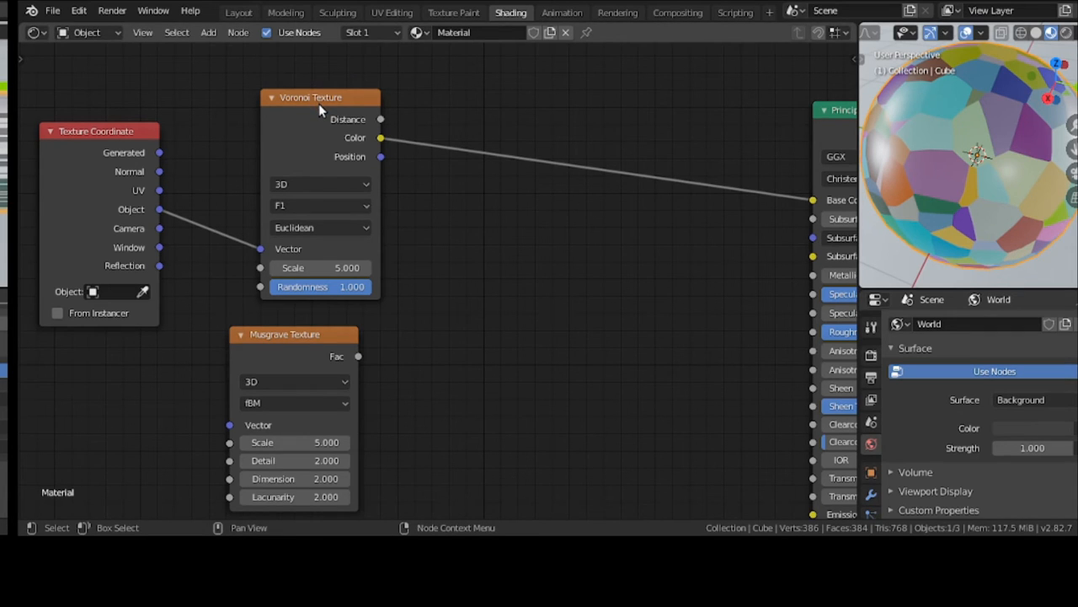
{"action": "left_click_drag", "start_coordinate": [320, 96], "coordinate": [296, 94]}
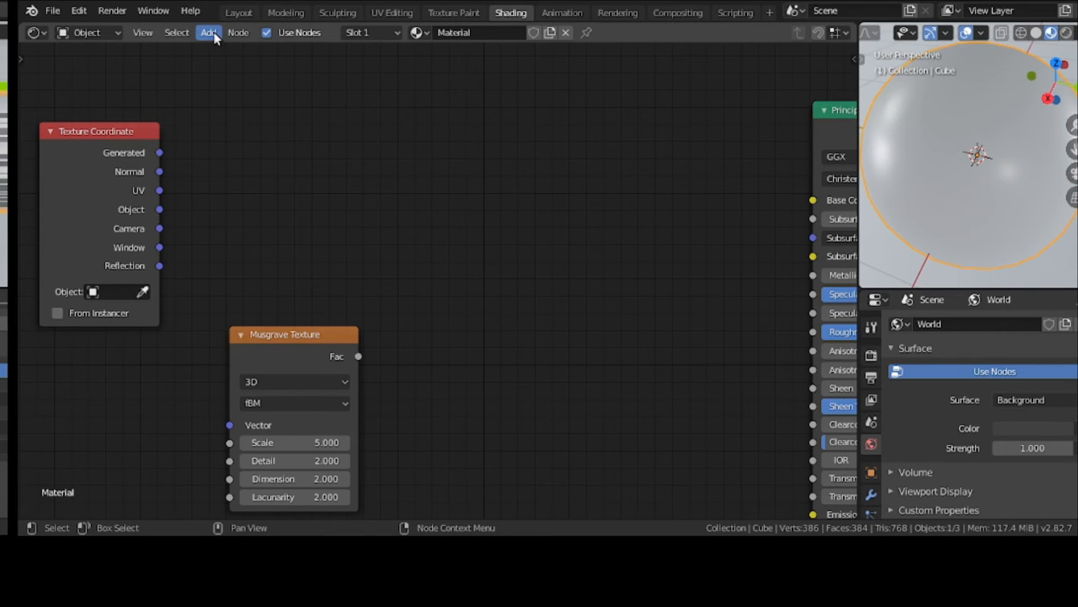
Step: Add a Magic Texture fed by Object coordinates and send its Color into Base Color
{"action": "left_click", "coordinate": [209, 34]}
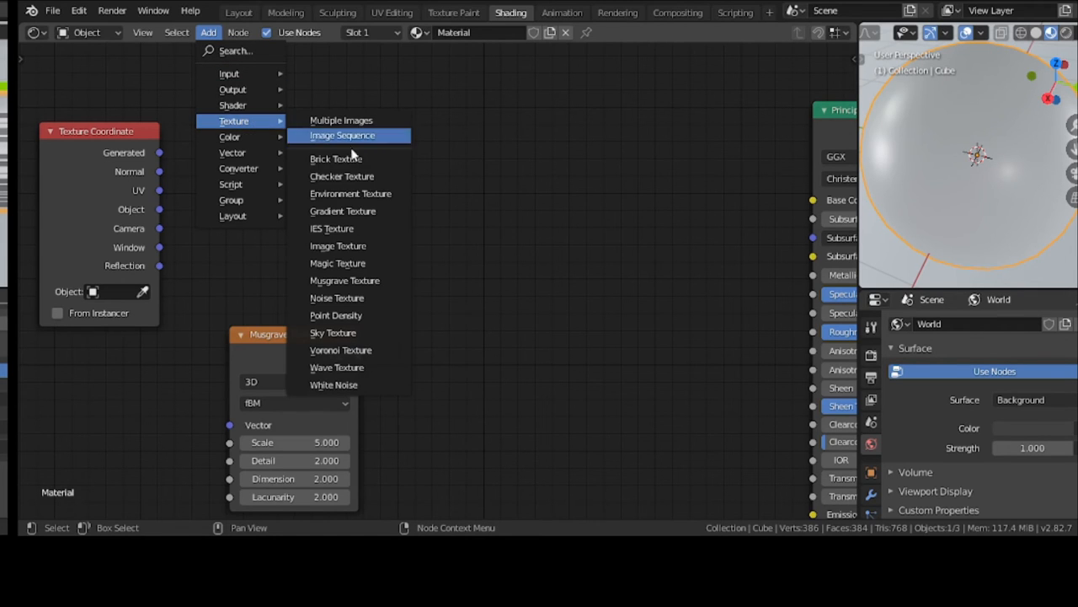
{"action": "left_click", "coordinate": [337, 263]}
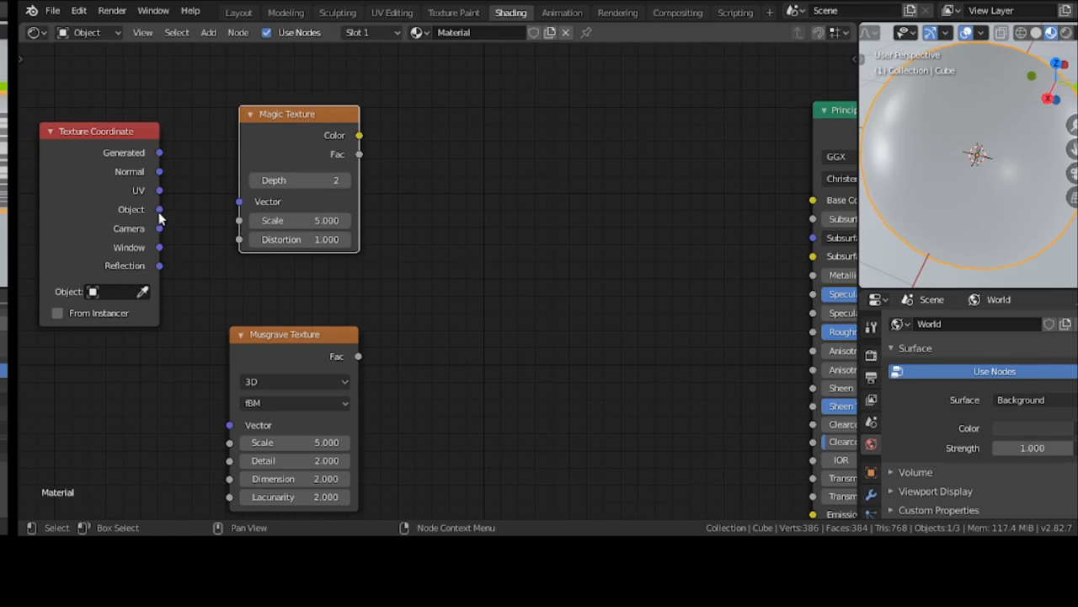
{"action": "left_click_drag", "start_coordinate": [159, 209], "coordinate": [240, 202]}
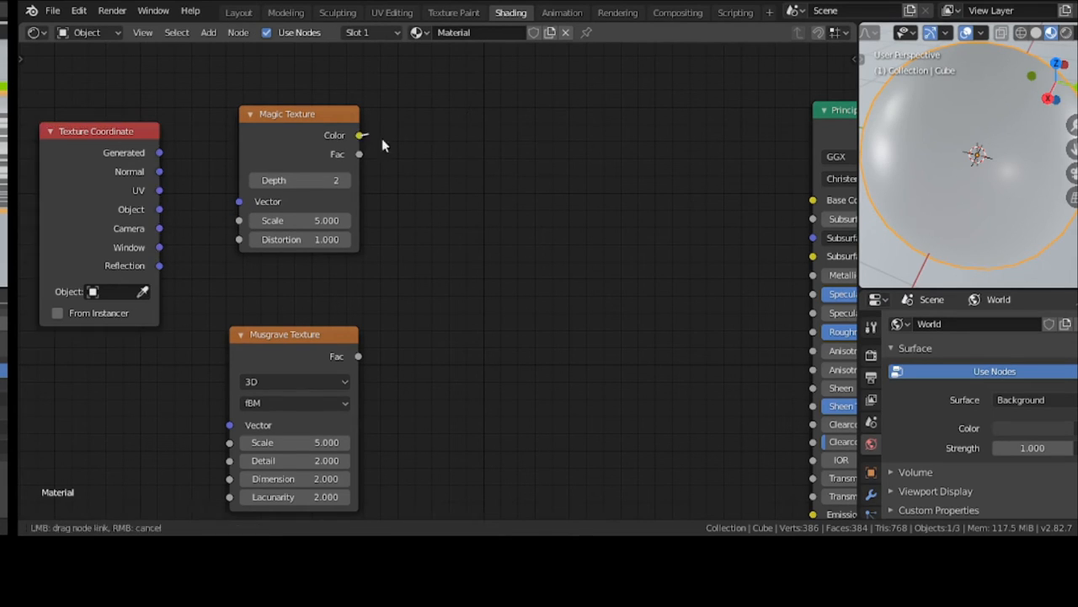
{"action": "left_click_drag", "start_coordinate": [361, 135], "coordinate": [812, 198]}
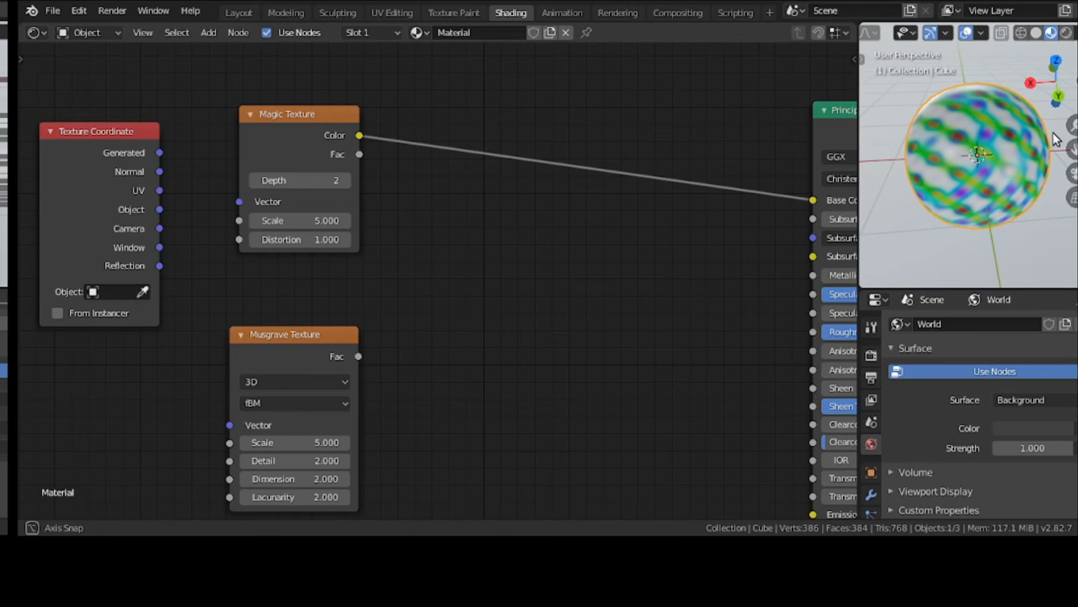
{"action": "mouse_move", "coordinate": [1061, 33]}
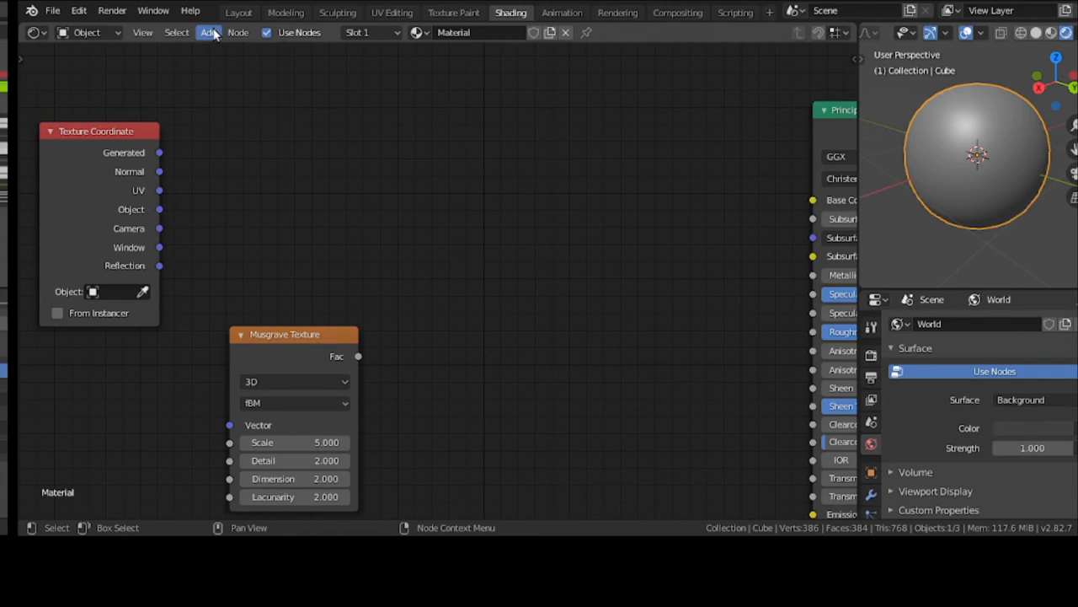
Step: Add a Wave Texture into Base Color and feed Object coordinates into both the Wave and Musgrave textures
{"action": "left_click", "coordinate": [206, 34]}
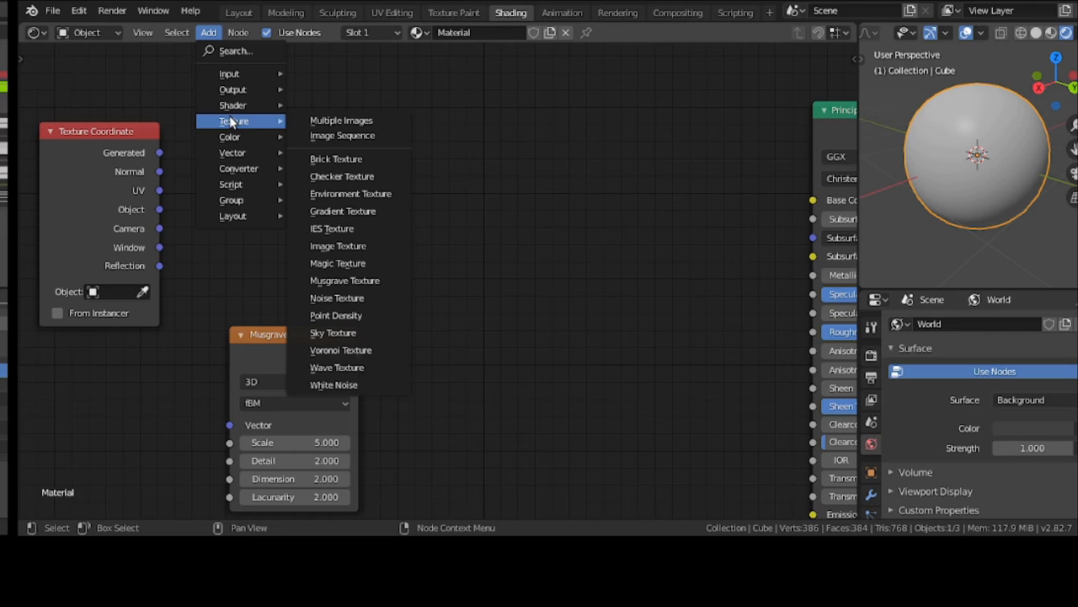
{"action": "mouse_move", "coordinate": [342, 135]}
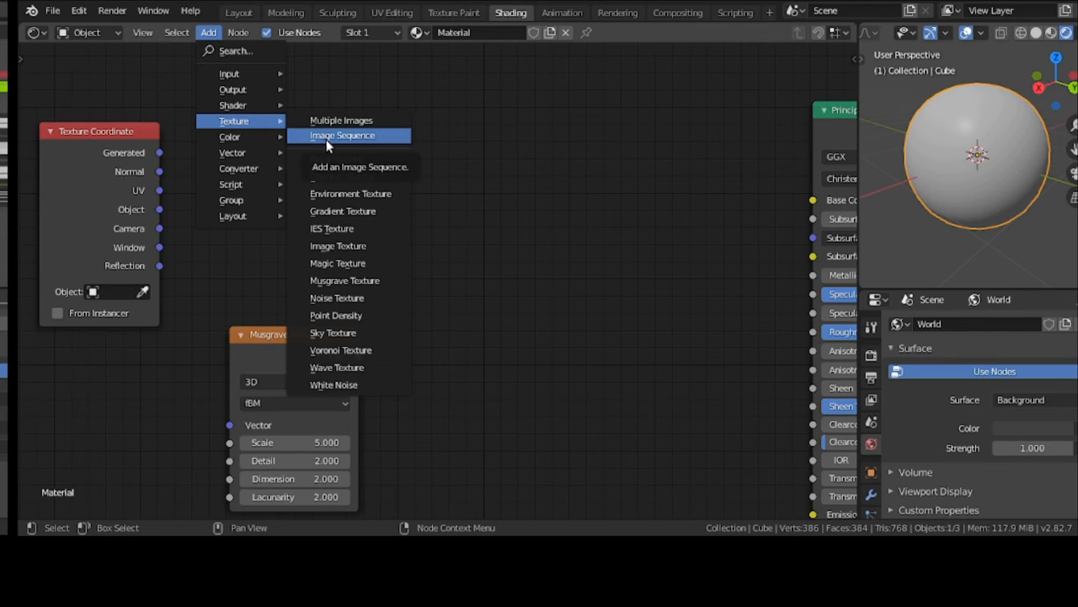
{"action": "mouse_move", "coordinate": [357, 192]}
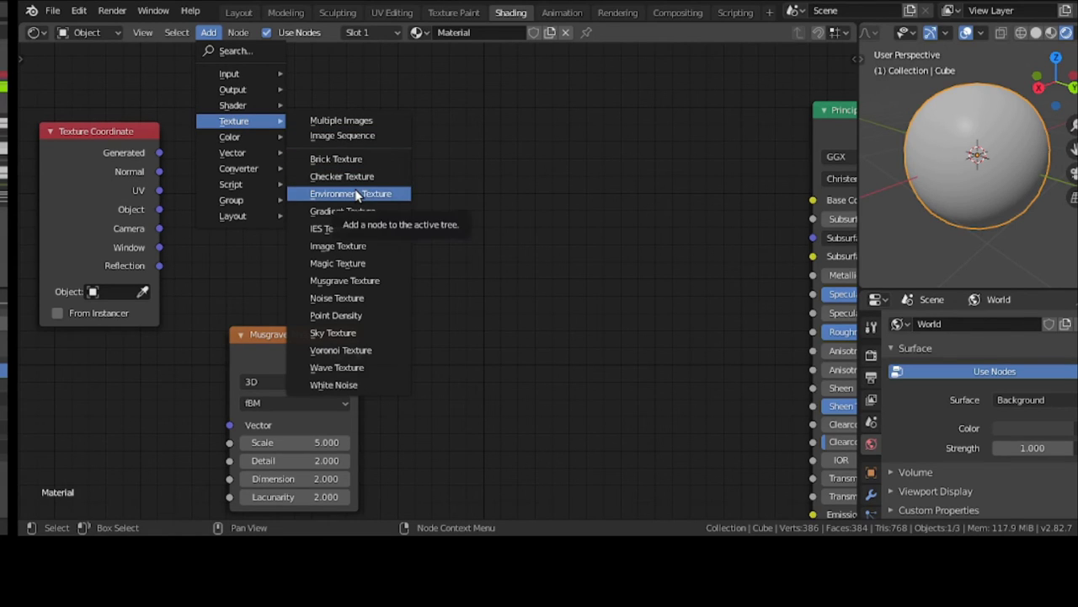
{"action": "mouse_move", "coordinate": [362, 229]}
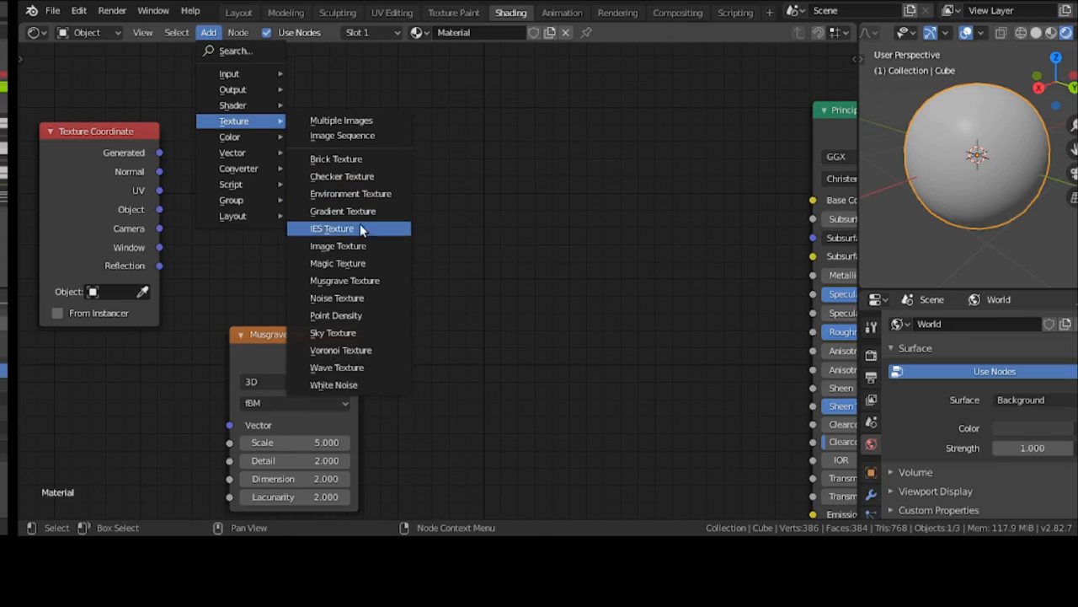
{"action": "mouse_move", "coordinate": [365, 262]}
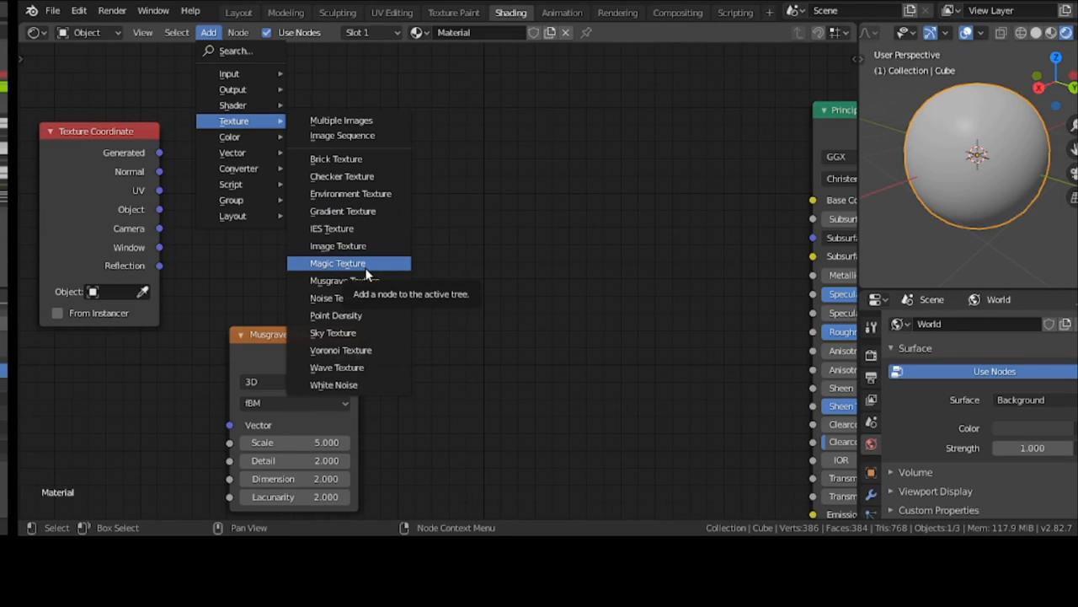
{"action": "mouse_move", "coordinate": [367, 367]}
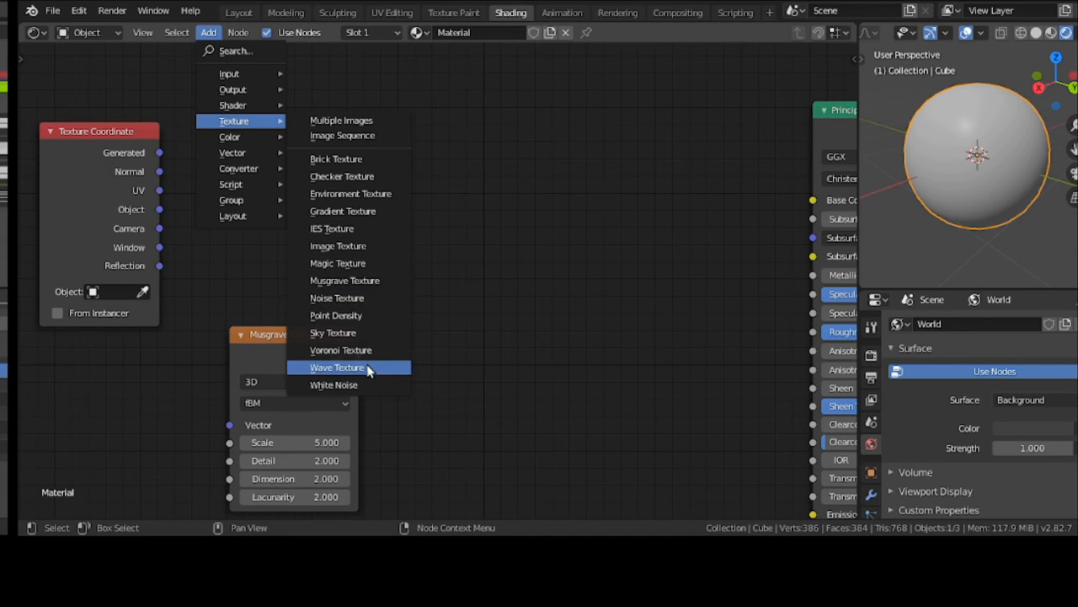
{"action": "left_click", "coordinate": [351, 368]}
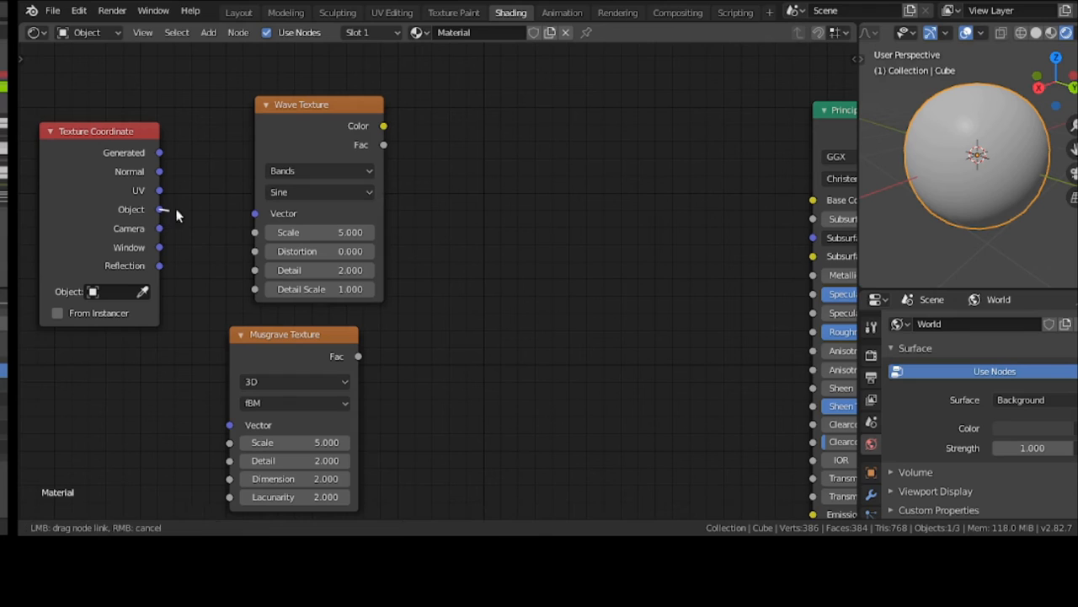
{"action": "left_click_drag", "start_coordinate": [160, 209], "coordinate": [254, 213]}
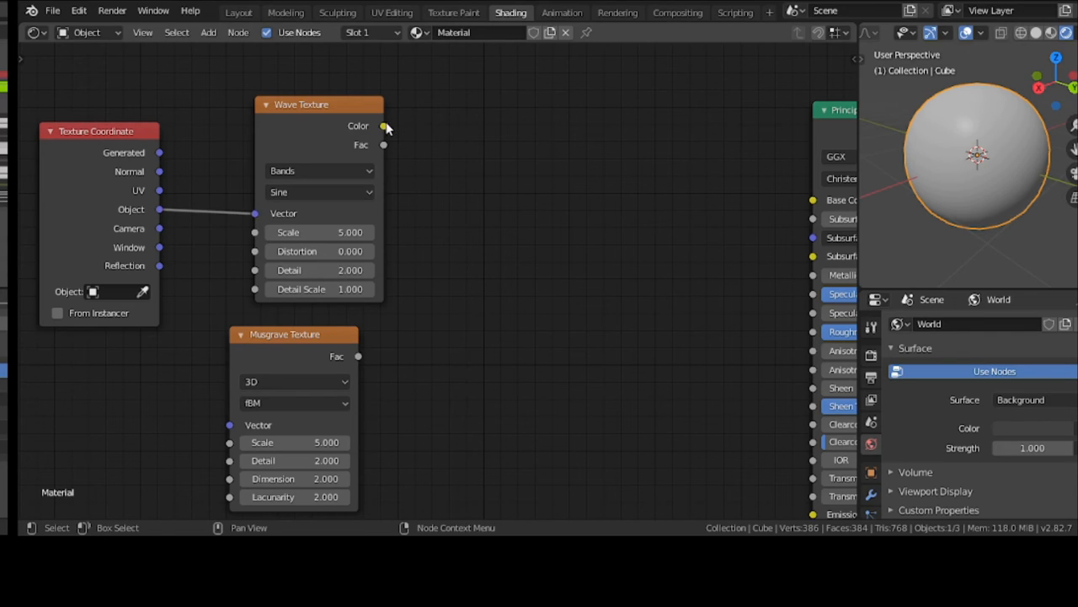
{"action": "left_click_drag", "start_coordinate": [384, 125], "coordinate": [812, 199]}
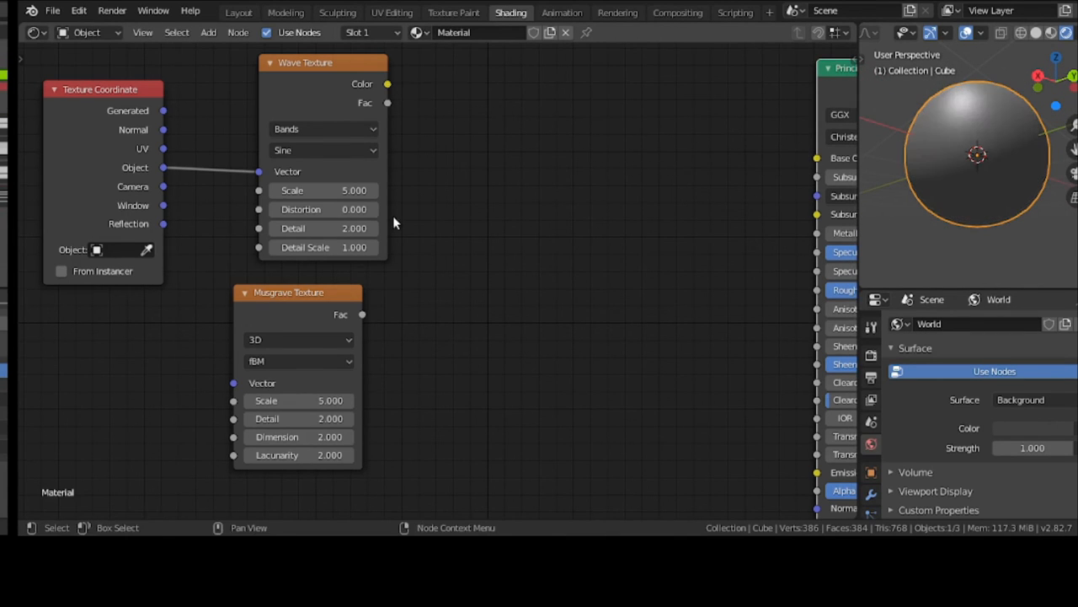
{"action": "left_click_drag", "start_coordinate": [288, 293], "coordinate": [347, 286]}
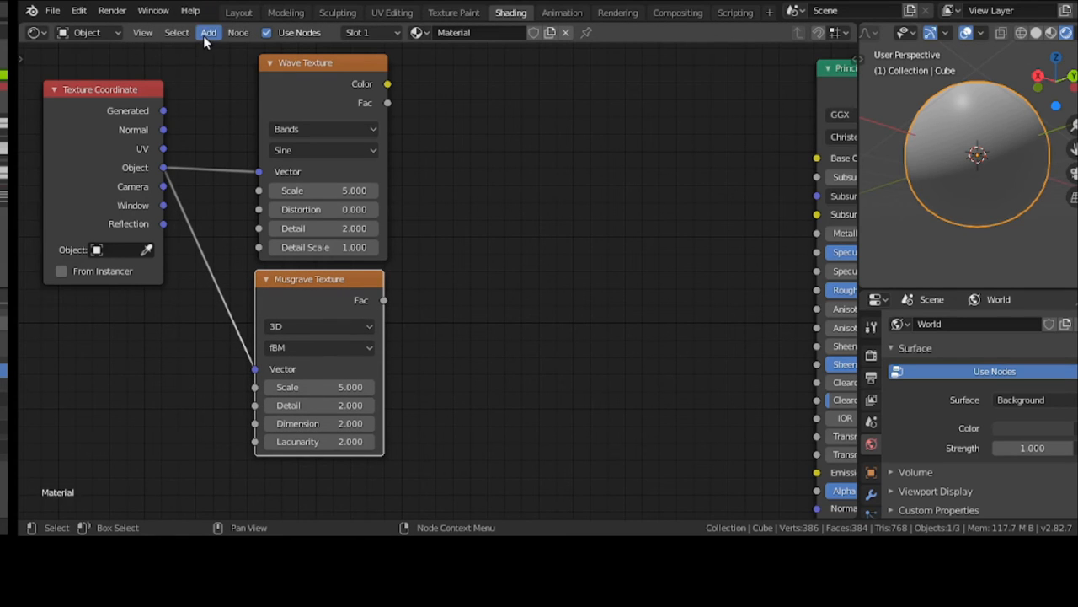
Step: Blend Wave Color and Musgrave Fac through a MixRGB into Base Color and raise the Wave distortion
{"action": "left_click", "coordinate": [207, 34]}
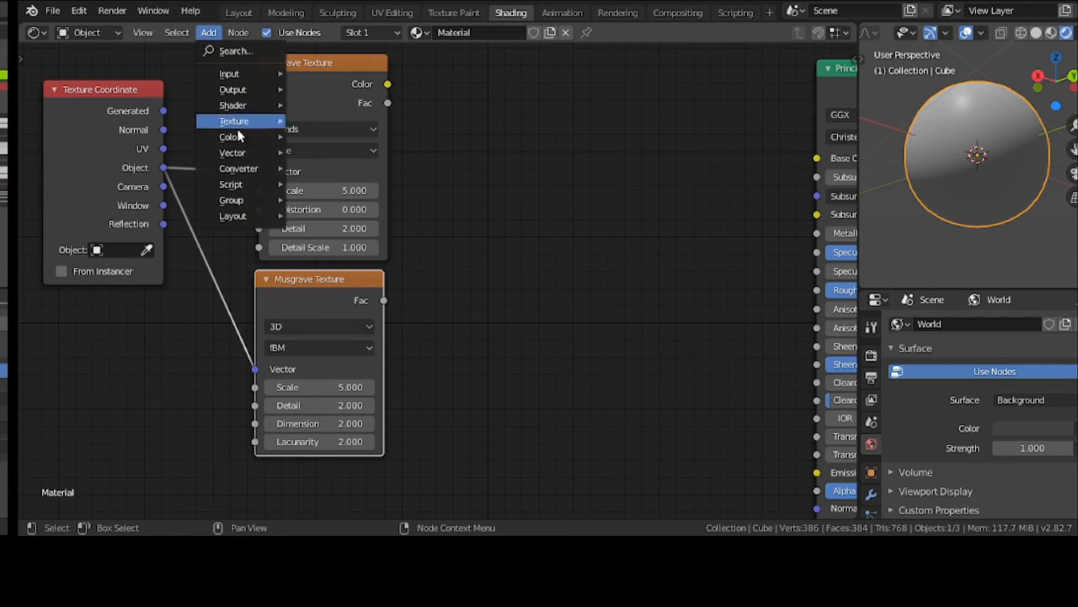
{"action": "left_click", "coordinate": [228, 136]}
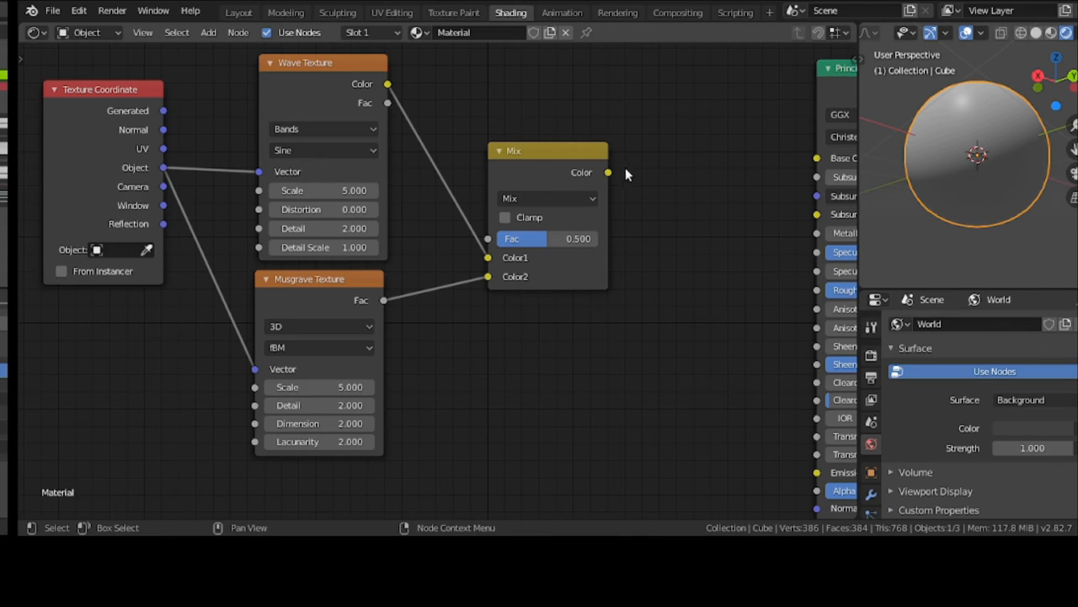
{"action": "left_click_drag", "start_coordinate": [606, 172], "coordinate": [707, 165]}
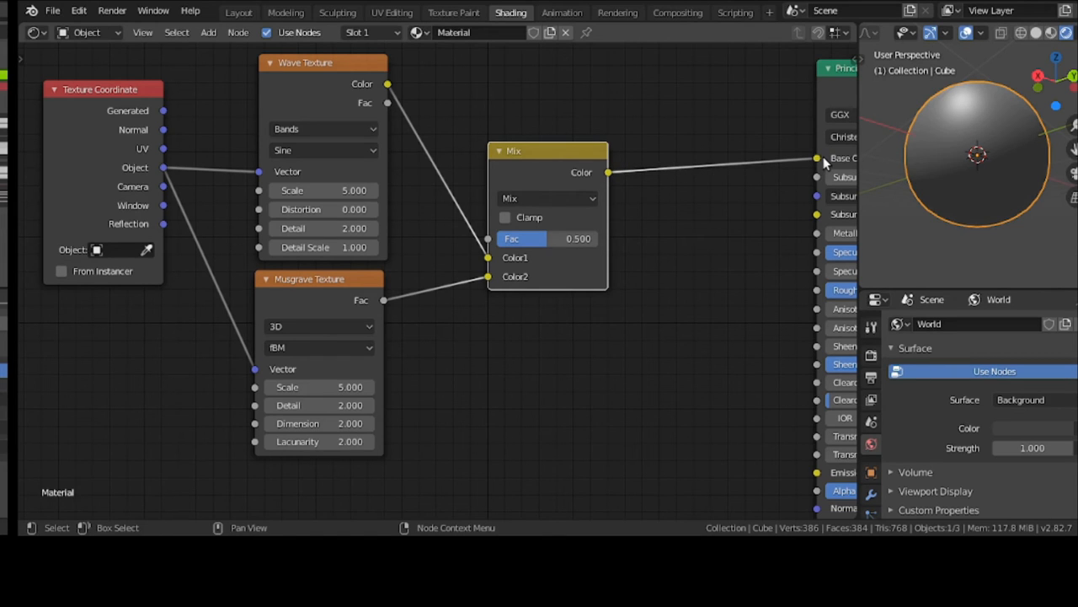
{"action": "mouse_move", "coordinate": [742, 201]}
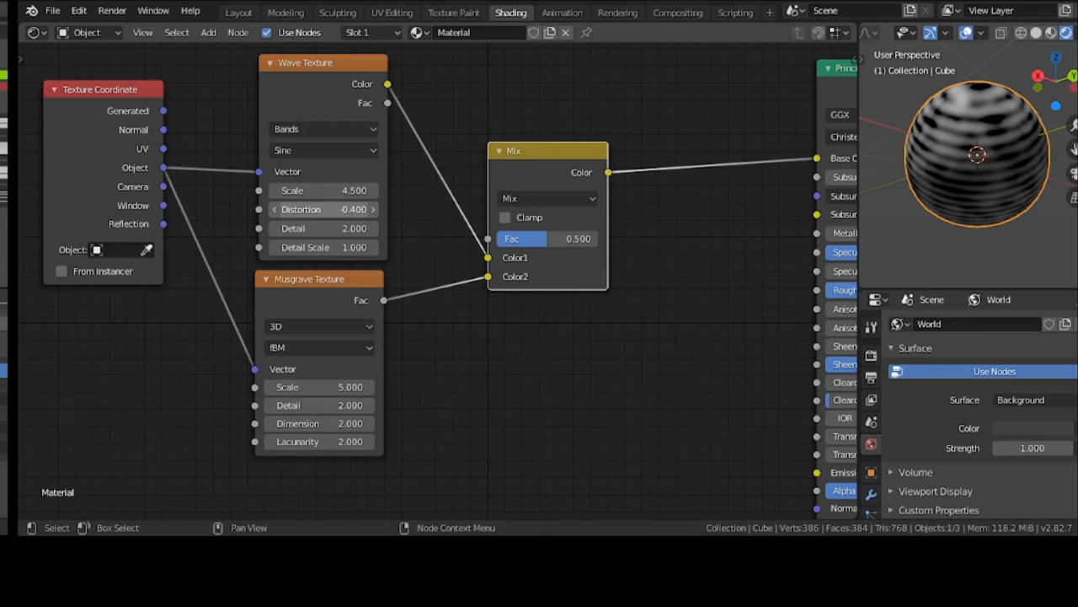
{"action": "left_click_drag", "start_coordinate": [324, 209], "coordinate": [371, 209]}
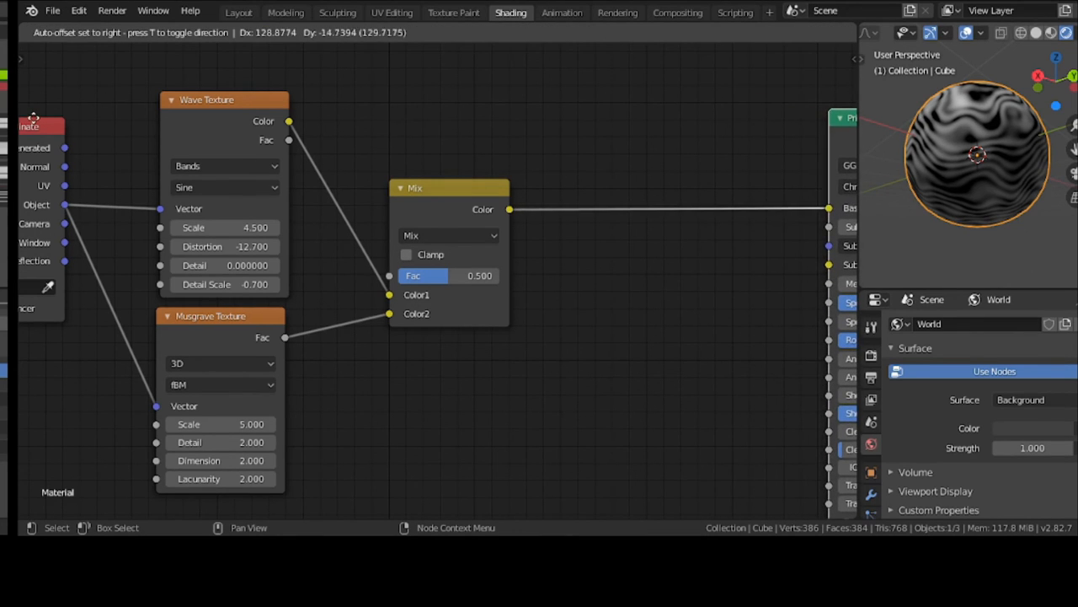
{"action": "left_click", "coordinate": [206, 32]}
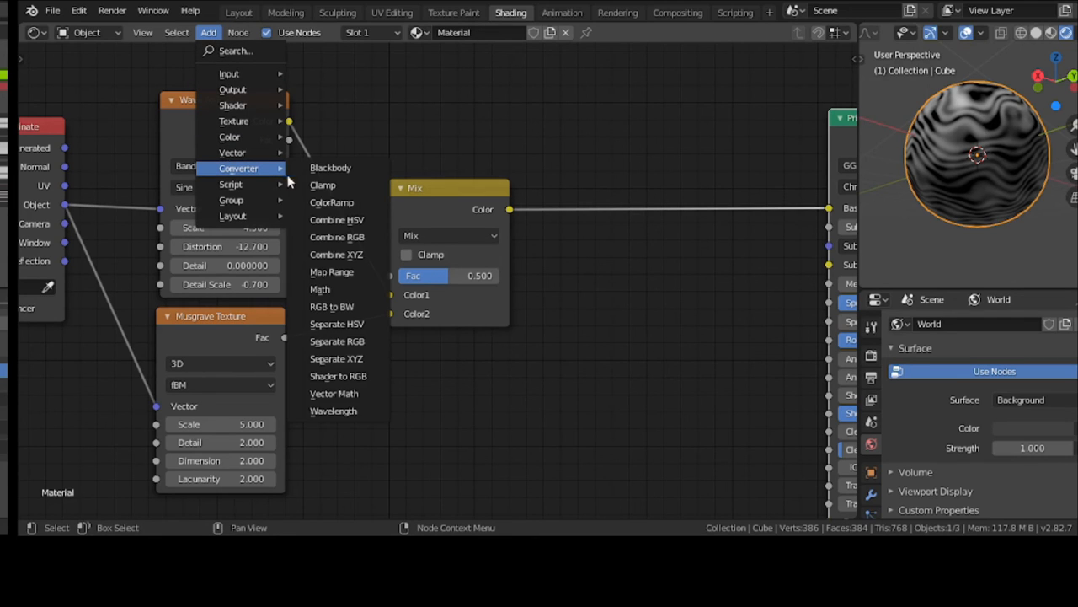
{"action": "mouse_move", "coordinate": [337, 255]}
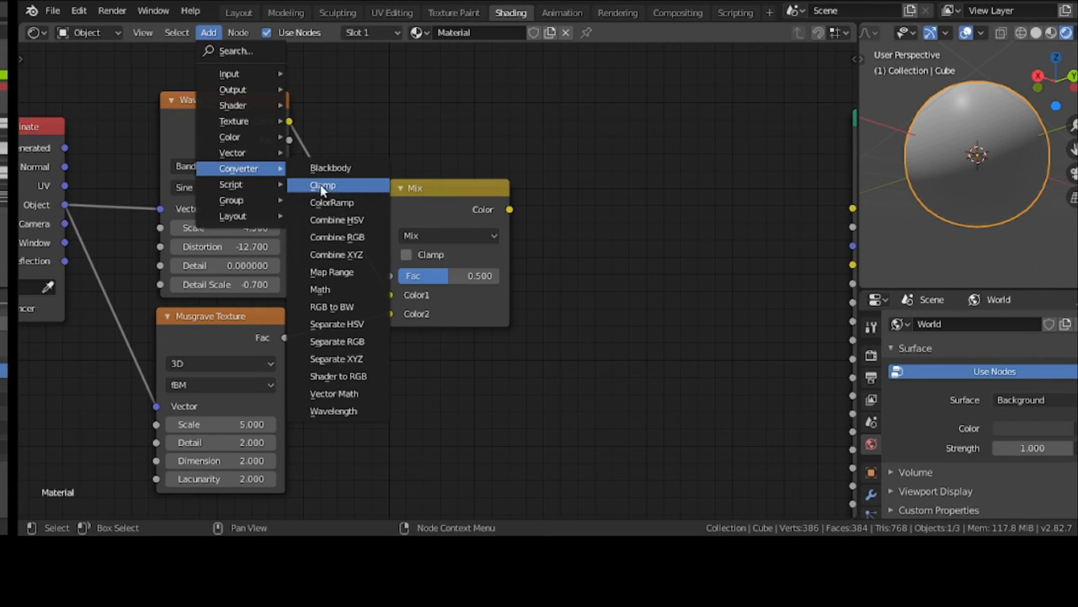
Step: Drop a Converter > ColorRamp onto the link between MixRGB and Base Color
{"action": "left_click", "coordinate": [331, 202]}
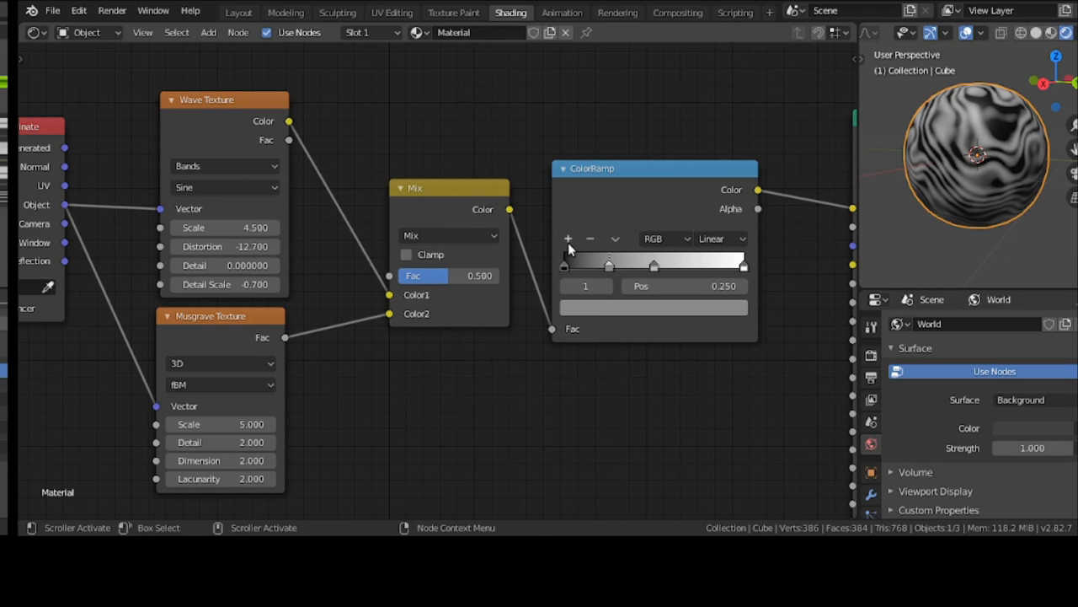
Step: Distribute the ColorRamp stops evenly and colour the first stop green and the second blue
{"action": "left_click", "coordinate": [615, 239]}
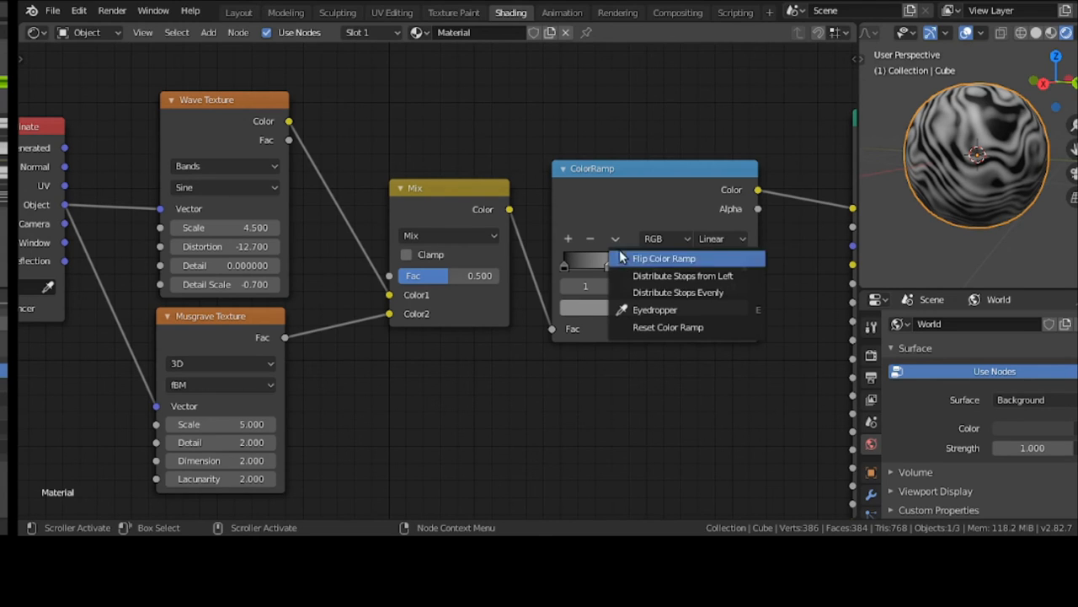
{"action": "left_click", "coordinate": [664, 258]}
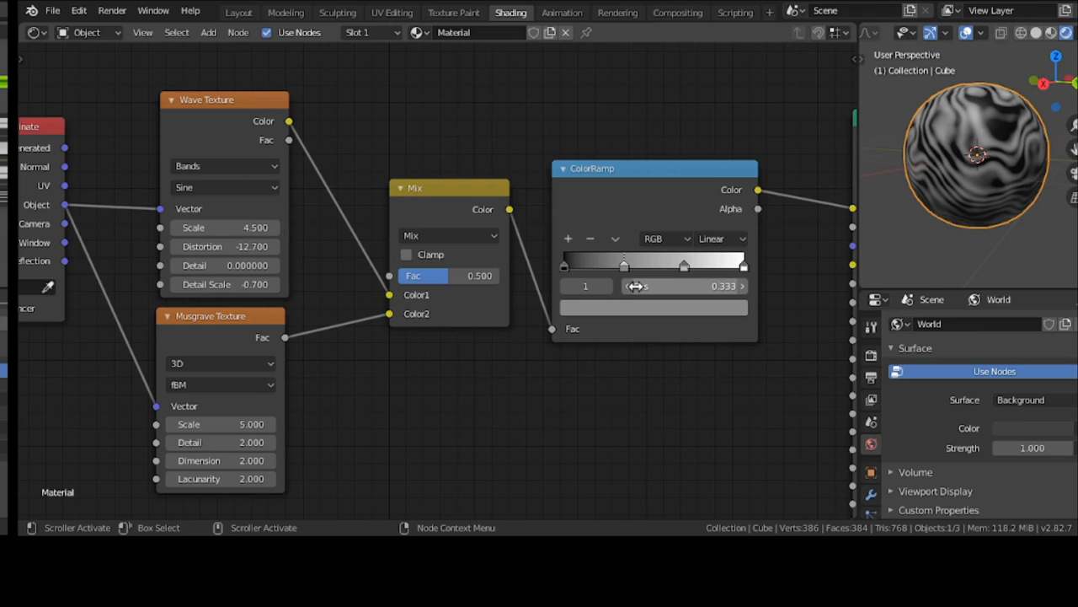
{"action": "left_click", "coordinate": [564, 263]}
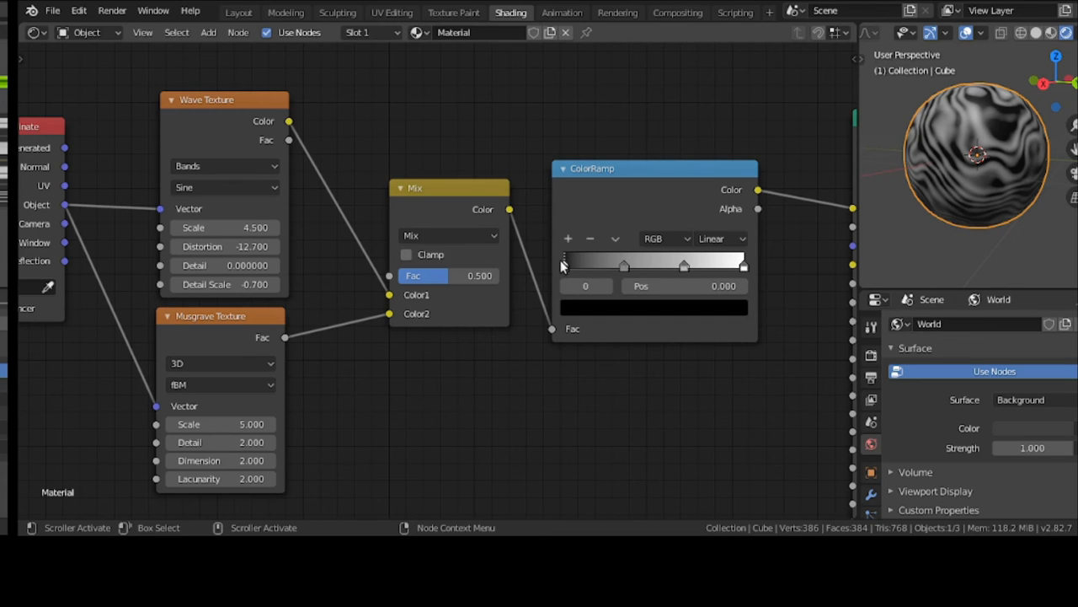
{"action": "left_click", "coordinate": [654, 309]}
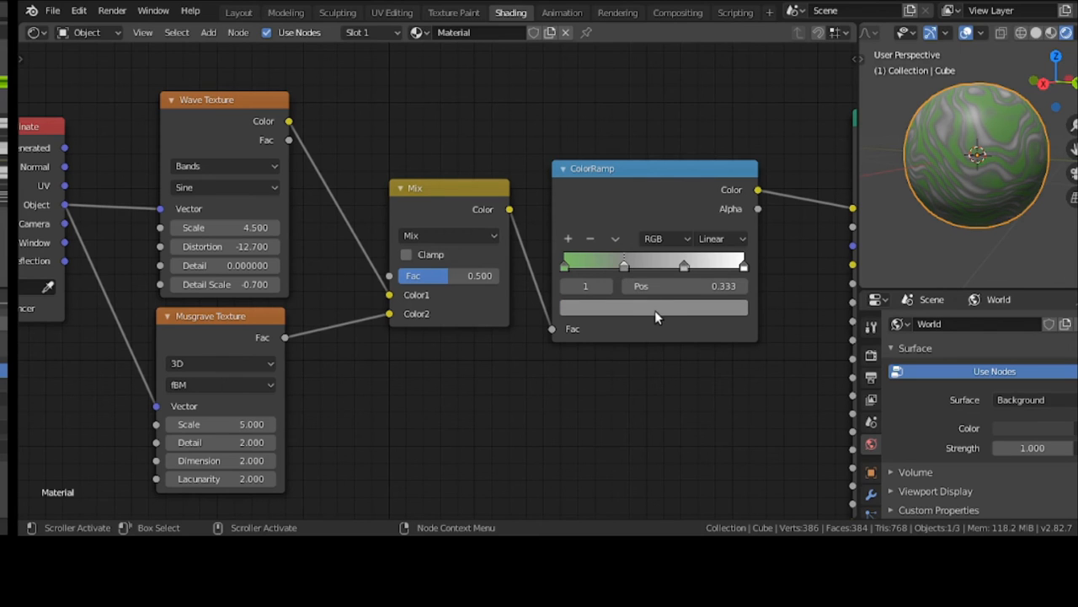
{"action": "left_click", "coordinate": [654, 307]}
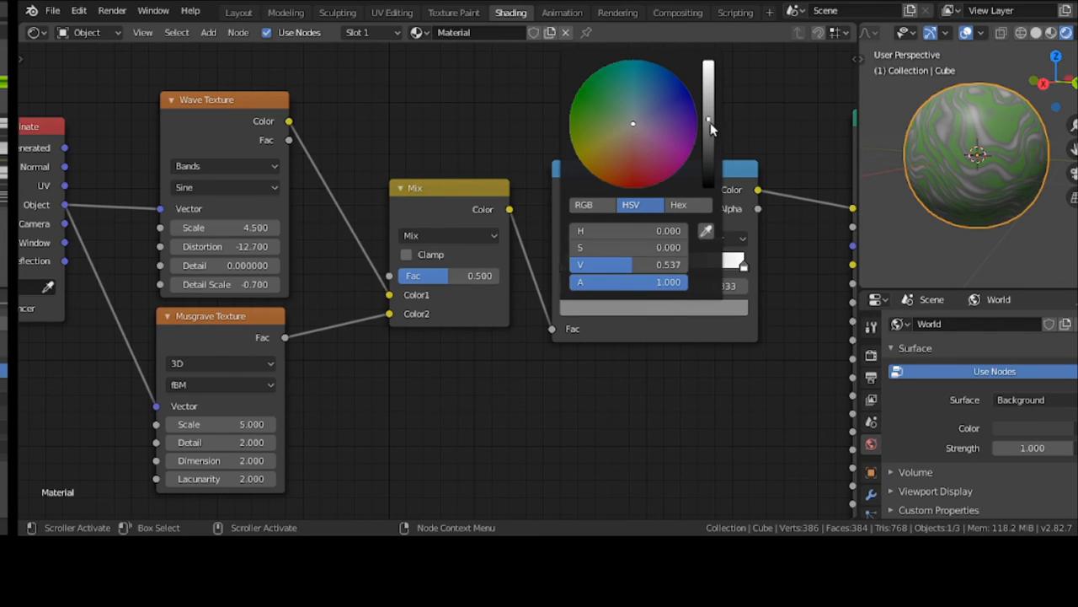
{"action": "left_click_drag", "start_coordinate": [708, 121], "coordinate": [707, 87]}
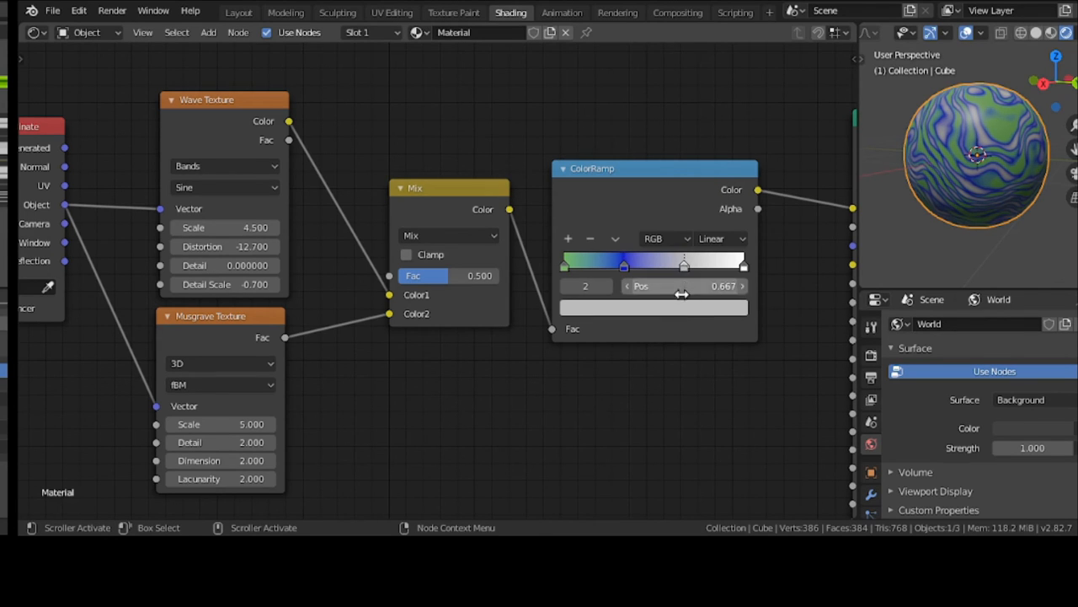
Step: Colour the third ColorRamp stop magenta and the last stop yellow-orange
{"action": "left_click", "coordinate": [654, 306]}
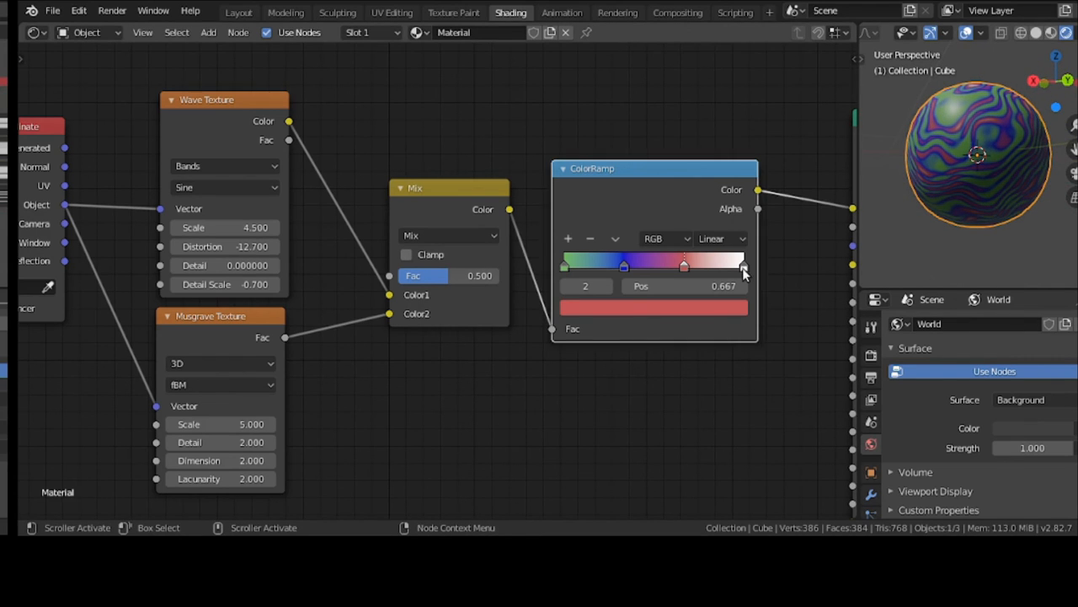
{"action": "left_click", "coordinate": [654, 306]}
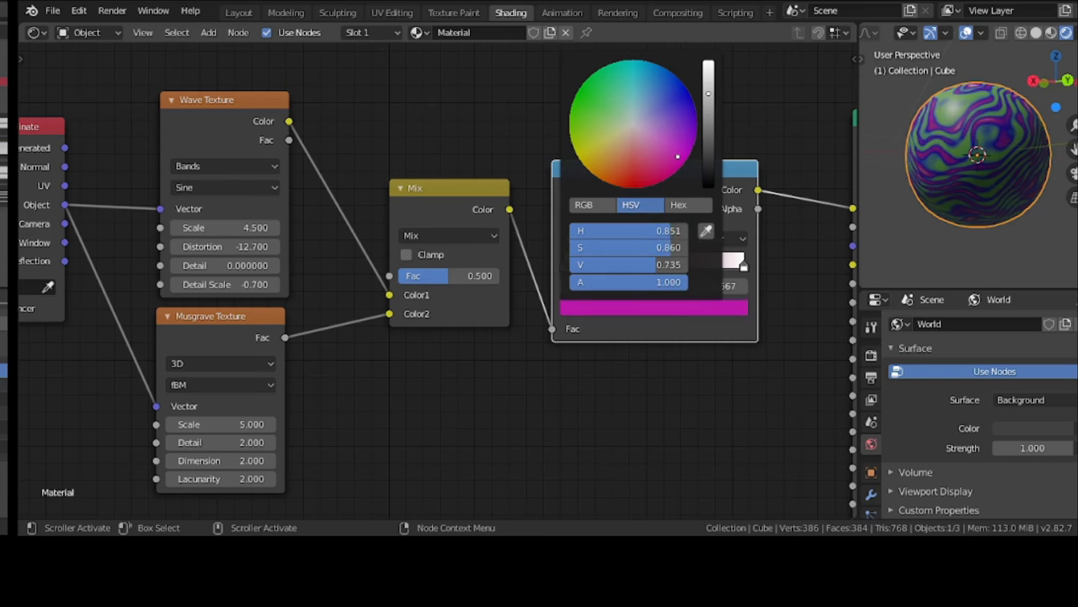
{"action": "left_click", "coordinate": [656, 148]}
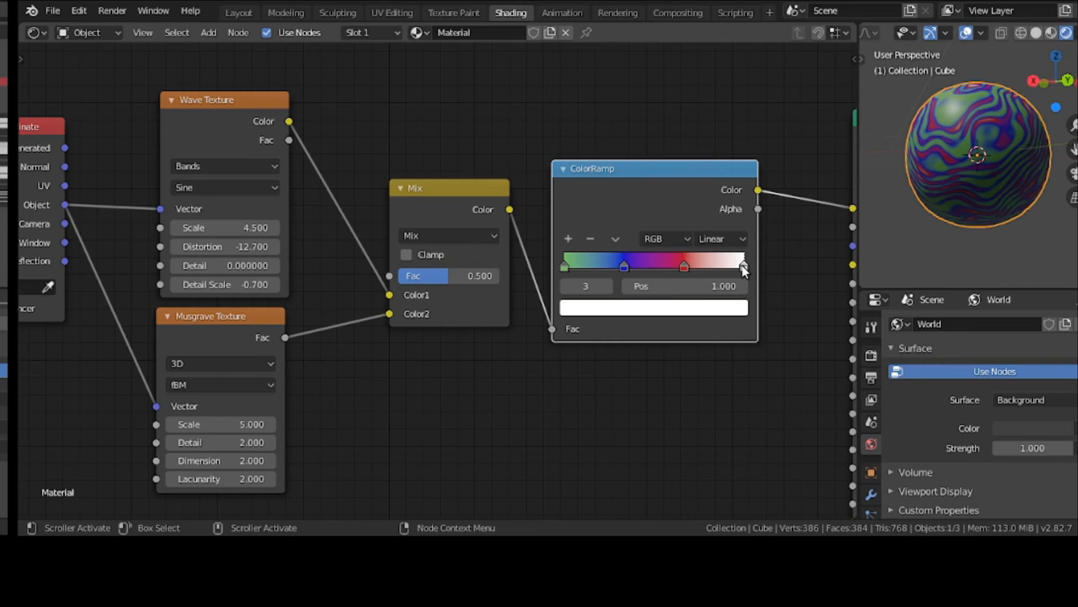
{"action": "left_click", "coordinate": [654, 307]}
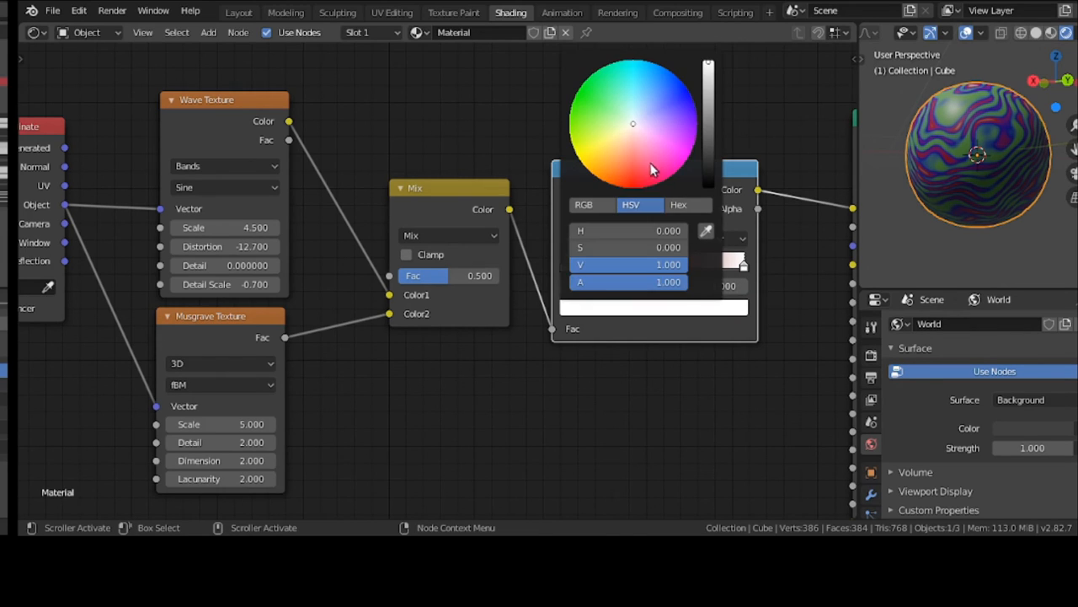
{"action": "left_click", "coordinate": [593, 187]}
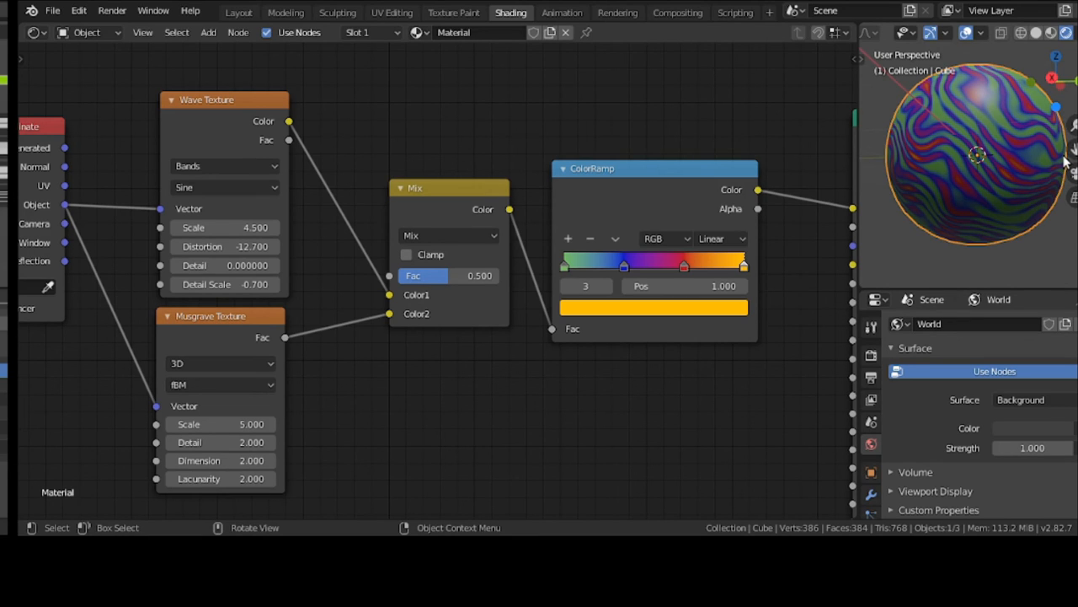
{"action": "mouse_move", "coordinate": [223, 227]}
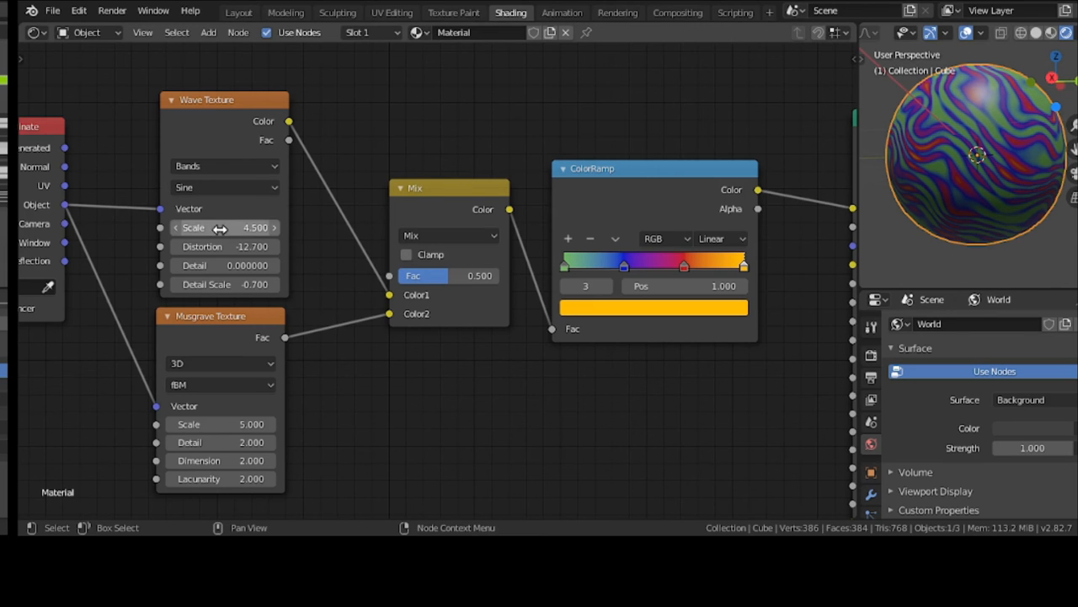
Step: Set the Wave Texture to scale 4.28, distortion 15.18, detail 5 and tweak its detail scale
{"action": "left_click_drag", "start_coordinate": [245, 227], "coordinate": [219, 227]}
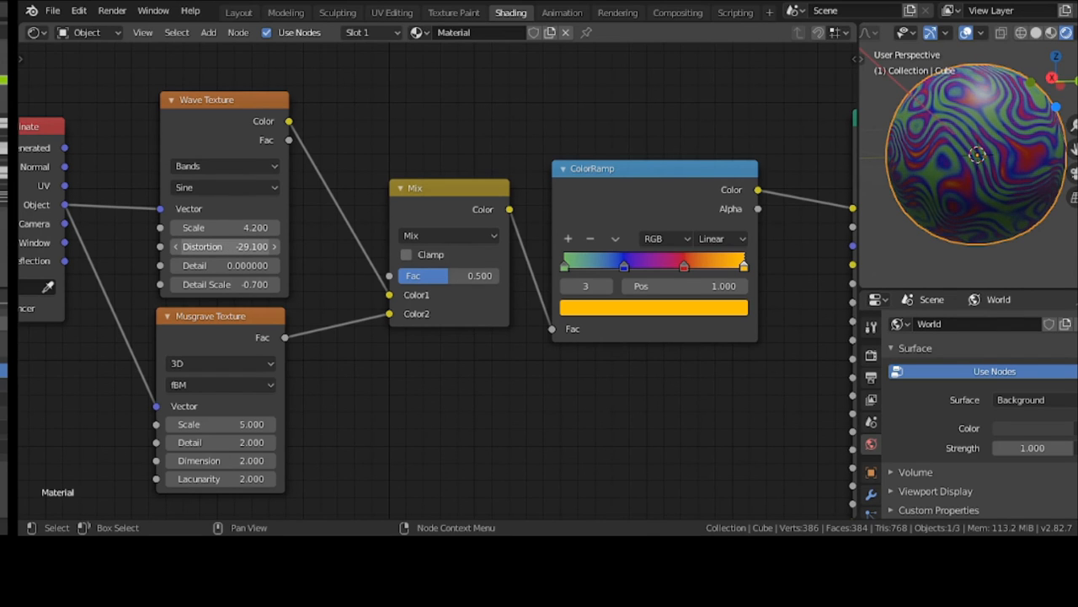
{"action": "left_click_drag", "start_coordinate": [226, 246], "coordinate": [269, 246]}
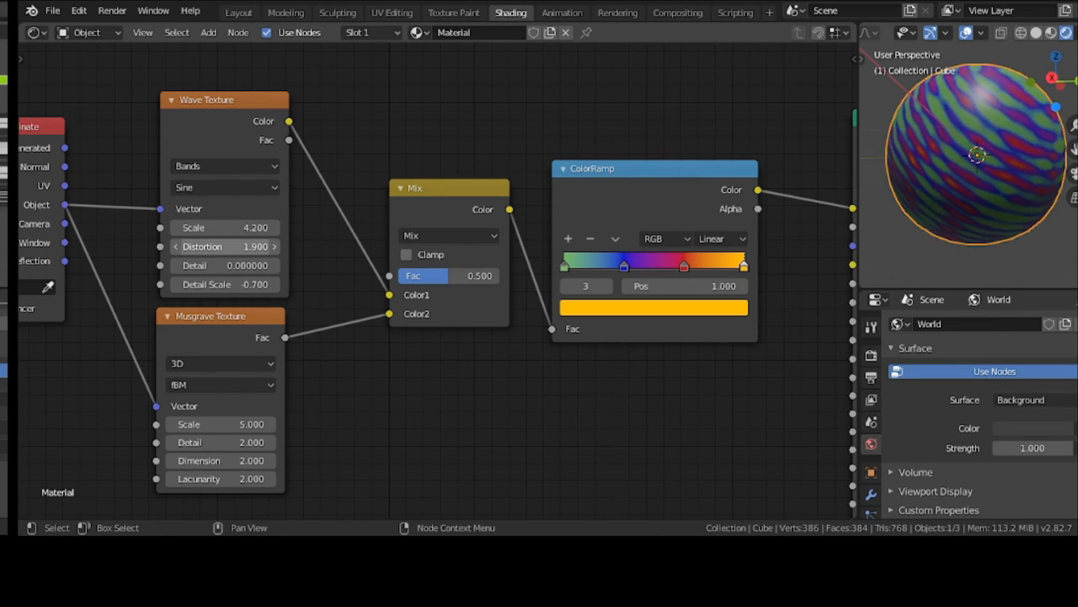
{"action": "left_click_drag", "start_coordinate": [224, 246], "coordinate": [278, 246]}
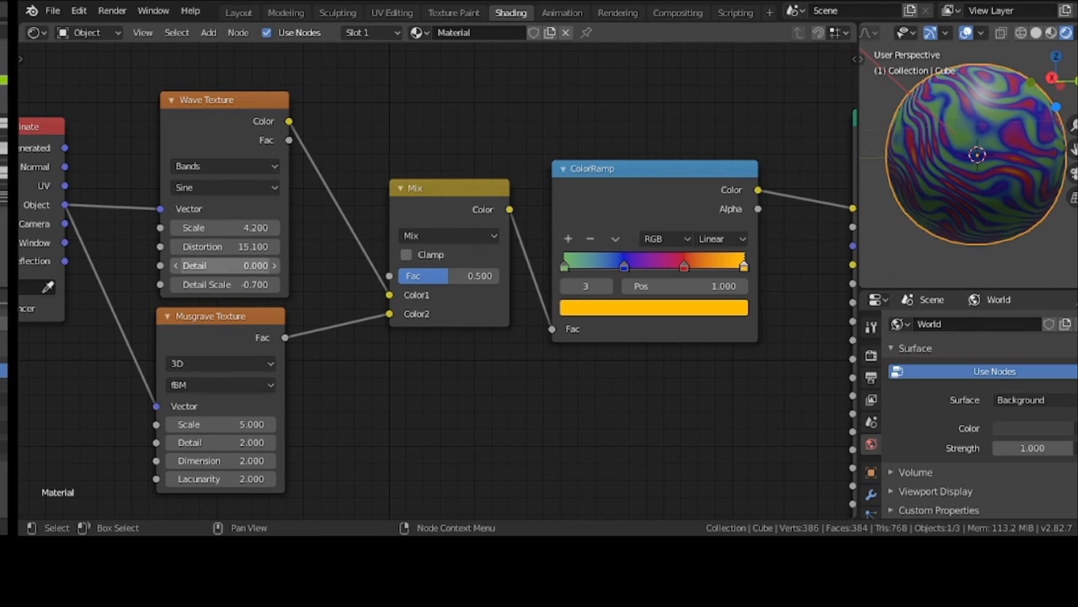
{"action": "left_click", "coordinate": [222, 265]}
{"action": "type", "text": "5.000"}
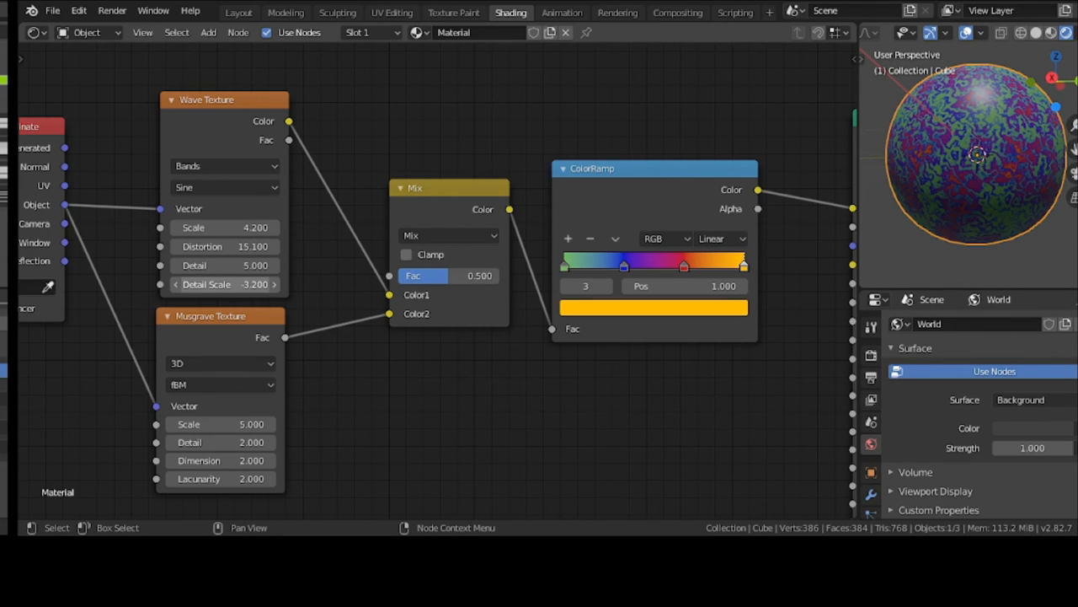
{"action": "left_click", "coordinate": [222, 283]}
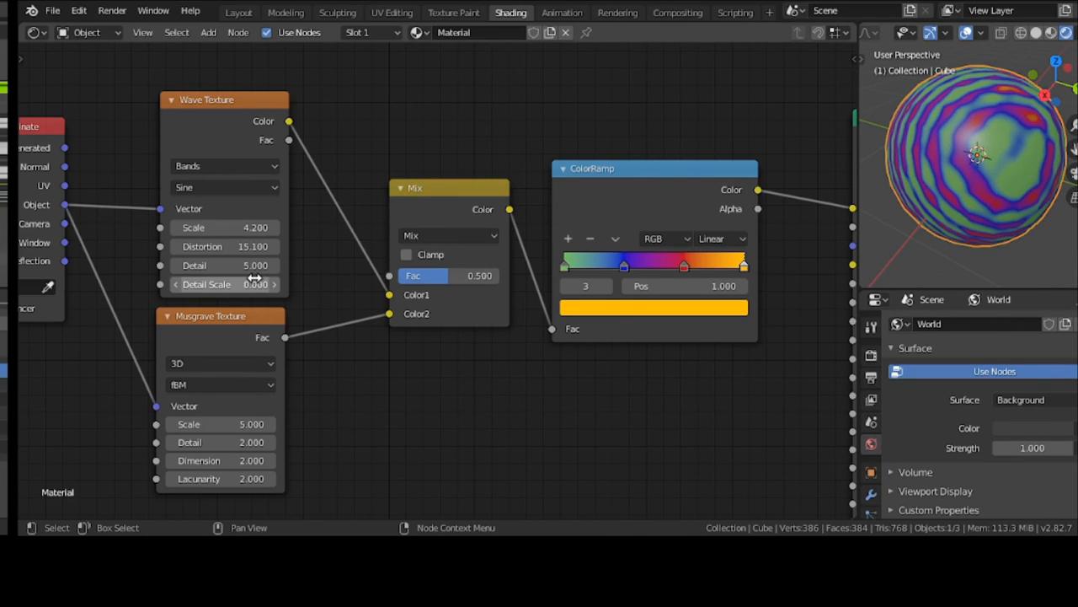
{"action": "mouse_move", "coordinate": [234, 442]}
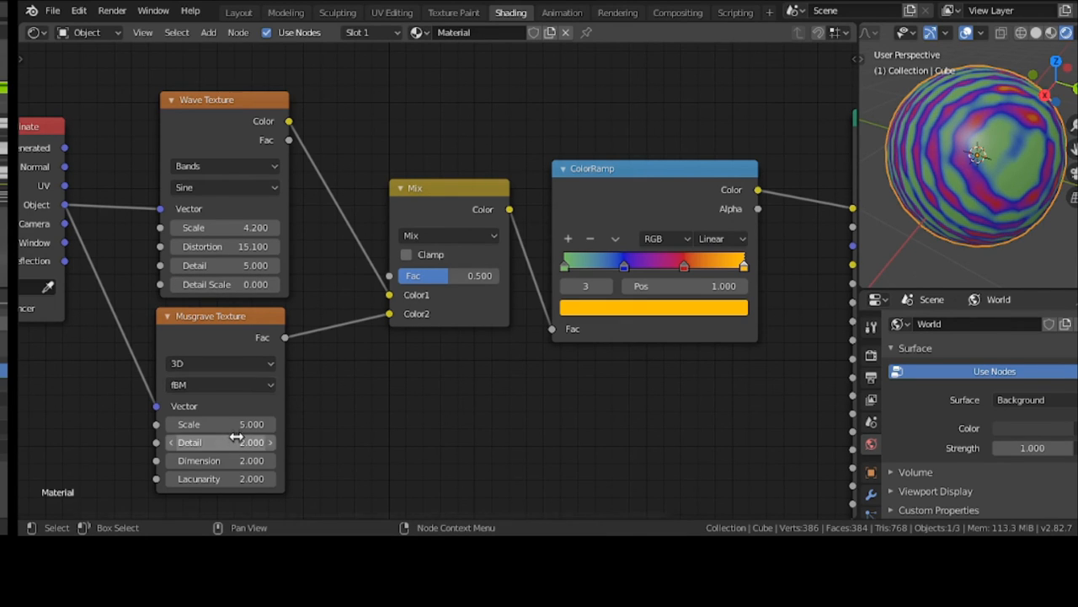
Step: Set the Musgrave Texture to scale 4.46, detail 11.66, dimension 0.68 and lacunarity 0.78
{"action": "double_click", "coordinate": [221, 425]}
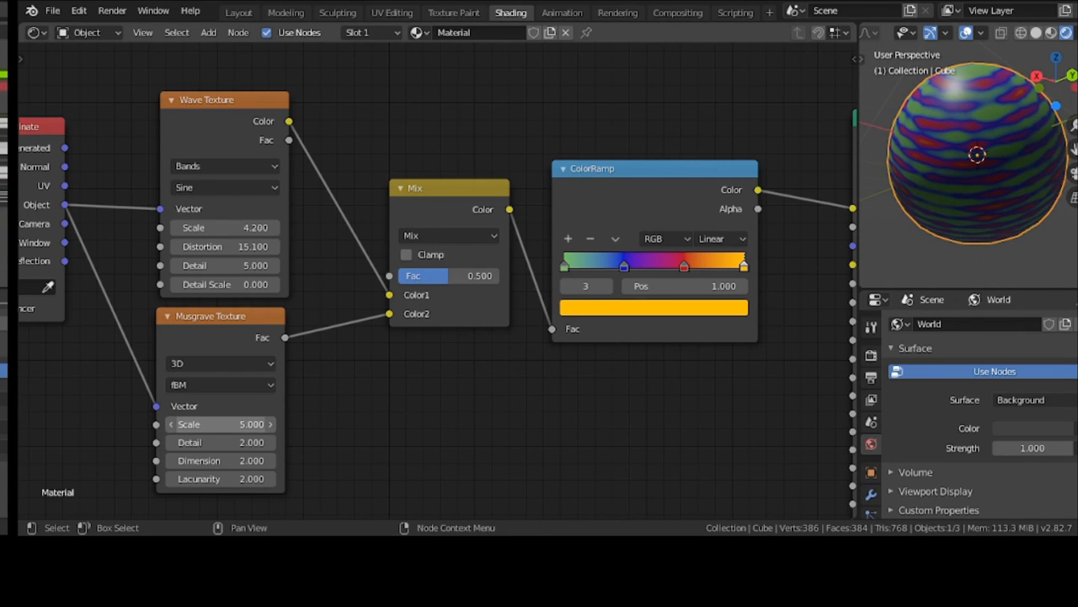
{"action": "left_click_drag", "start_coordinate": [219, 424], "coordinate": [244, 425]}
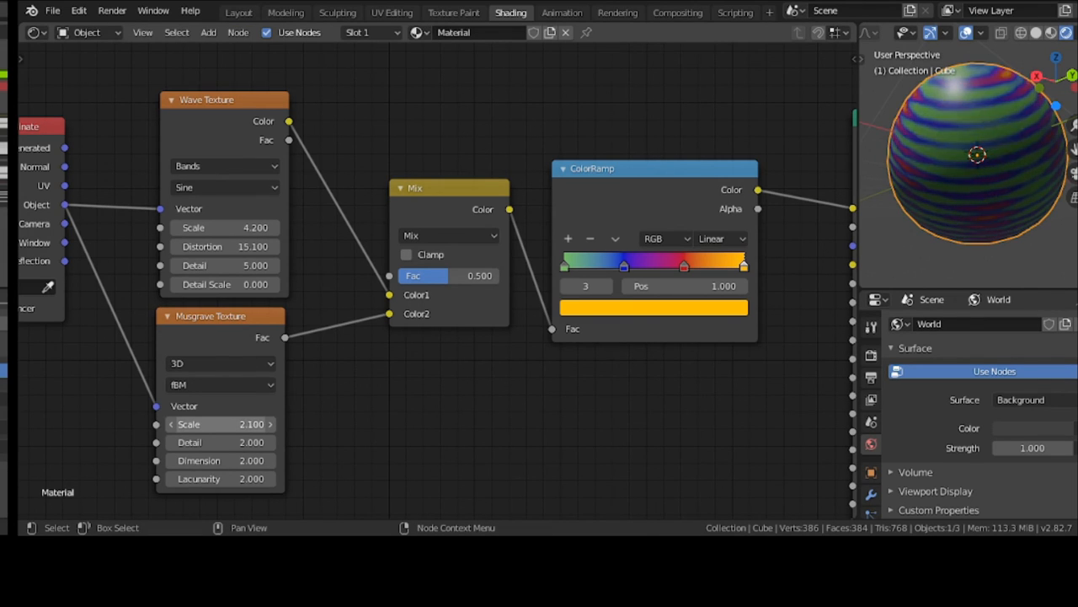
{"action": "left_click_drag", "start_coordinate": [219, 424], "coordinate": [244, 424]}
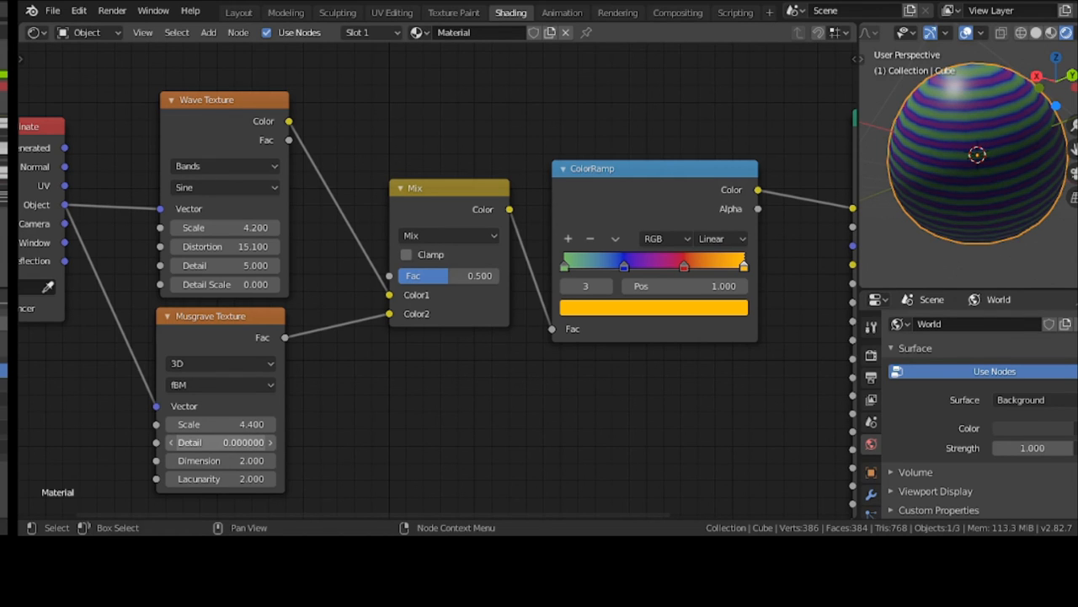
{"action": "mouse_move", "coordinate": [1053, 223]}
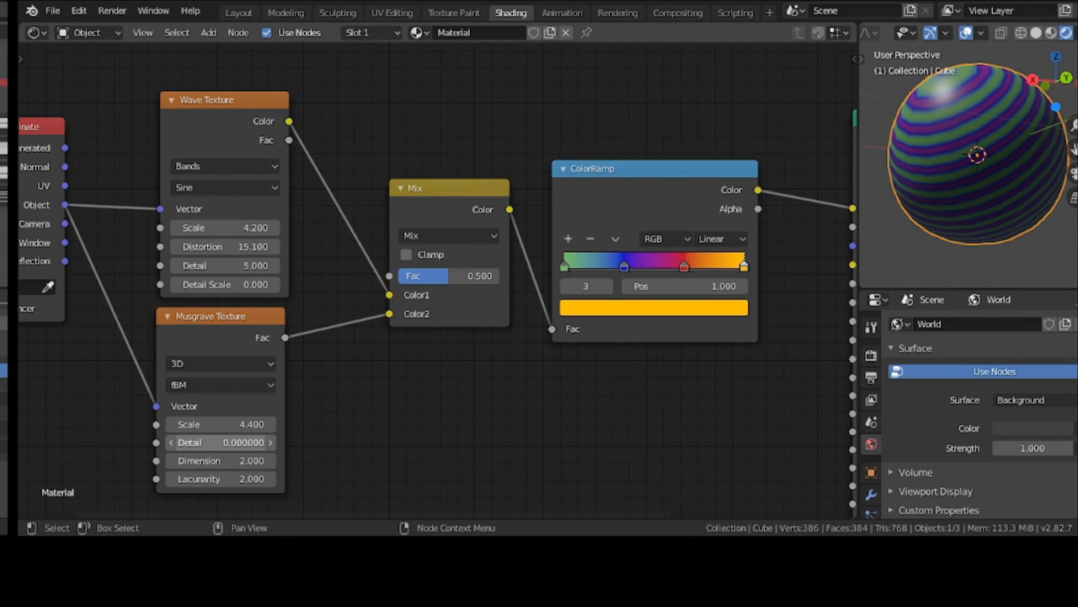
{"action": "left_click_drag", "start_coordinate": [219, 441], "coordinate": [253, 442]}
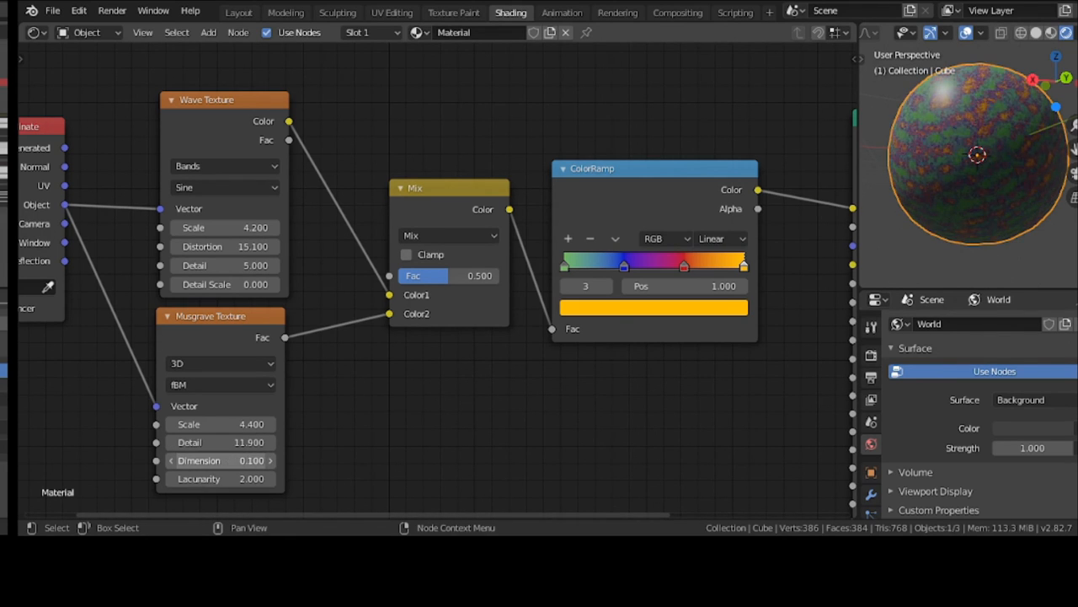
{"action": "left_click_drag", "start_coordinate": [219, 460], "coordinate": [270, 460]}
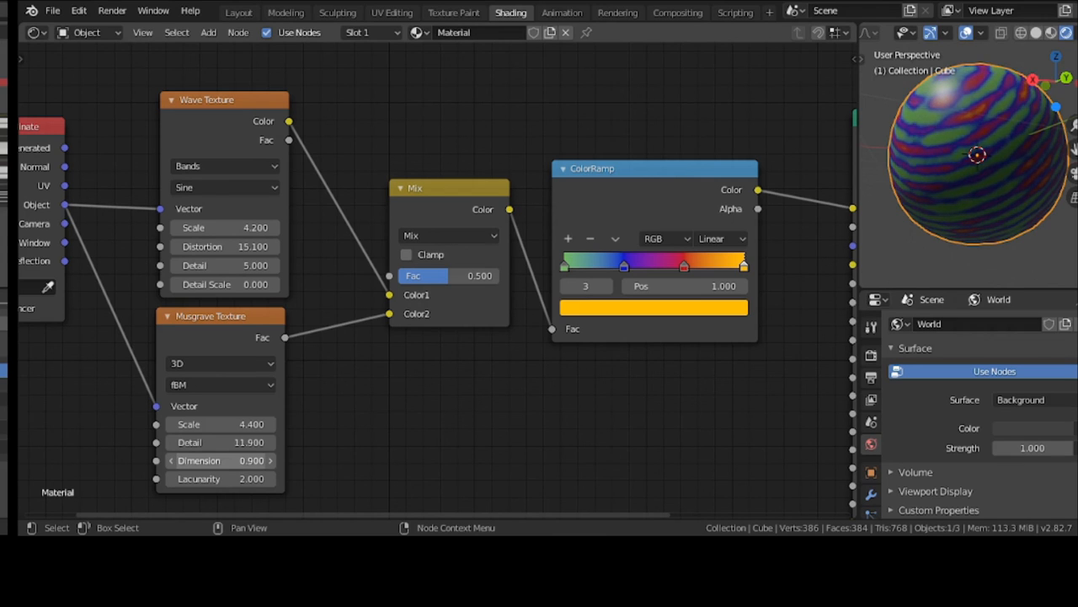
{"action": "left_click_drag", "start_coordinate": [219, 460], "coordinate": [185, 460]}
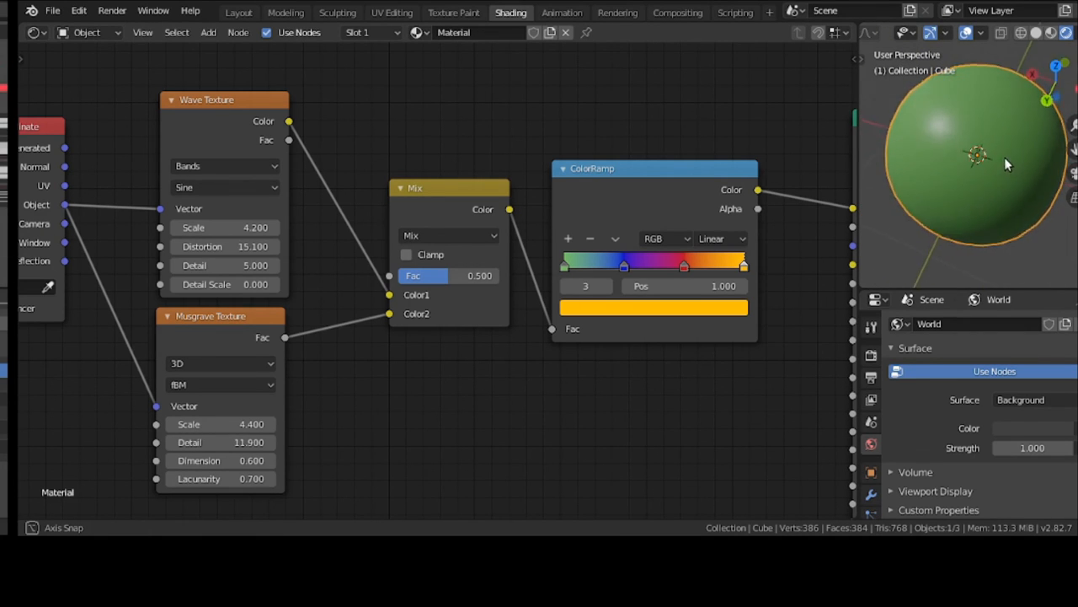
{"action": "left_click_drag", "start_coordinate": [1007, 165], "coordinate": [880, 270]}
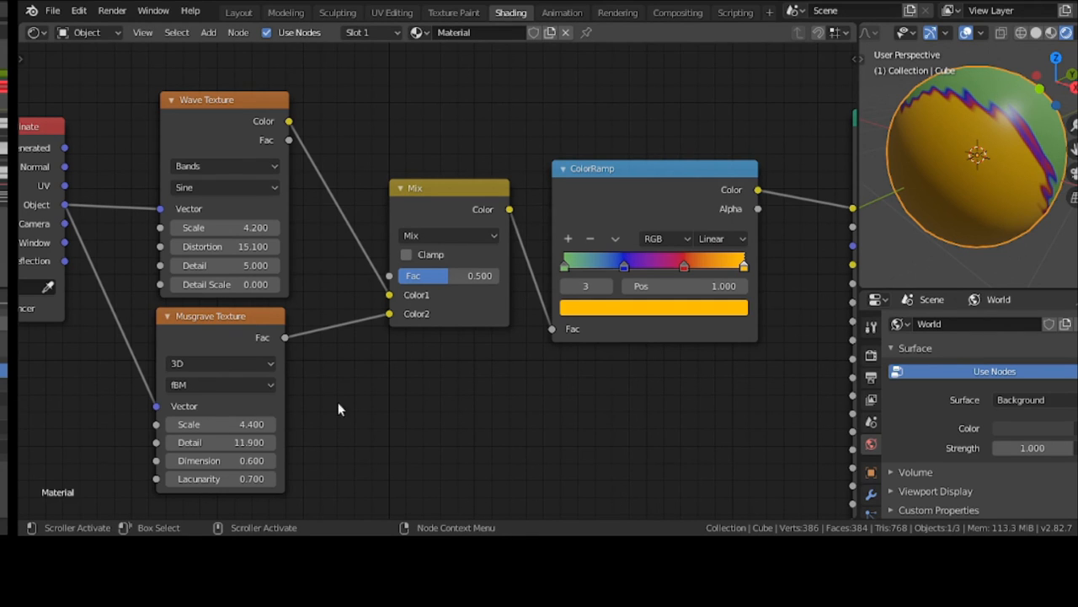
{"action": "mouse_move", "coordinate": [959, 108]}
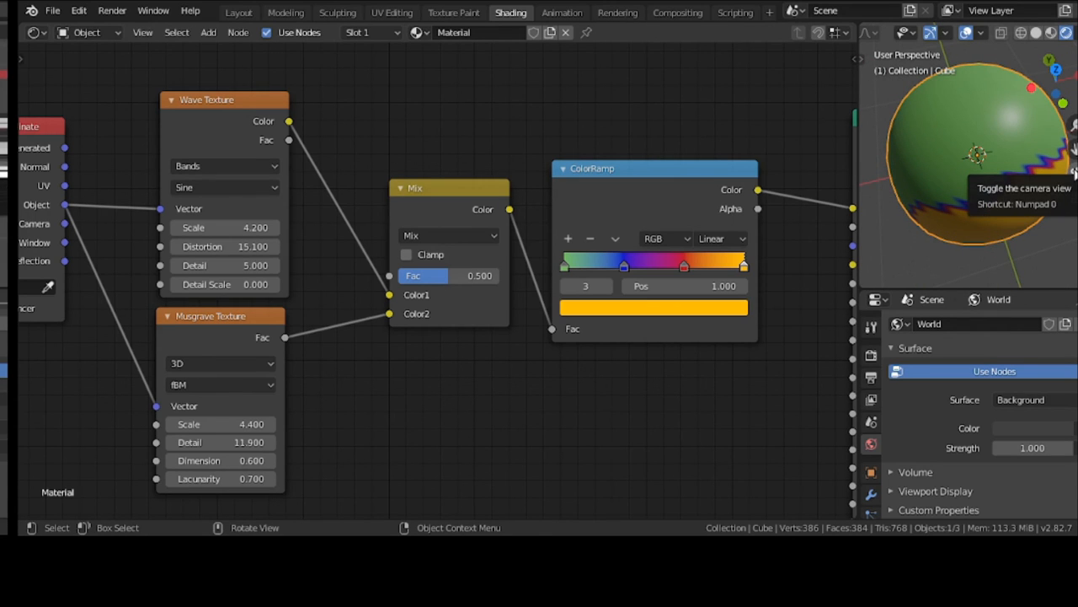
{"action": "mouse_move", "coordinate": [916, 181]}
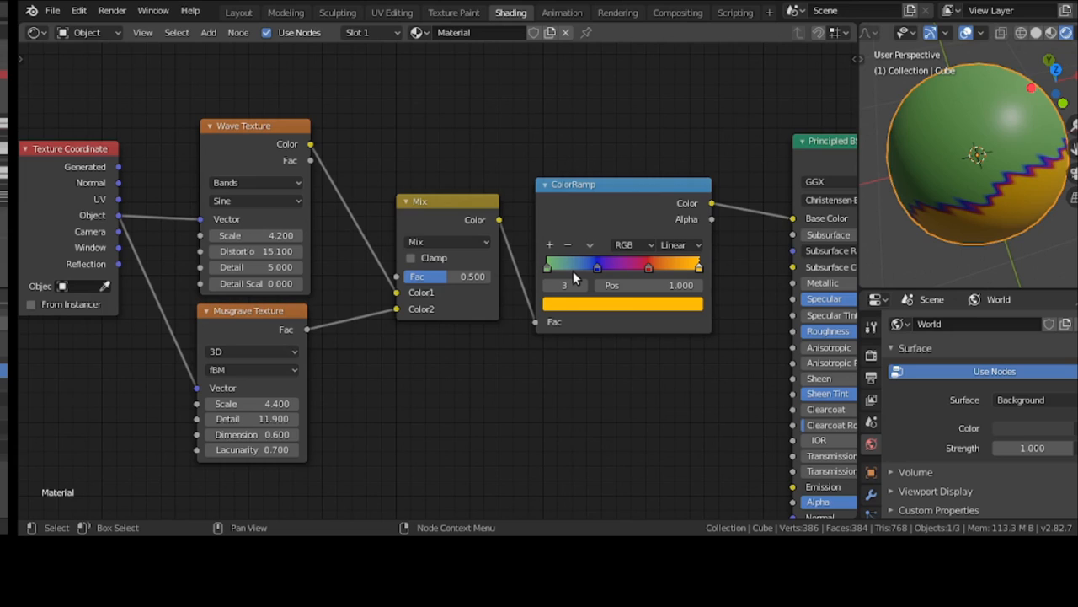
{"action": "mouse_move", "coordinate": [314, 174]}
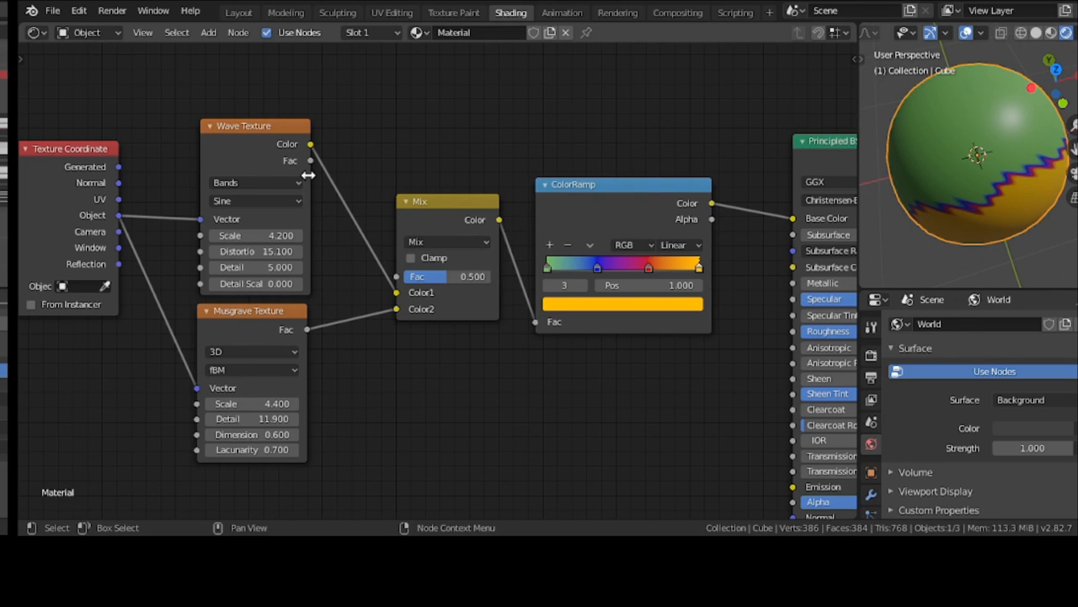
{"action": "mouse_move", "coordinate": [312, 222]}
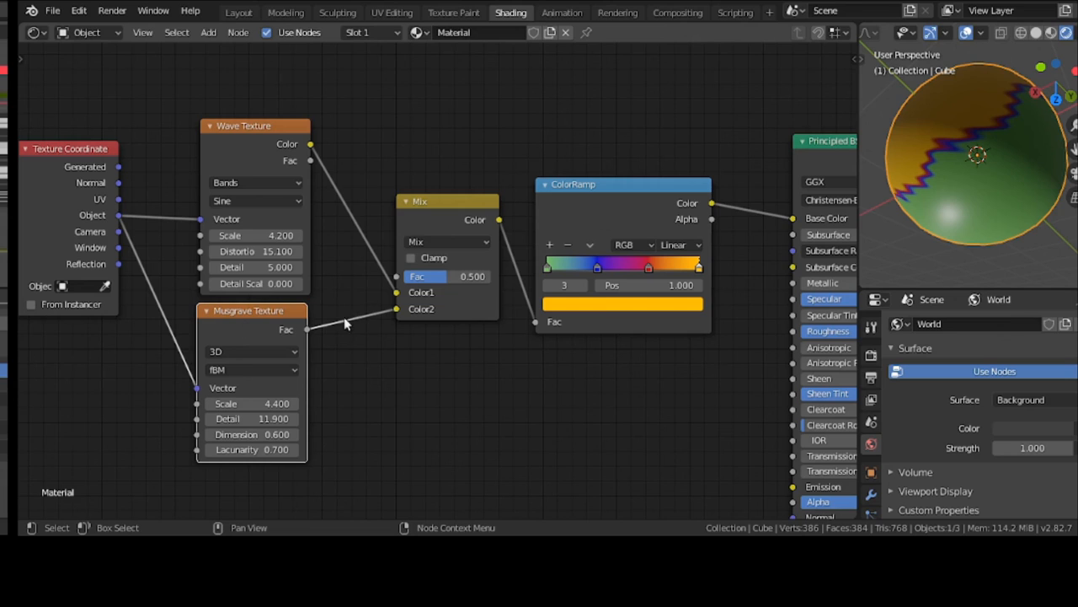
Step: Lower the Musgrave Texture to scale 1.9 and detail 2.4, giving the sphere diagonal multicoloured stripes
{"action": "left_click_drag", "start_coordinate": [251, 402], "coordinate": [303, 403]}
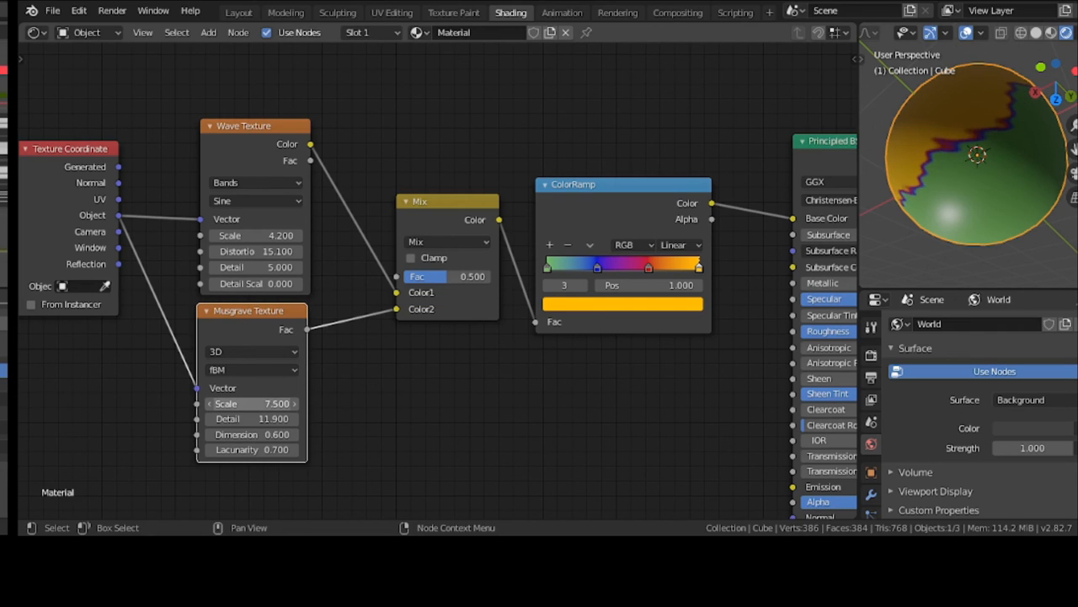
{"action": "left_click_drag", "start_coordinate": [251, 403], "coordinate": [251, 418]}
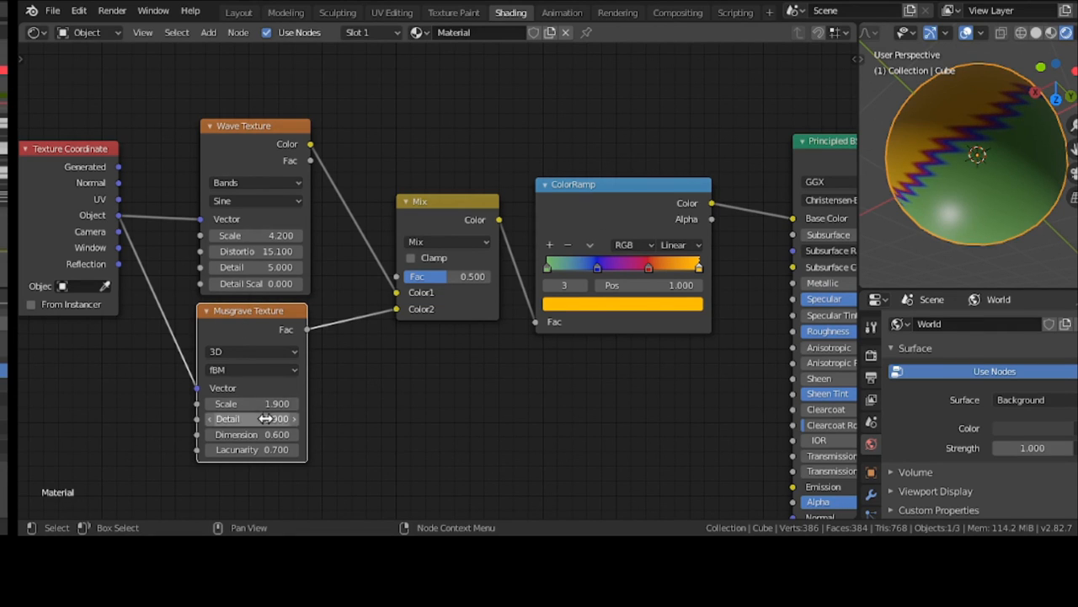
{"action": "left_click_drag", "start_coordinate": [287, 418], "coordinate": [202, 418]}
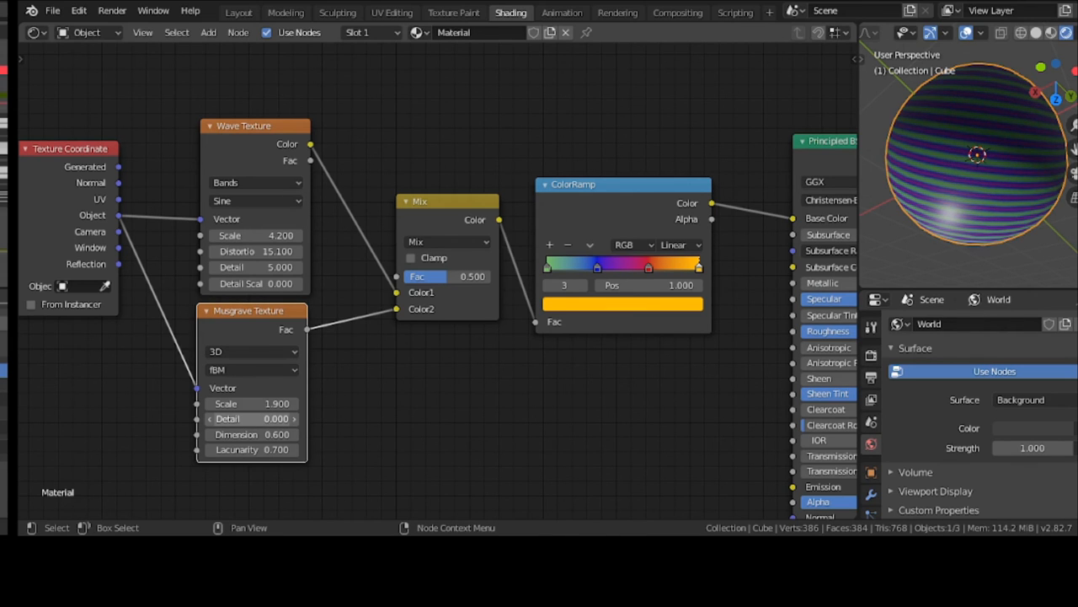
{"action": "left_click_drag", "start_coordinate": [251, 418], "coordinate": [286, 418]}
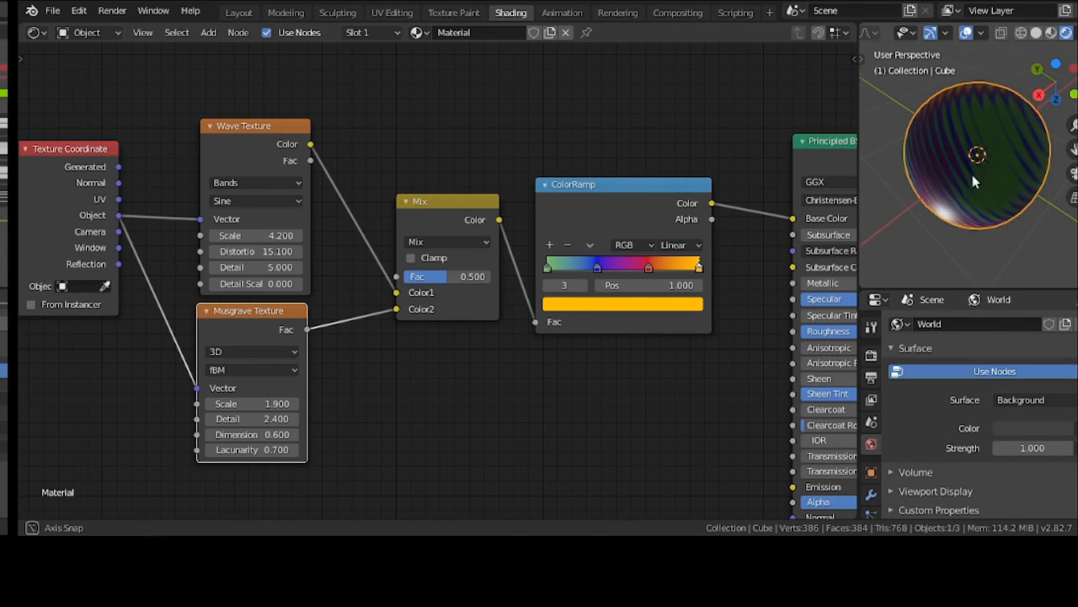
{"action": "left_click_drag", "start_coordinate": [977, 155], "coordinate": [957, 167]}
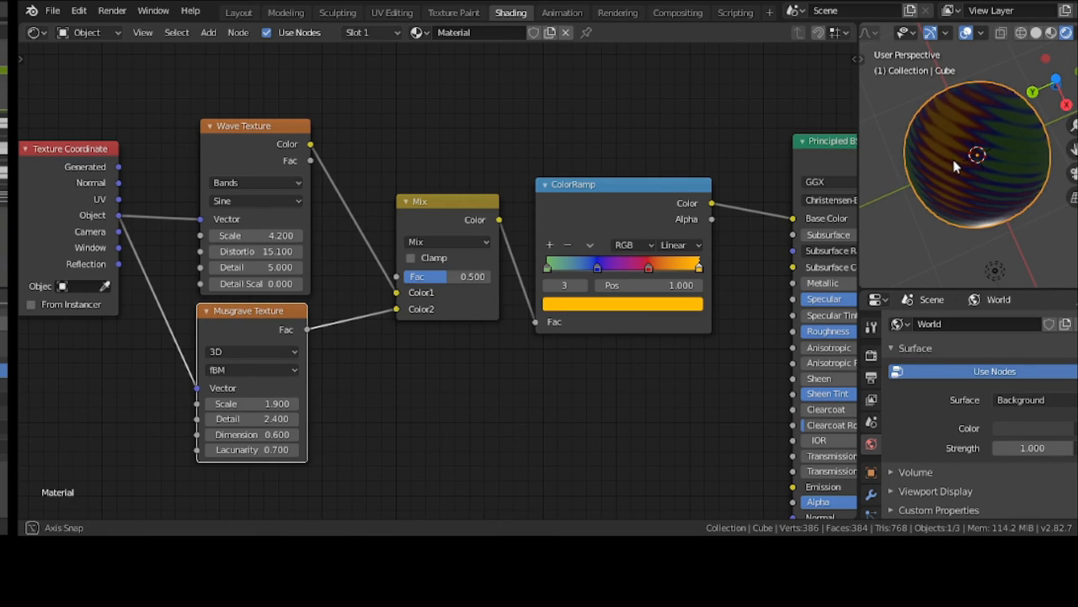
{"action": "left_click_drag", "start_coordinate": [957, 167], "coordinate": [1019, 118]}
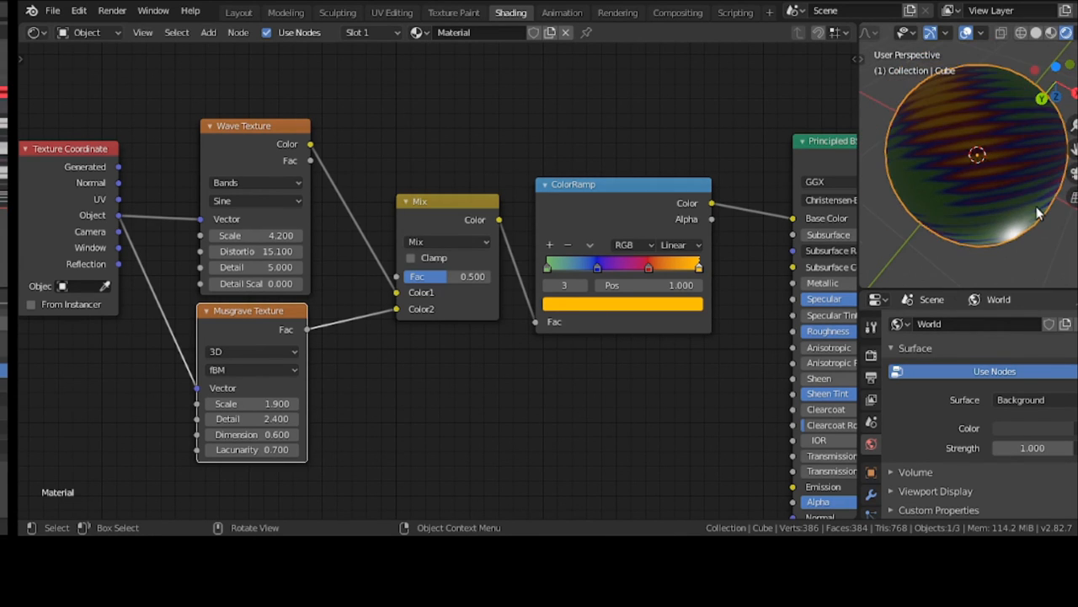
{"action": "left_click_drag", "start_coordinate": [1036, 219], "coordinate": [917, 182]}
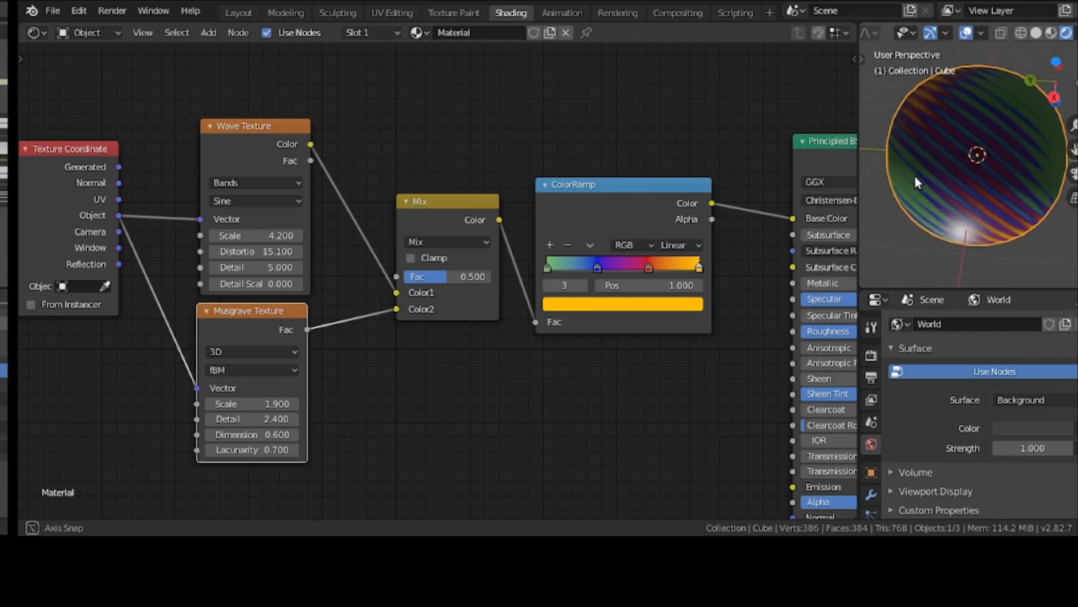